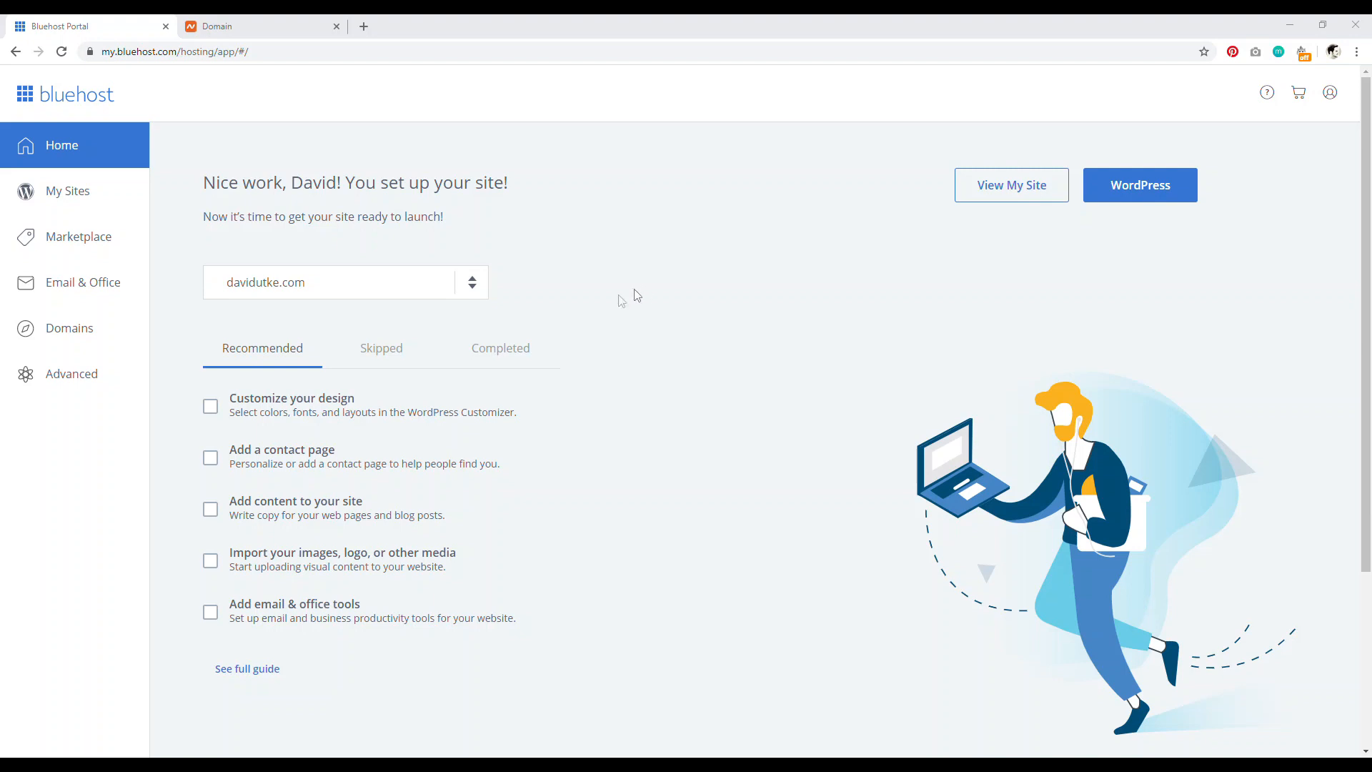
- Open My Domains, listing davidutke.com as primary and chemistryofattraction.com as addon
{"action": "left_click", "coordinate": [69, 328]}
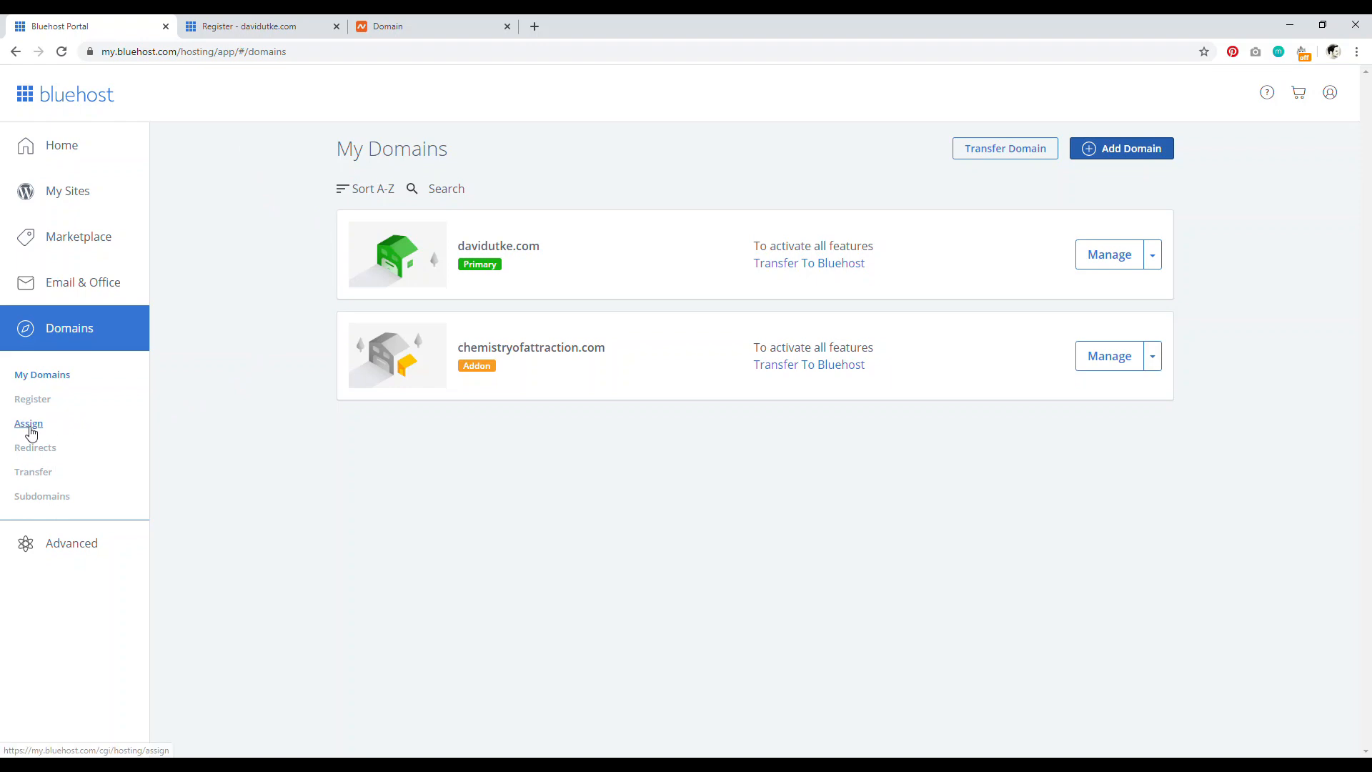
- Open Domains > Assign and scroll through the Assign Domain form
{"action": "left_click", "coordinate": [28, 423]}
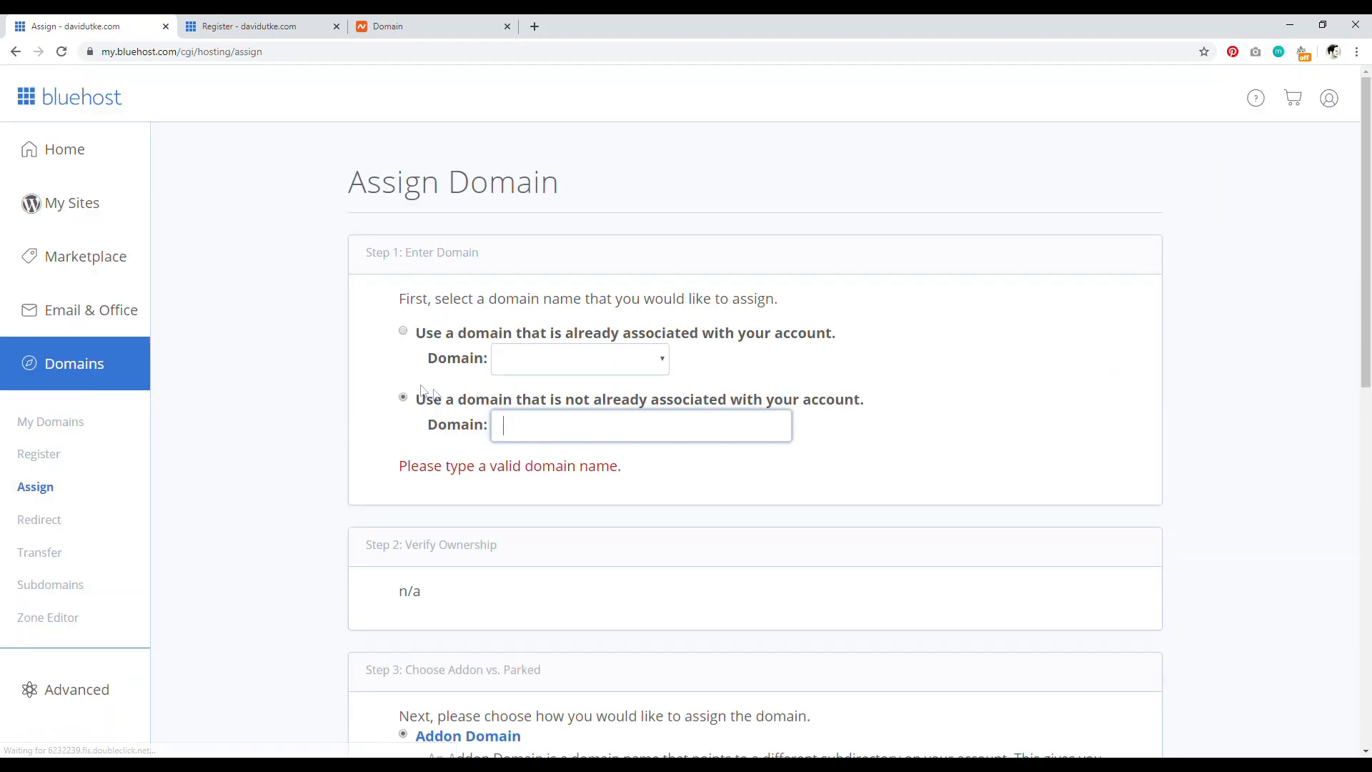
{"action": "left_click_drag", "start_coordinate": [457, 398], "coordinate": [743, 399]}
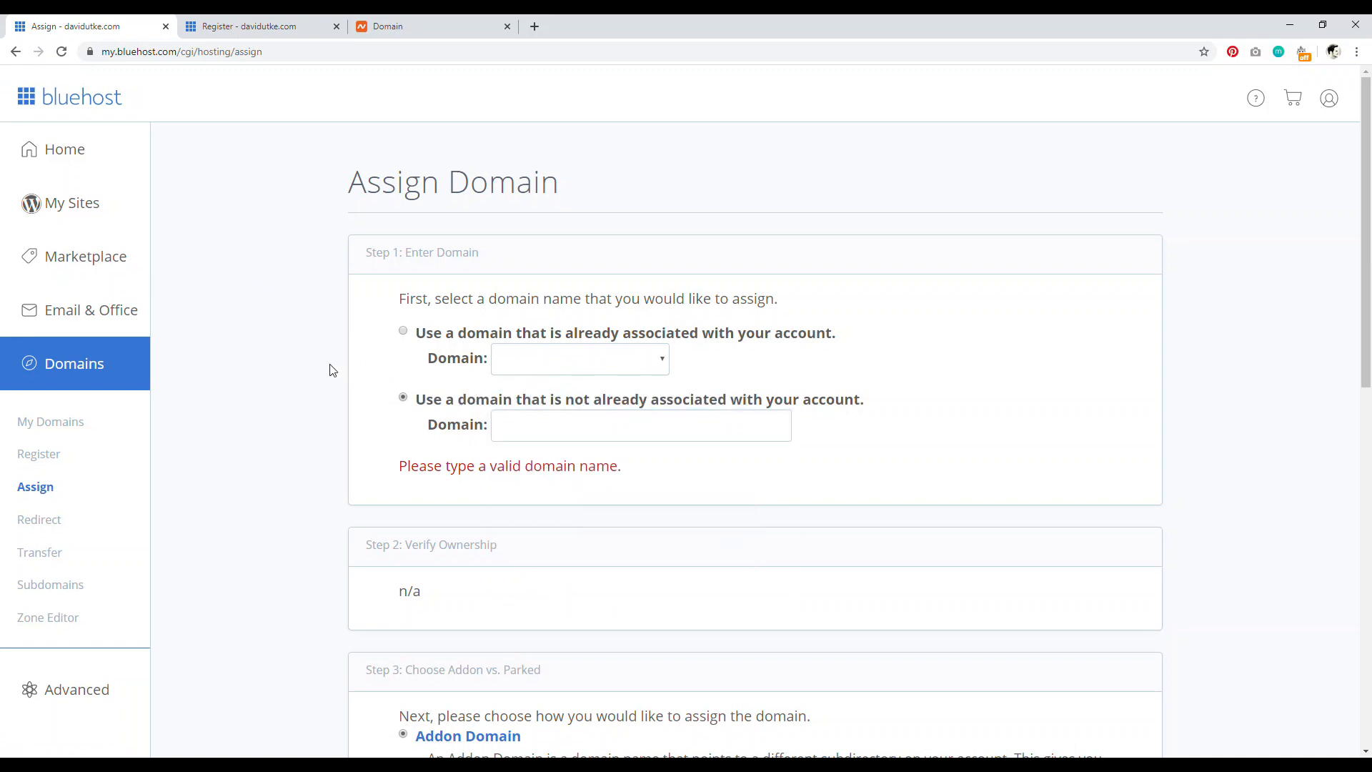
{"action": "scroll", "scroll_direction": "down", "scroll_amount": 3}
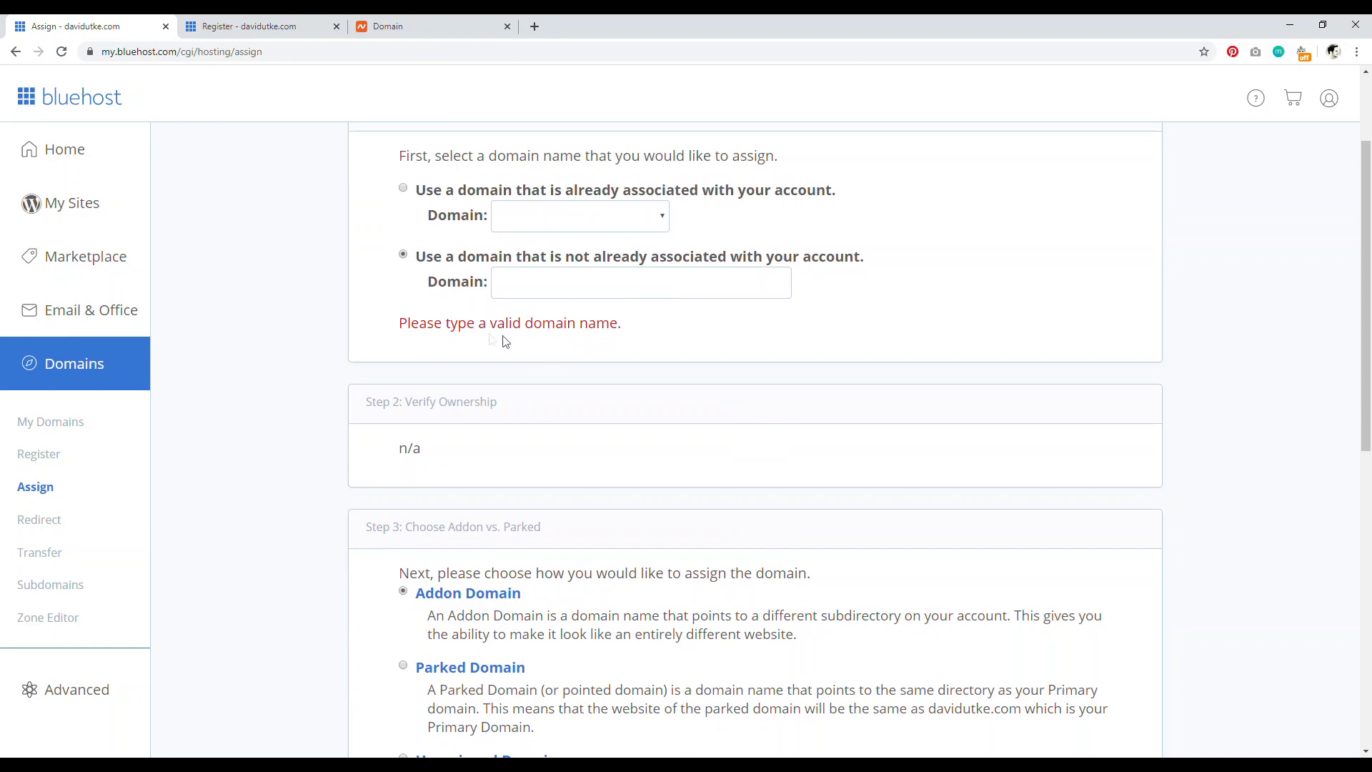
{"action": "mouse_move", "coordinate": [525, 330]}
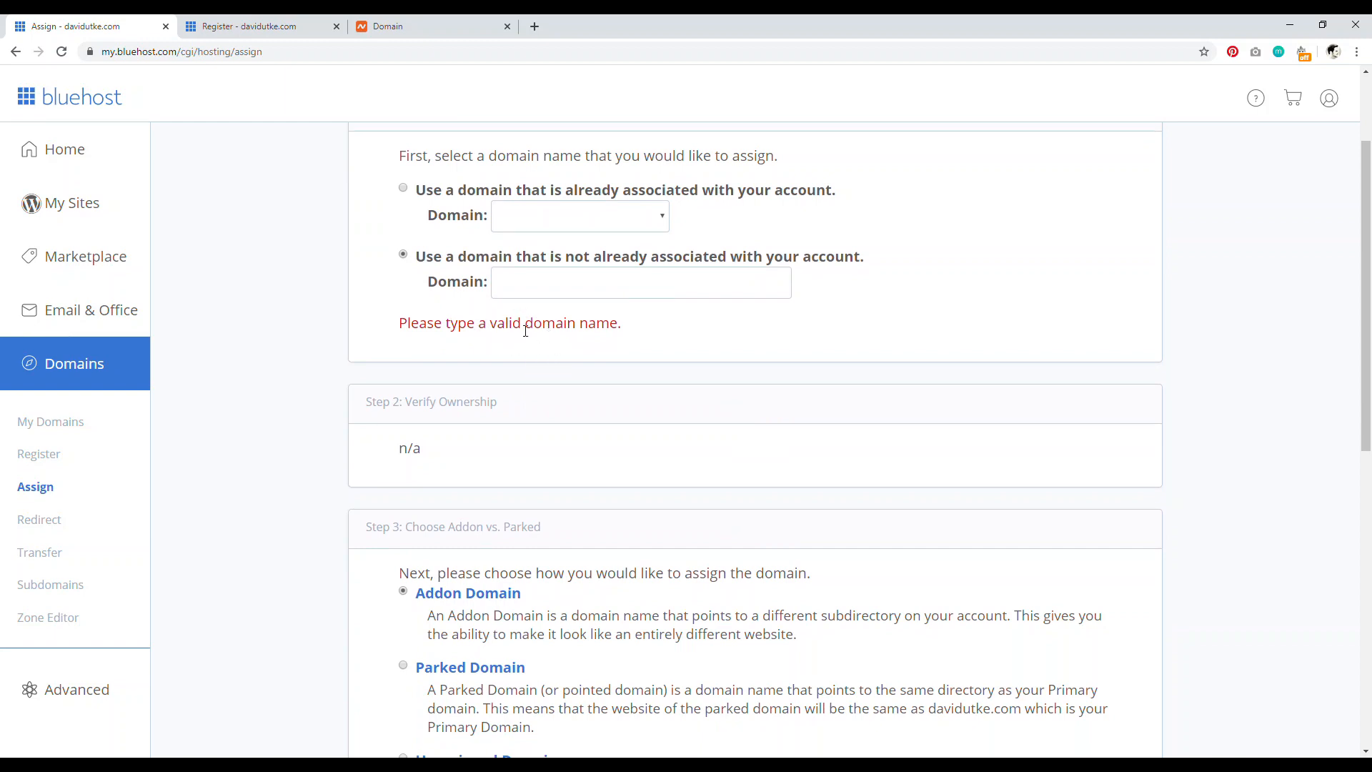
{"action": "scroll", "scroll_direction": "down", "scroll_amount": 3}
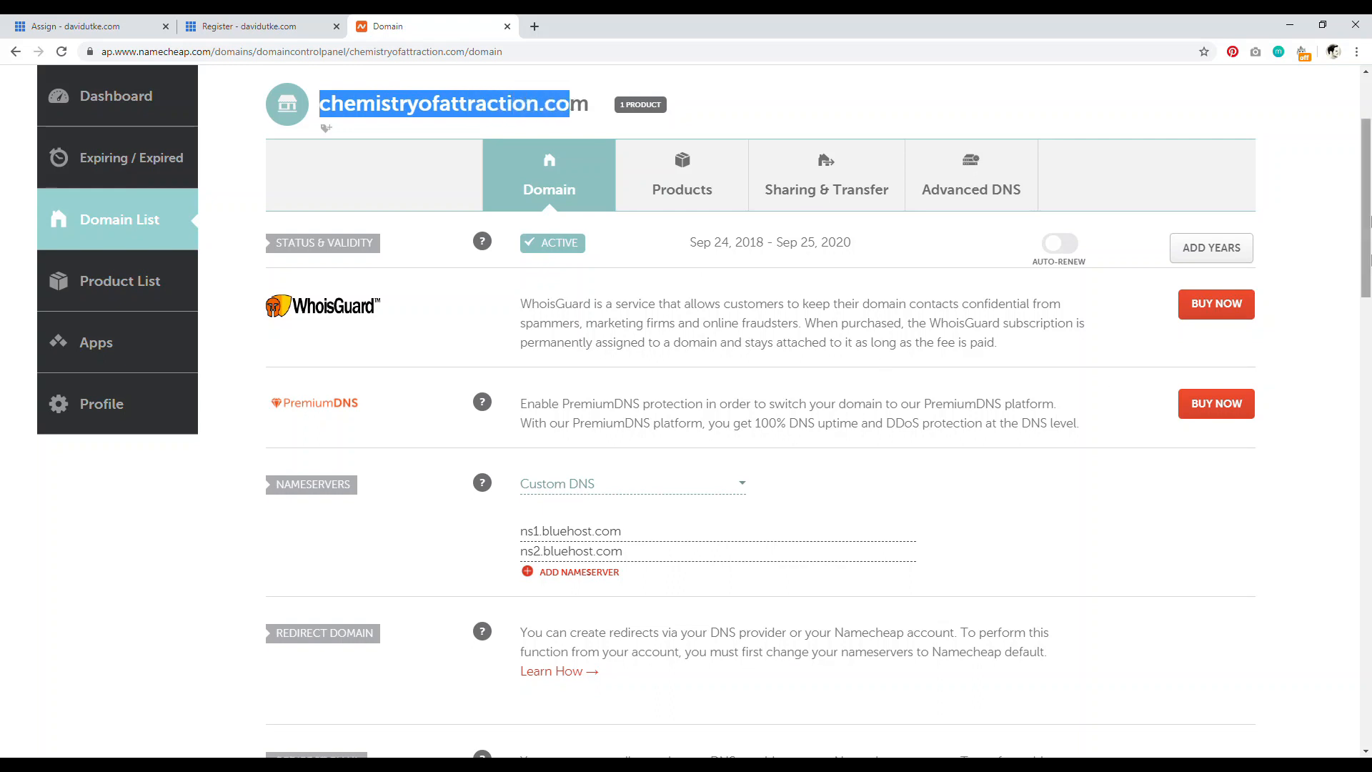
- Confirm ns2.bluehost.com in Namecheap's nameservers, then return to Bluehost's New Domain Search page
{"action": "scroll", "scroll_direction": "down", "scroll_amount": 3}
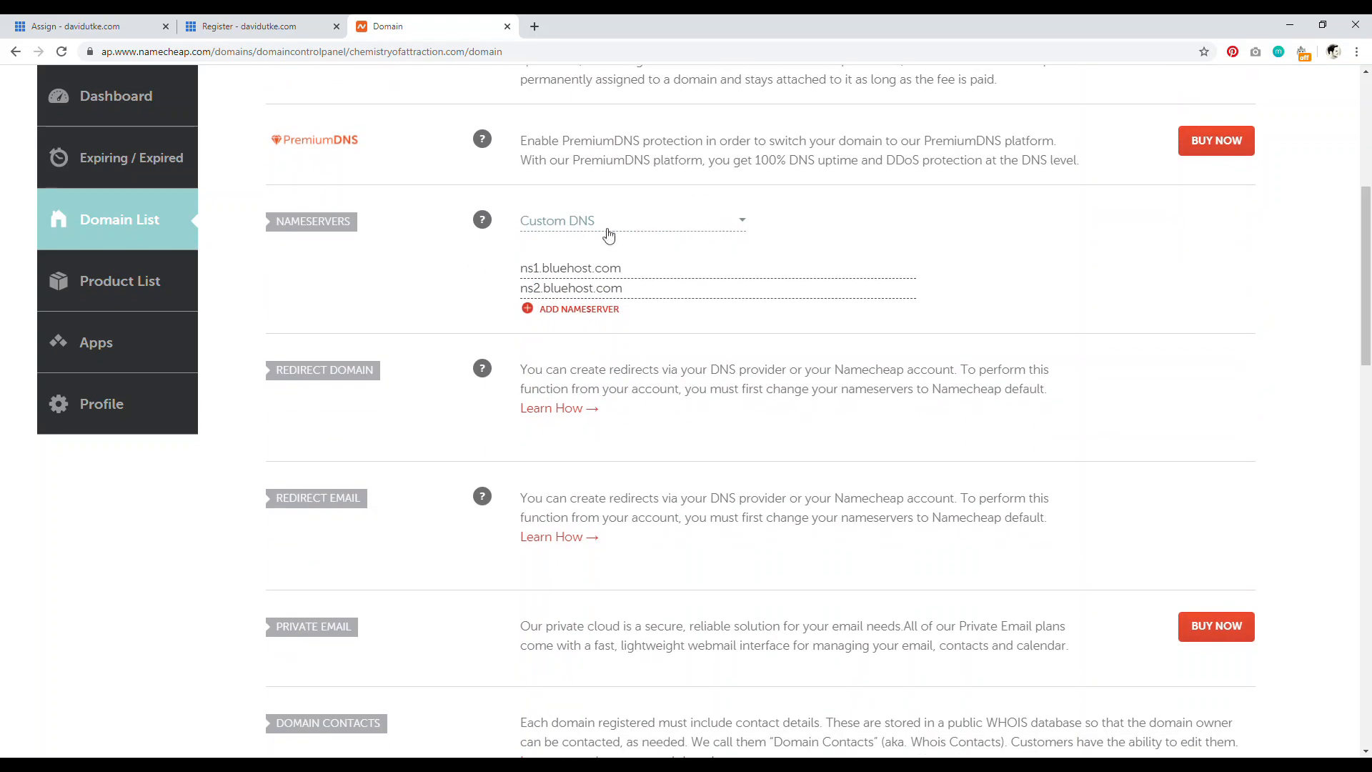
{"action": "double_click", "coordinate": [536, 268]}
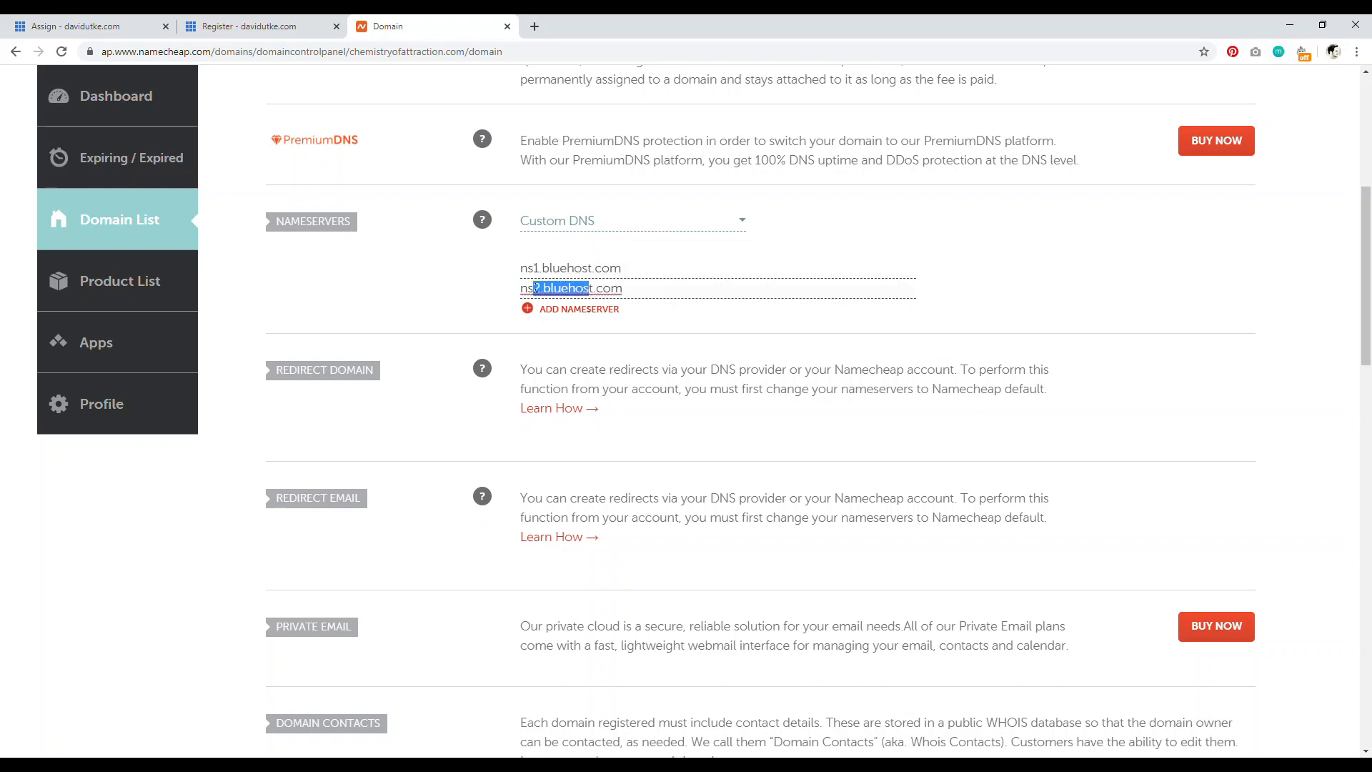
{"action": "left_click", "coordinate": [253, 26]}
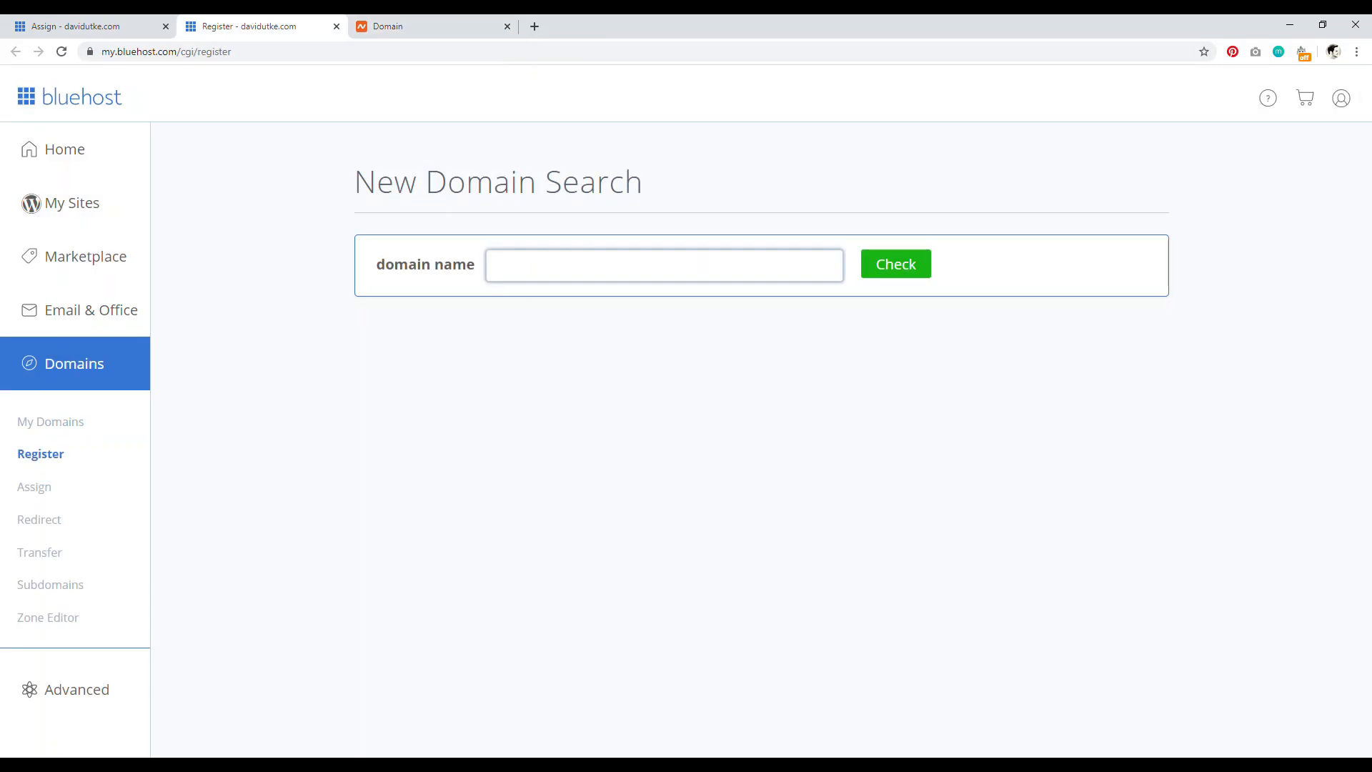
- Return to the Assign Domain form and select the Step 4 new-directory field
{"action": "left_click", "coordinate": [35, 487]}
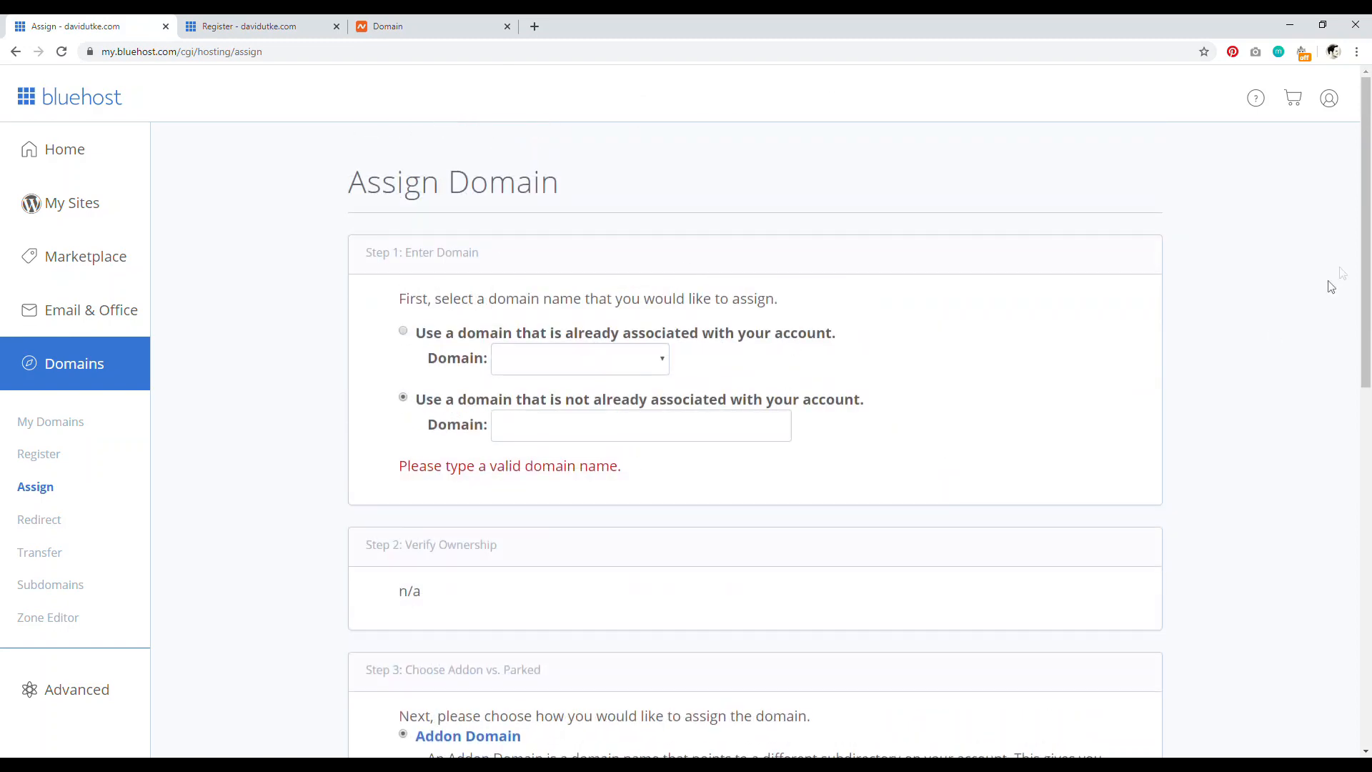
{"action": "scroll", "scroll_direction": "down", "scroll_amount": 3}
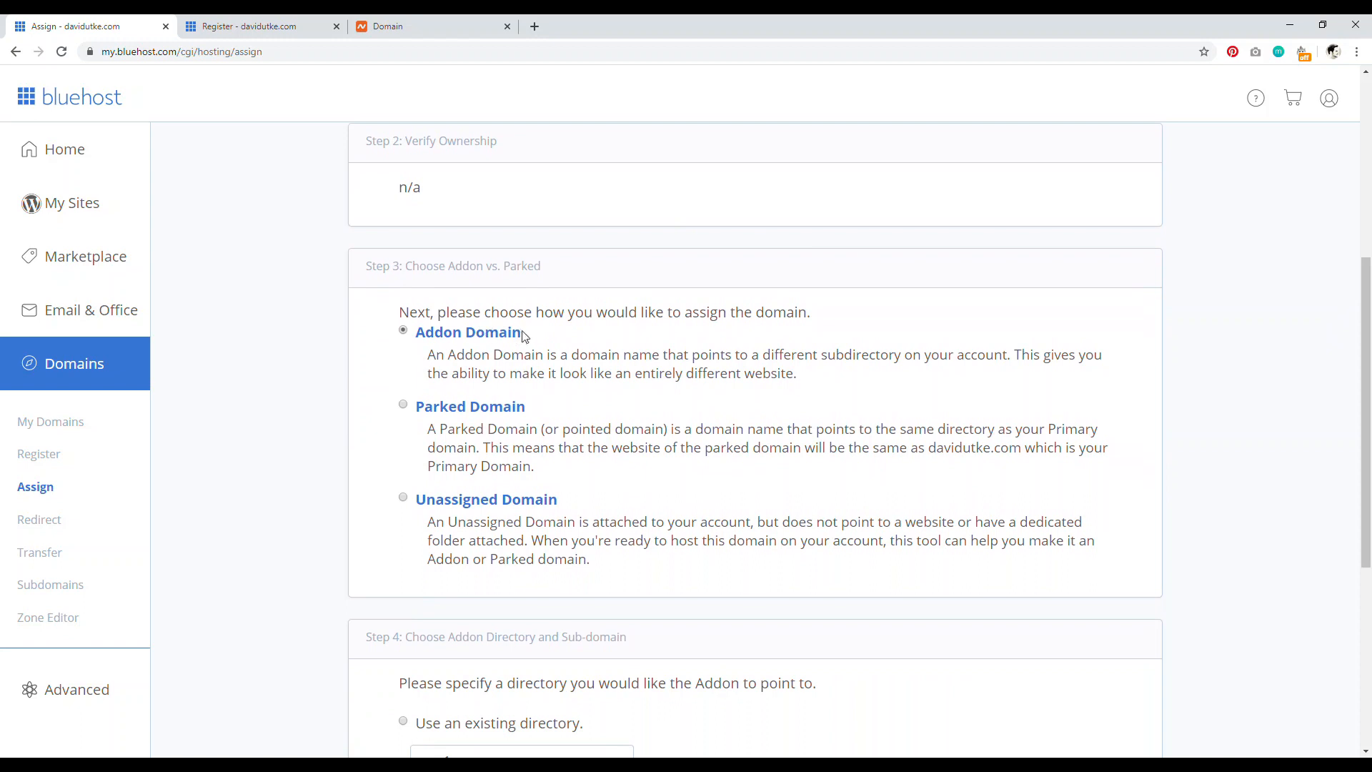
{"action": "scroll", "scroll_direction": "down", "scroll_amount": 3}
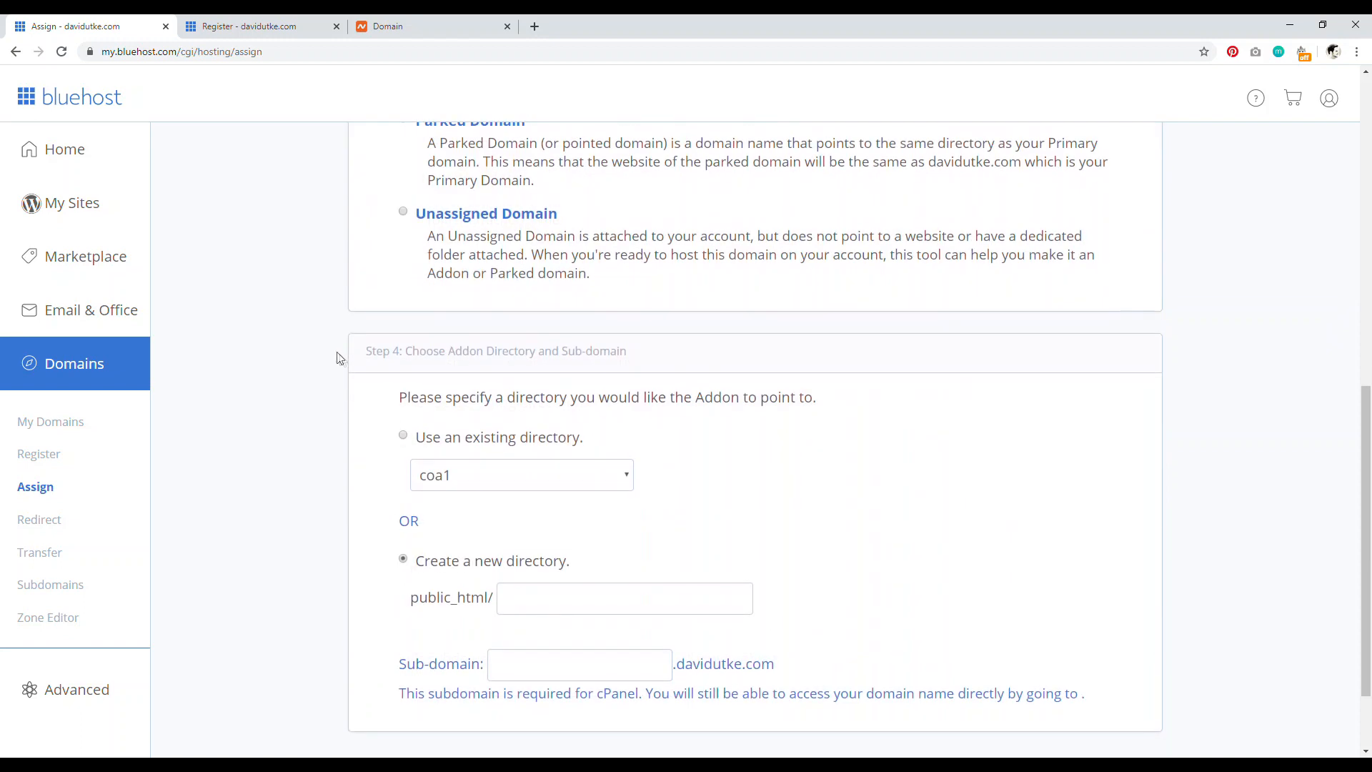
{"action": "scroll", "scroll_direction": "down", "scroll_amount": 3}
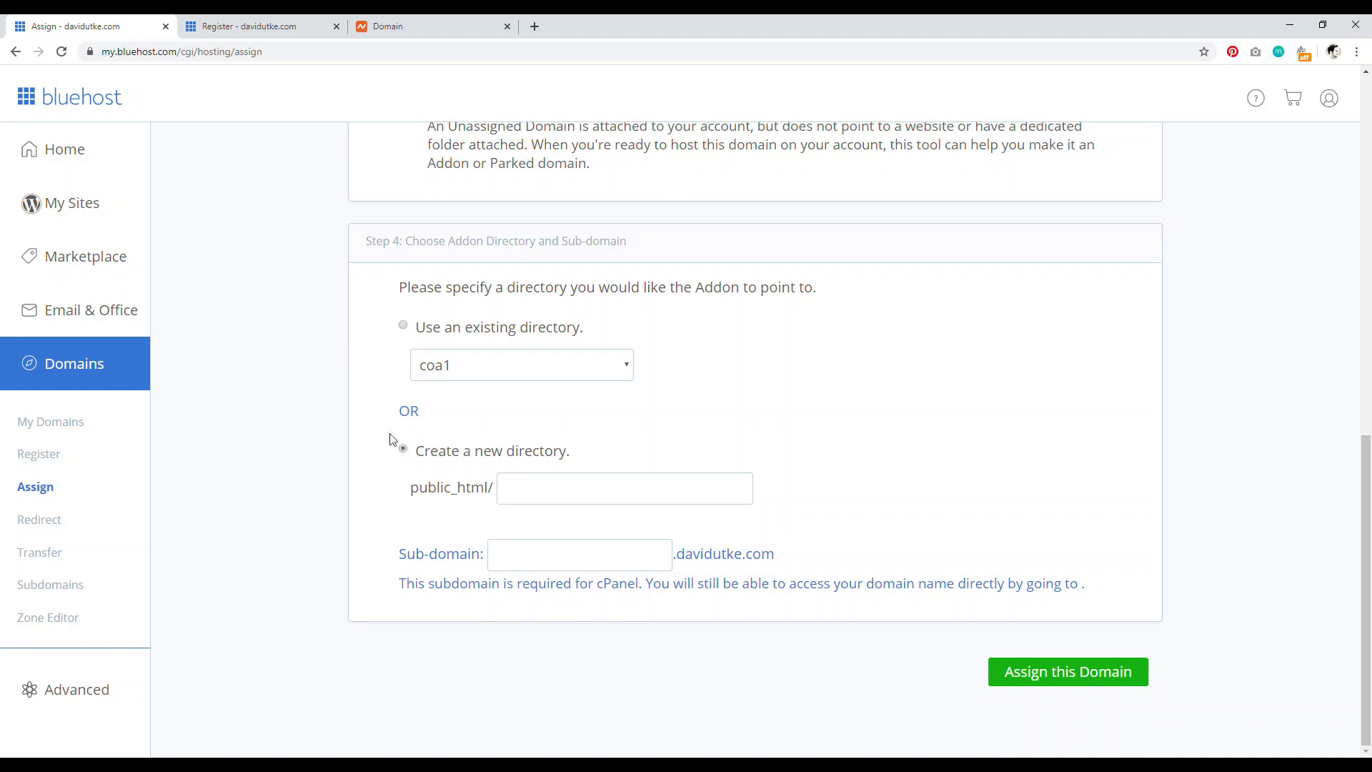
{"action": "left_click", "coordinate": [402, 449]}
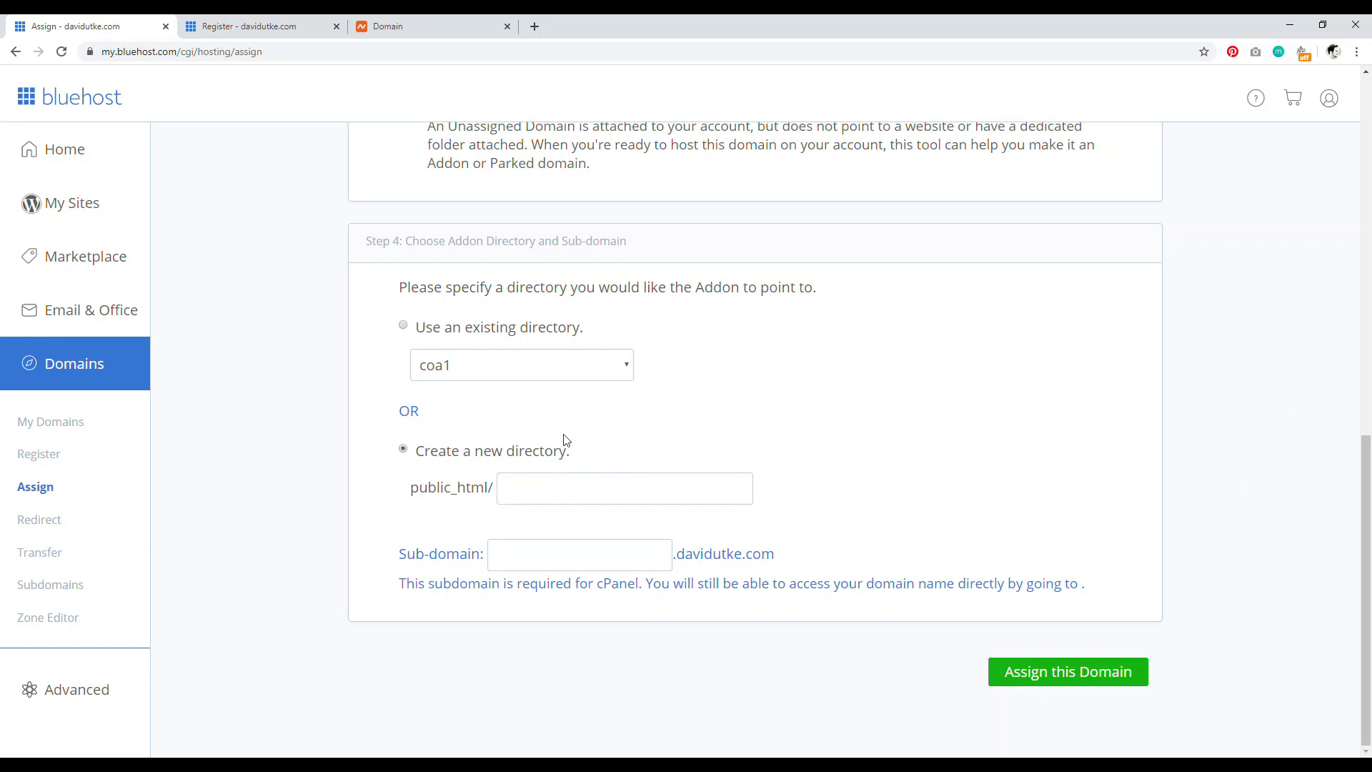
- Enter abc as the public_html/ directory, auto-filling the sub-domain with abc
{"action": "type", "text": "exa"}
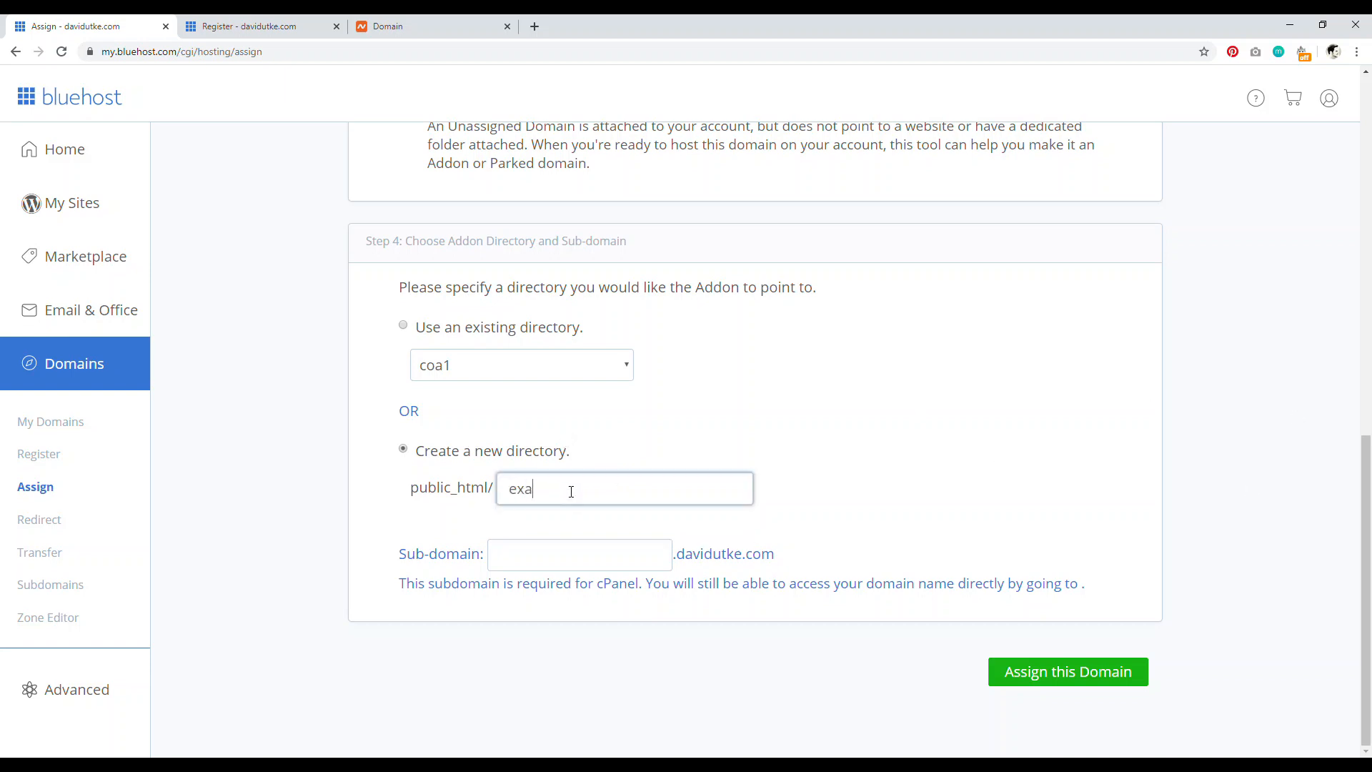
{"action": "key", "text": "Backspace"}
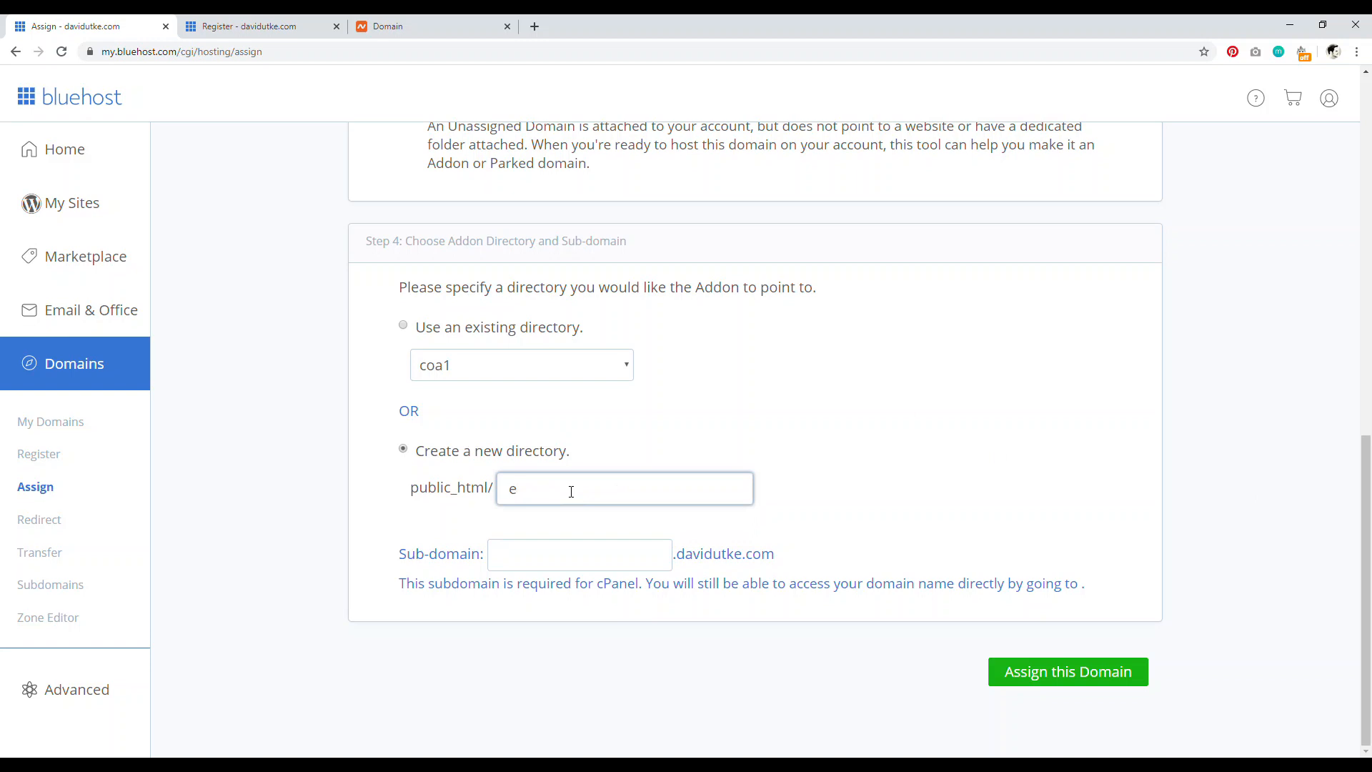
{"action": "type", "text": "ab"}
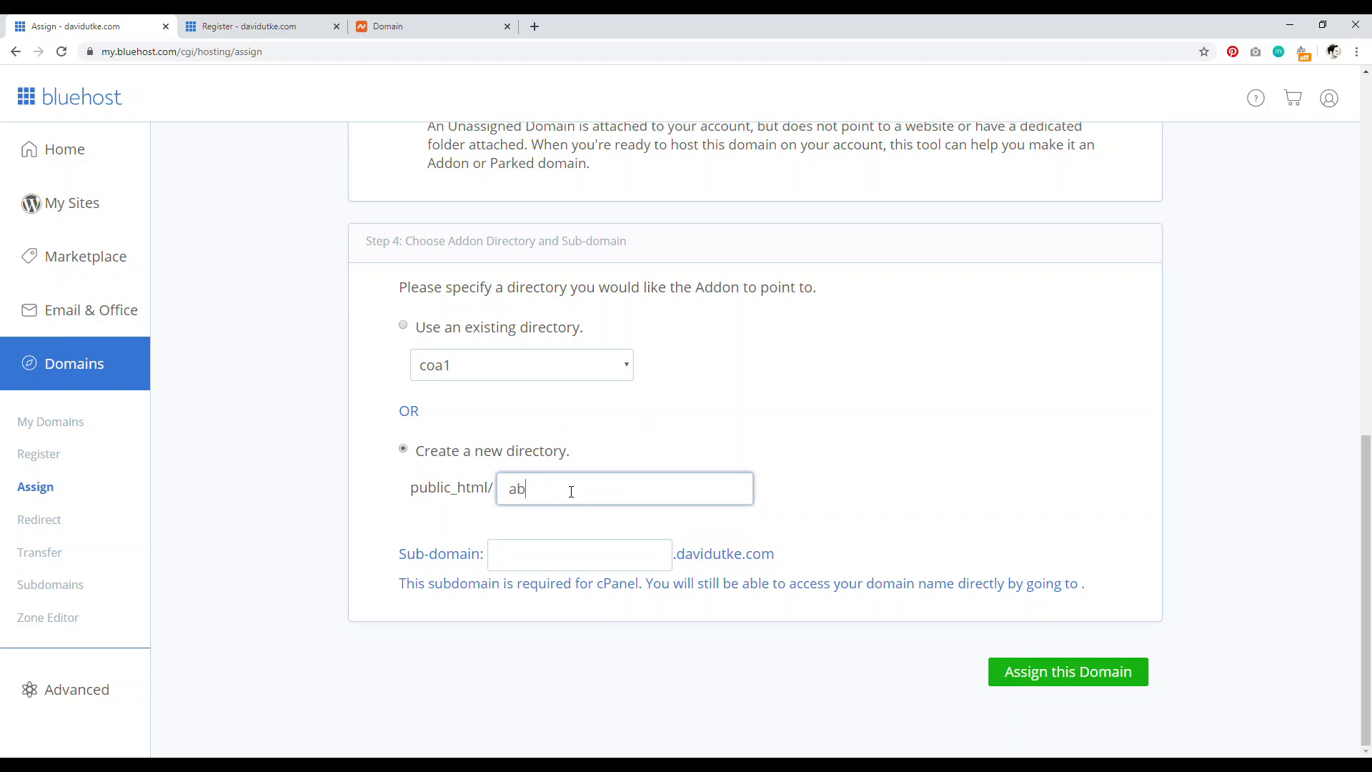
{"action": "type", "text": "c"}
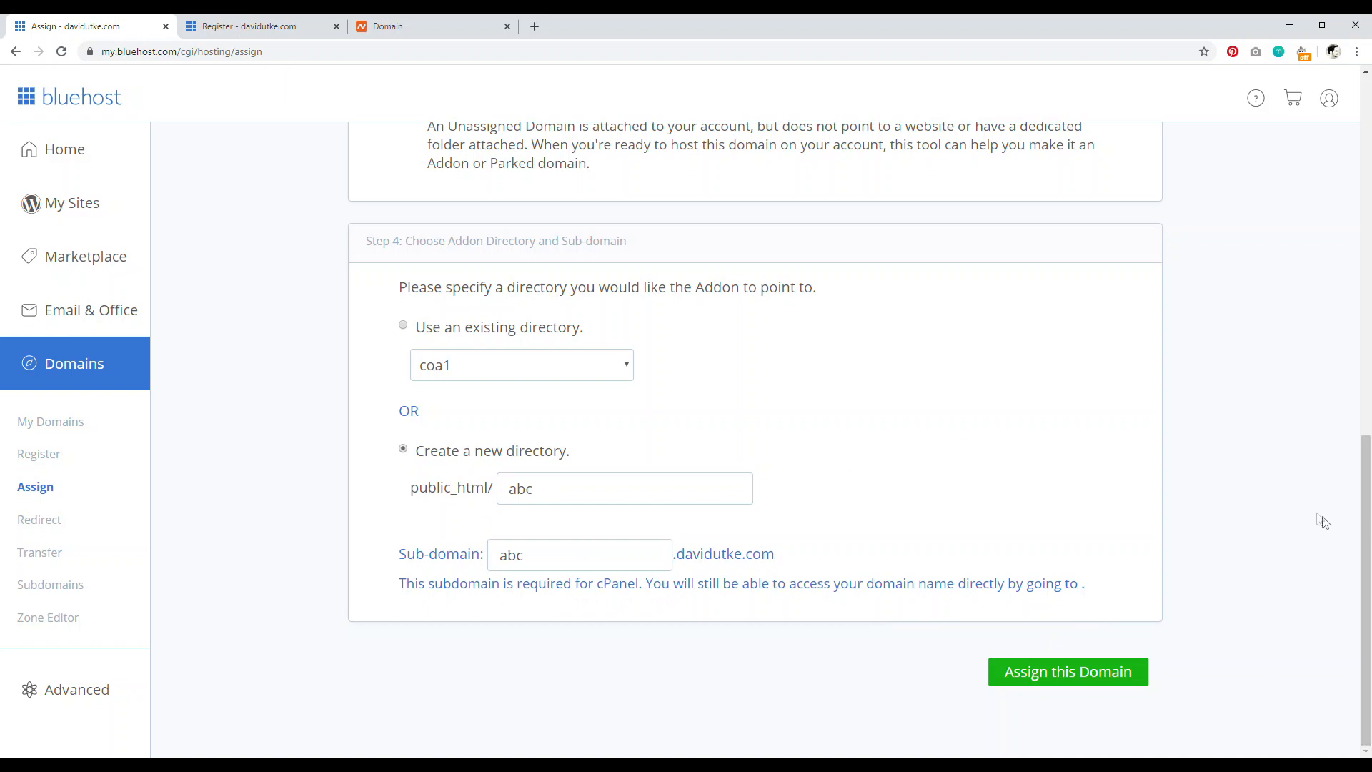
{"action": "mouse_move", "coordinate": [1084, 644]}
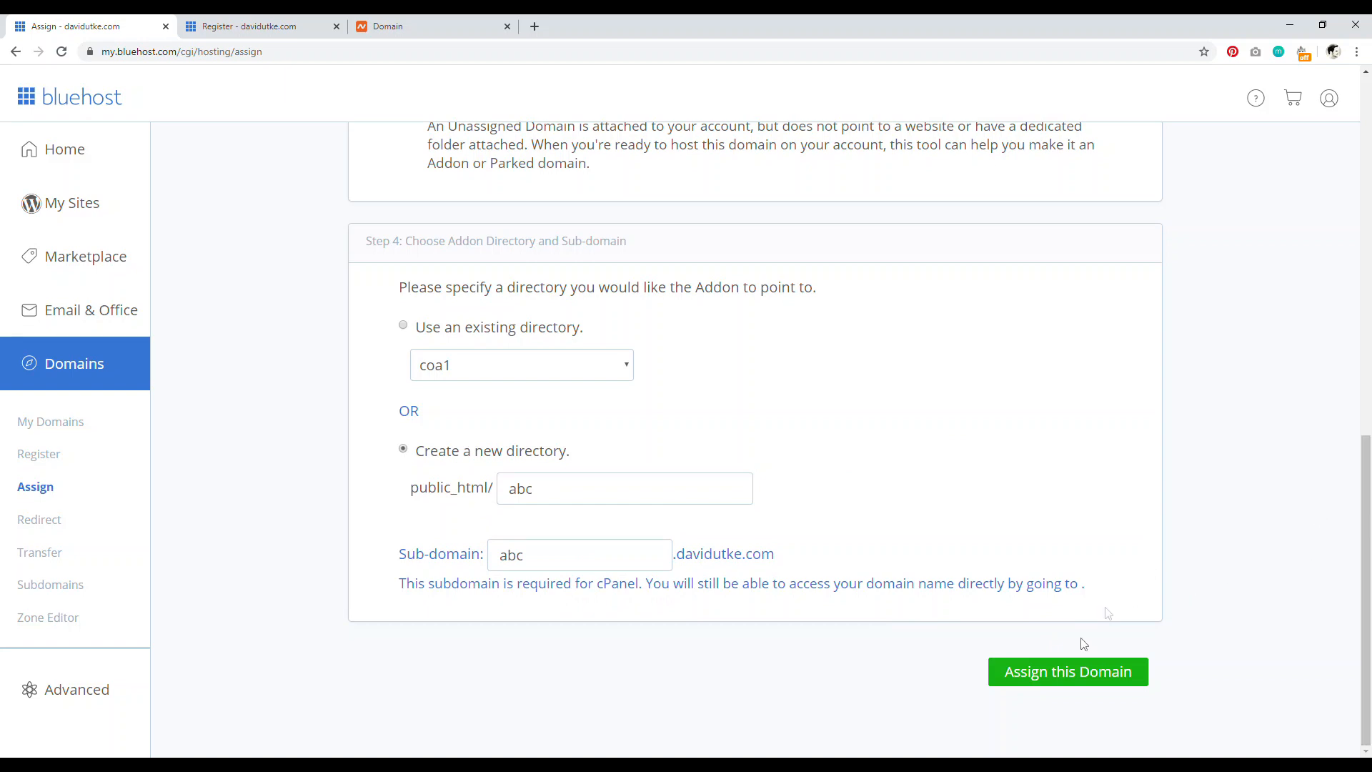
{"action": "mouse_move", "coordinate": [1067, 683]}
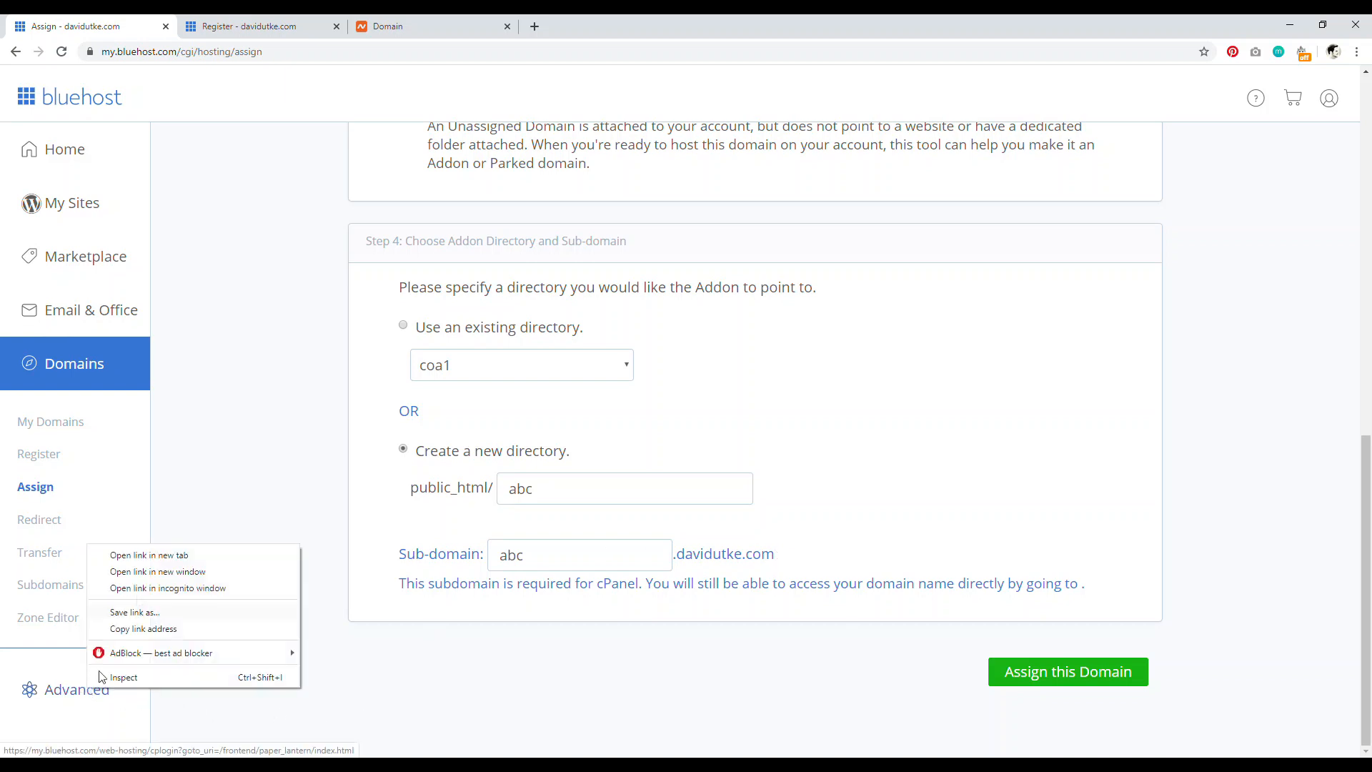
- Open cPanel in a new tab and go to Domains > Redirect
{"action": "left_click", "coordinate": [148, 554]}
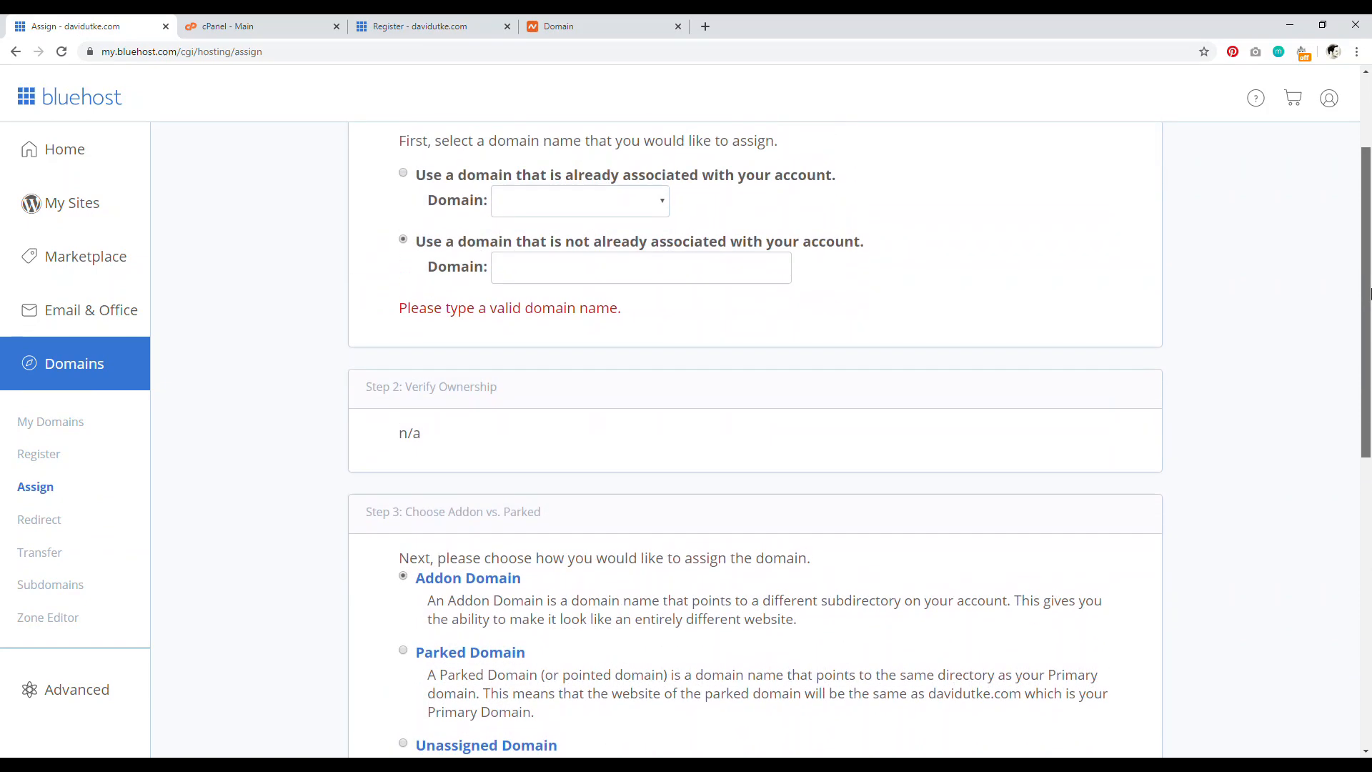
{"action": "scroll", "scroll_direction": "down", "scroll_amount": 3}
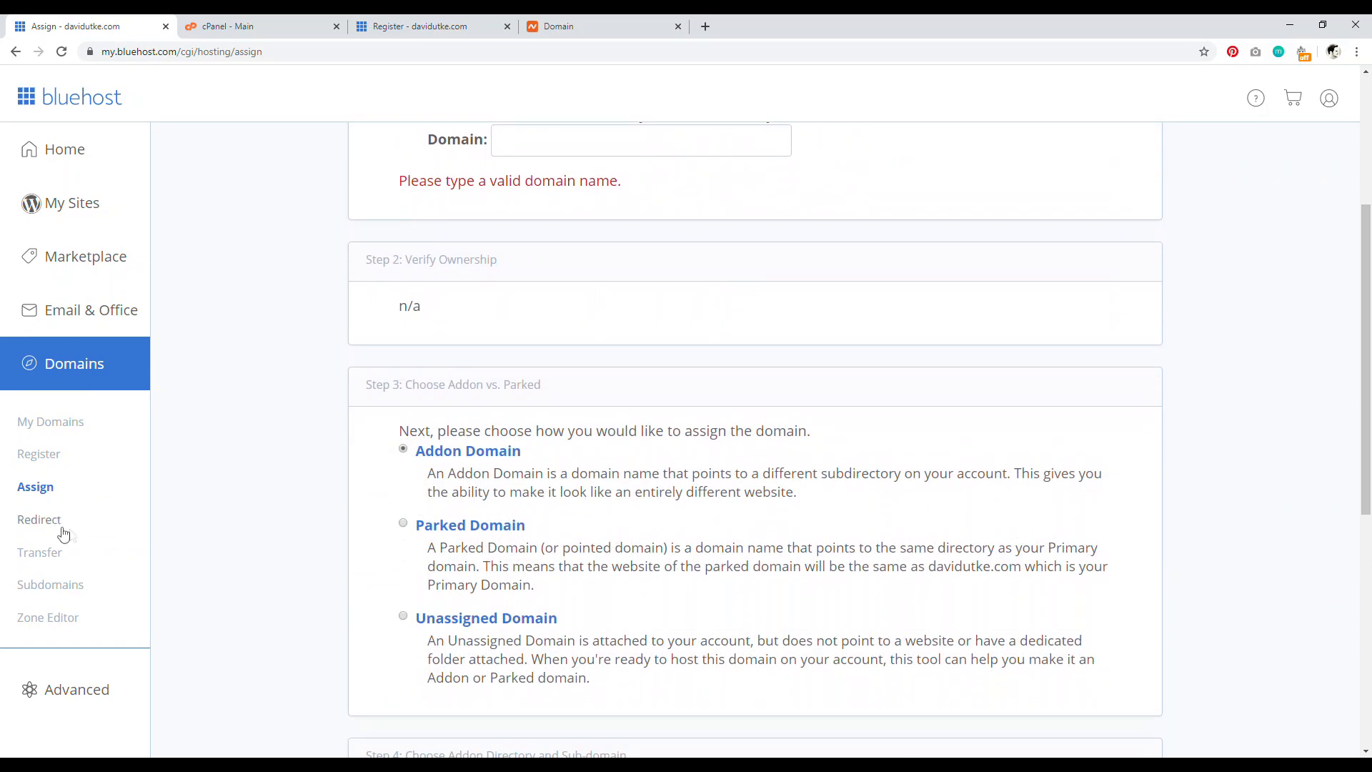
{"action": "left_click", "coordinate": [40, 519]}
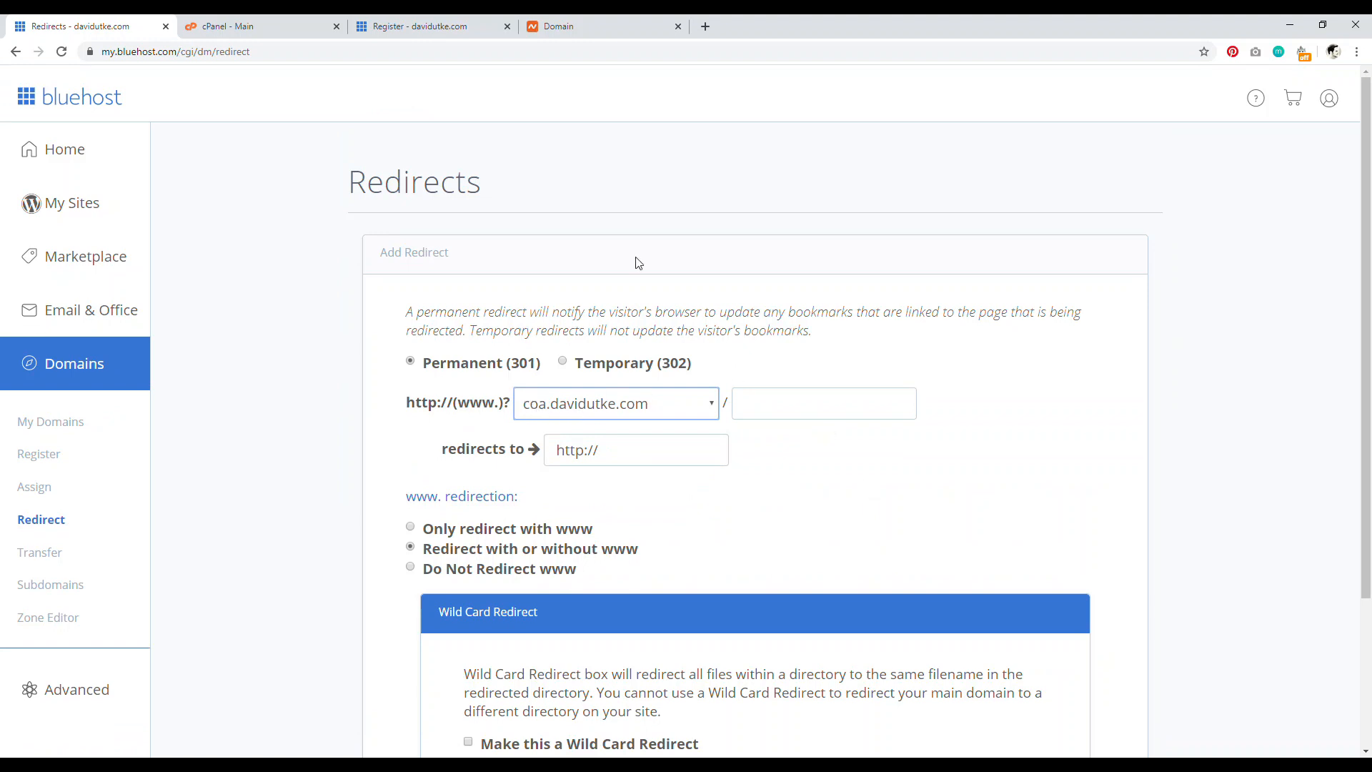
{"action": "mouse_move", "coordinate": [562, 71]}
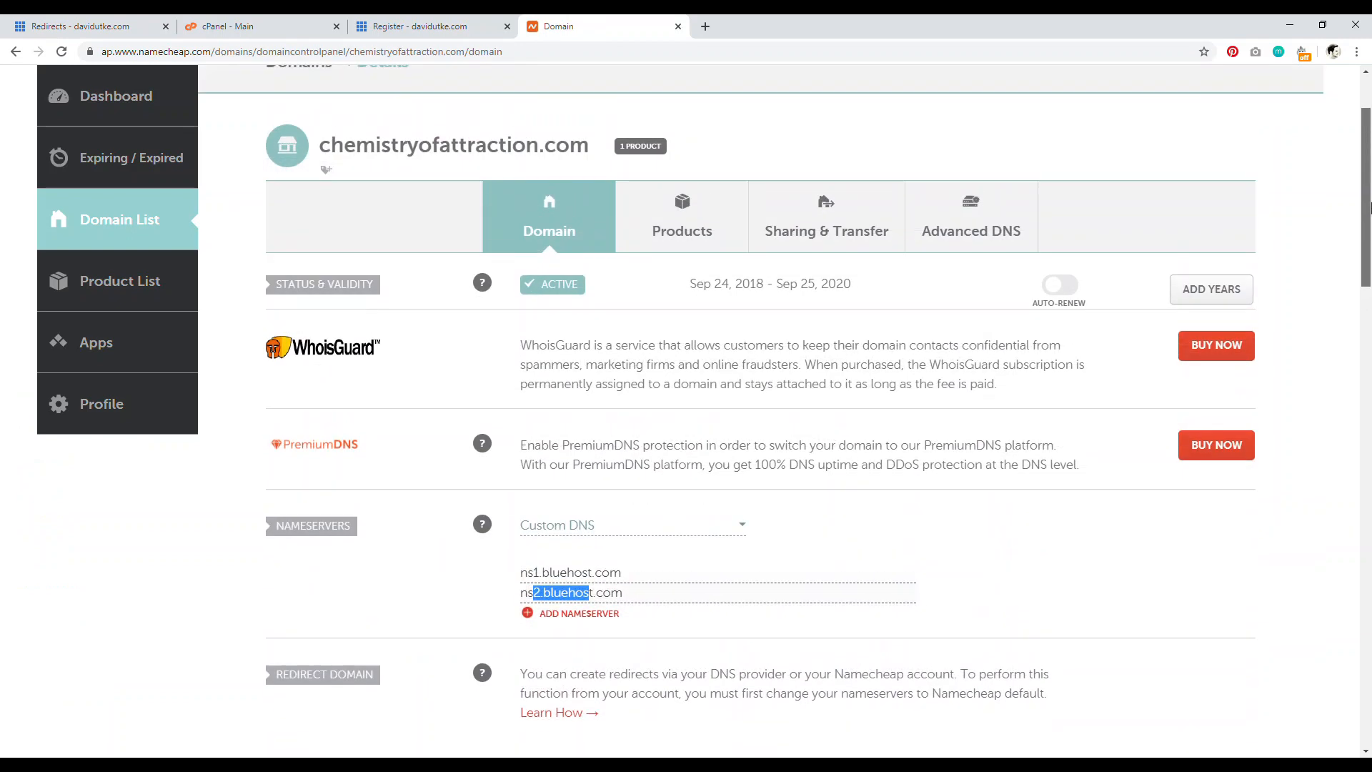
- Recheck chemistryofattraction.com's nameservers on Namecheap, then return to the Bluehost Redirects tab
{"action": "scroll", "scroll_direction": "down", "scroll_amount": 3}
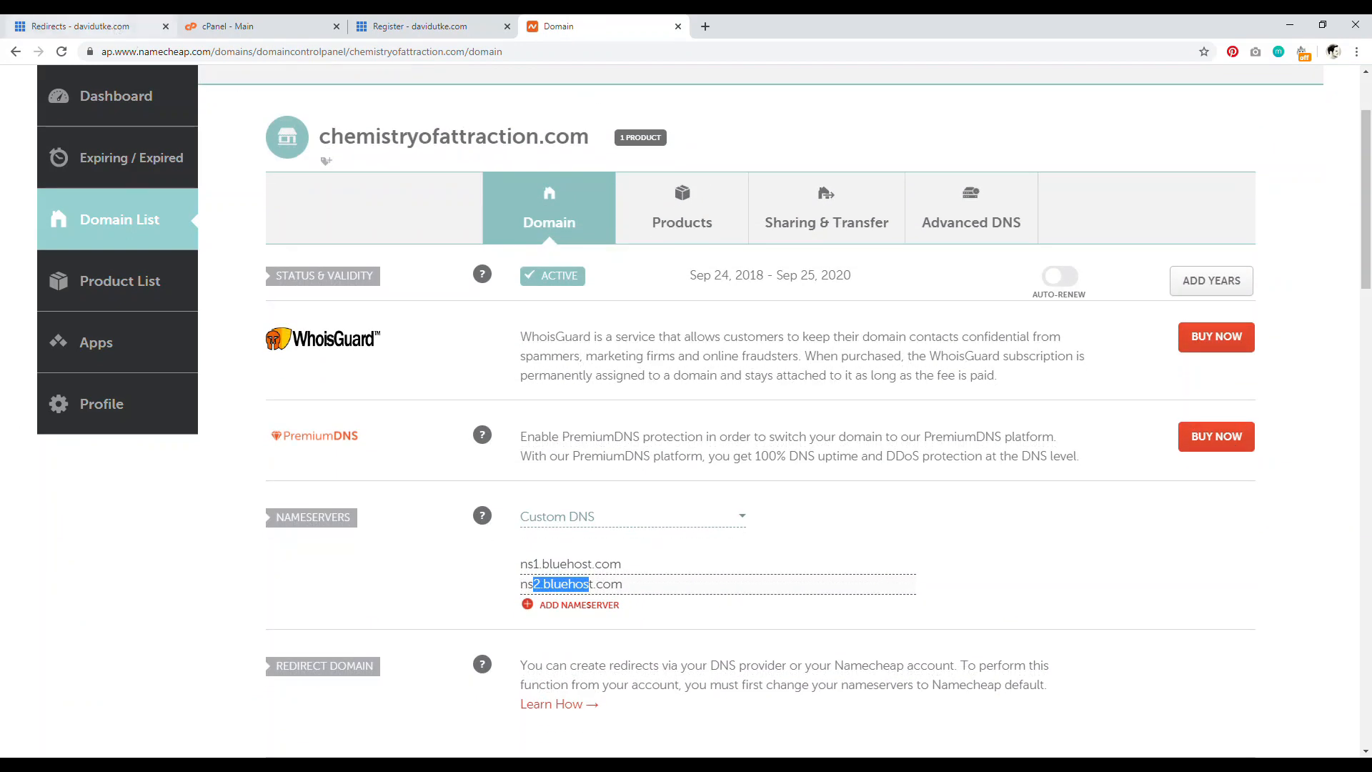
{"action": "left_click", "coordinate": [83, 26]}
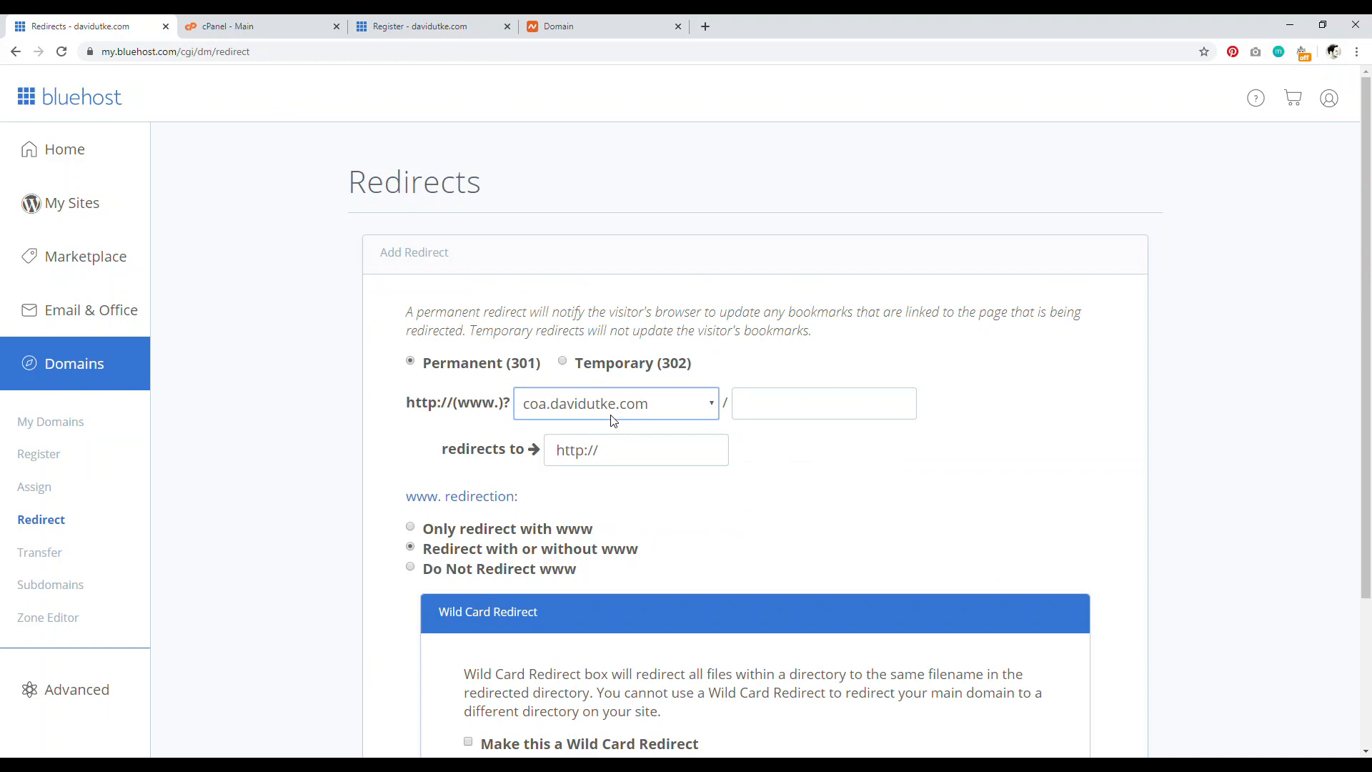
{"action": "mouse_move", "coordinate": [530, 414]}
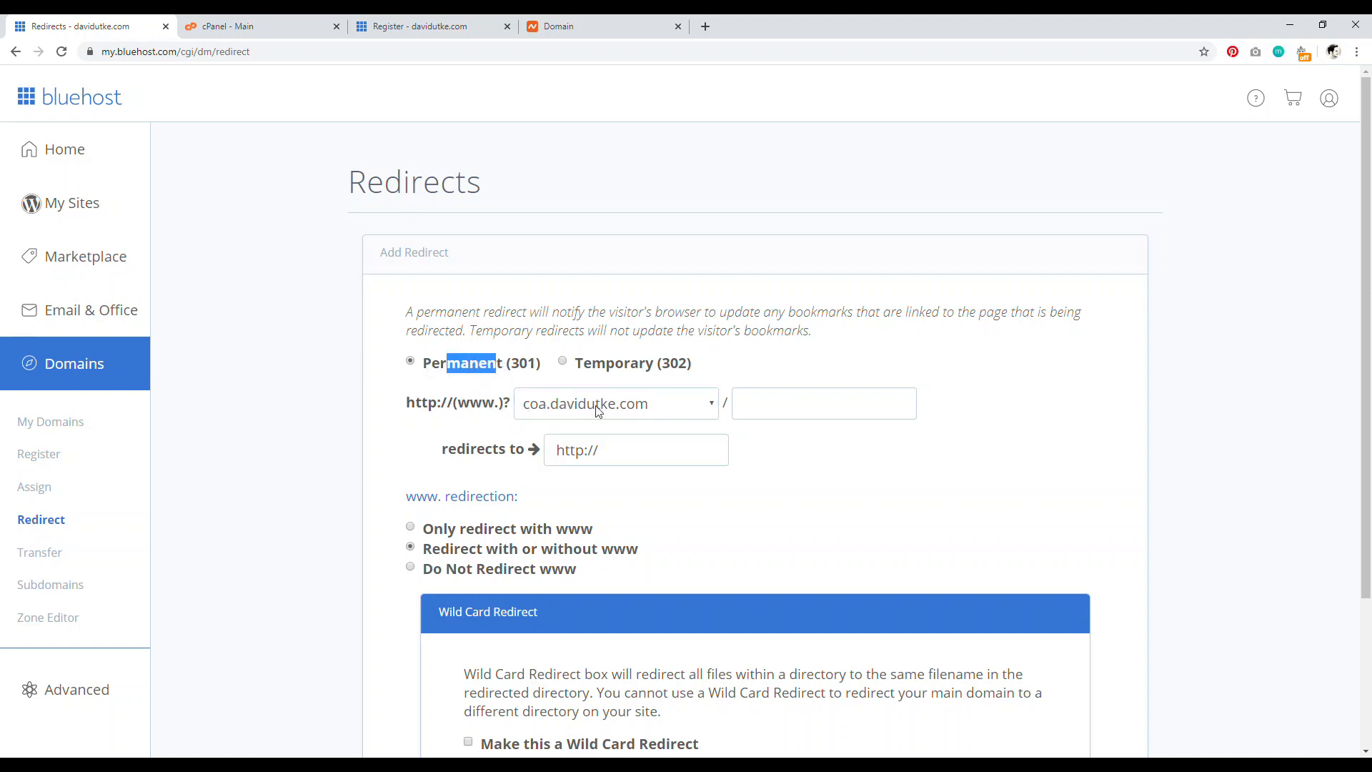
- Redirect coa.davidutke.com to chemistryofattraction.com and tick Wild Card Redirect
{"action": "left_click", "coordinate": [636, 449]}
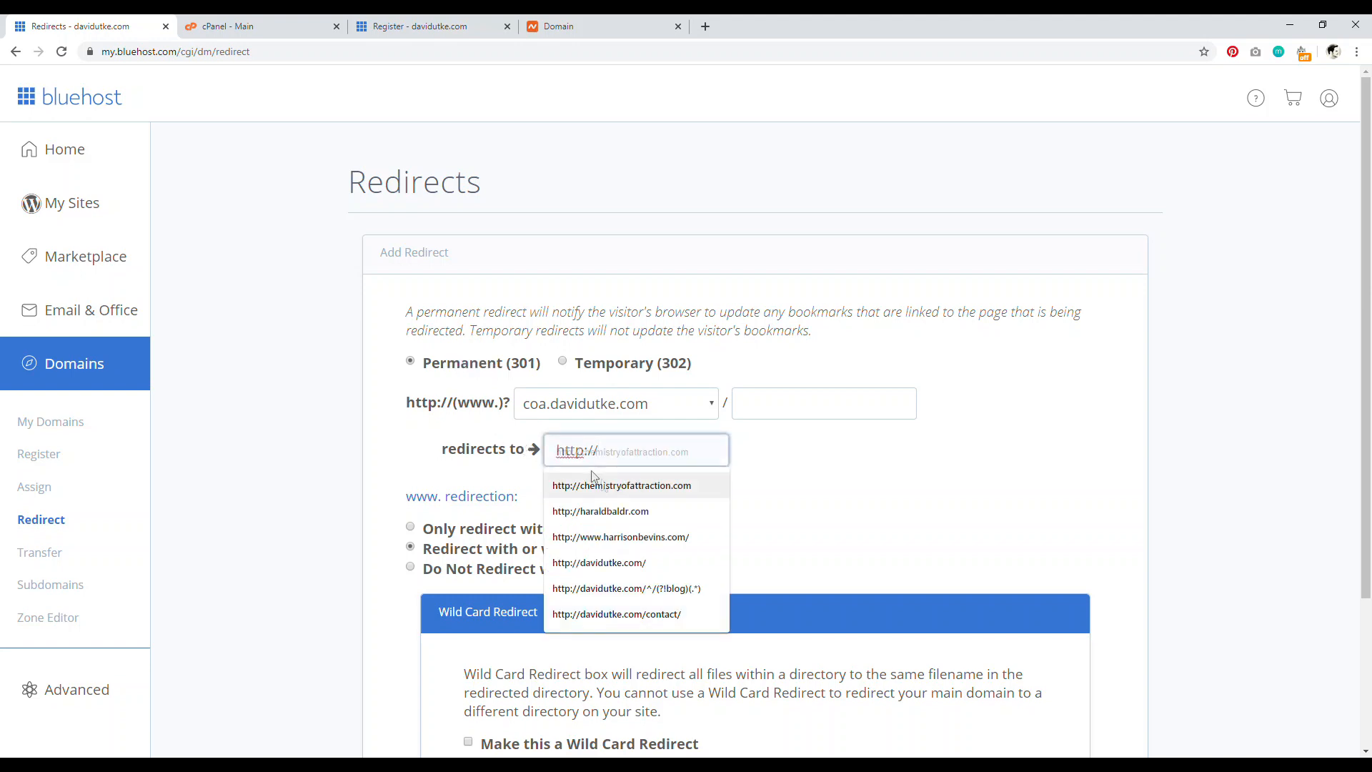
{"action": "left_click", "coordinate": [621, 485]}
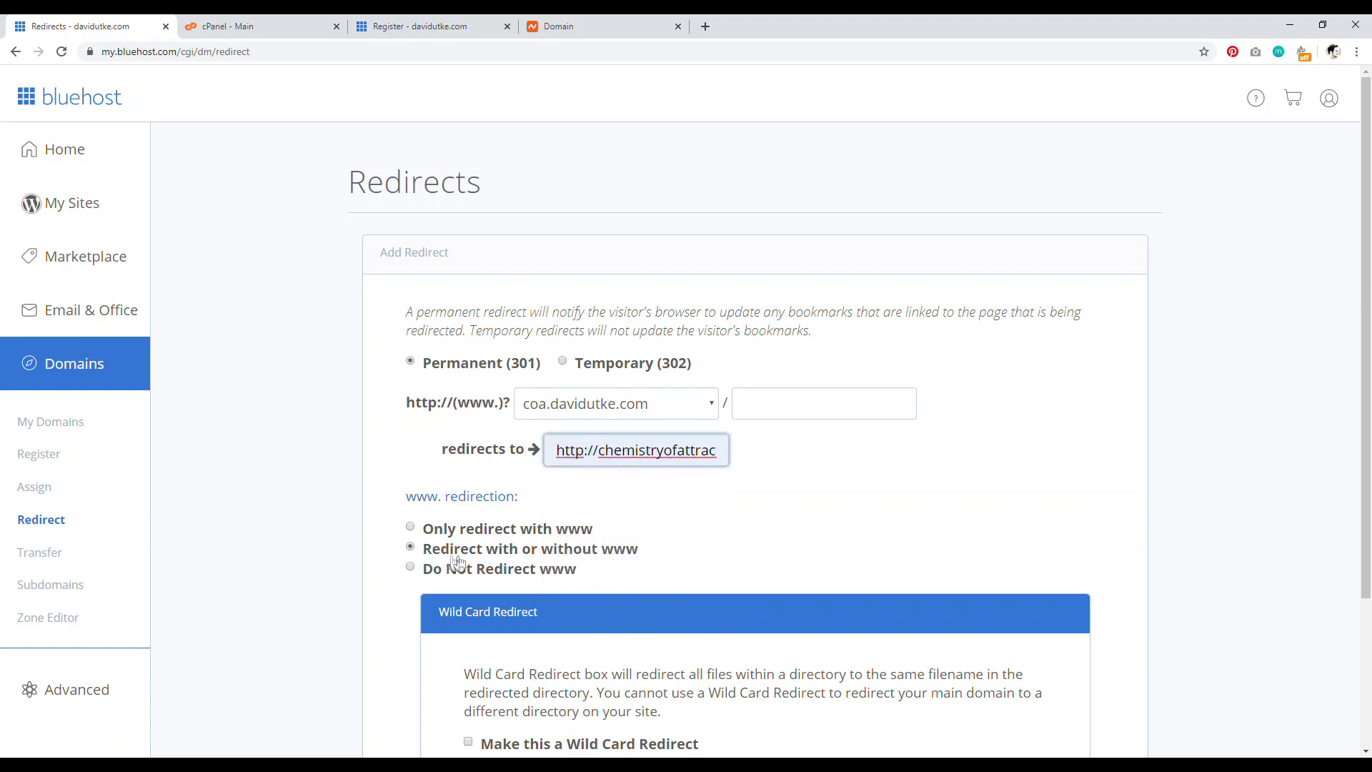
{"action": "scroll", "scroll_direction": "down", "scroll_amount": 3}
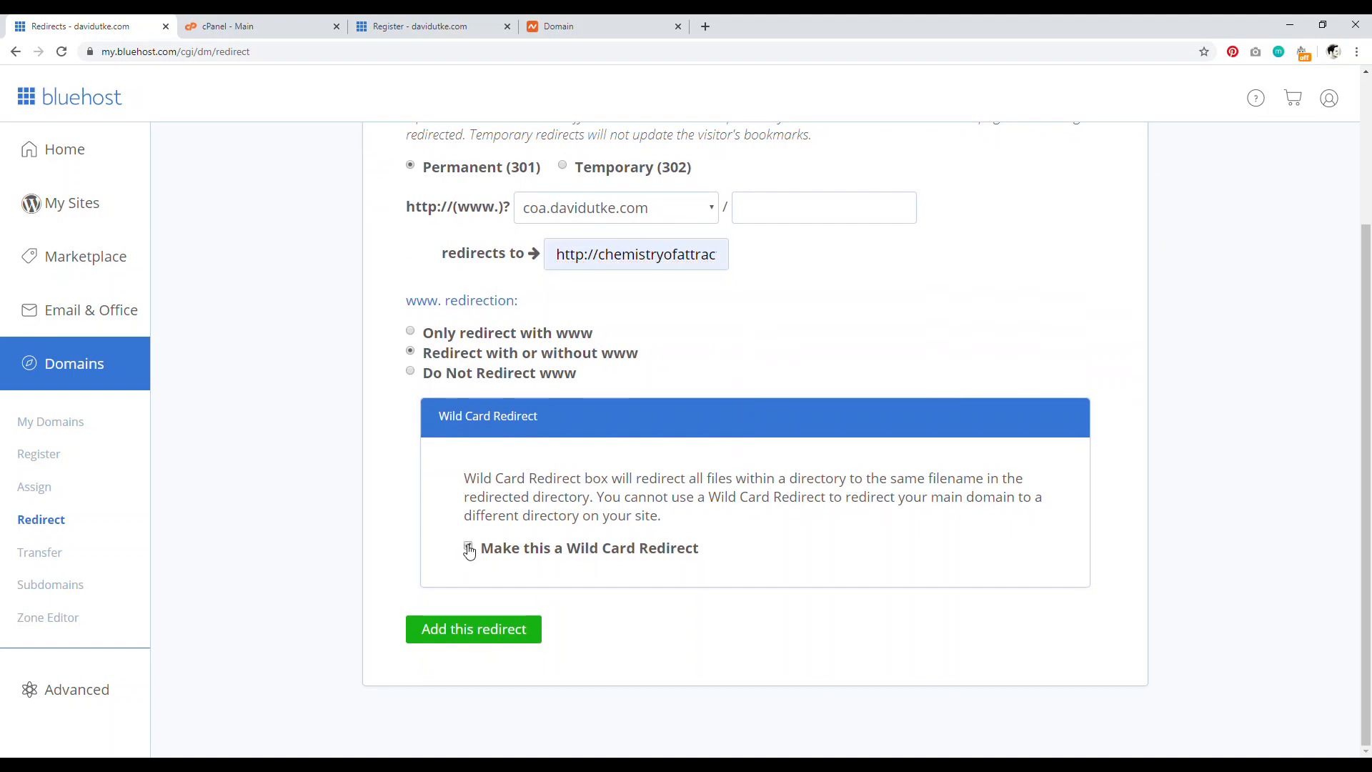
{"action": "left_click", "coordinate": [468, 546]}
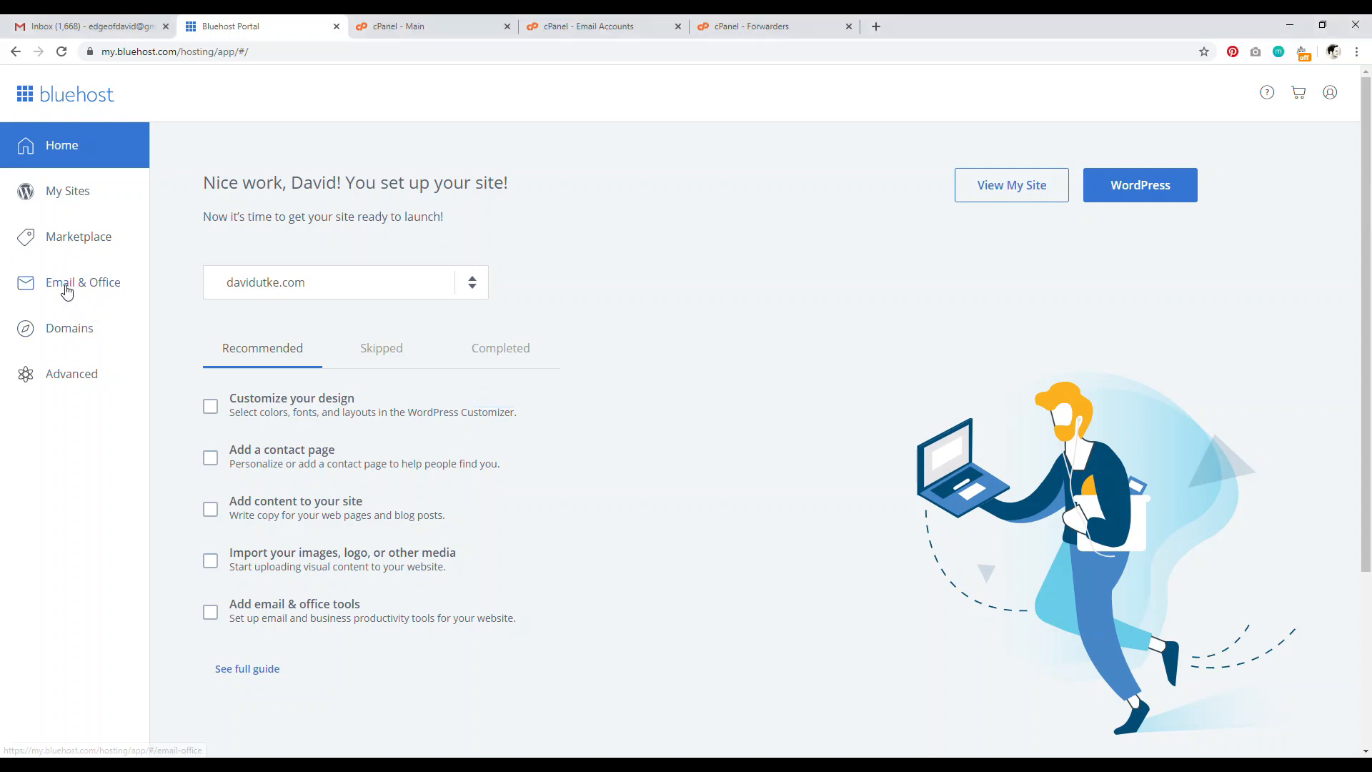
- Open Email & Office, showing davidutke.com with Basic Email and chemistryofattraction.com without email
{"action": "left_click", "coordinate": [83, 282]}
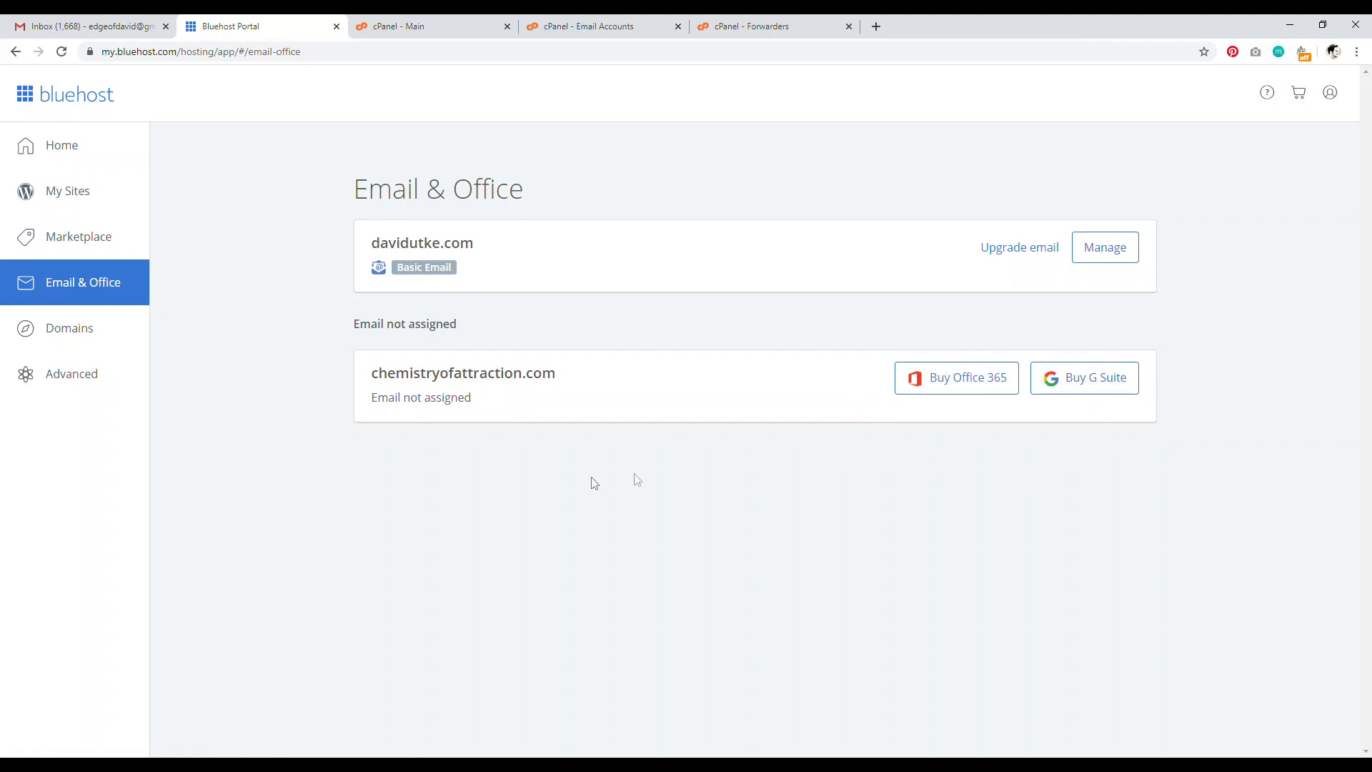
{"action": "mouse_move", "coordinate": [192, 346]}
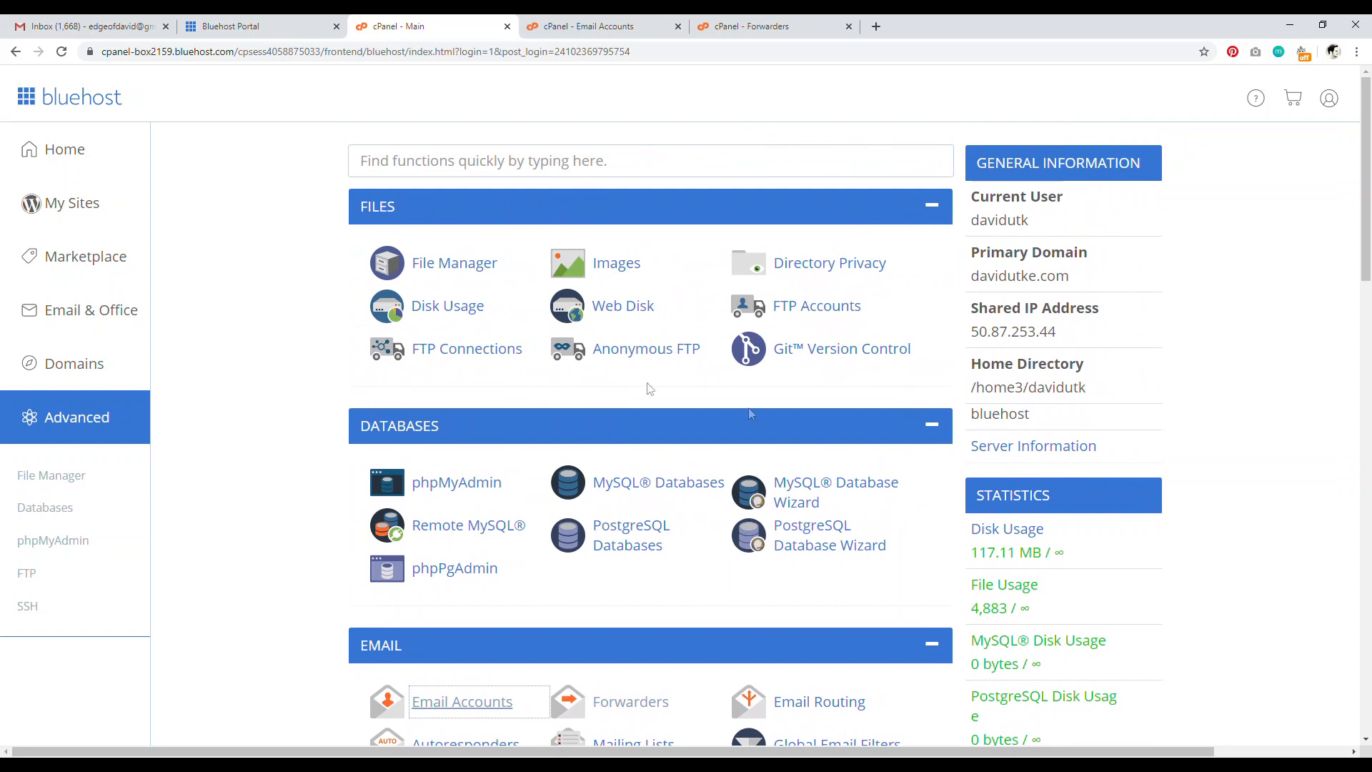
{"action": "scroll", "scroll_direction": "down", "scroll_amount": 3}
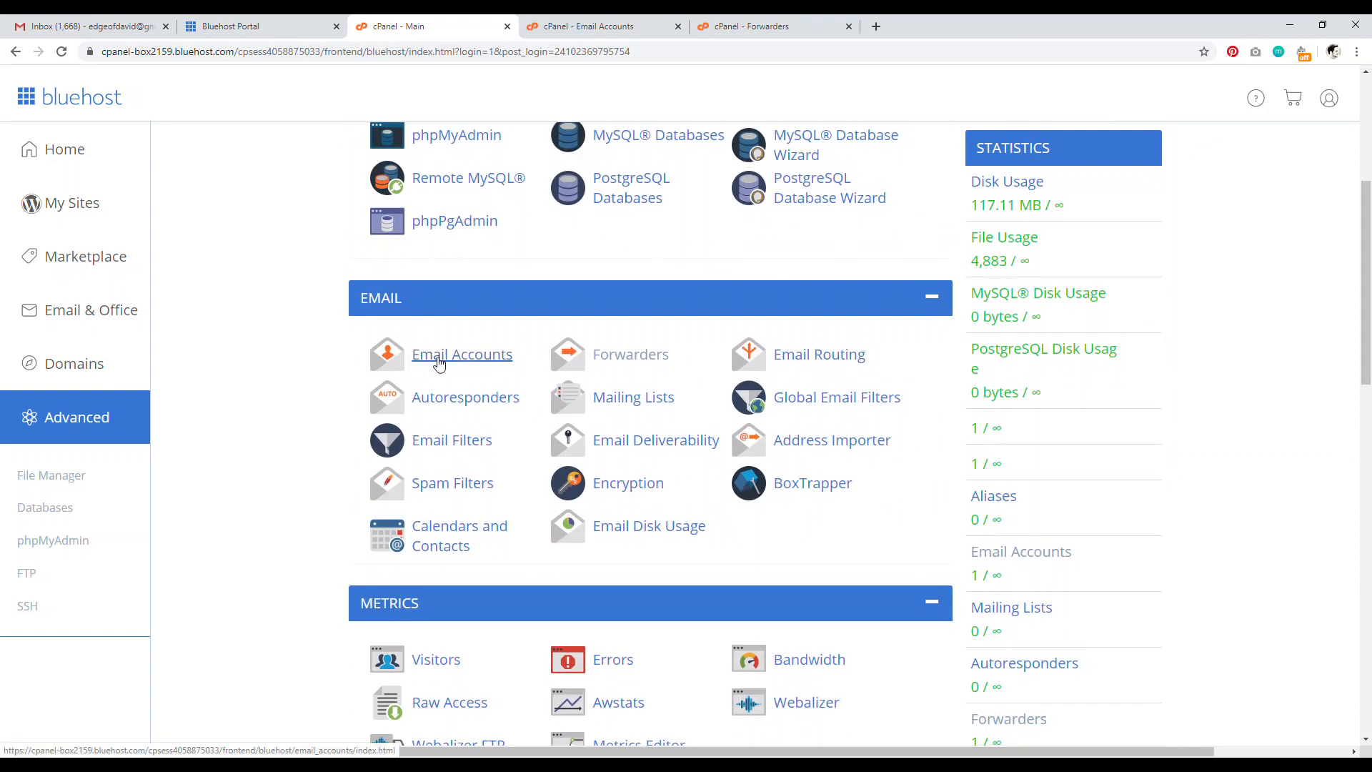
{"action": "left_click", "coordinate": [461, 354]}
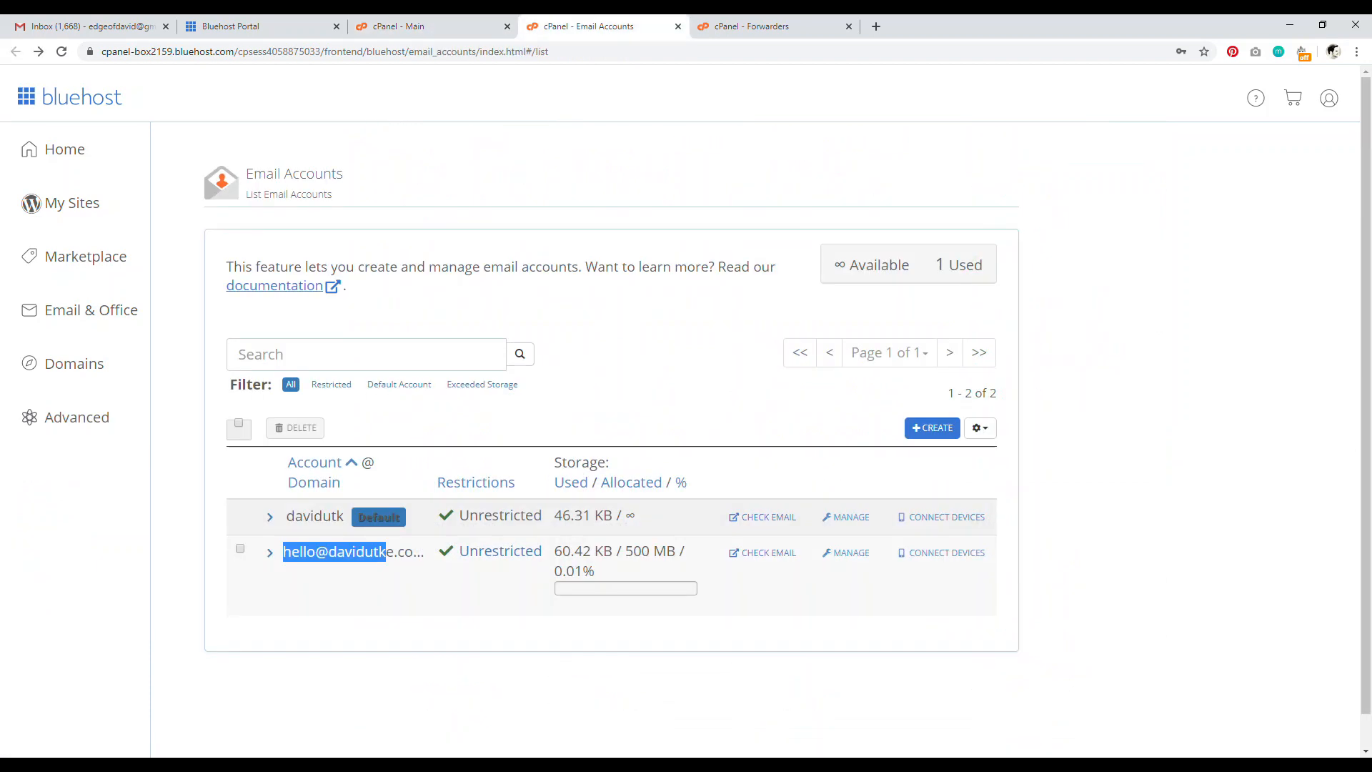
{"action": "mouse_move", "coordinate": [682, 371]}
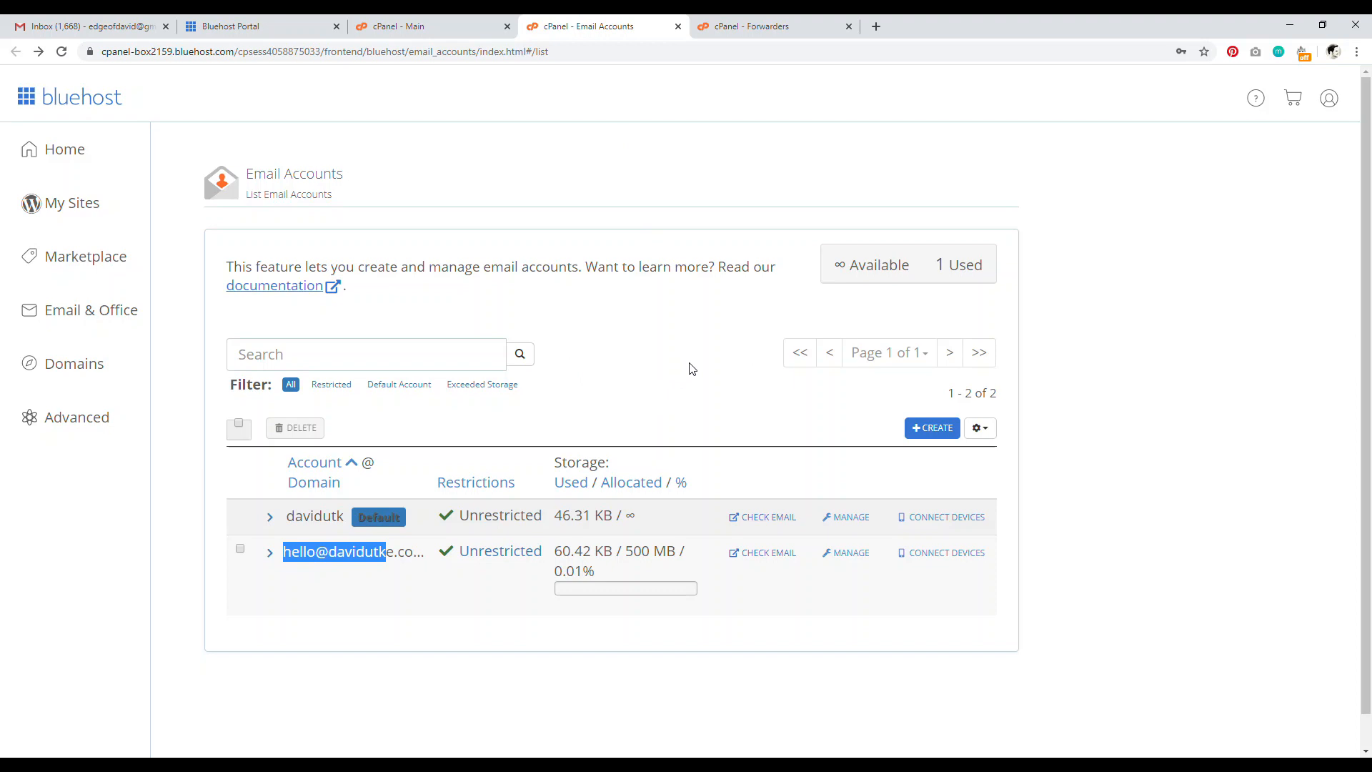
{"action": "mouse_move", "coordinate": [936, 420]}
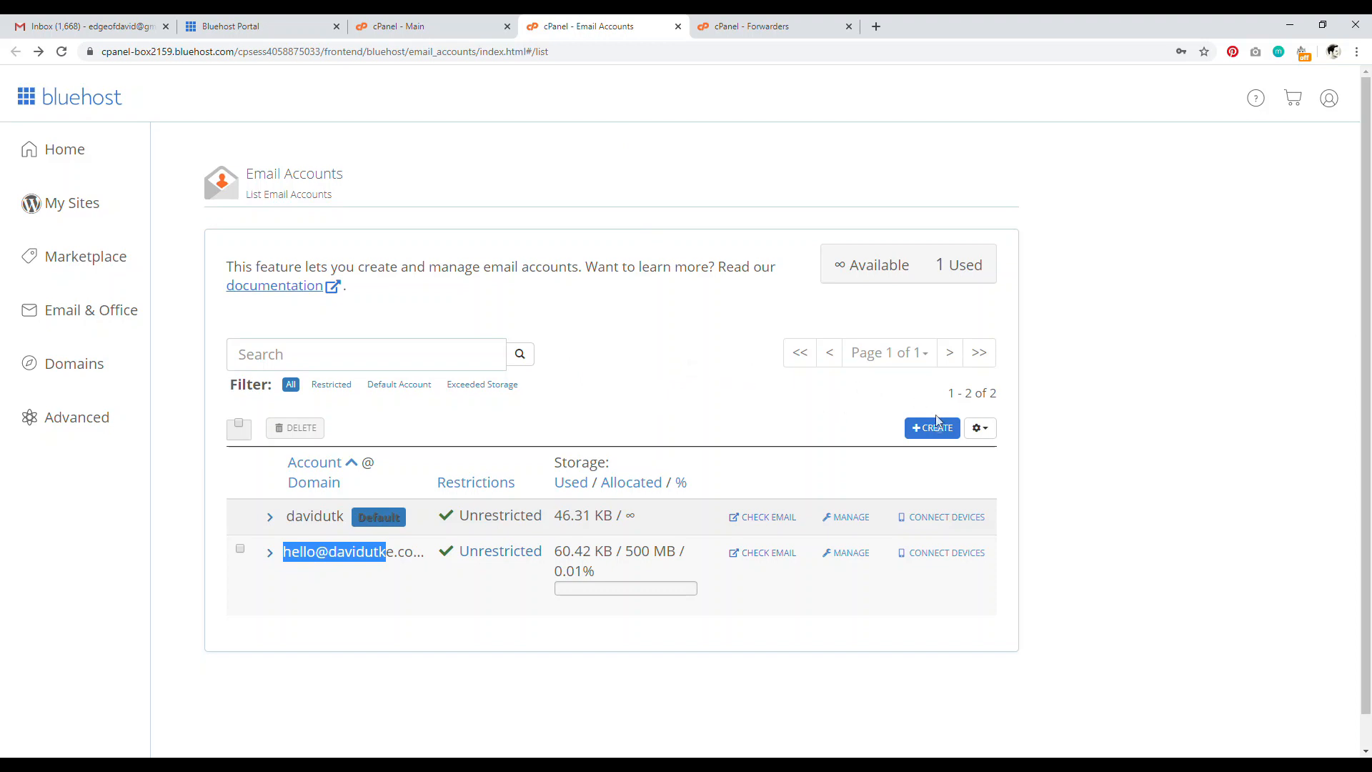
{"action": "left_click", "coordinate": [931, 428]}
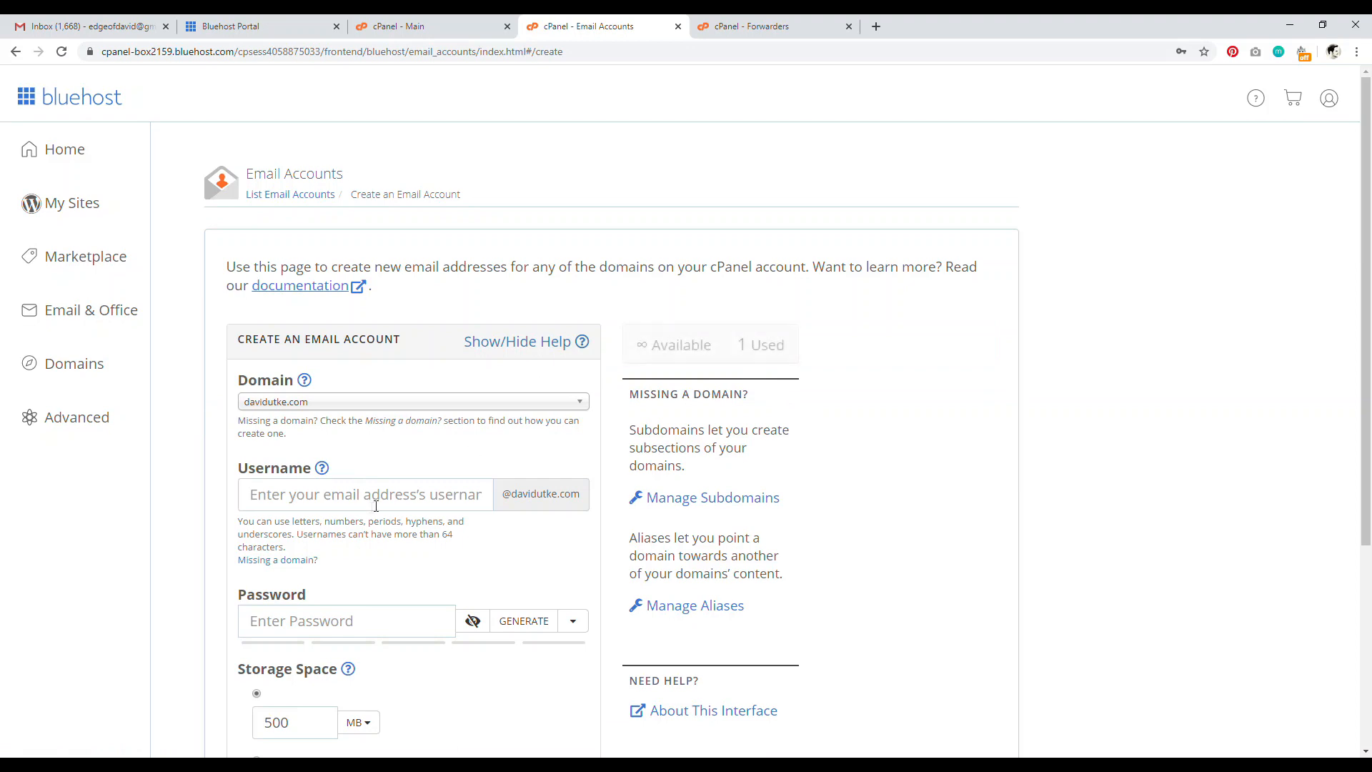
{"action": "scroll", "scroll_direction": "down", "scroll_amount": 3}
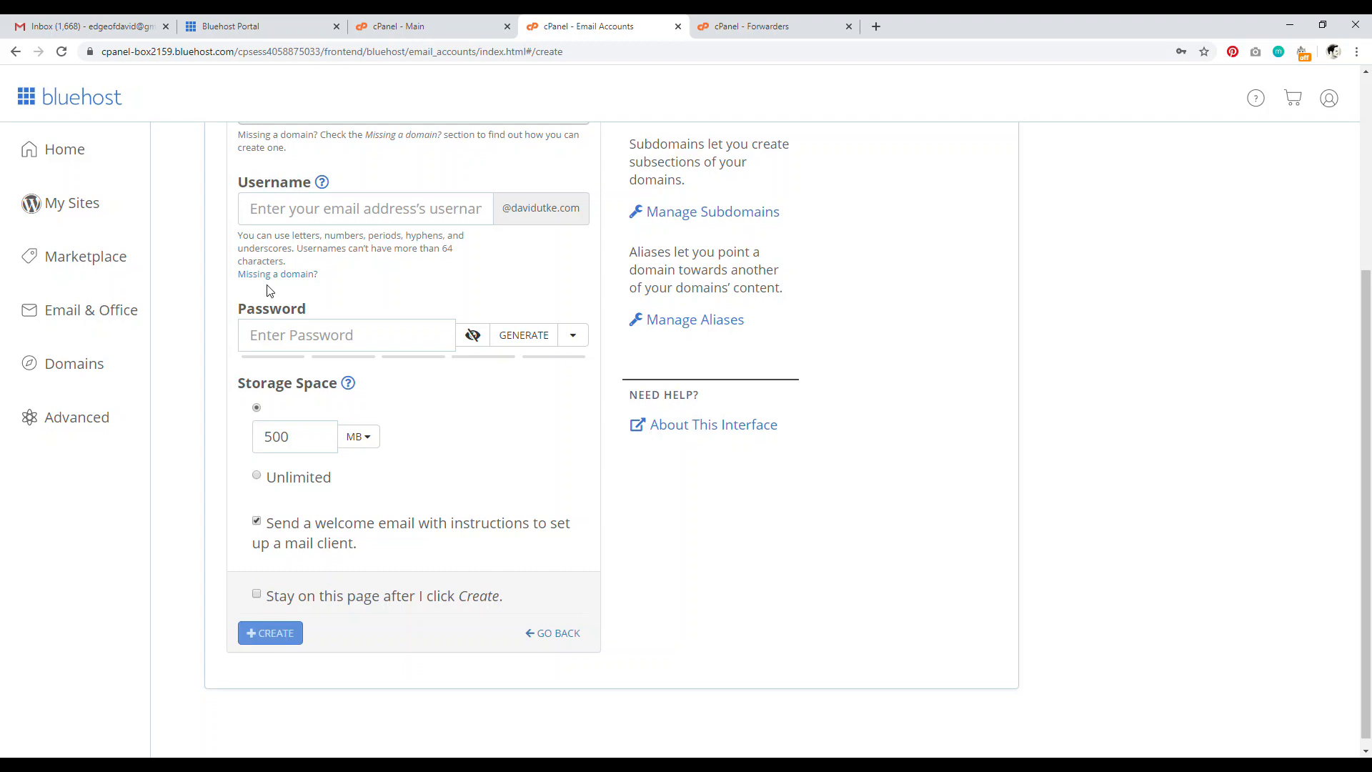
{"action": "left_click", "coordinate": [553, 632]}
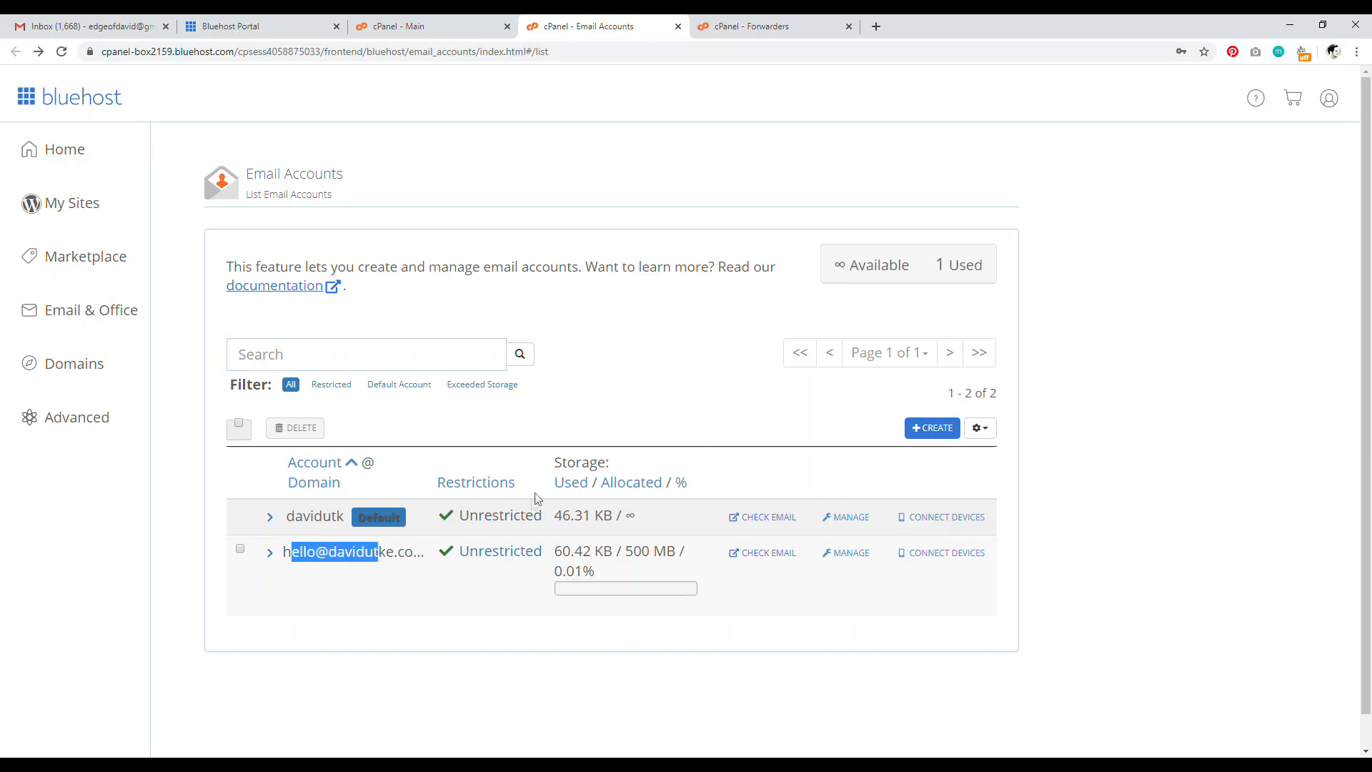
{"action": "mouse_move", "coordinate": [609, 398]}
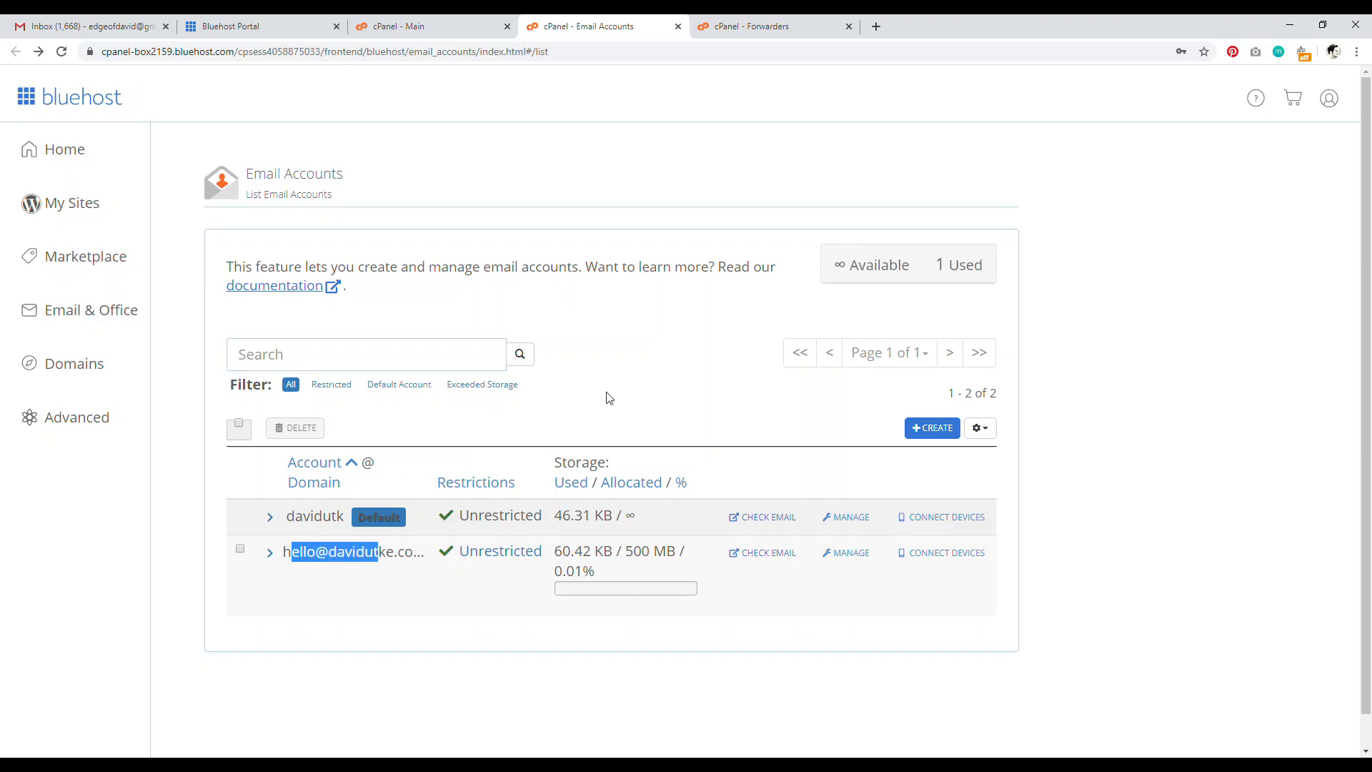
{"action": "left_click", "coordinate": [763, 553]}
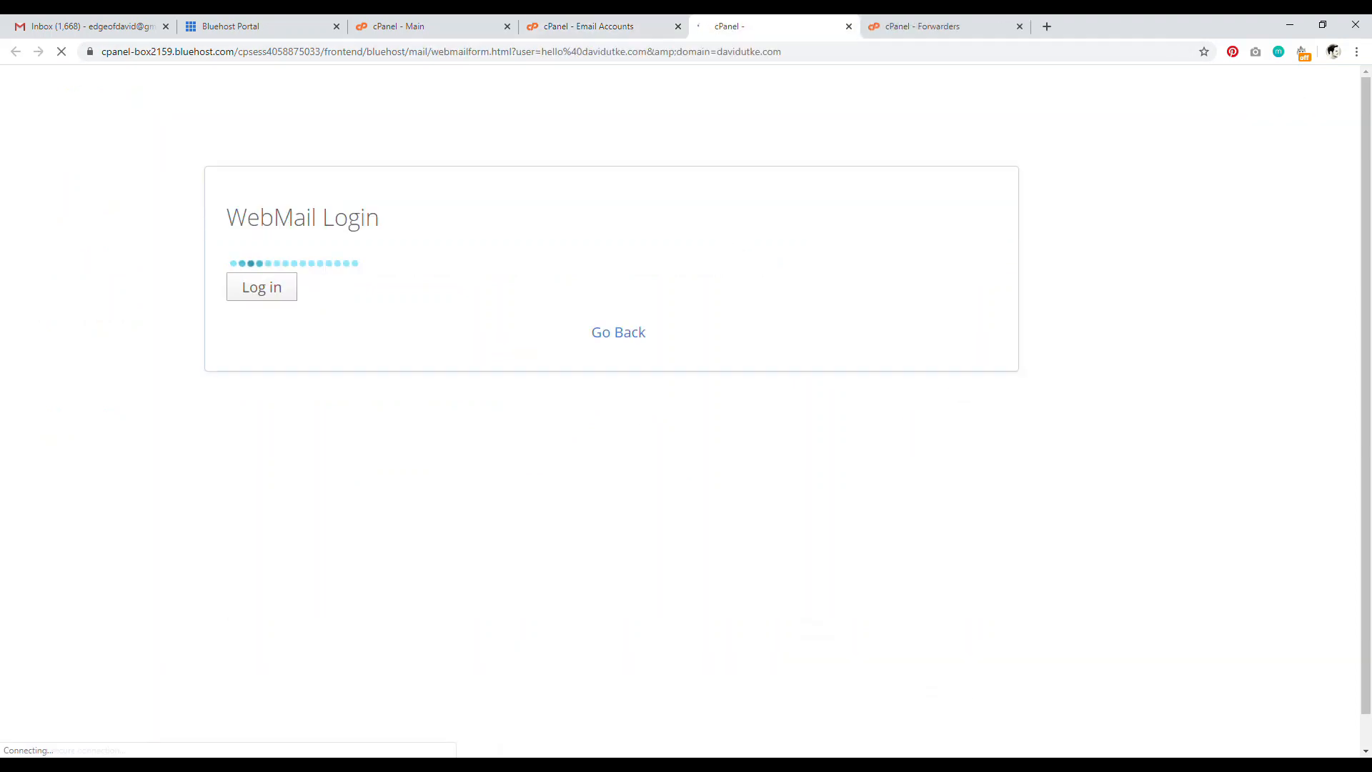
{"action": "left_click", "coordinate": [261, 286]}
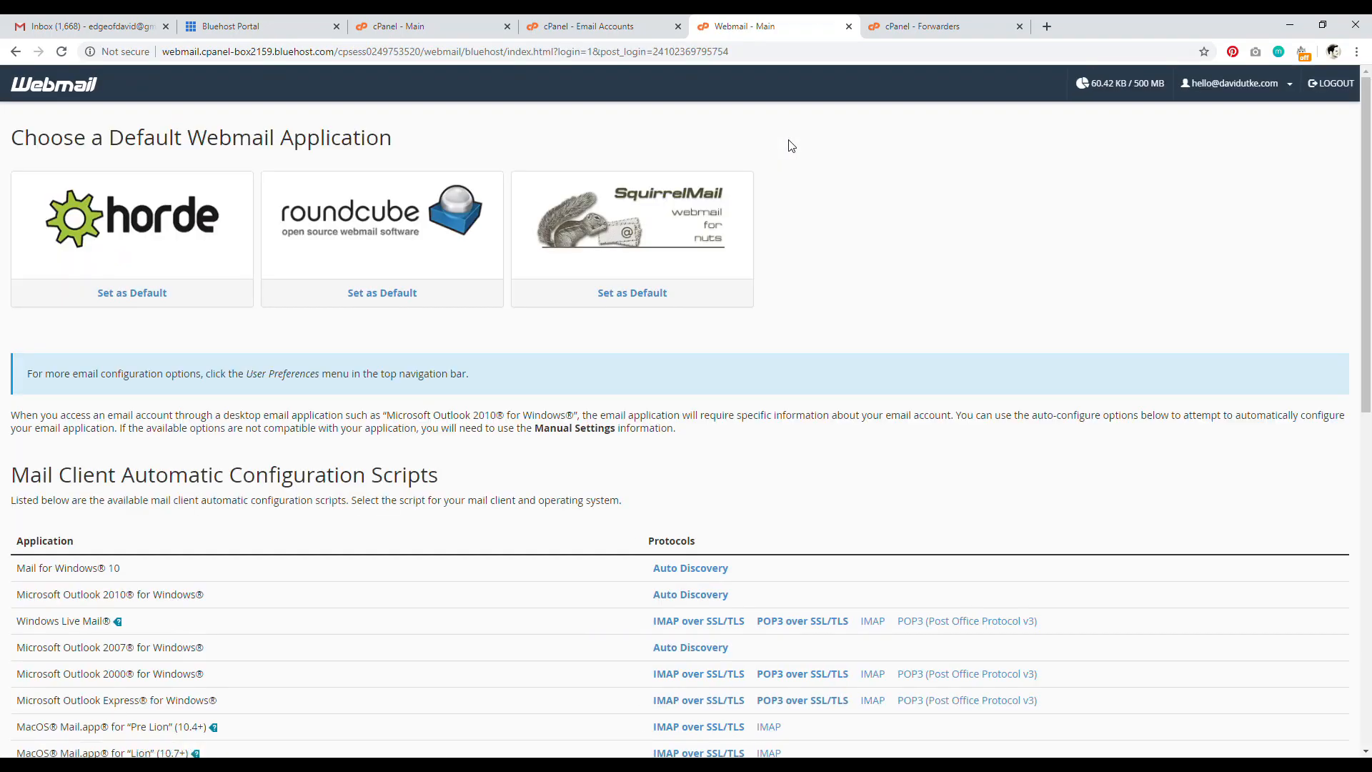
{"action": "mouse_move", "coordinate": [764, 252]}
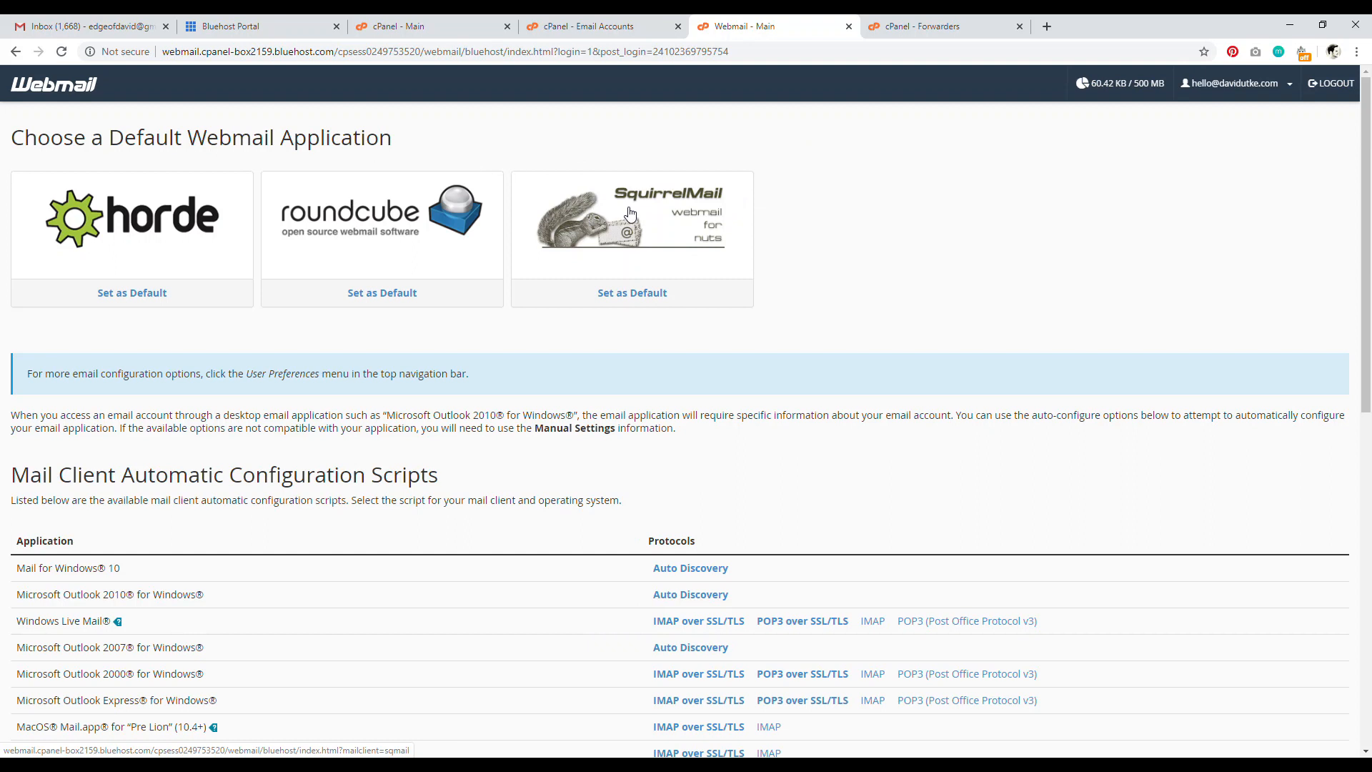
{"action": "left_click", "coordinate": [581, 26]}
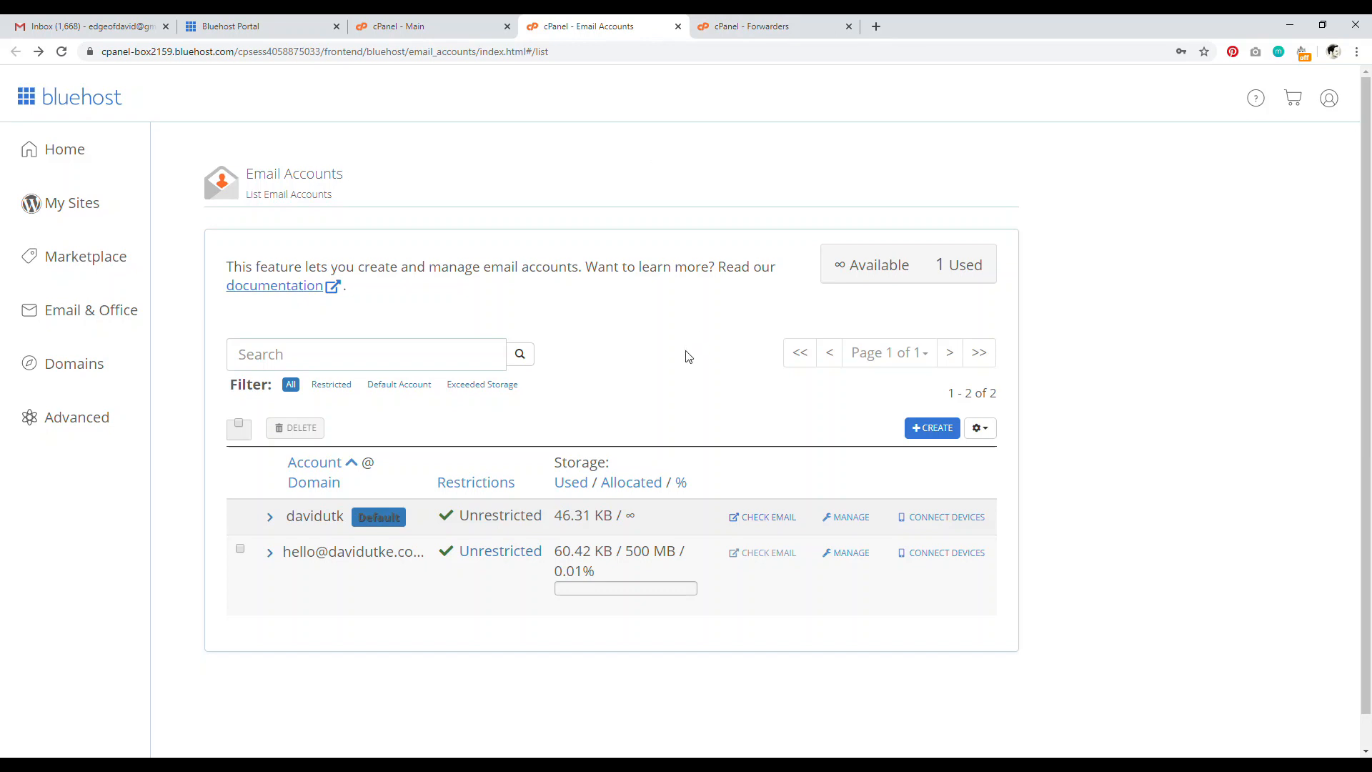
{"action": "mouse_move", "coordinate": [585, 202]}
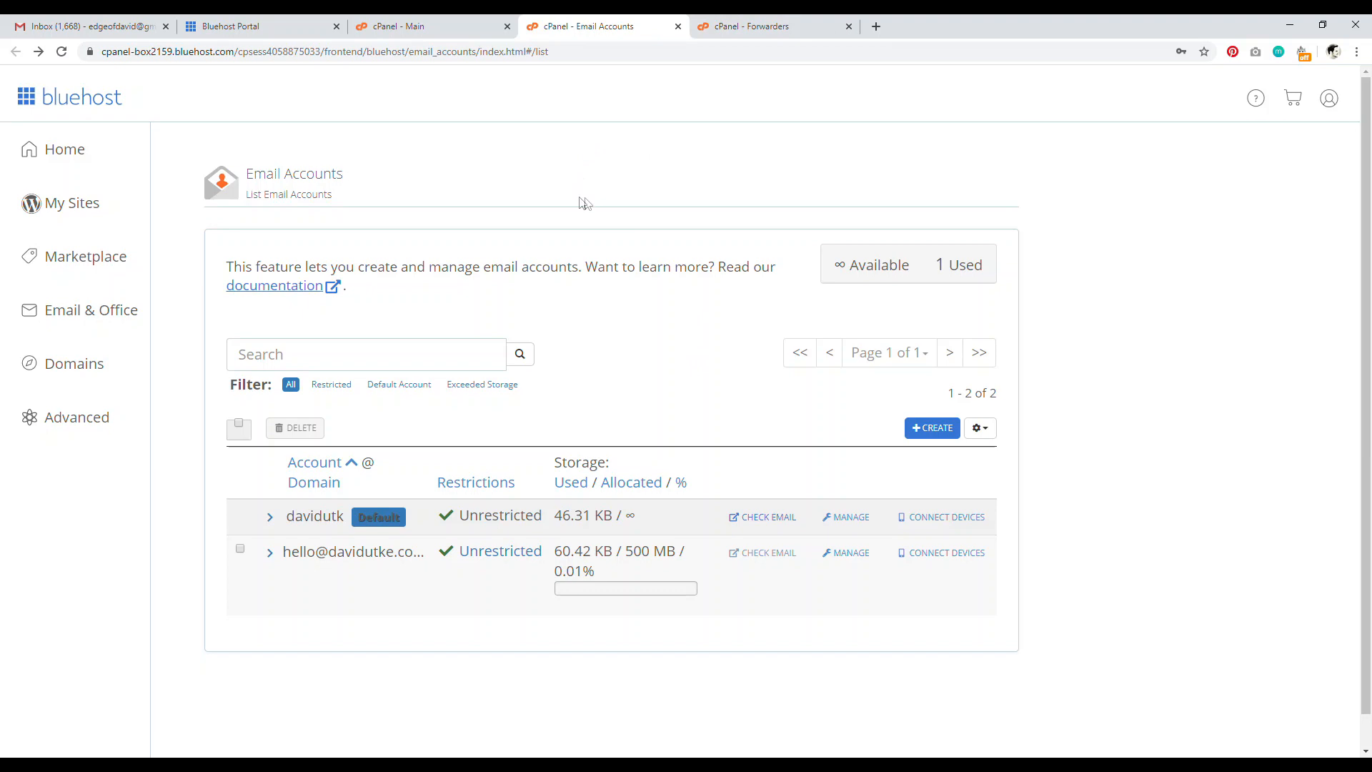
{"action": "double_click", "coordinate": [341, 551]}
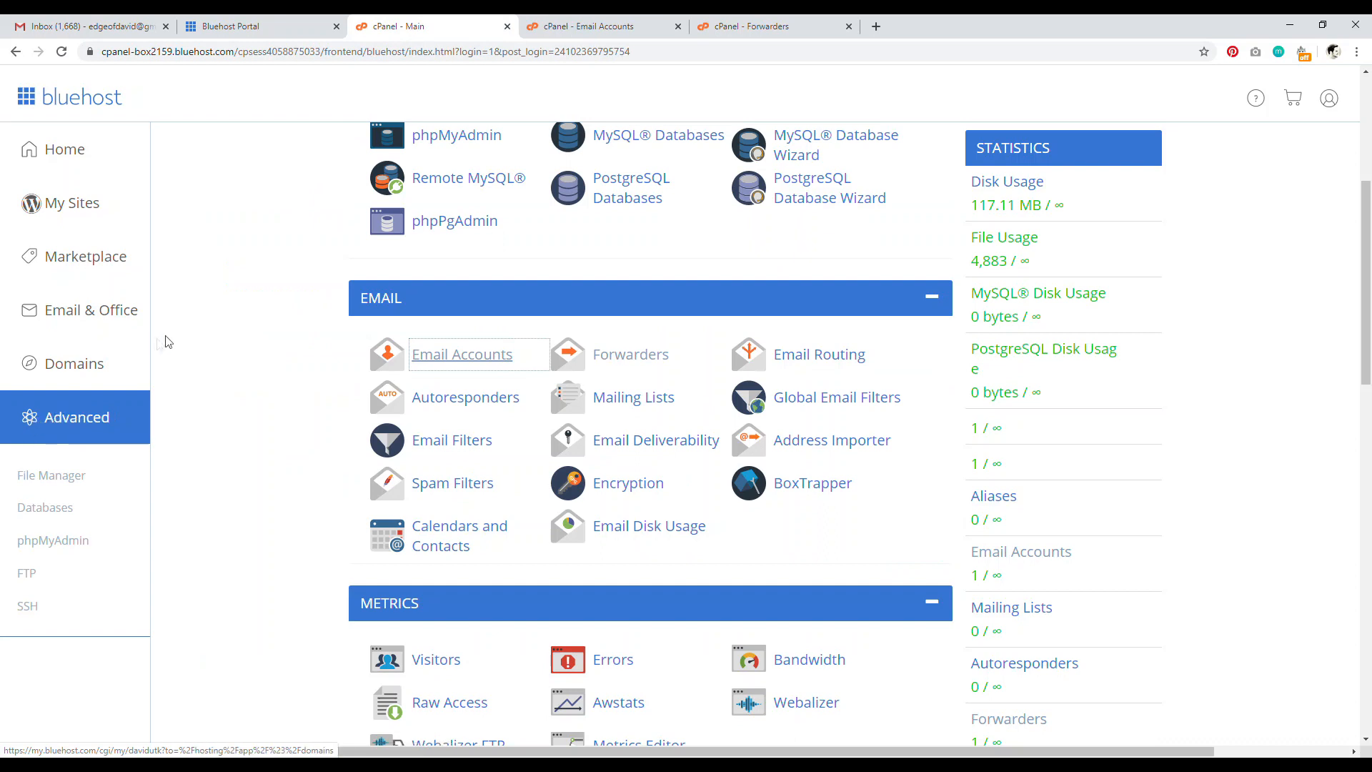
{"action": "mouse_move", "coordinate": [630, 354]}
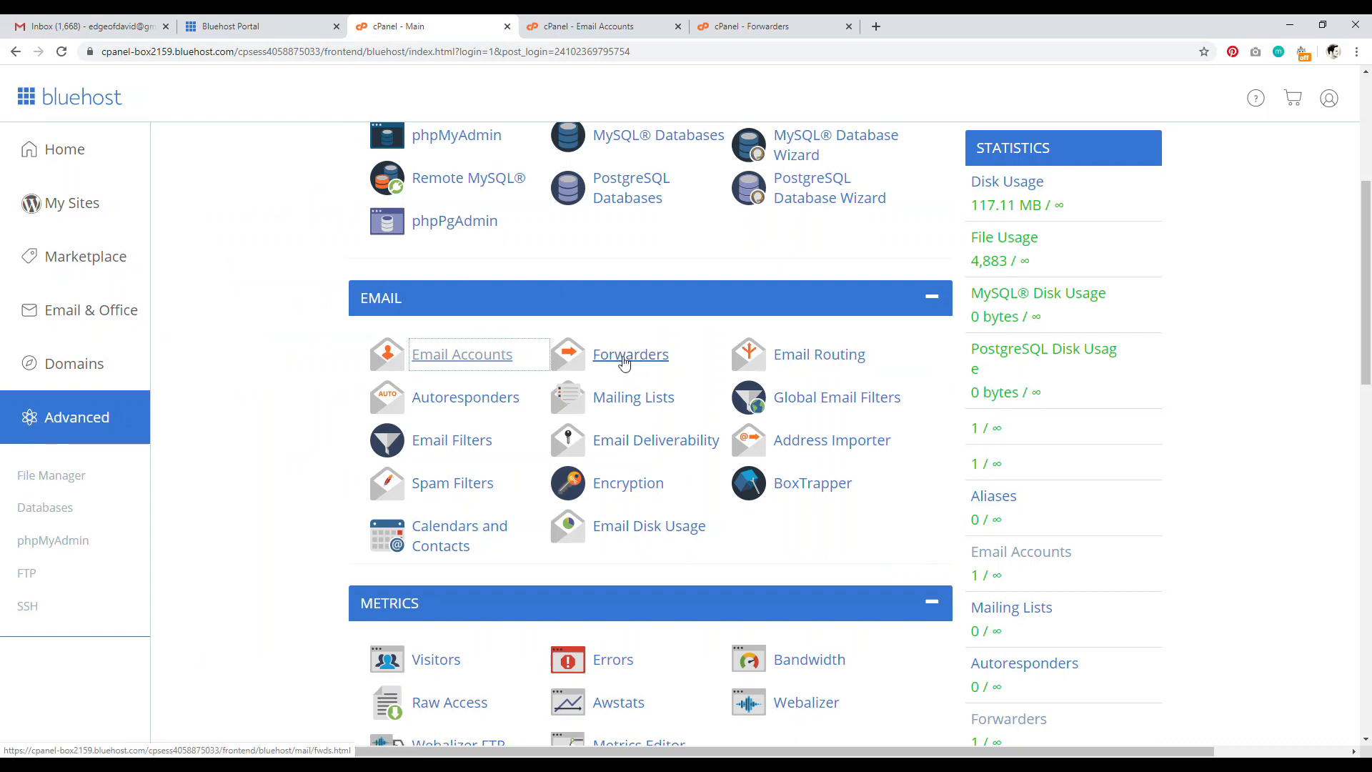
{"action": "left_click", "coordinate": [631, 354]}
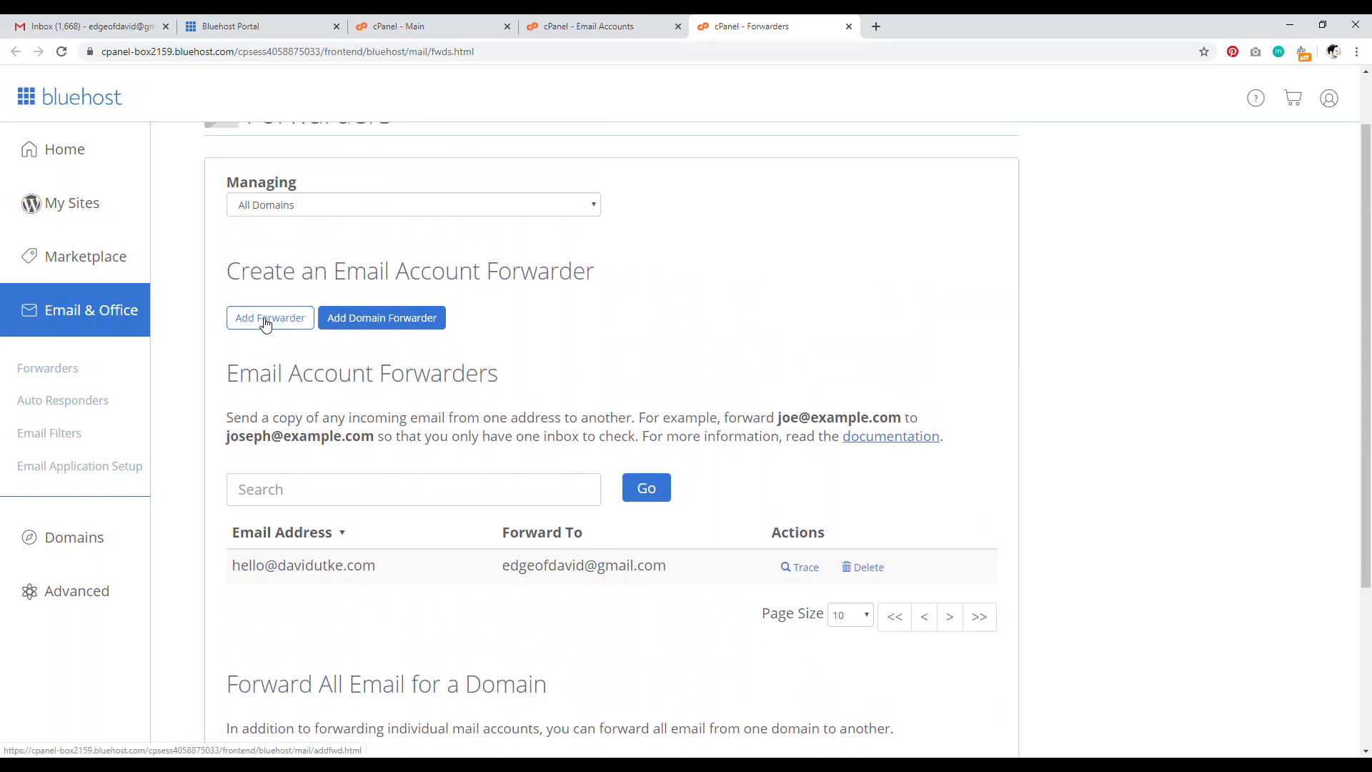
- Start a forwarder with address 'hello' on davidutke.com, then check the Gmail tab
{"action": "left_click", "coordinate": [269, 316]}
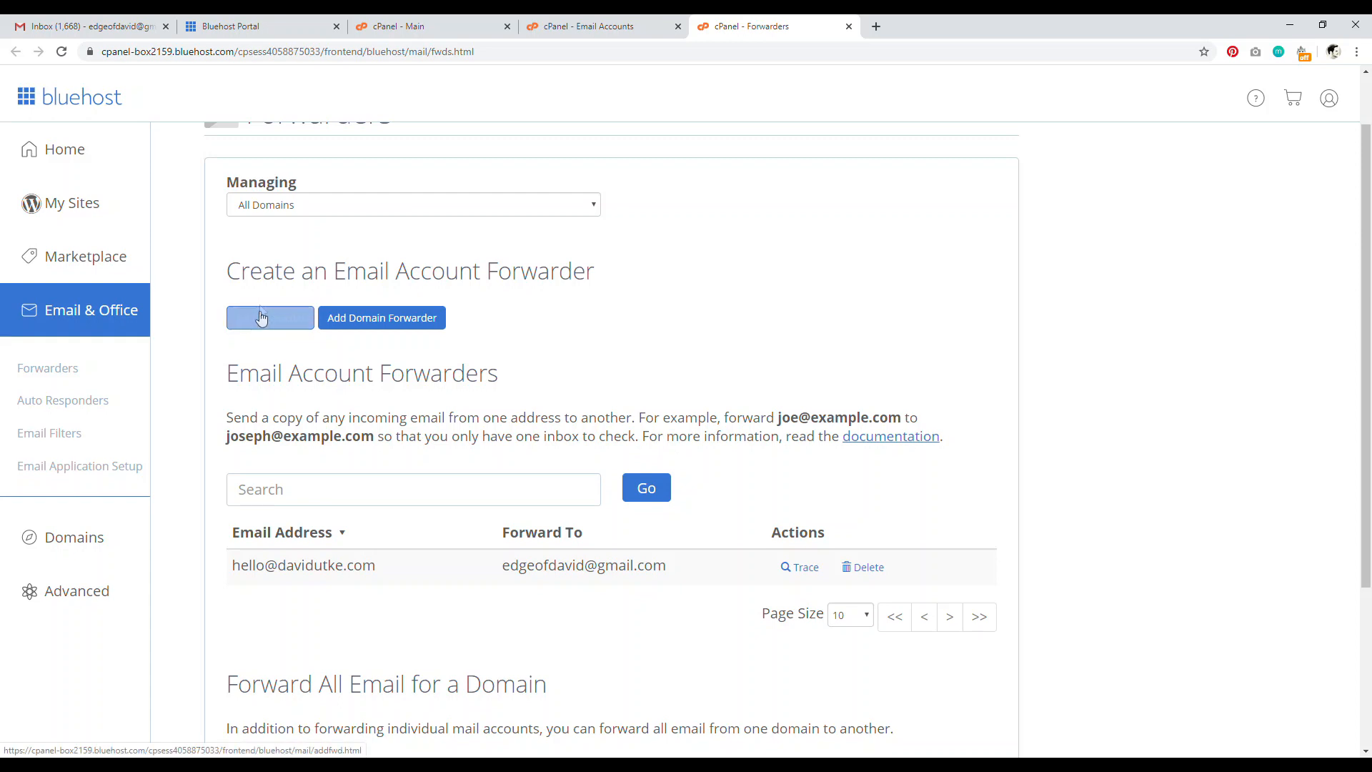
{"action": "left_click", "coordinate": [269, 317]}
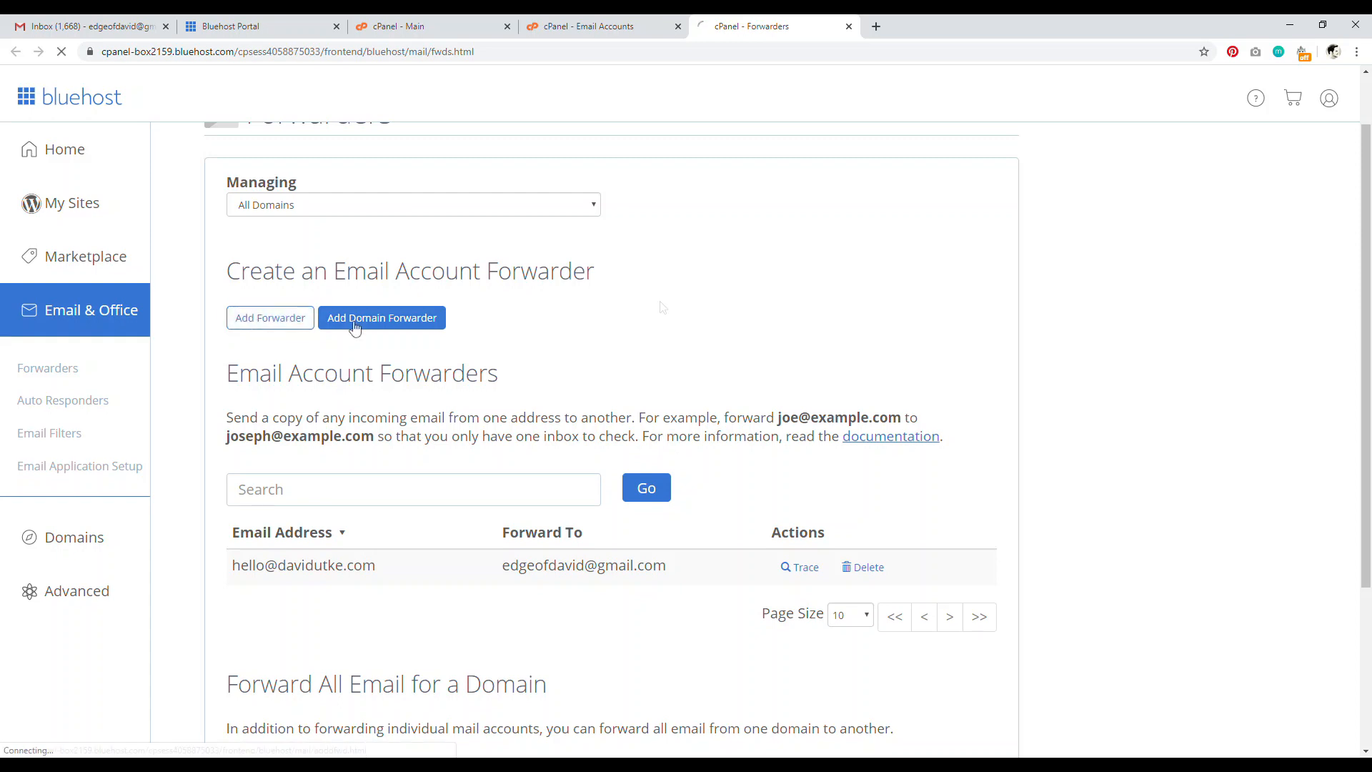
{"action": "left_click", "coordinate": [269, 317]}
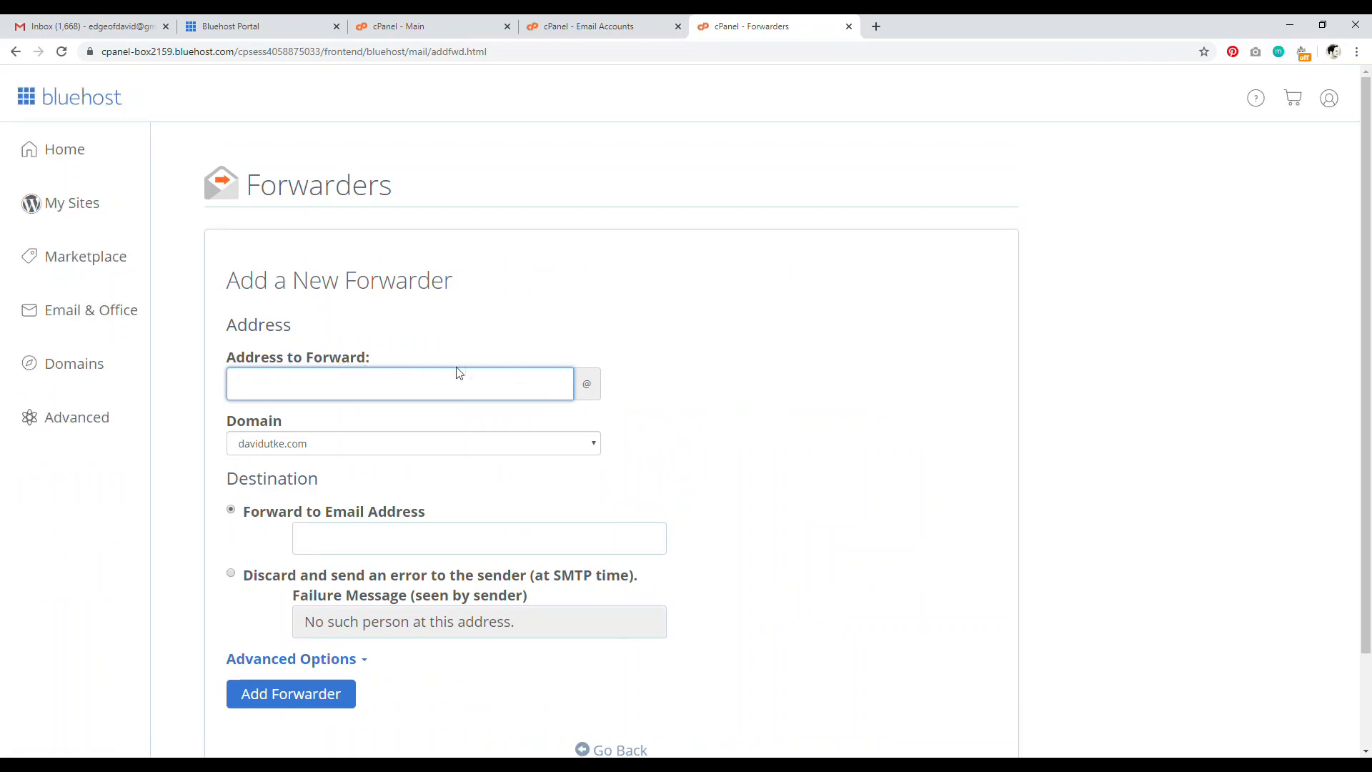
{"action": "type", "text": "h"}
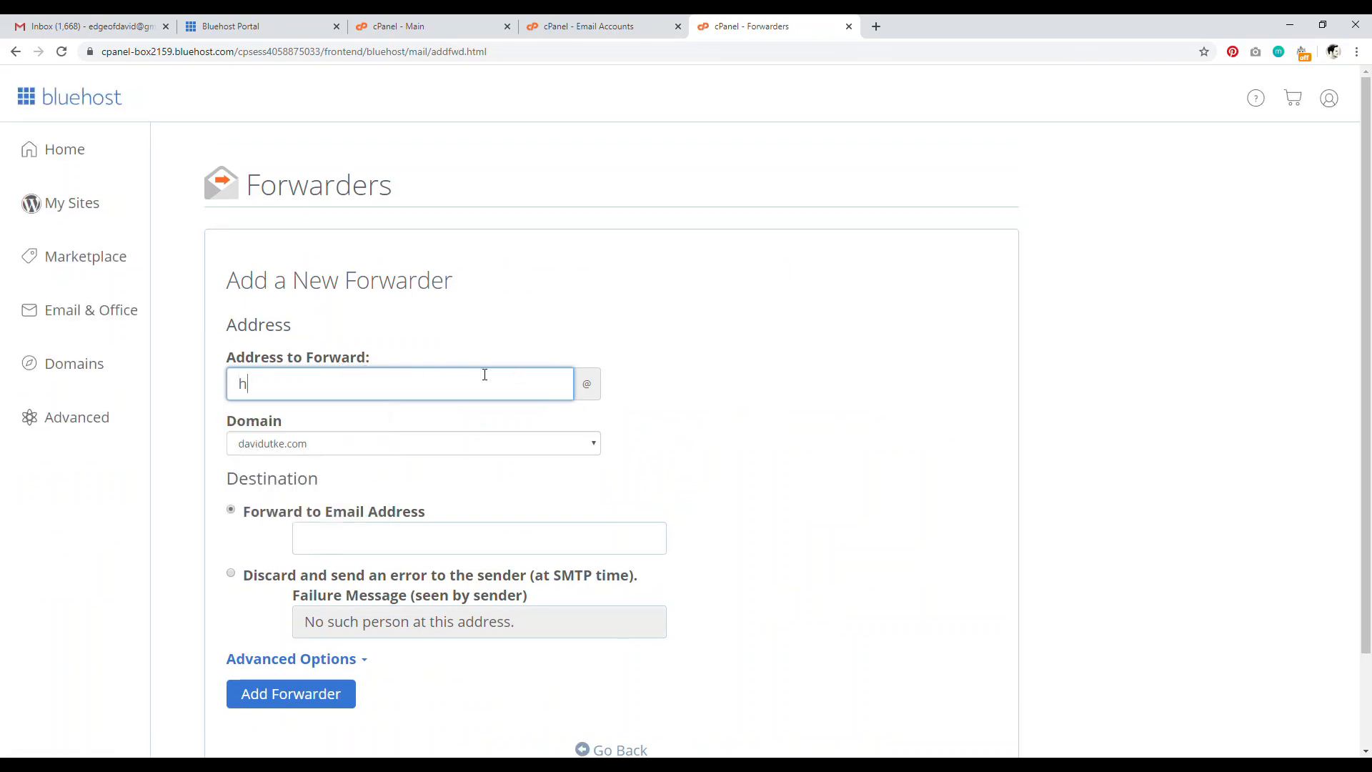
{"action": "type", "text": "ello"}
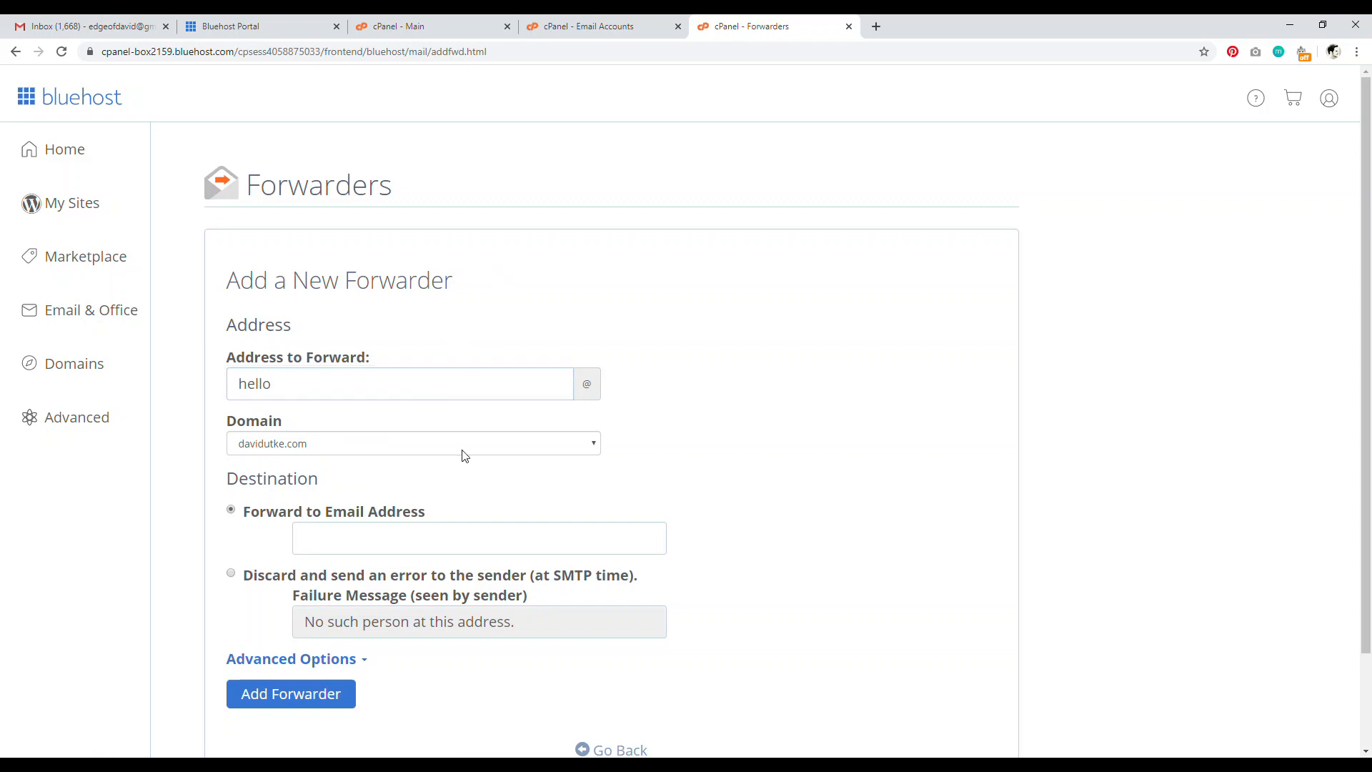
{"action": "scroll", "scroll_direction": "down", "scroll_amount": 3}
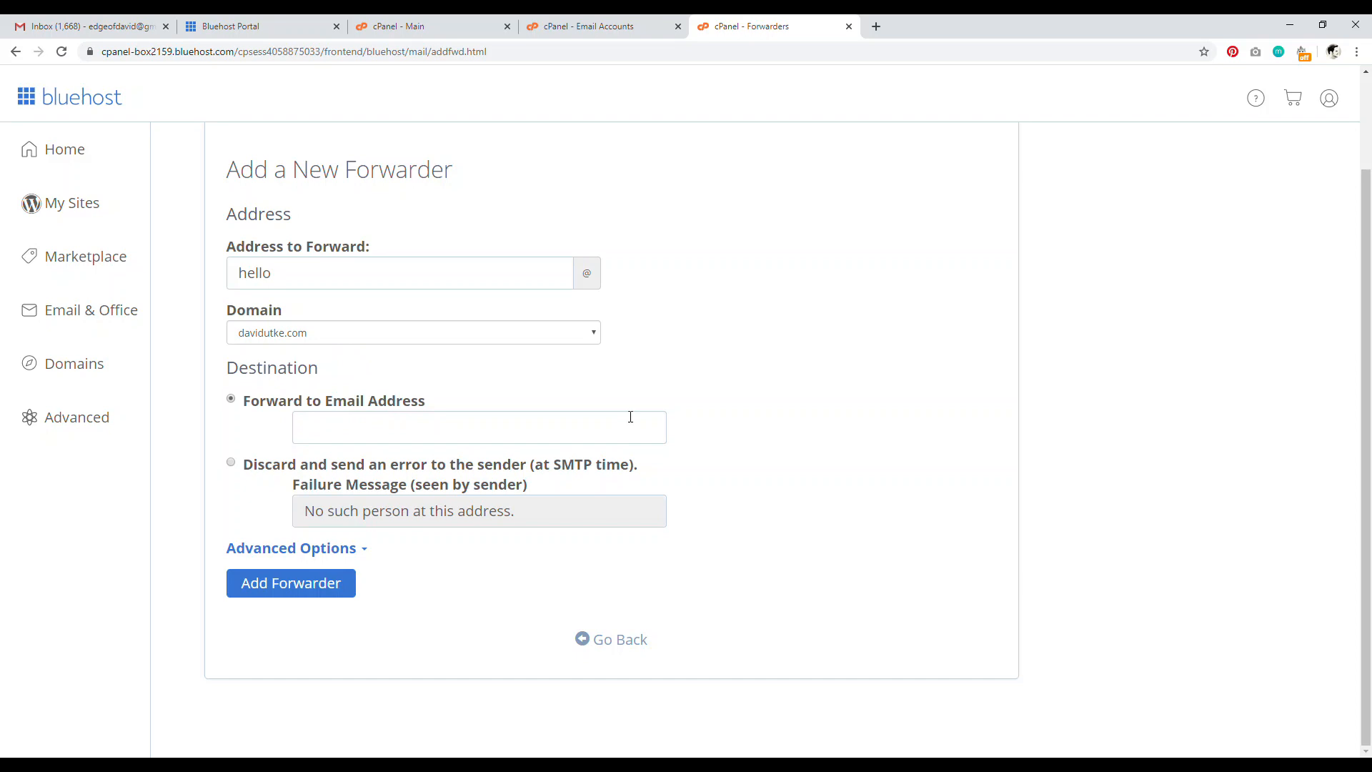
{"action": "mouse_move", "coordinate": [881, 455]}
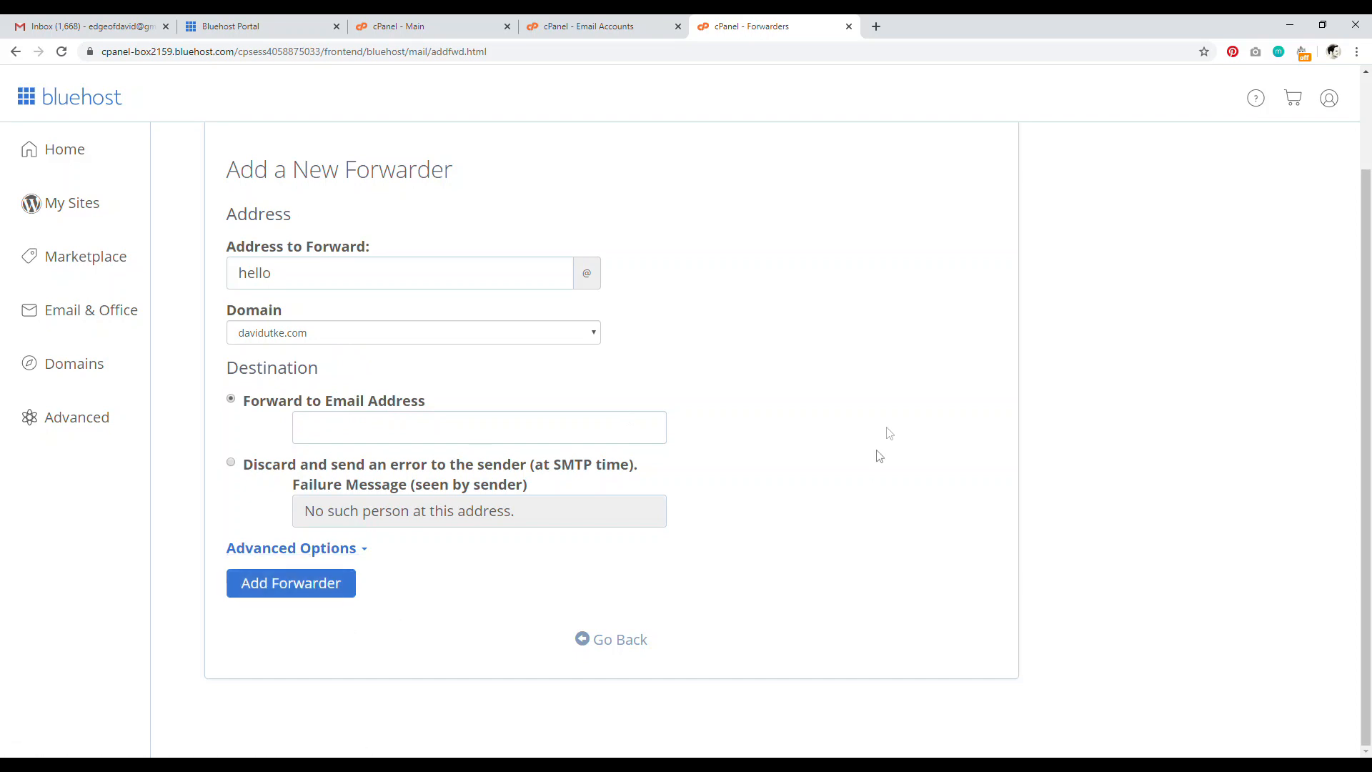
{"action": "left_click", "coordinate": [83, 25]}
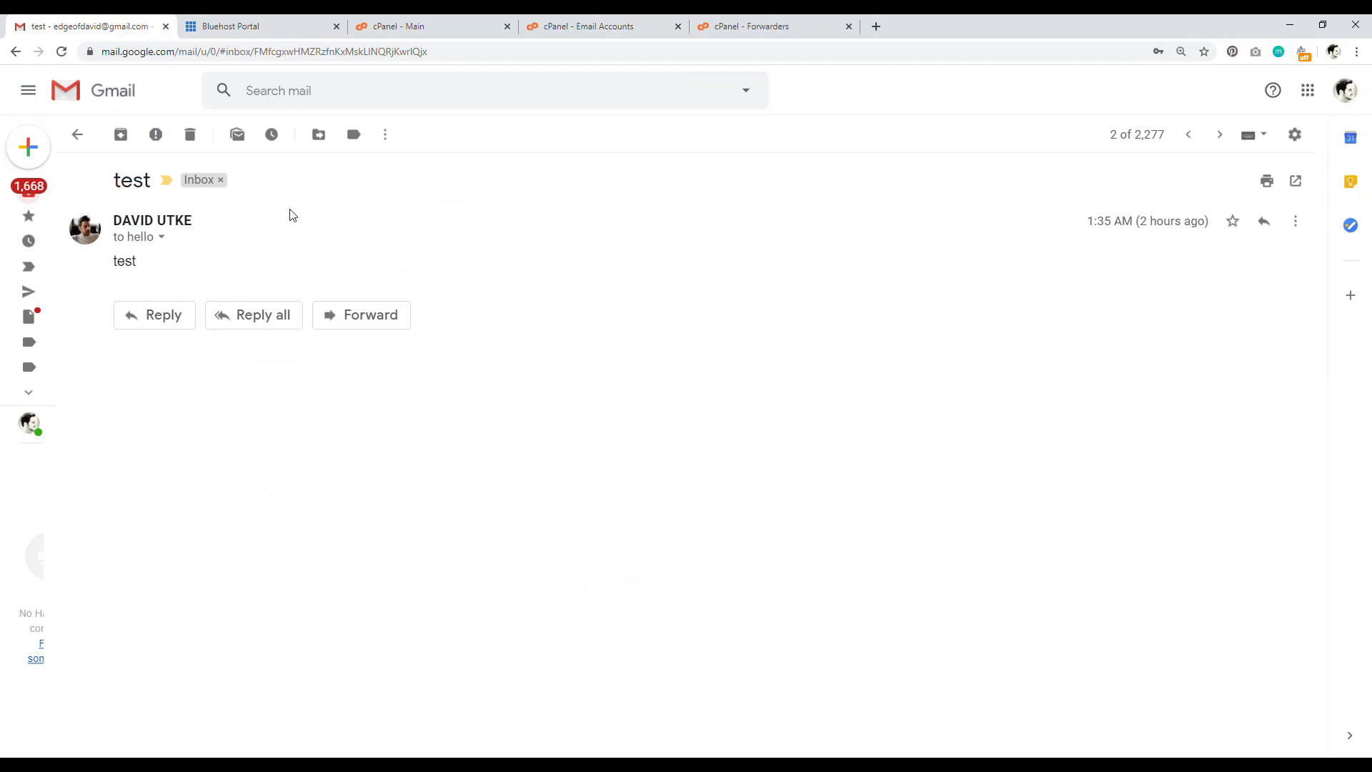
{"action": "left_click", "coordinate": [162, 237]}
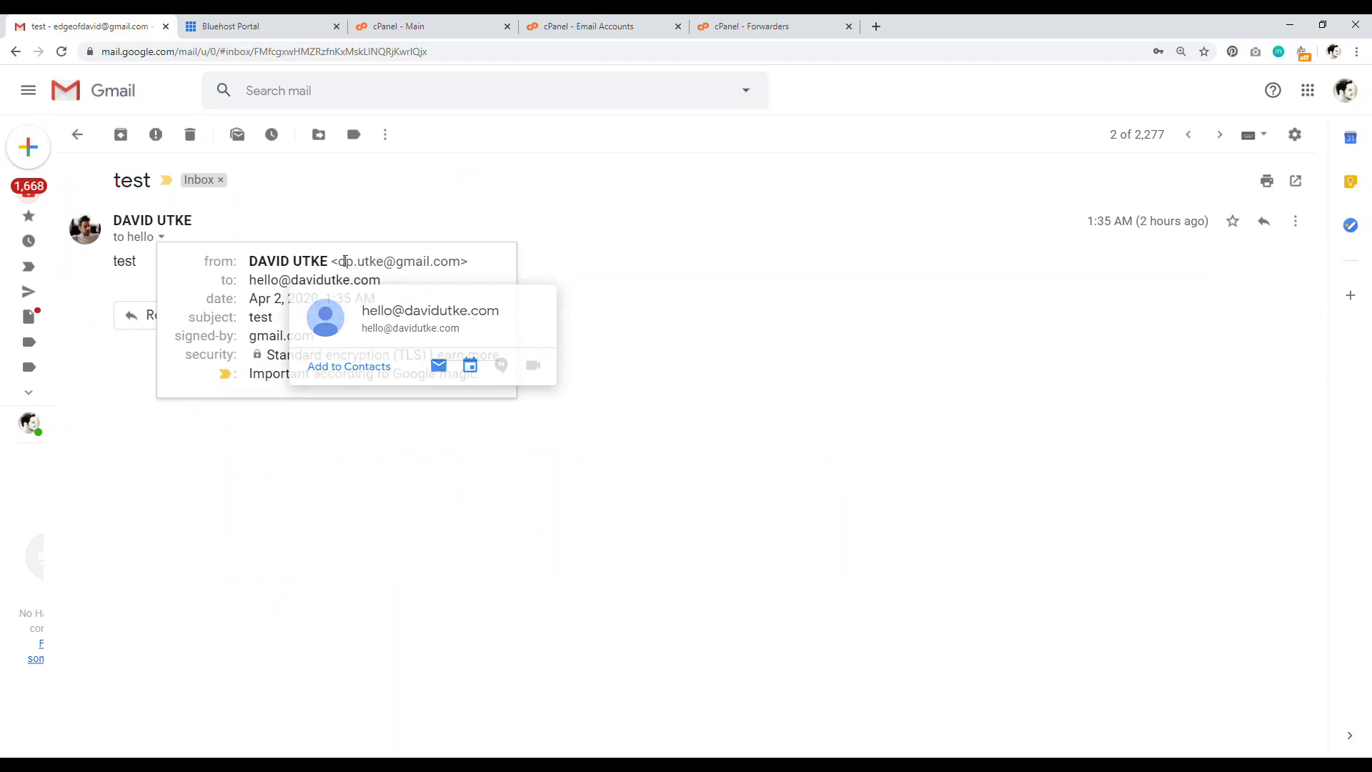
{"action": "double_click", "coordinate": [397, 261]}
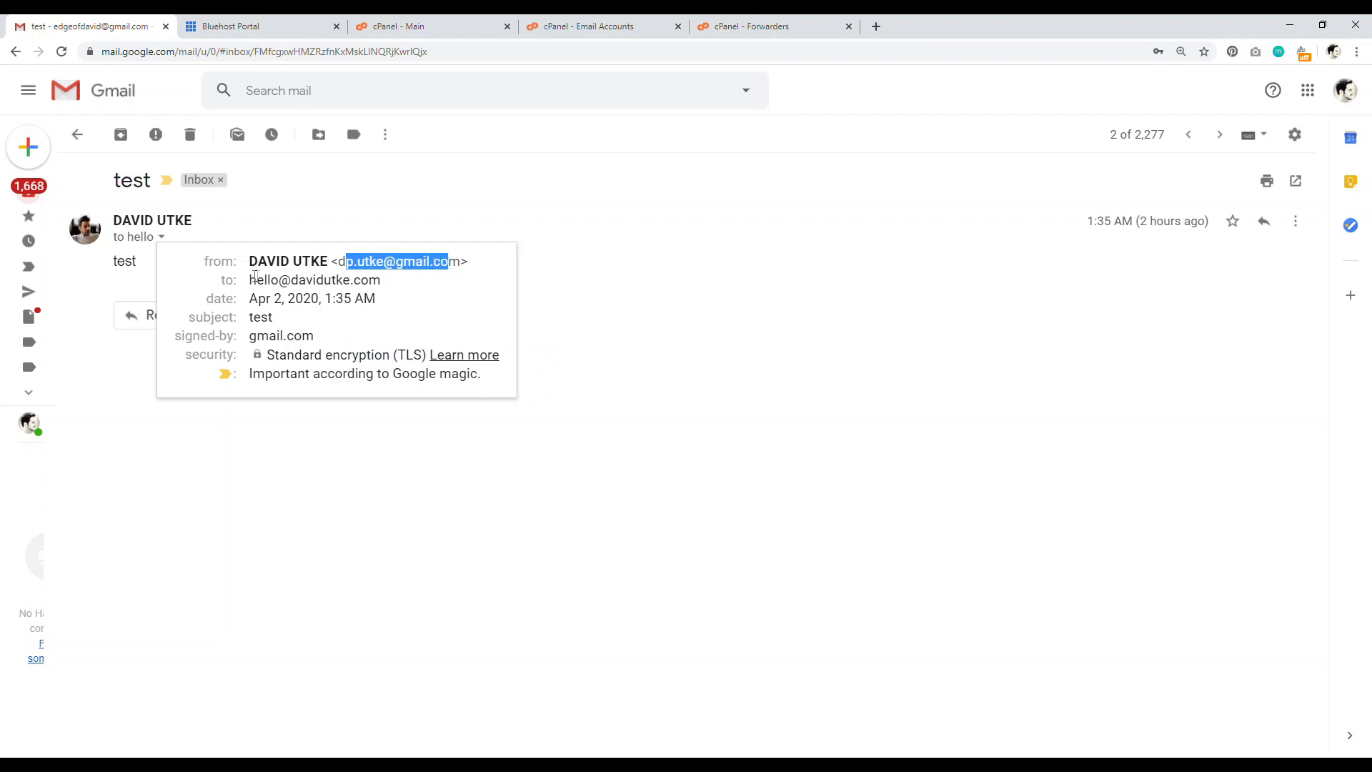
{"action": "left_click", "coordinate": [314, 279]}
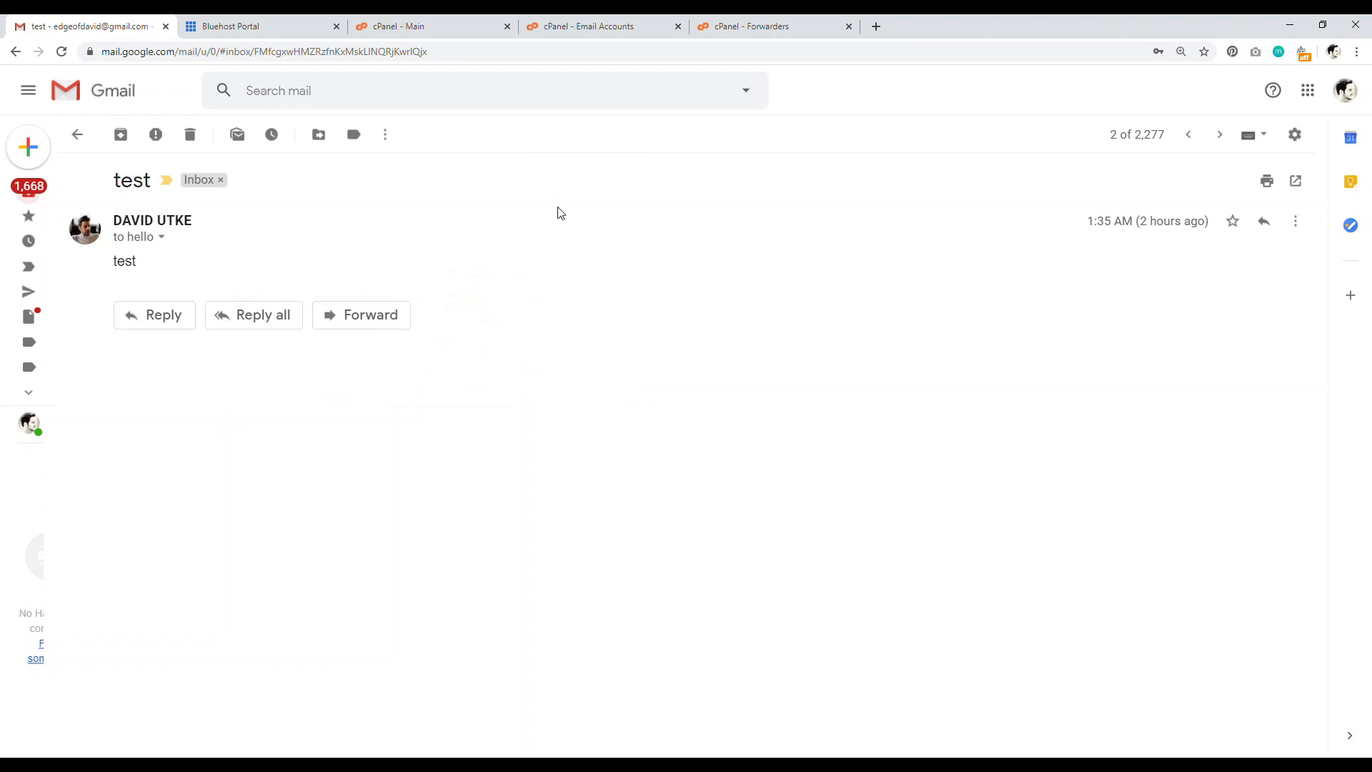
{"action": "left_click", "coordinate": [603, 26]}
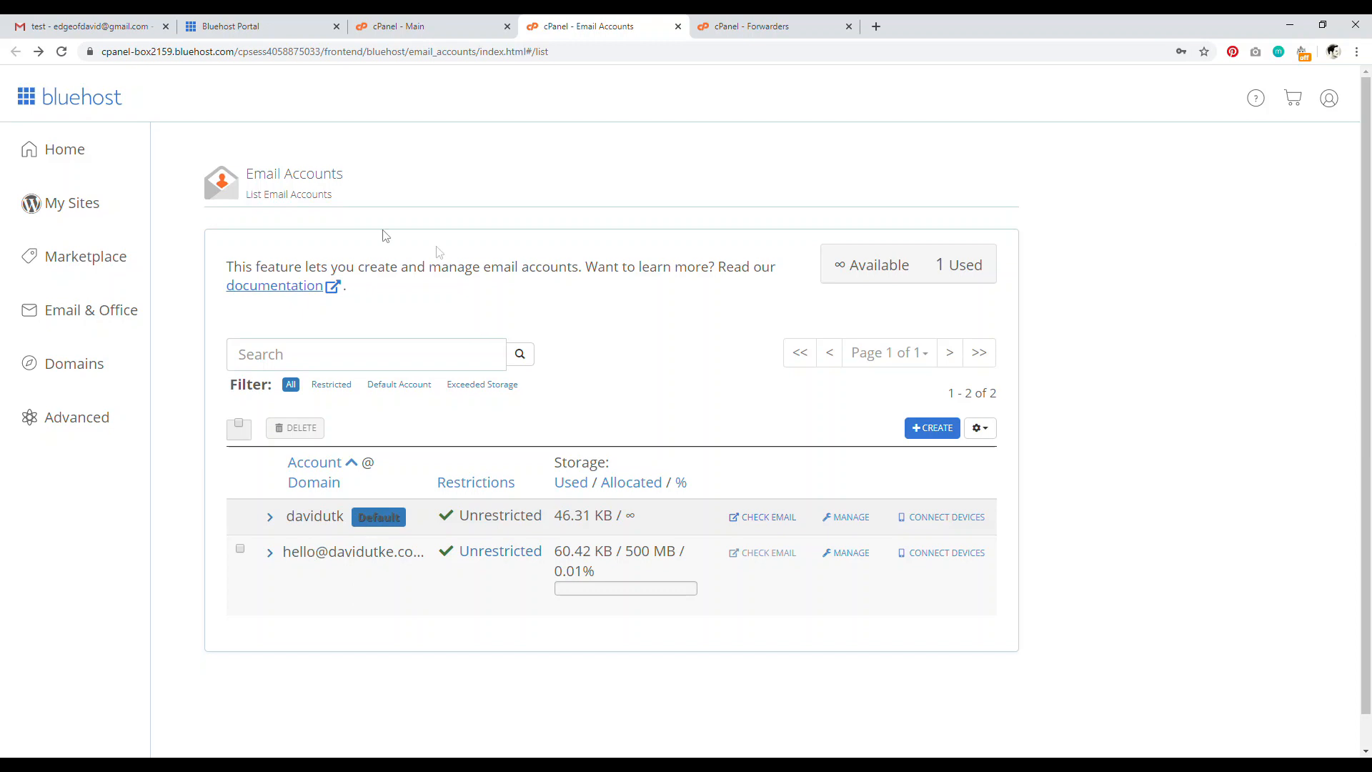
{"action": "left_click", "coordinate": [87, 26]}
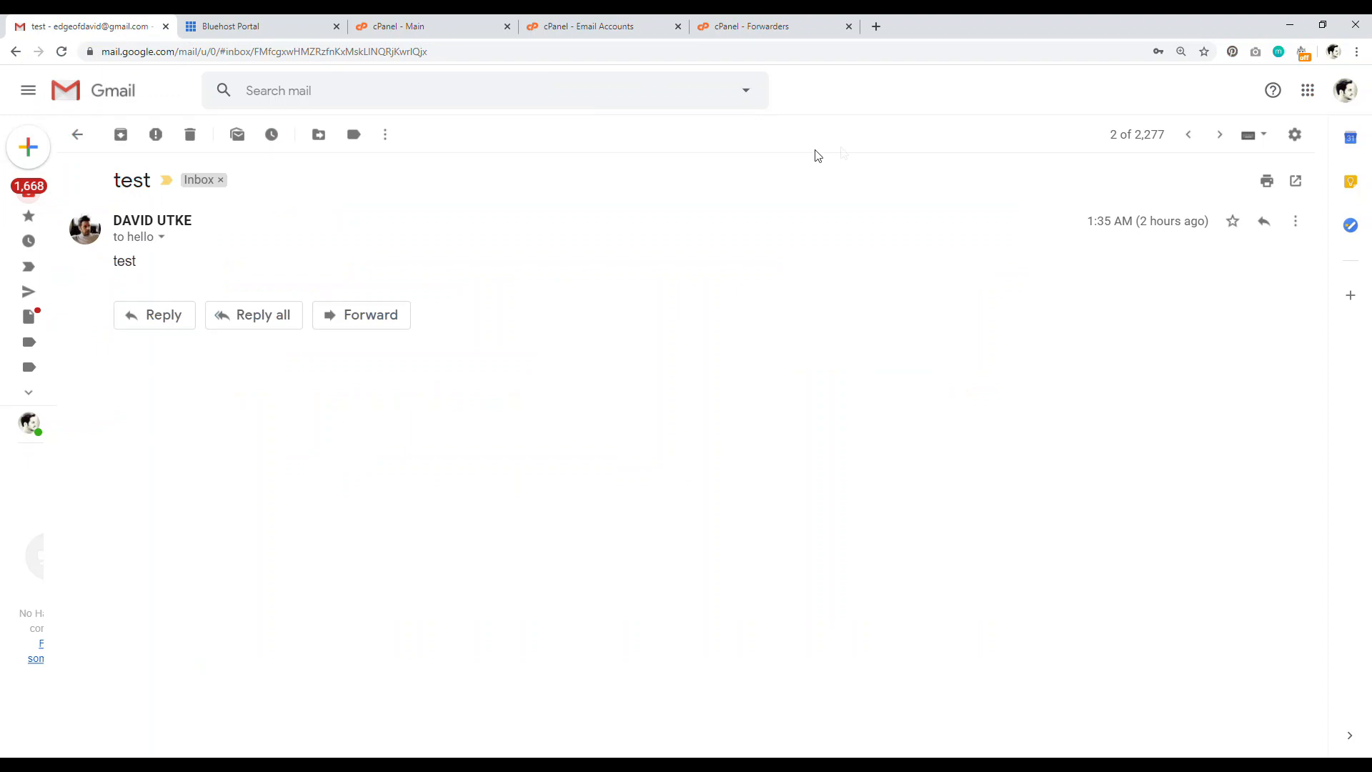
{"action": "mouse_move", "coordinate": [1137, 73]}
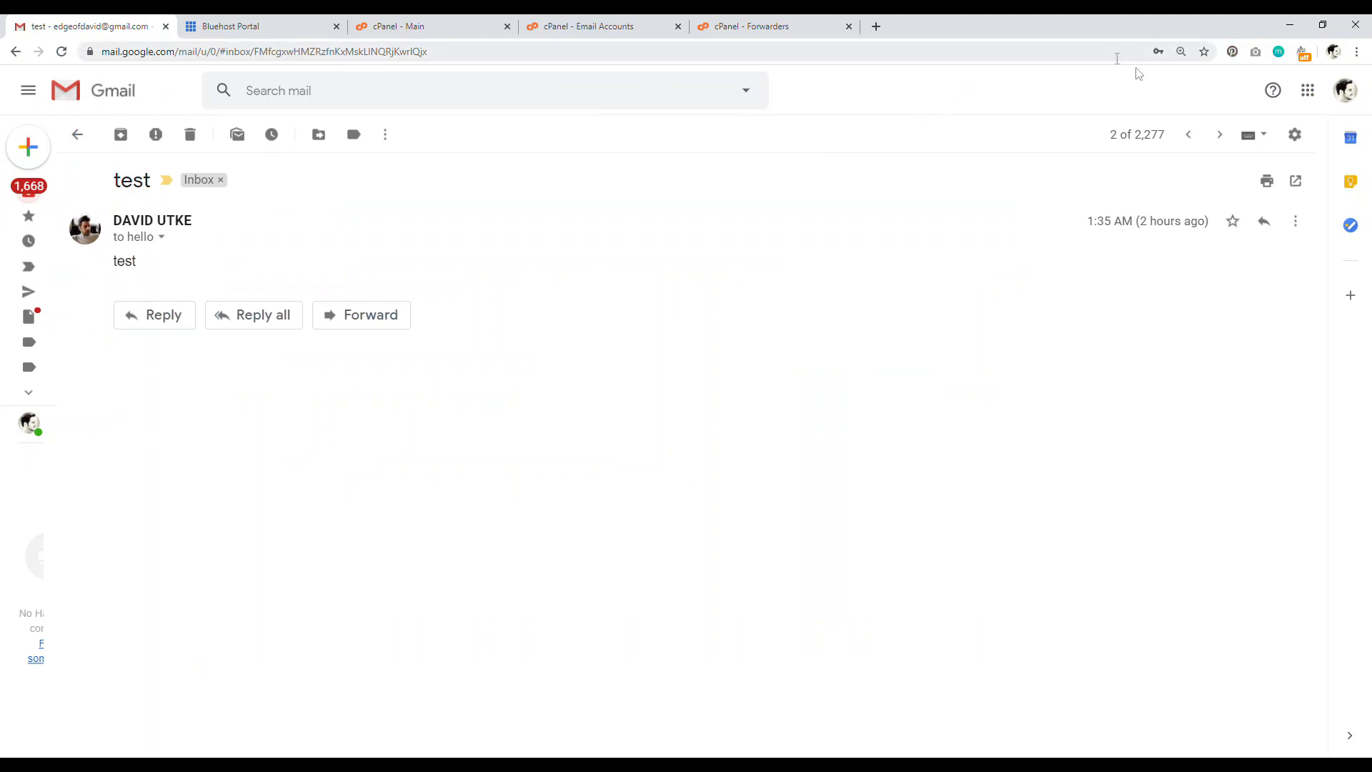
{"action": "left_click", "coordinate": [1294, 134]}
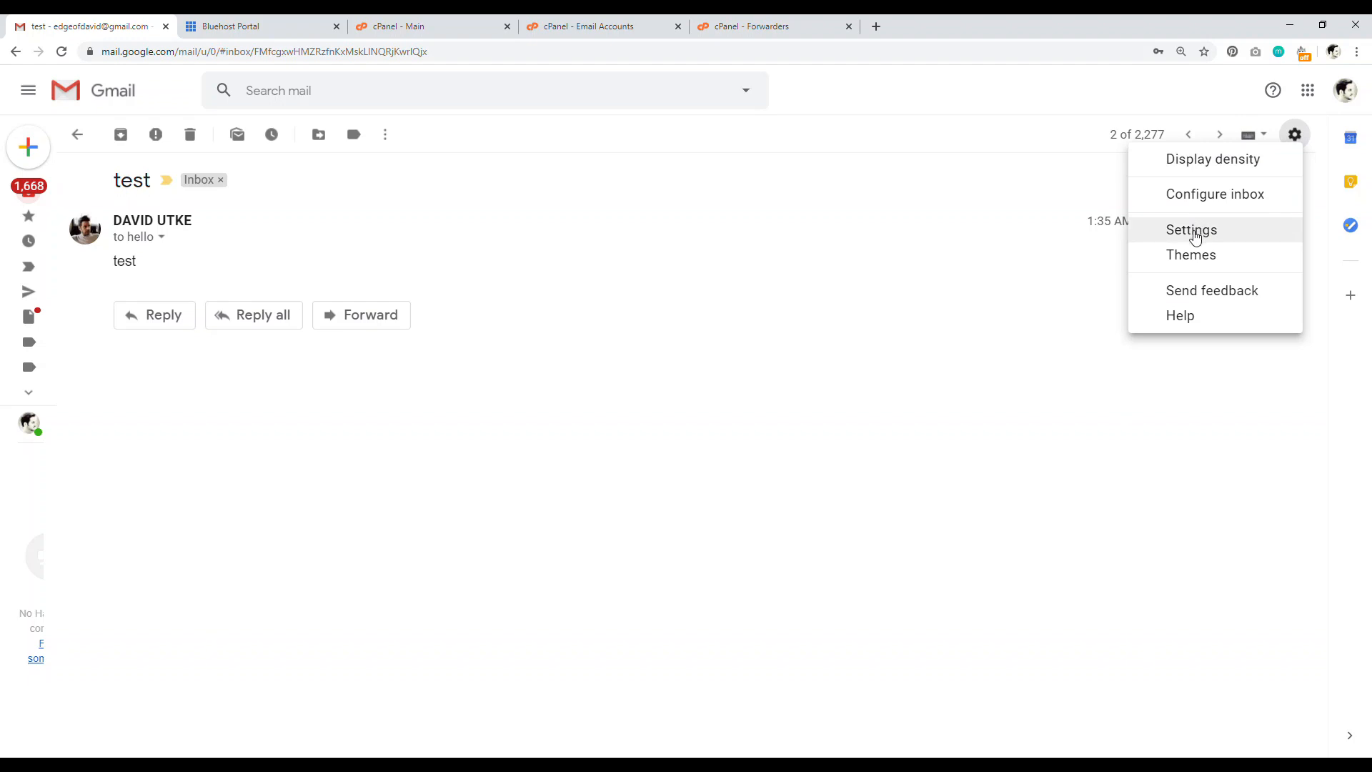
{"action": "left_click", "coordinate": [1191, 229]}
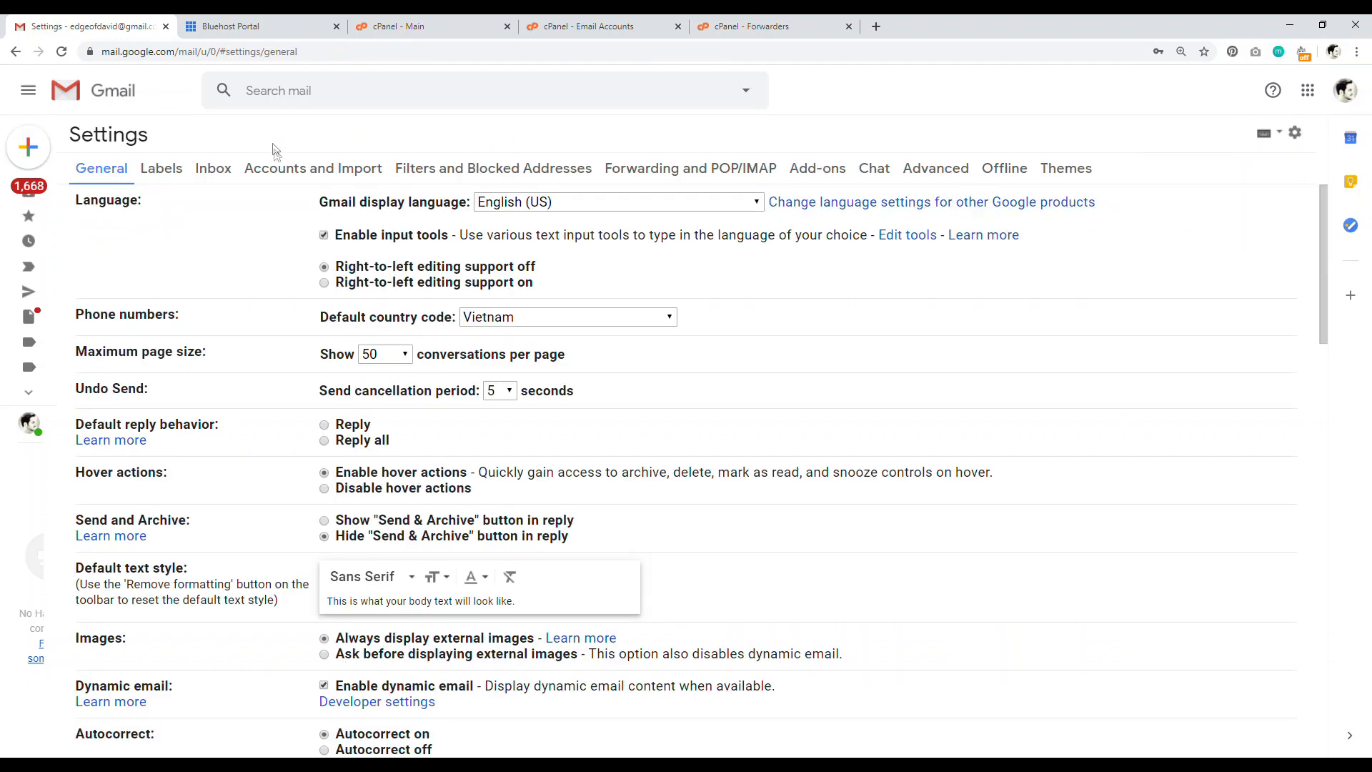
{"action": "left_click", "coordinate": [312, 168]}
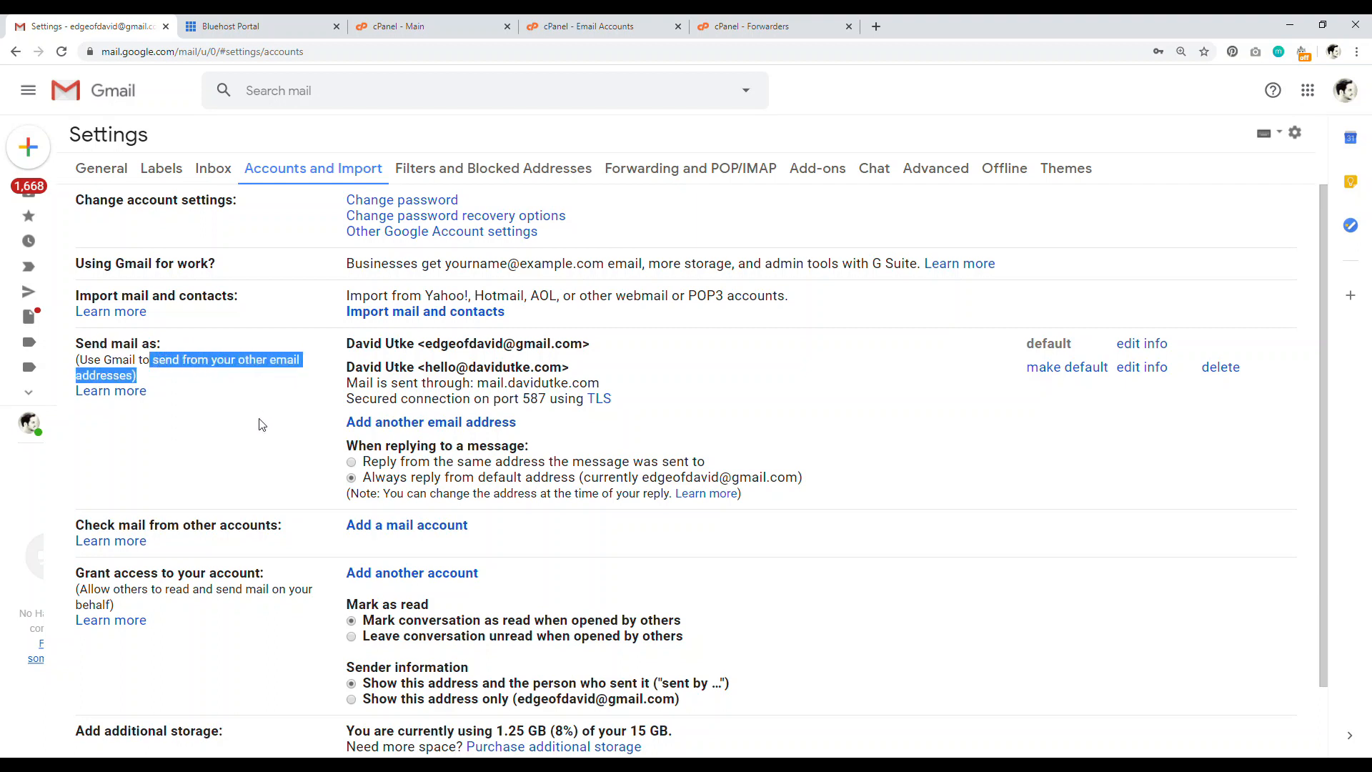
{"action": "mouse_move", "coordinate": [305, 449]}
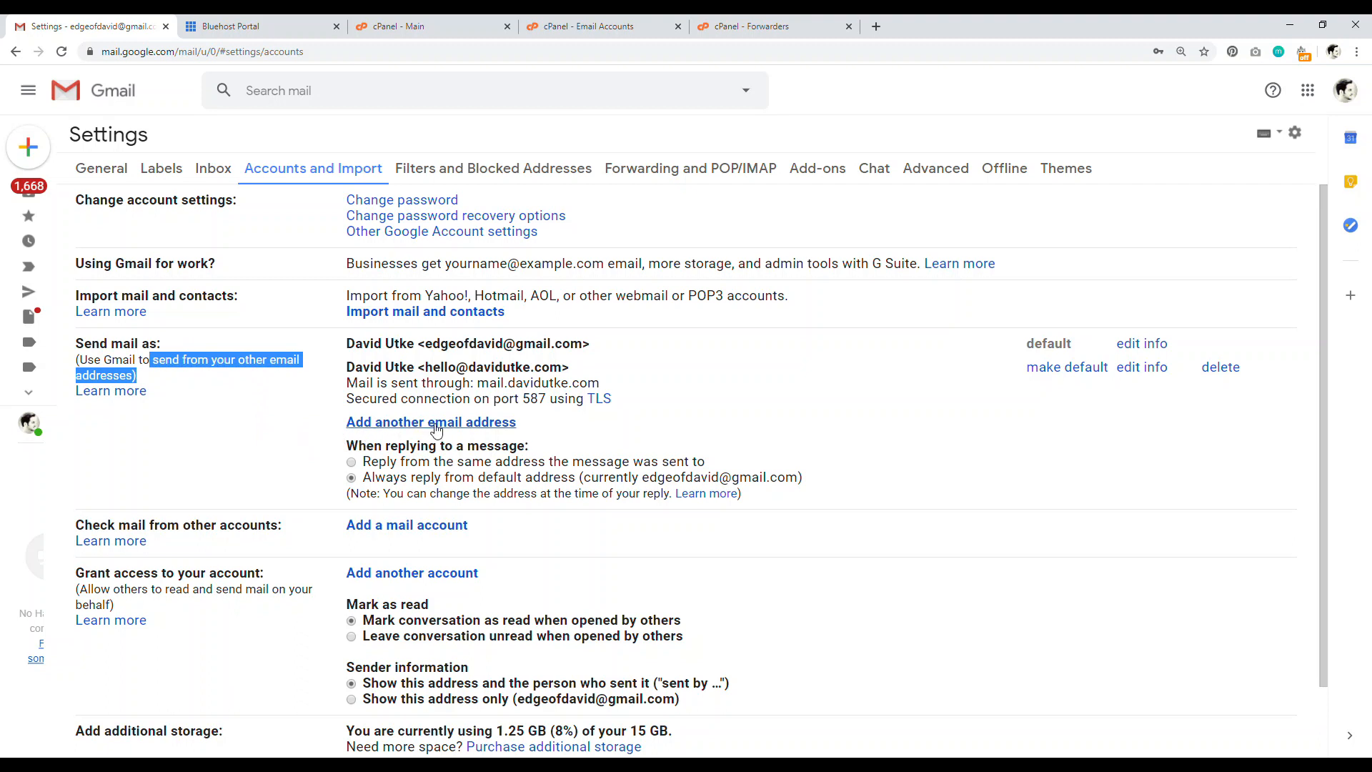
{"action": "left_click", "coordinate": [430, 421]}
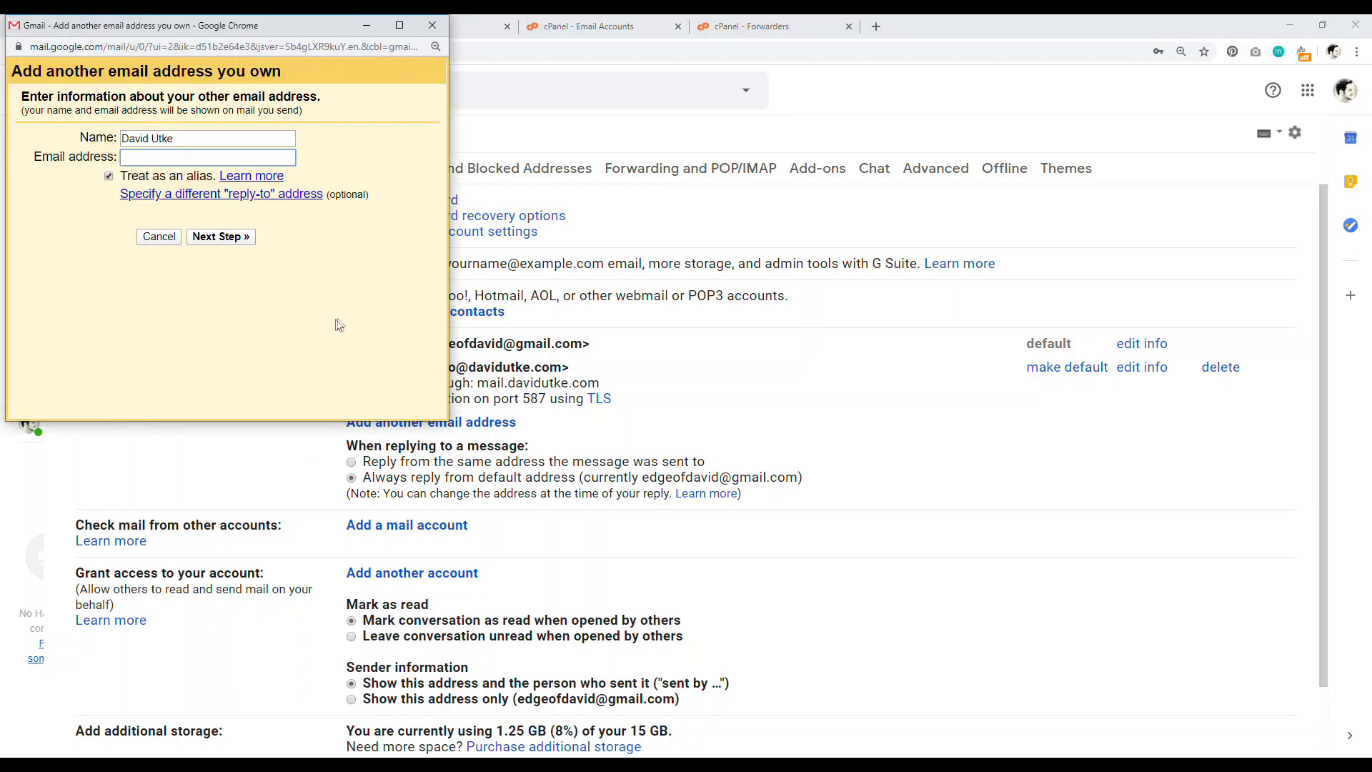
{"action": "type", "text": "h"}
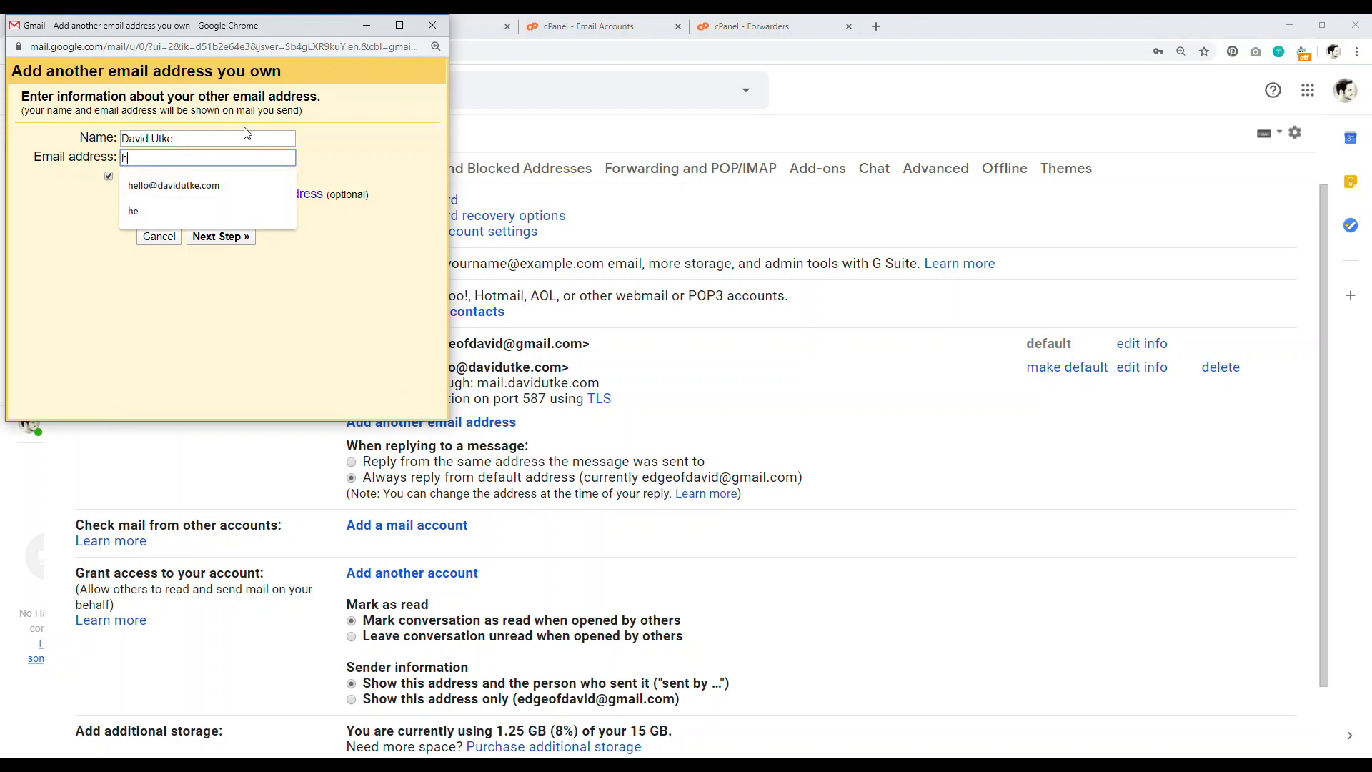
{"action": "left_click", "coordinate": [173, 184]}
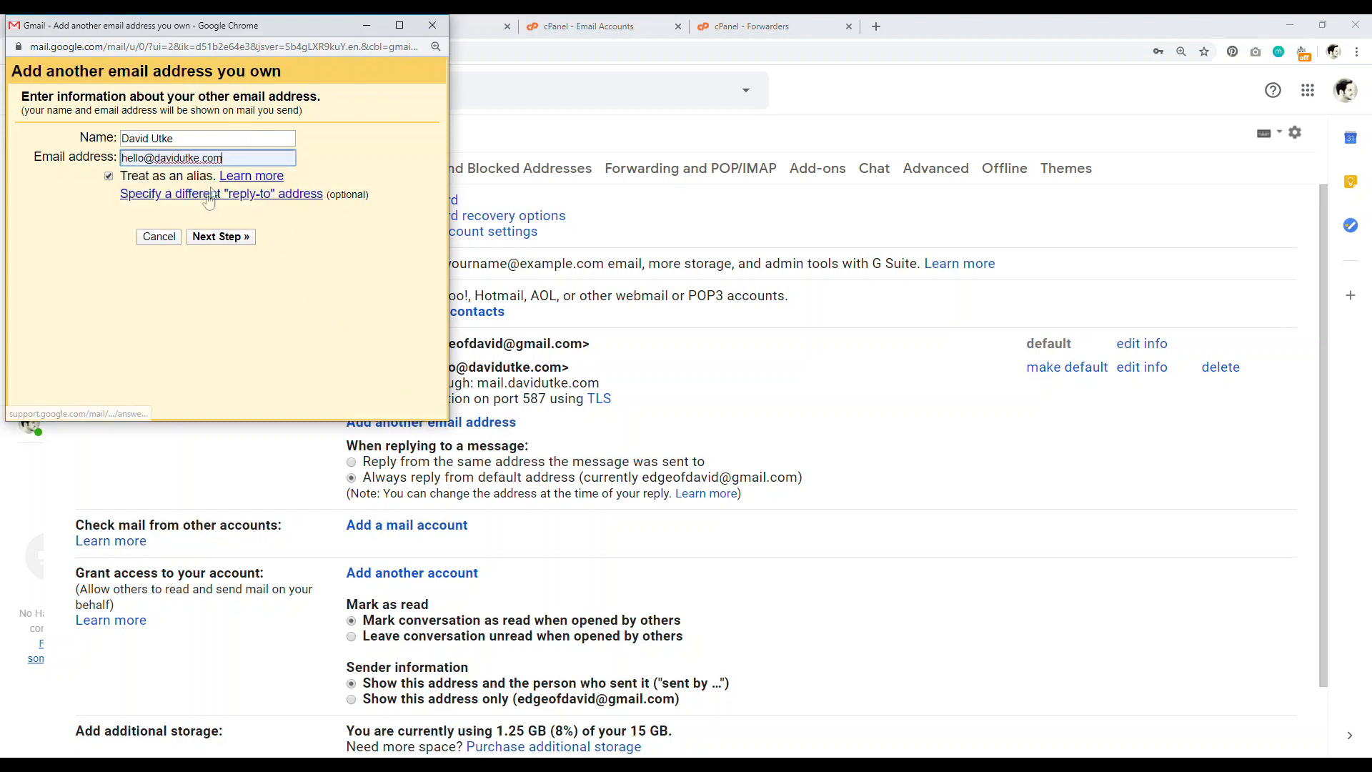
{"action": "left_click", "coordinate": [220, 236]}
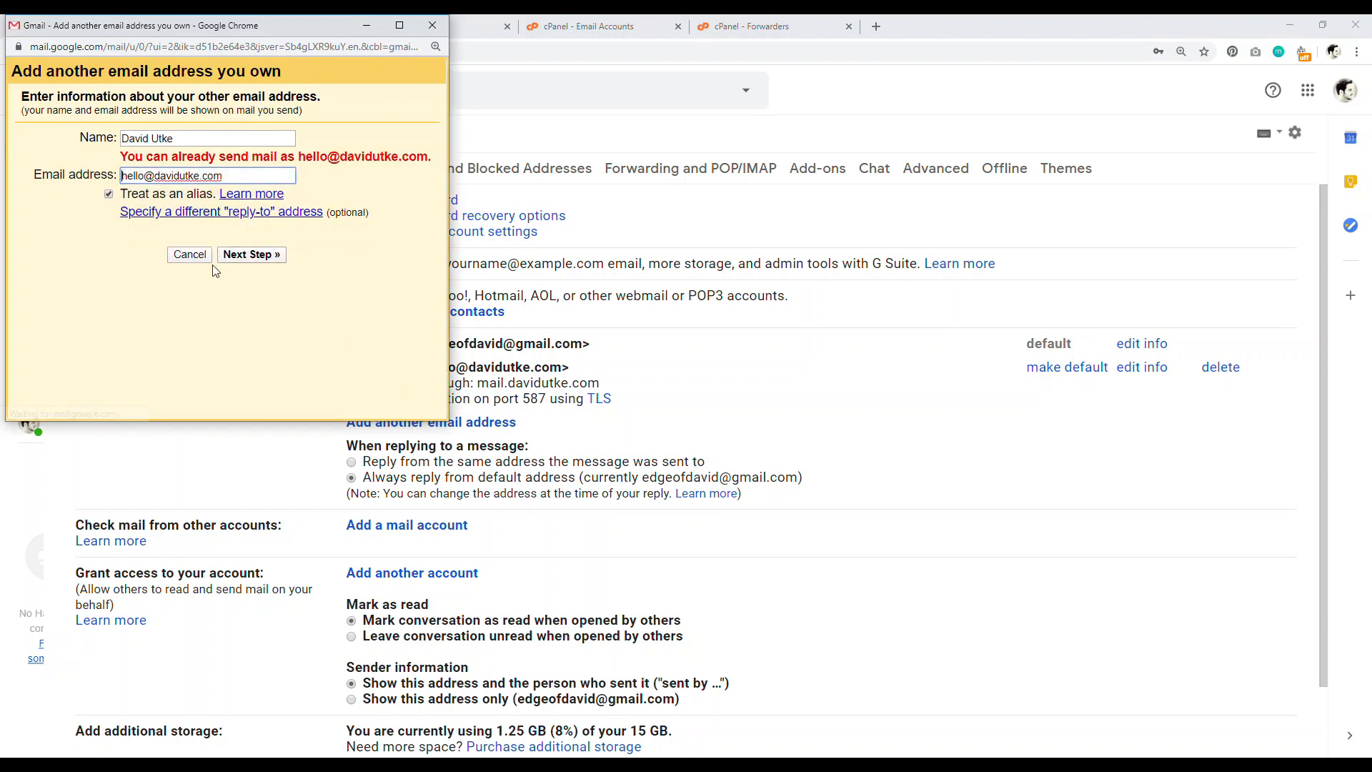
{"action": "left_click", "coordinate": [189, 254]}
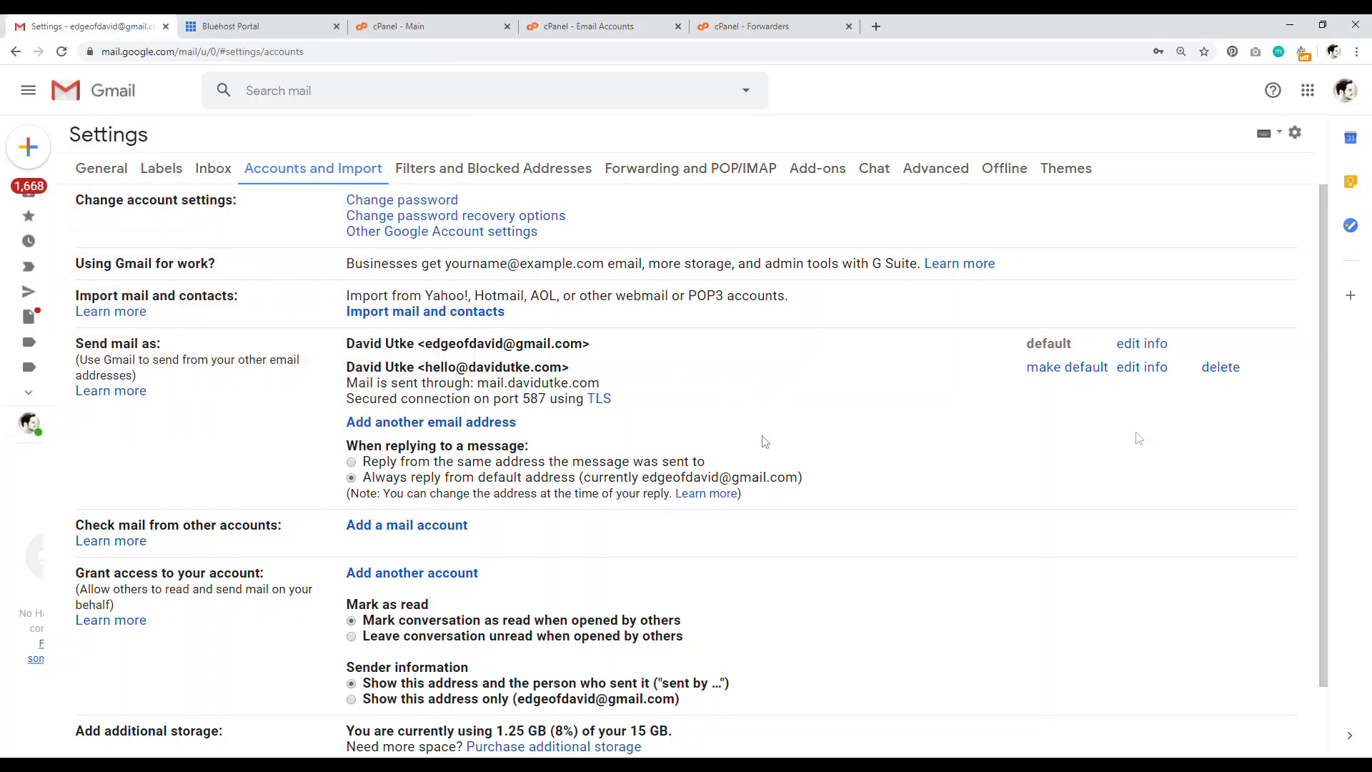
{"action": "left_click", "coordinate": [1220, 366]}
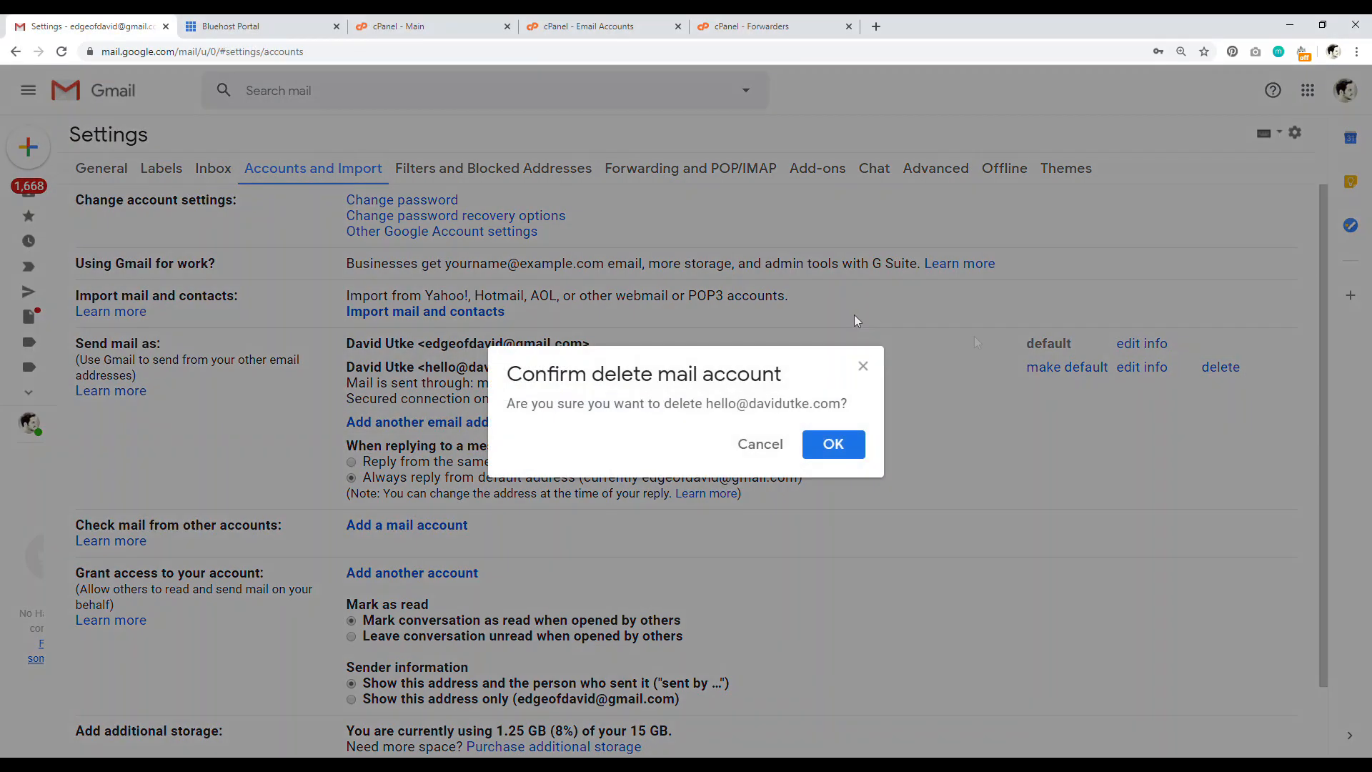
{"action": "left_click", "coordinate": [832, 443]}
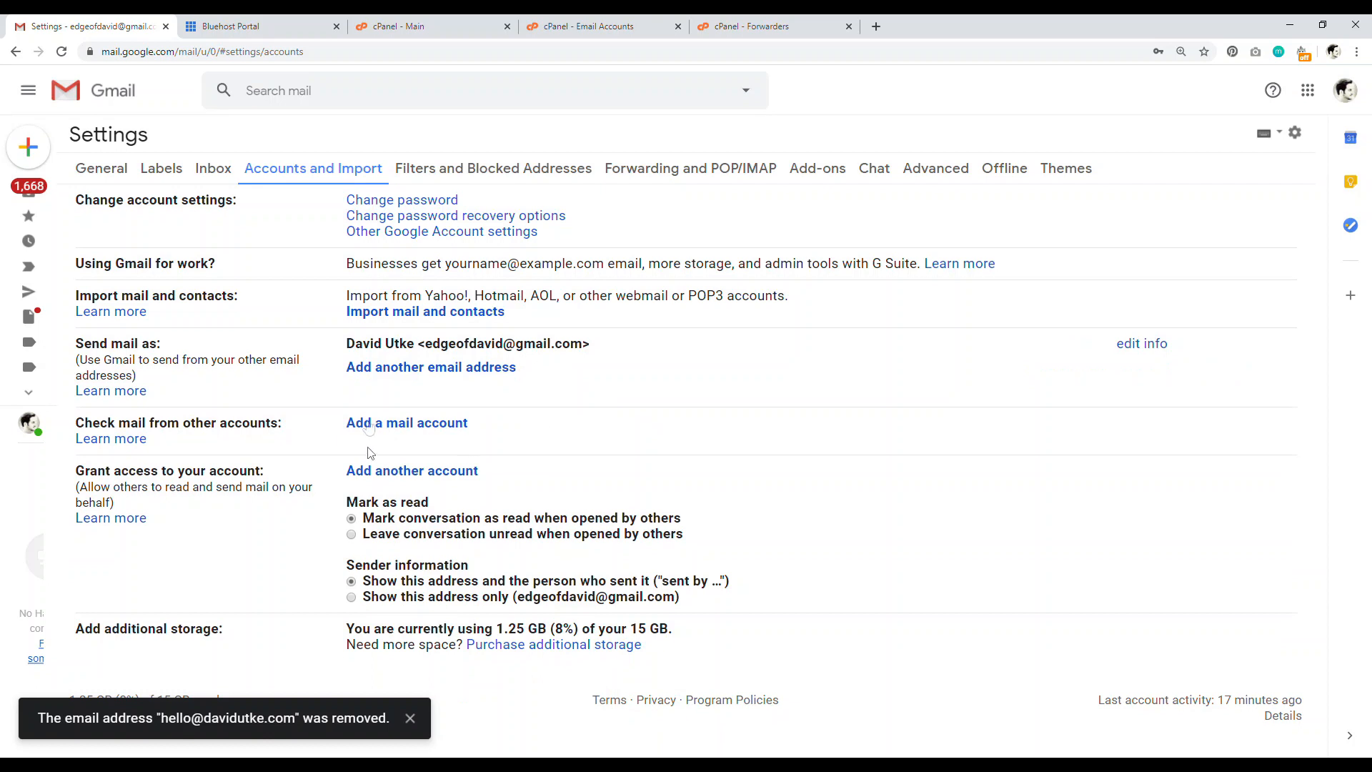
{"action": "left_click", "coordinate": [430, 367]}
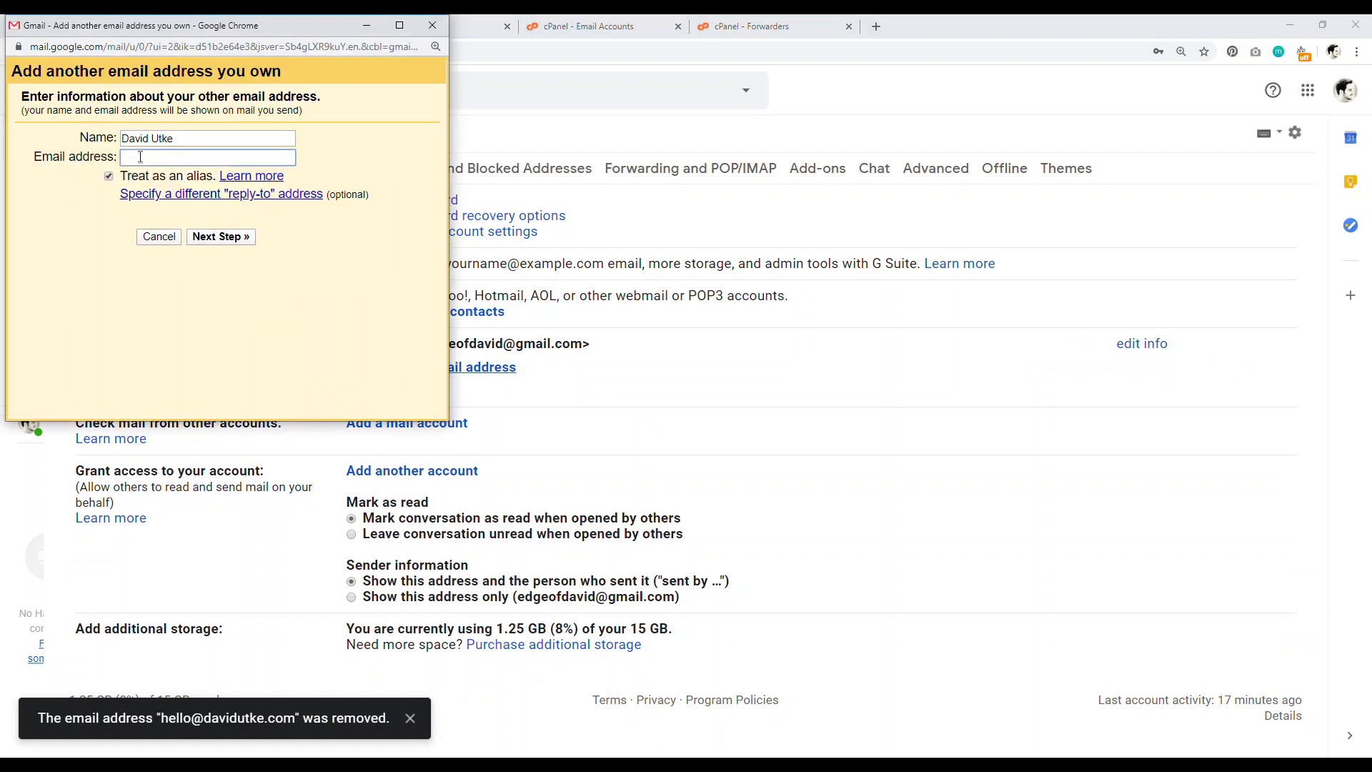
{"action": "type", "text": "he"}
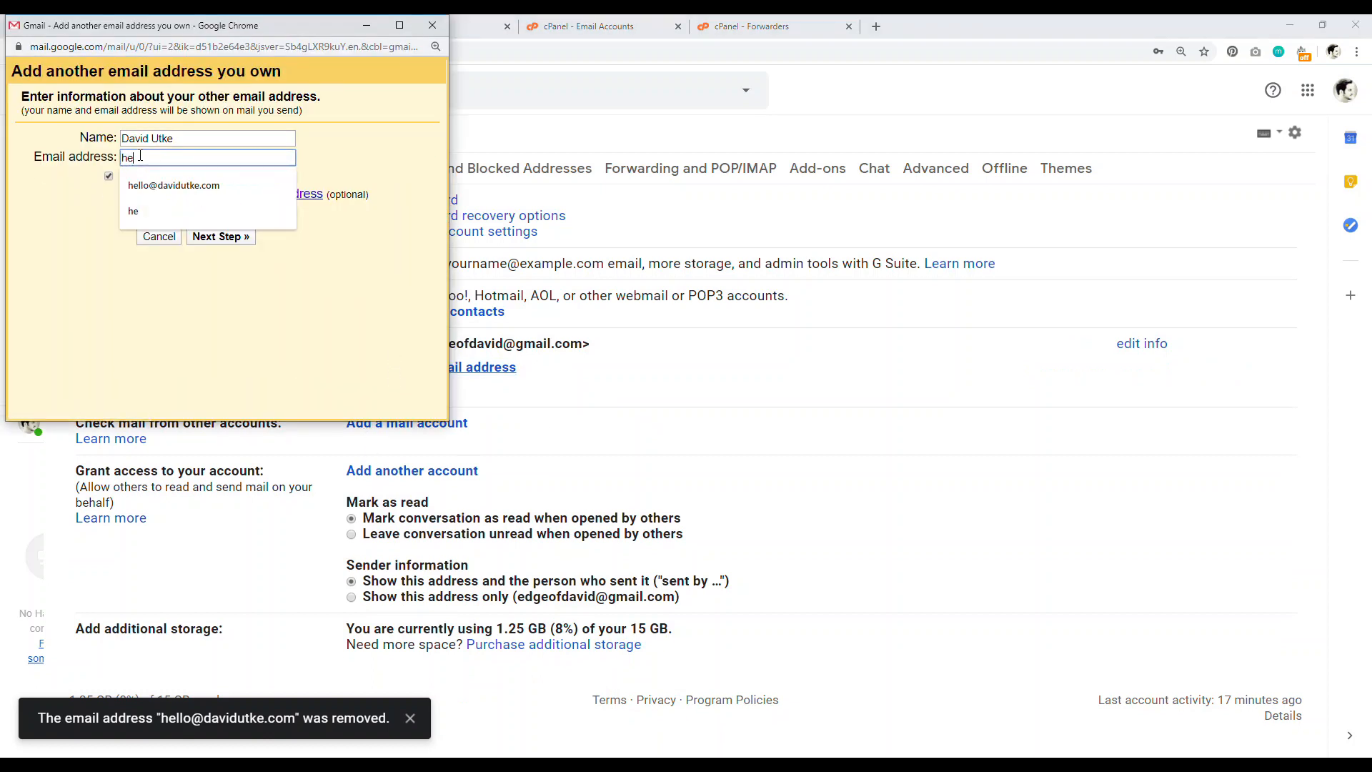
{"action": "left_click", "coordinate": [173, 184]}
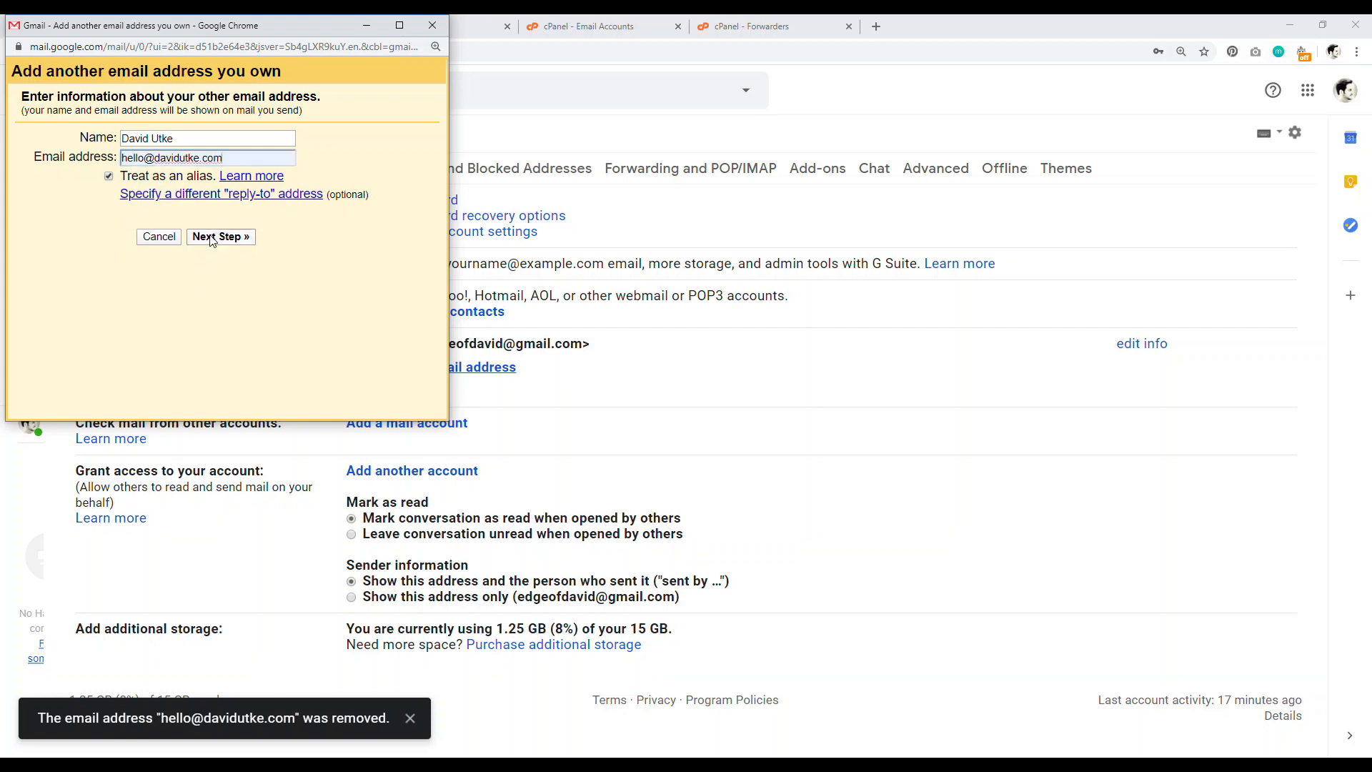
{"action": "left_click", "coordinate": [215, 237]}
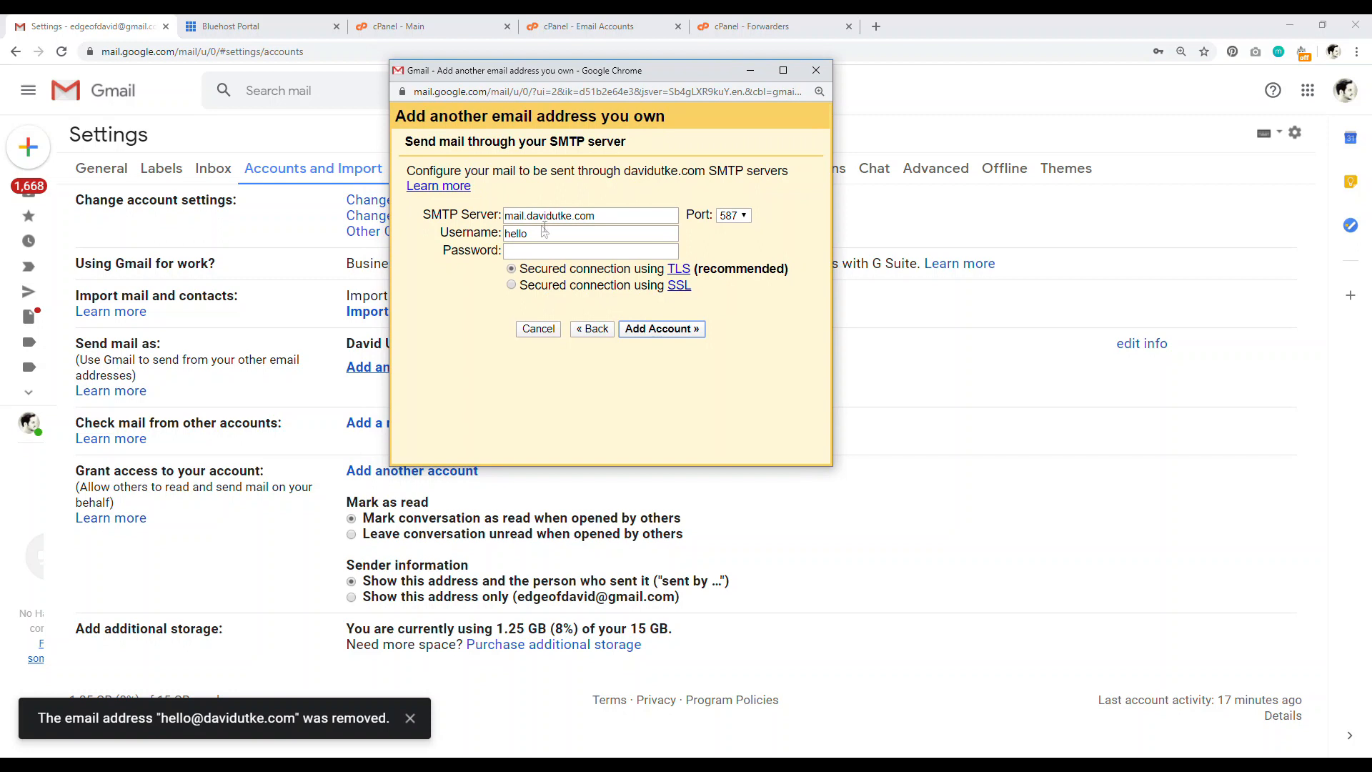
{"action": "left_click", "coordinate": [590, 233]}
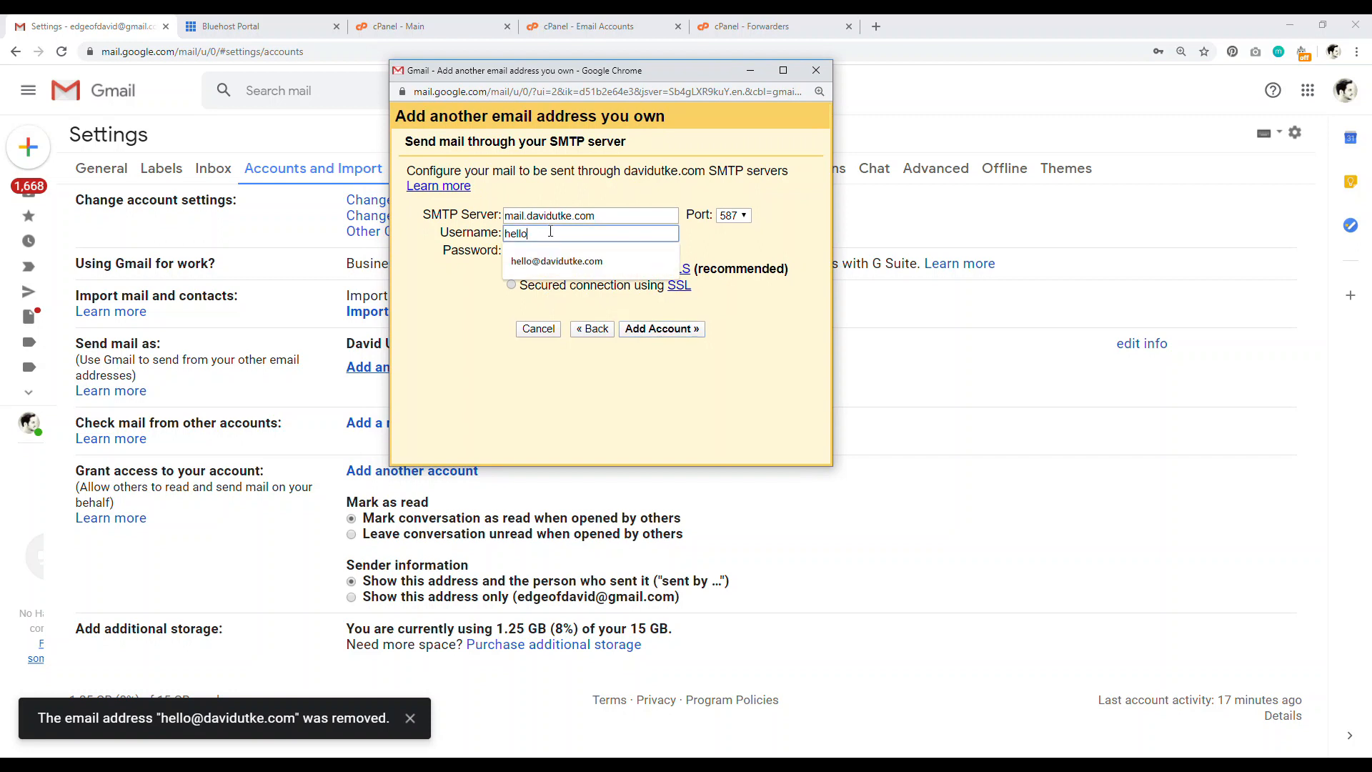
{"action": "left_click", "coordinate": [556, 261]}
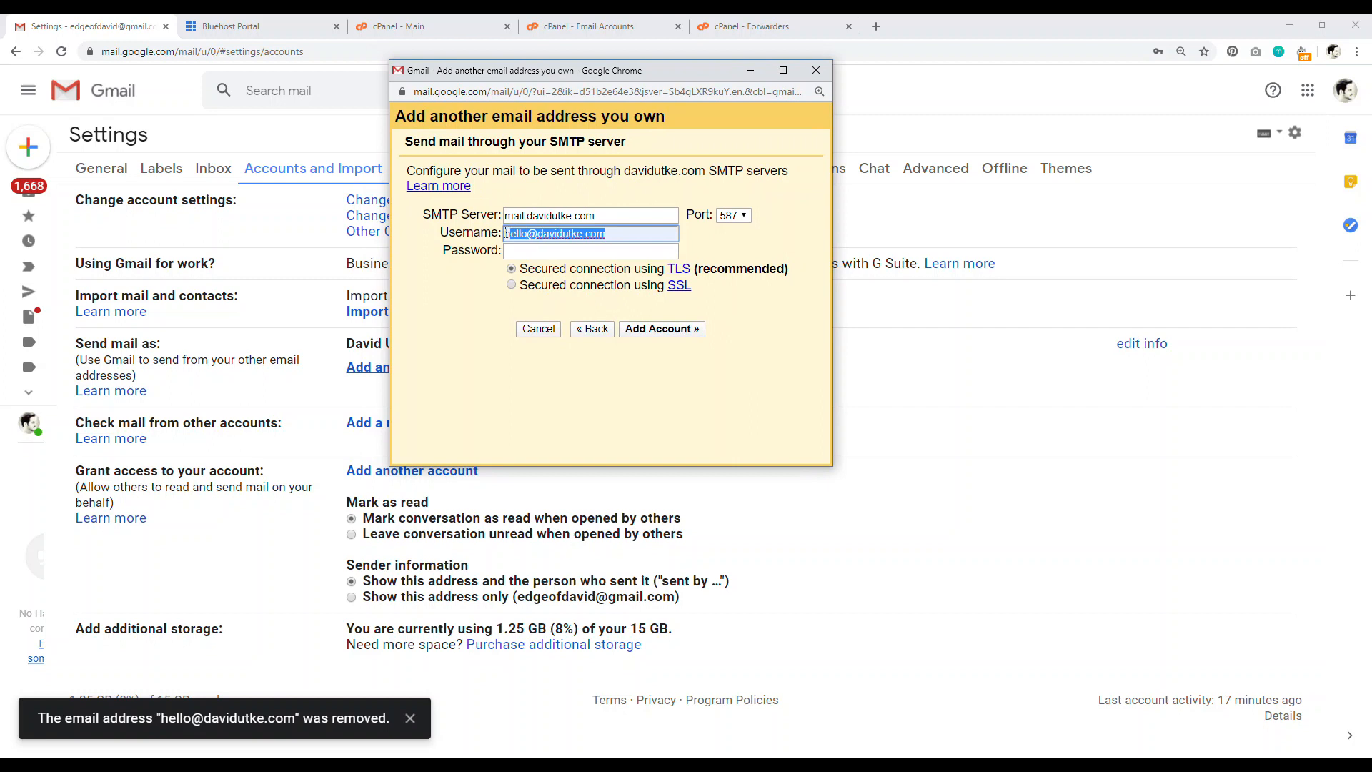
{"action": "left_click", "coordinate": [591, 250]}
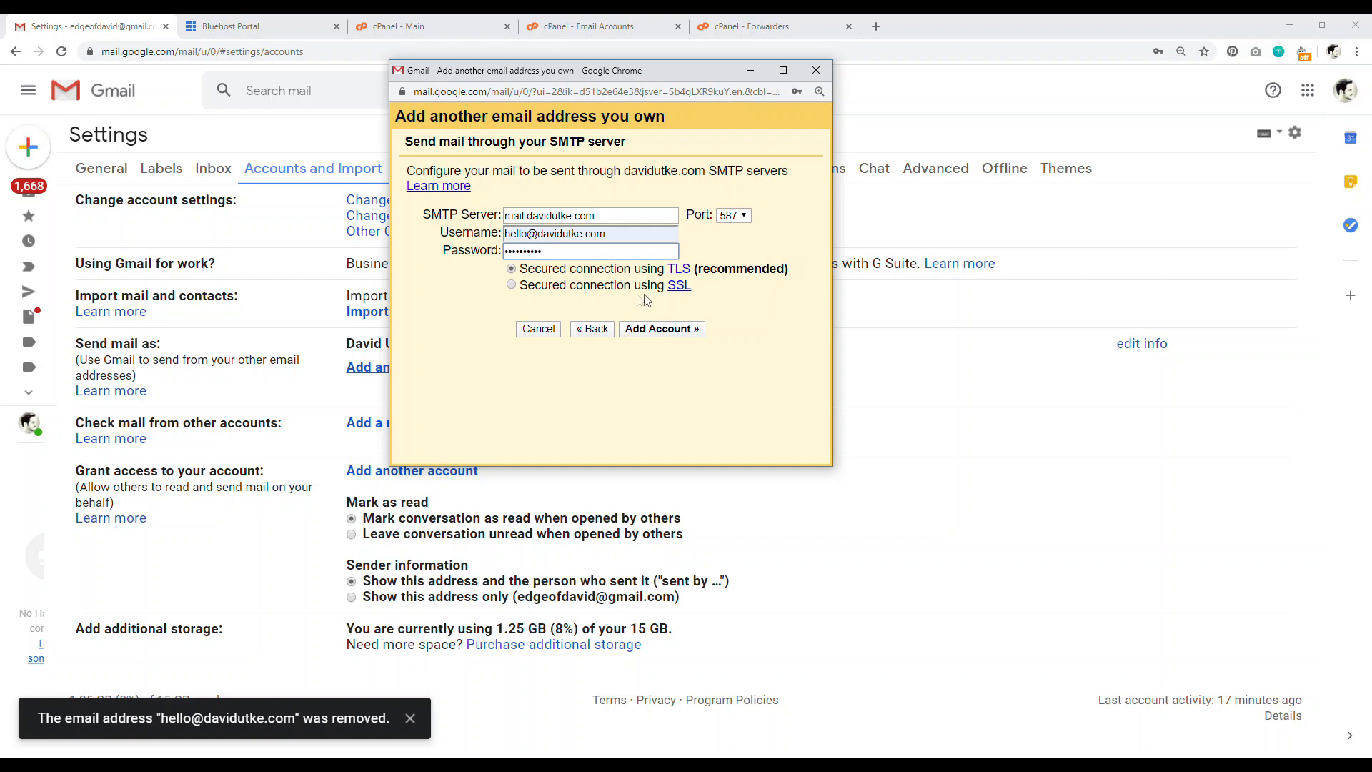
{"action": "left_click", "coordinate": [662, 328]}
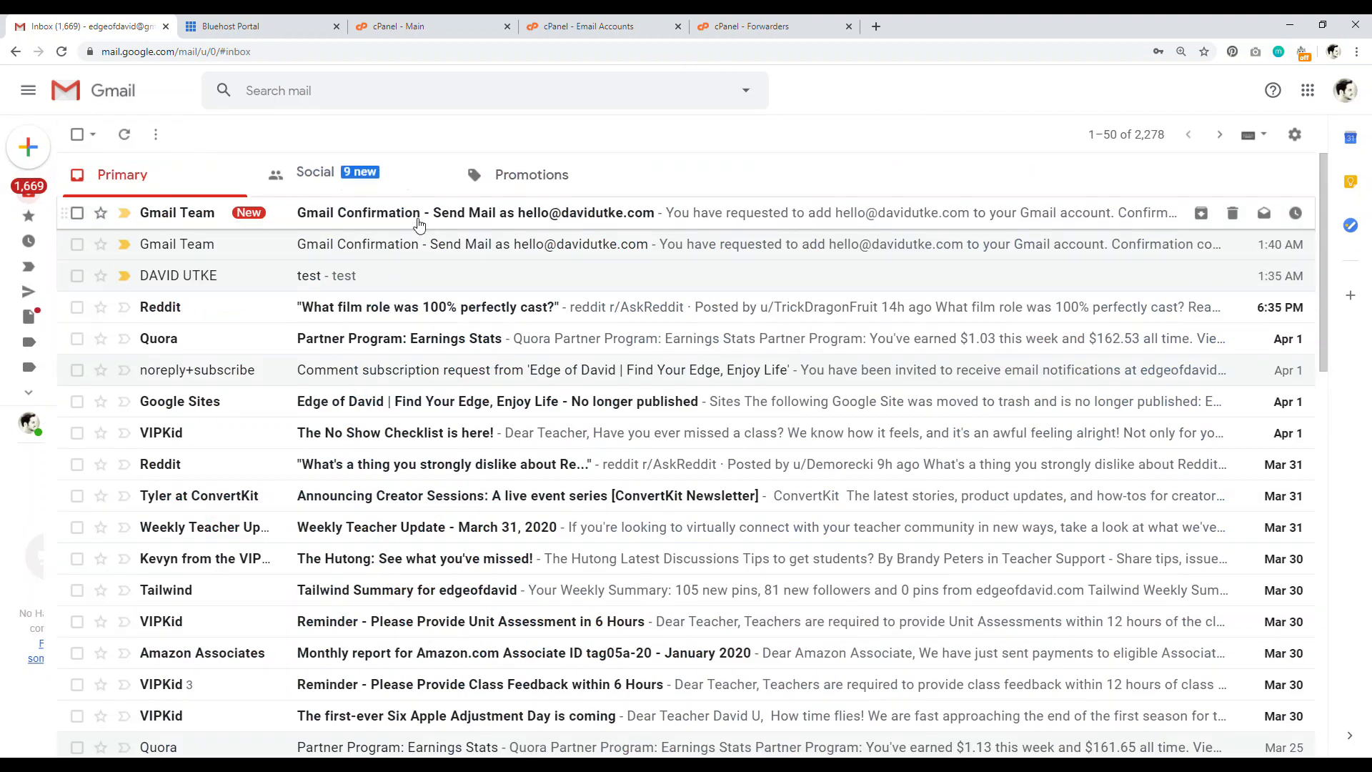
- Open the Gmail Confirmation email and select its confirmation code, checking Bluehost accounts
{"action": "left_click", "coordinate": [475, 213]}
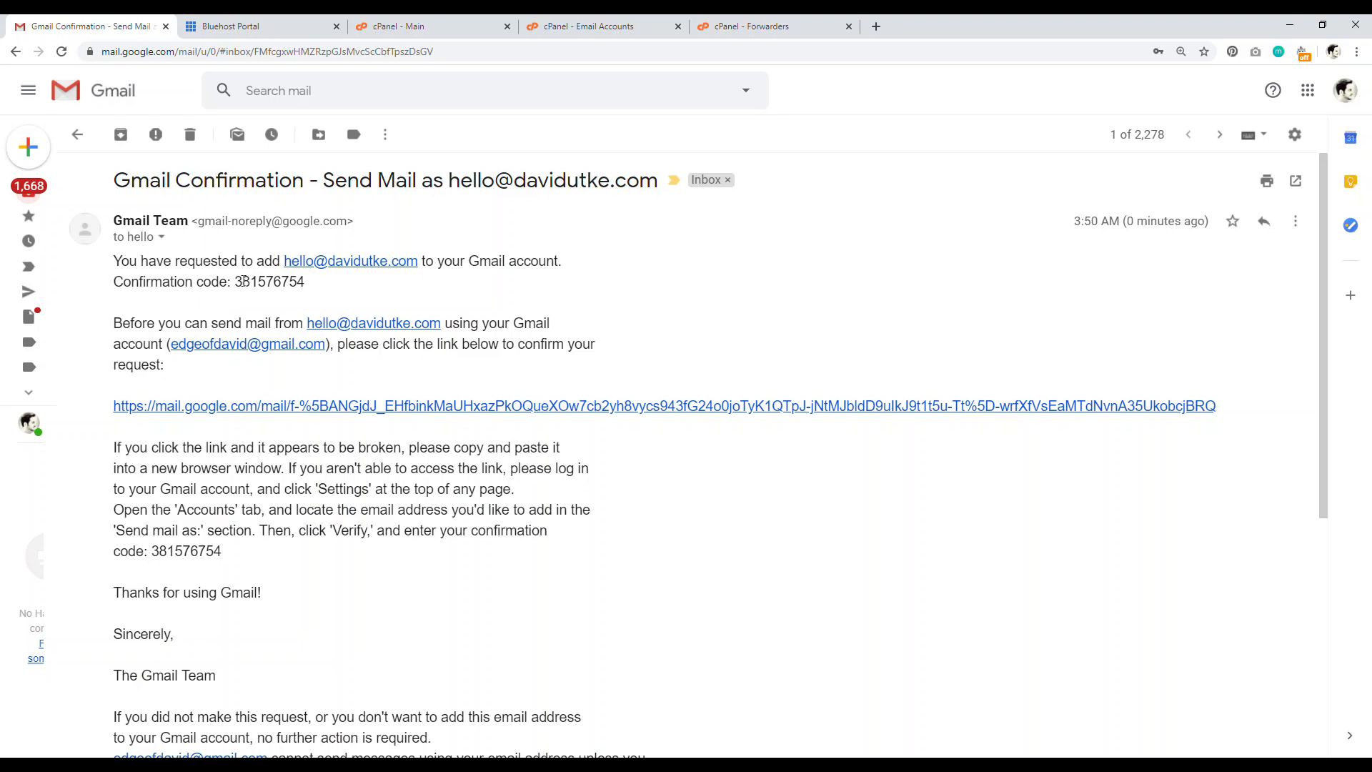
{"action": "left_click_drag", "start_coordinate": [113, 260], "coordinate": [305, 281]}
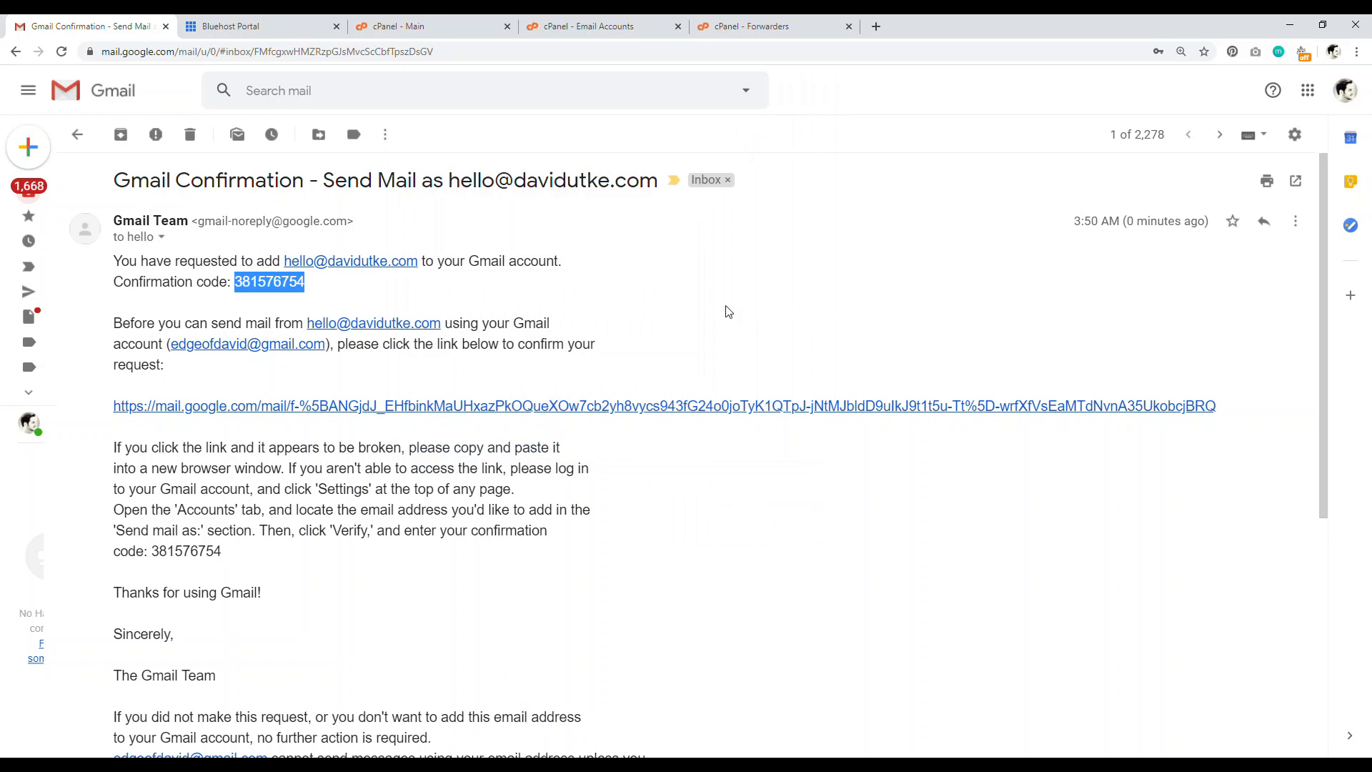
{"action": "left_click", "coordinate": [604, 25]}
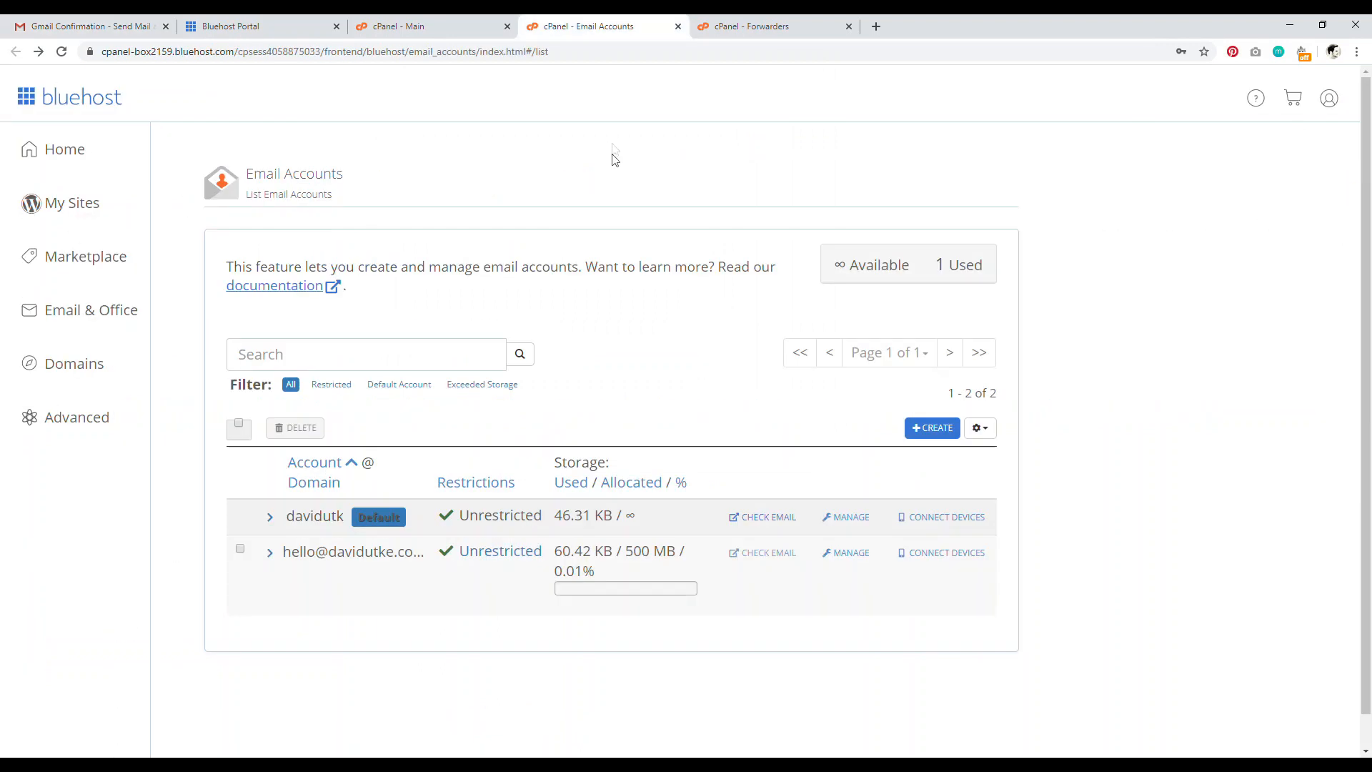
{"action": "double_click", "coordinate": [328, 551]}
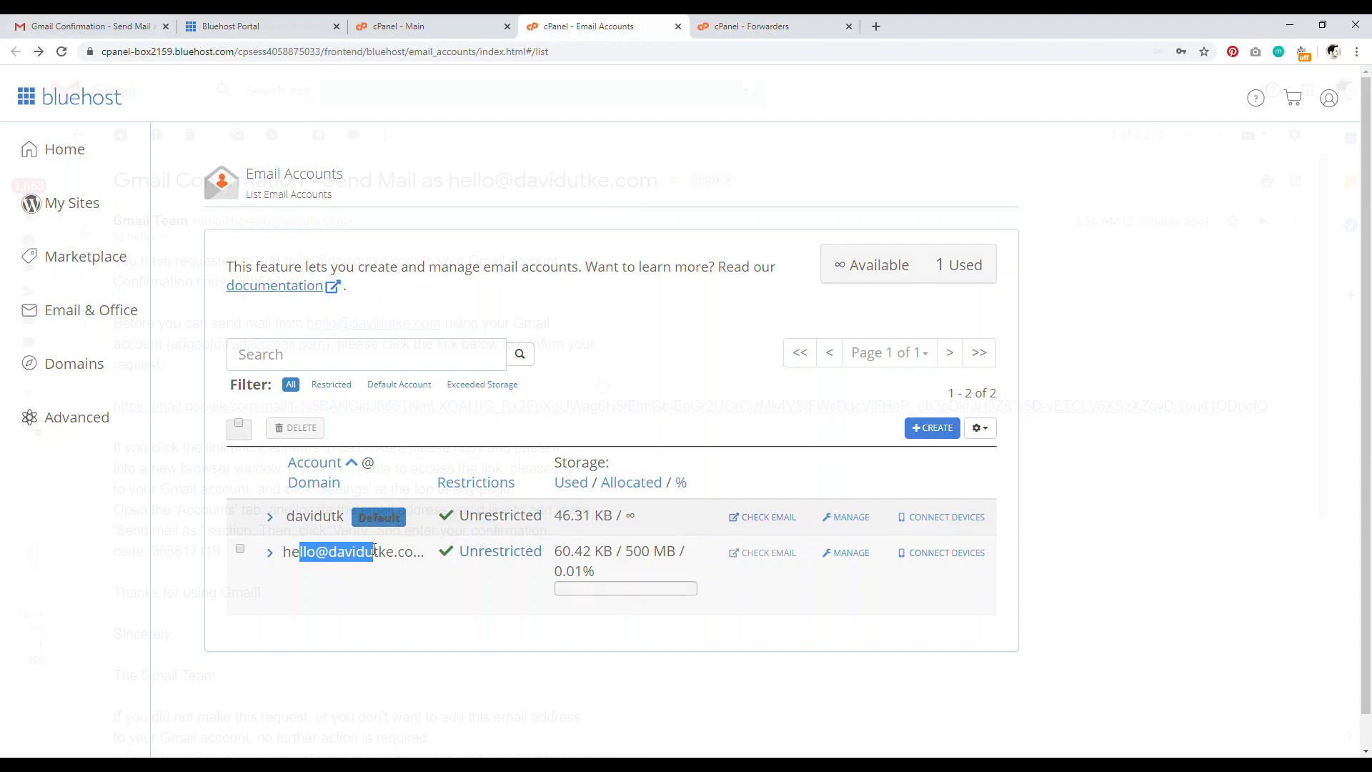
{"action": "left_click", "coordinate": [87, 26]}
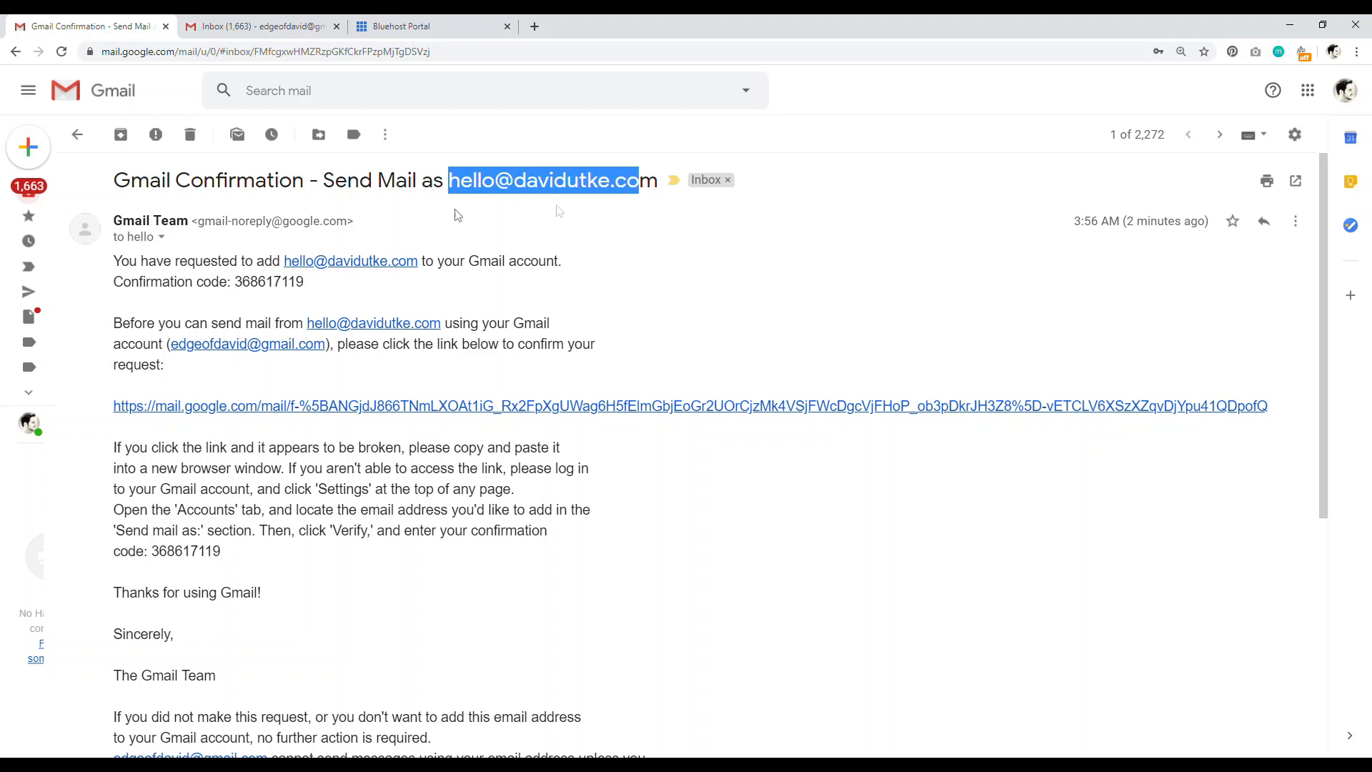
{"action": "left_click", "coordinate": [68, 146]}
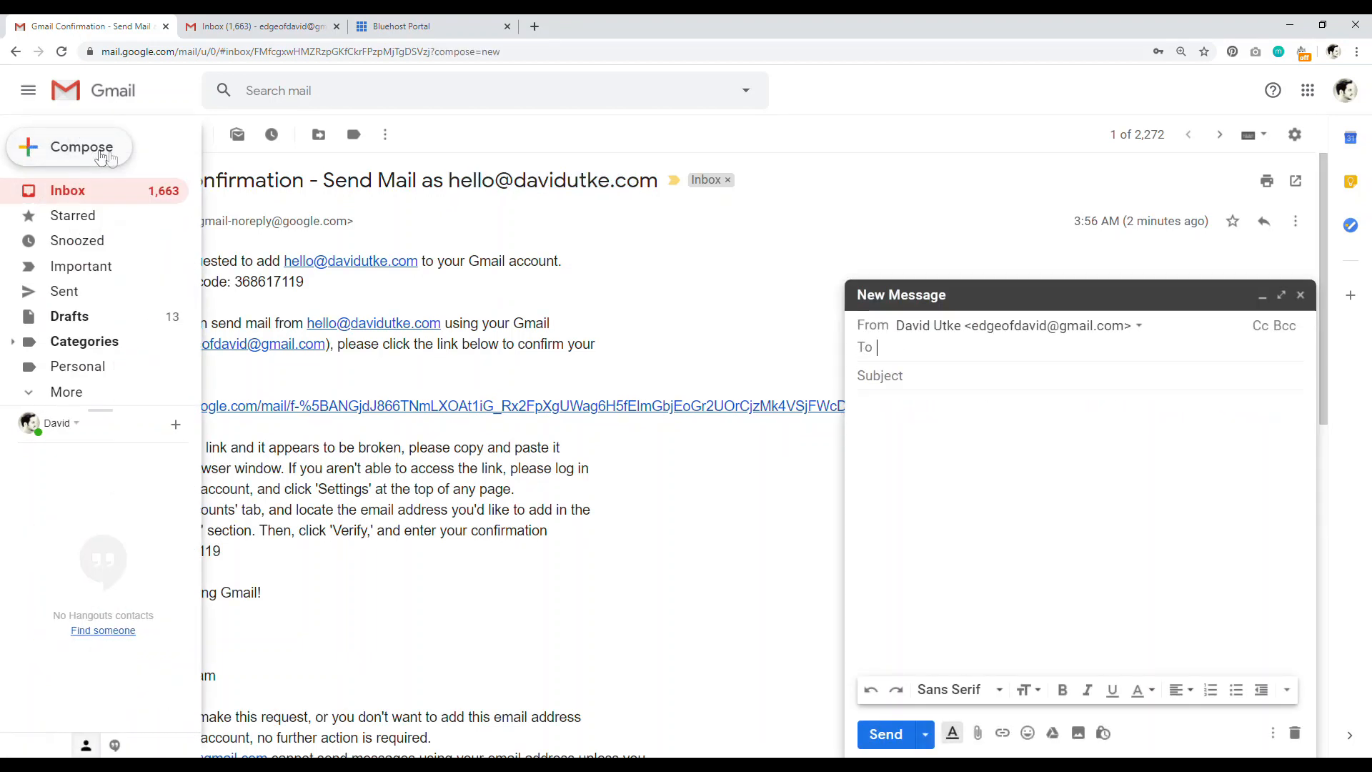
{"action": "left_click", "coordinate": [1138, 326]}
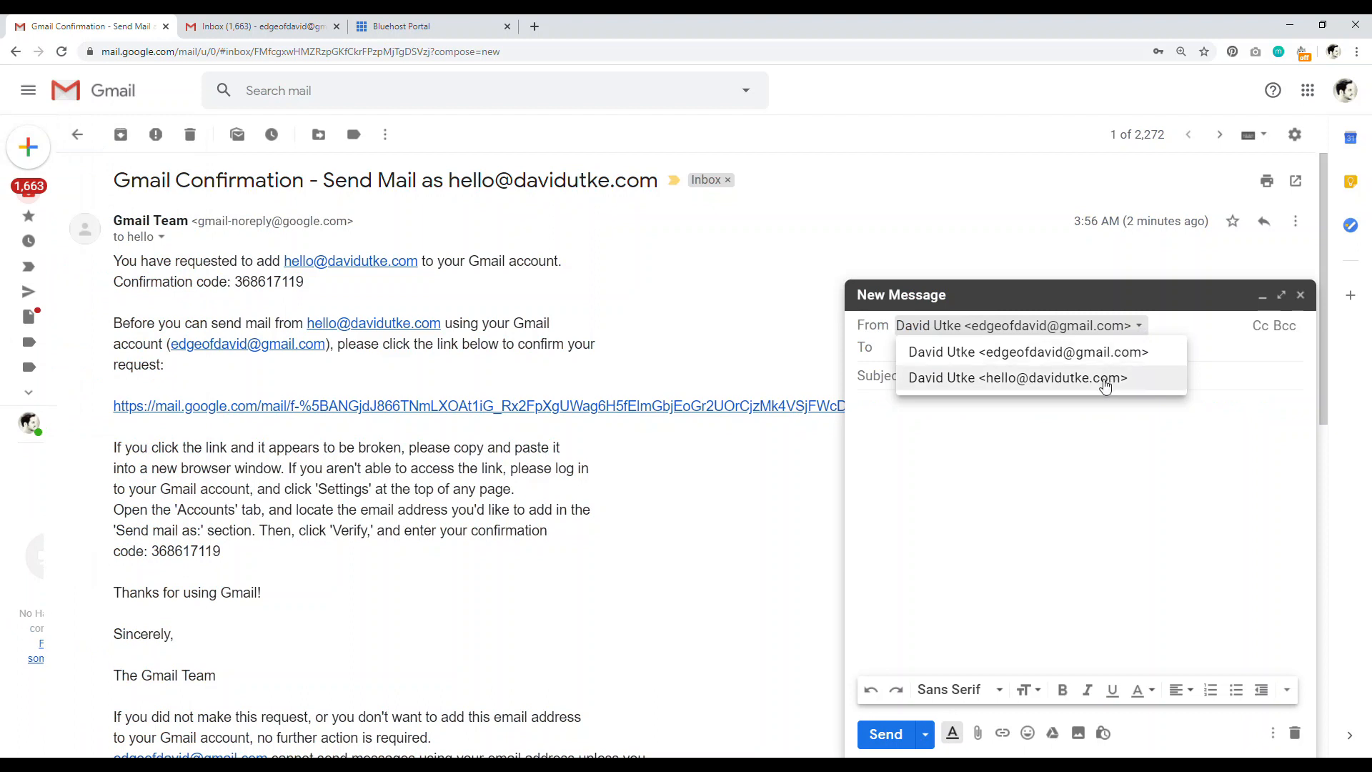
{"action": "left_click", "coordinate": [1015, 377]}
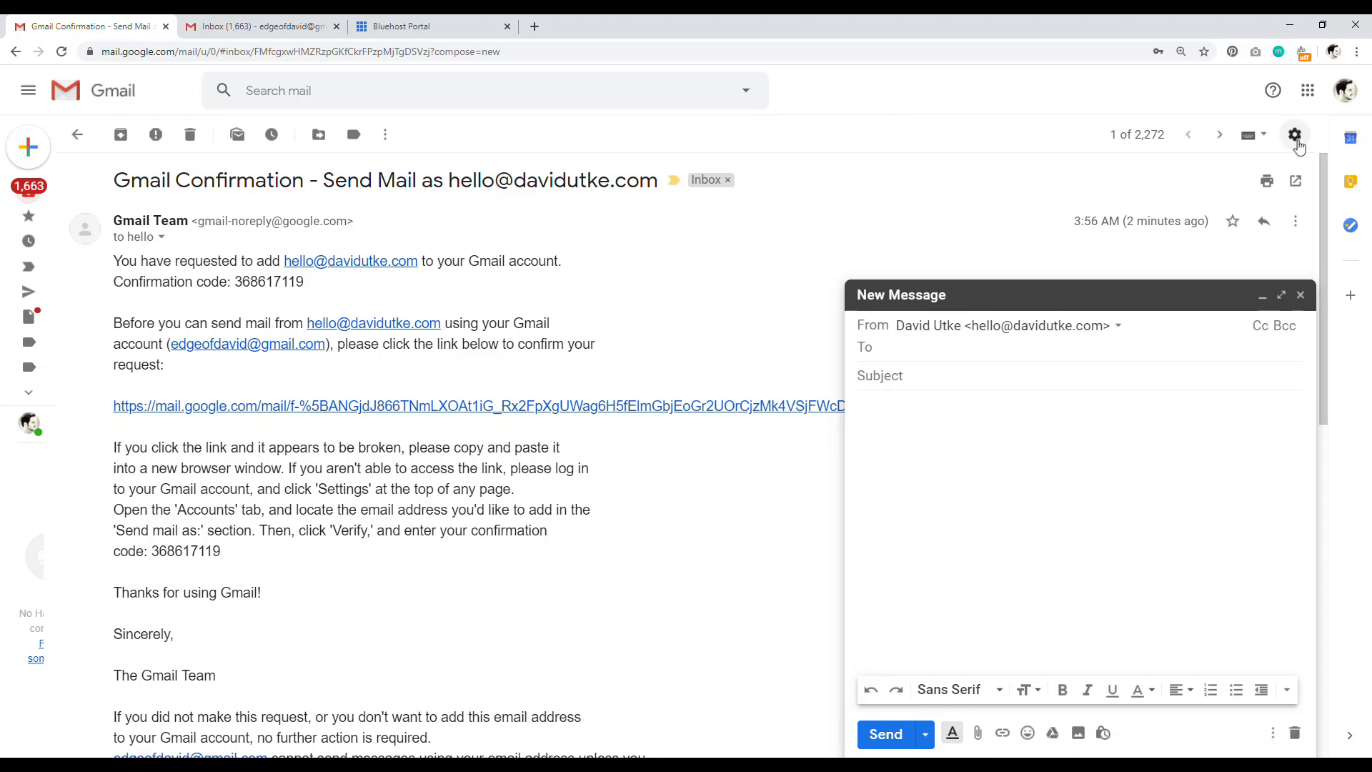
- In Accounts and Import, select 'Reply from the same address the message was sent to'
{"action": "left_click", "coordinate": [1295, 134]}
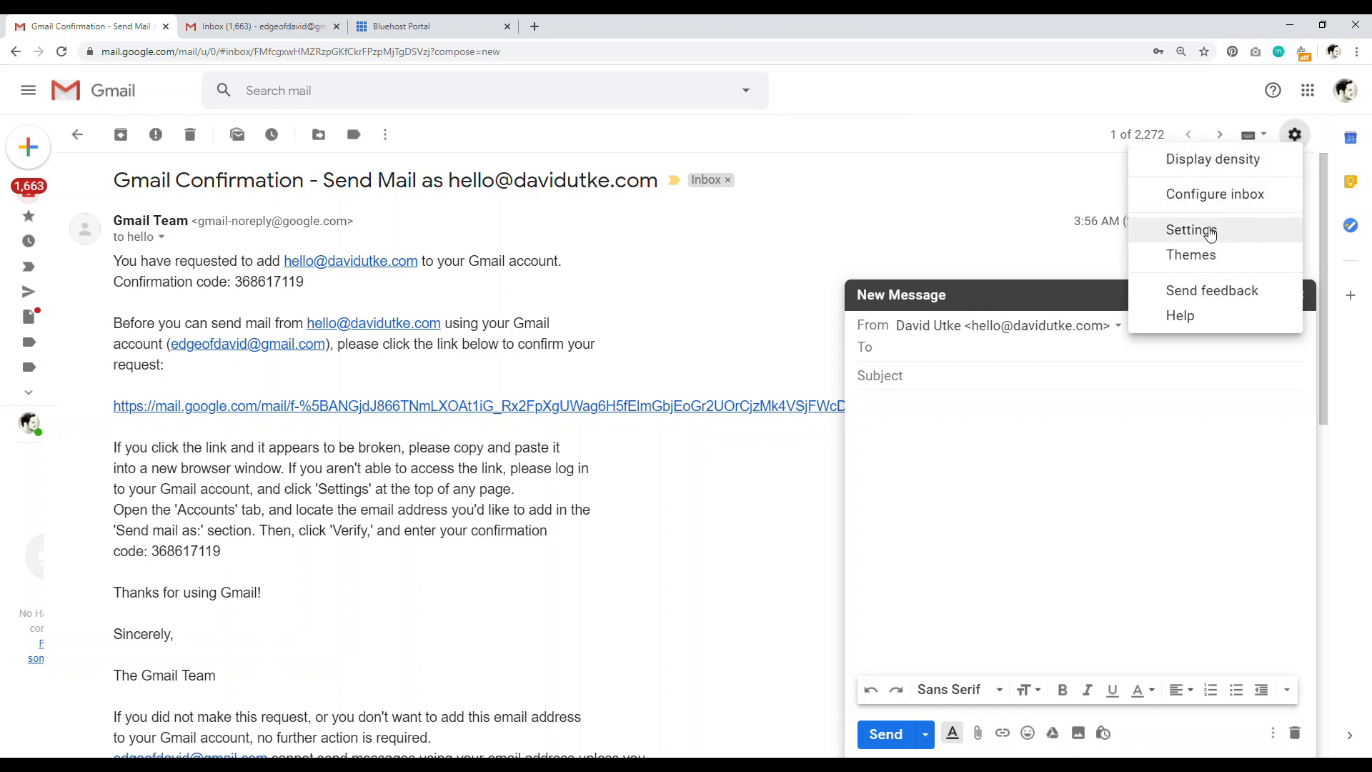
{"action": "left_click", "coordinate": [1190, 230]}
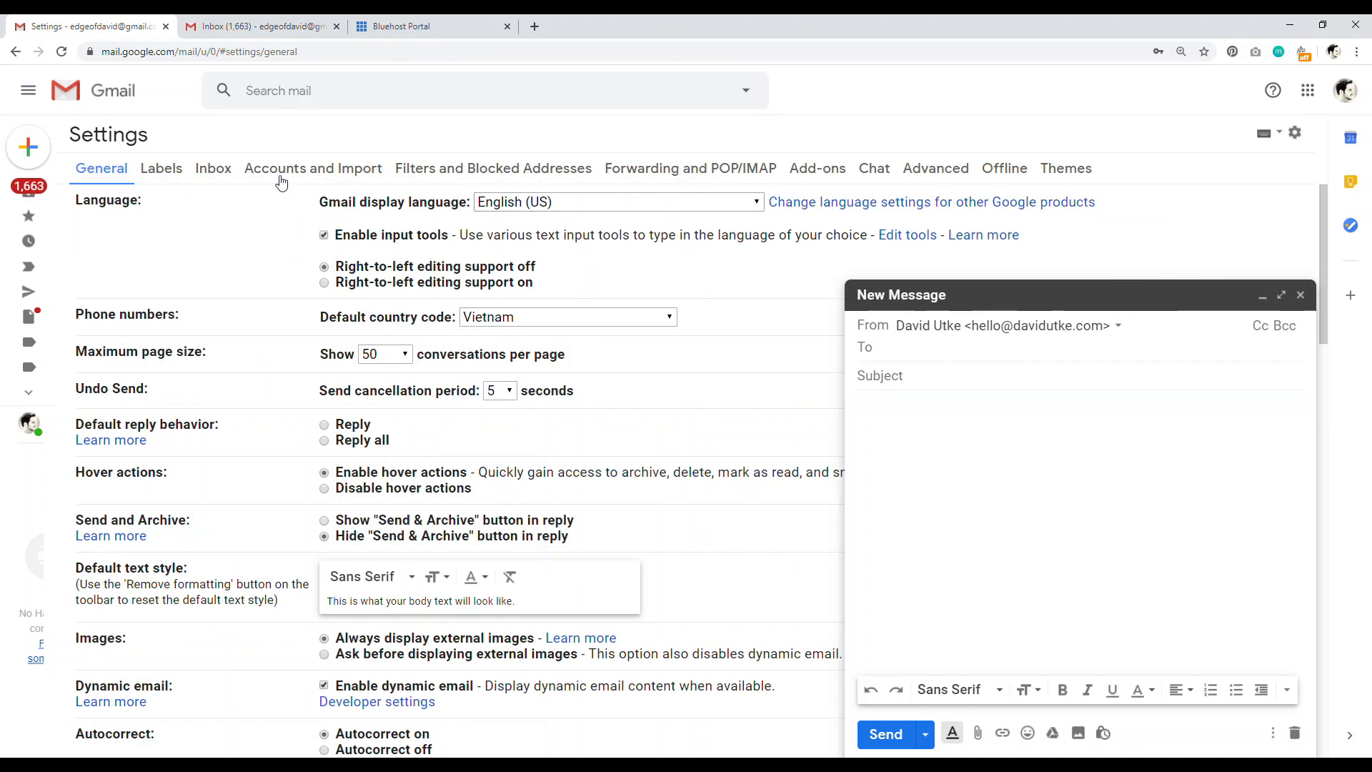
{"action": "left_click", "coordinate": [312, 168]}
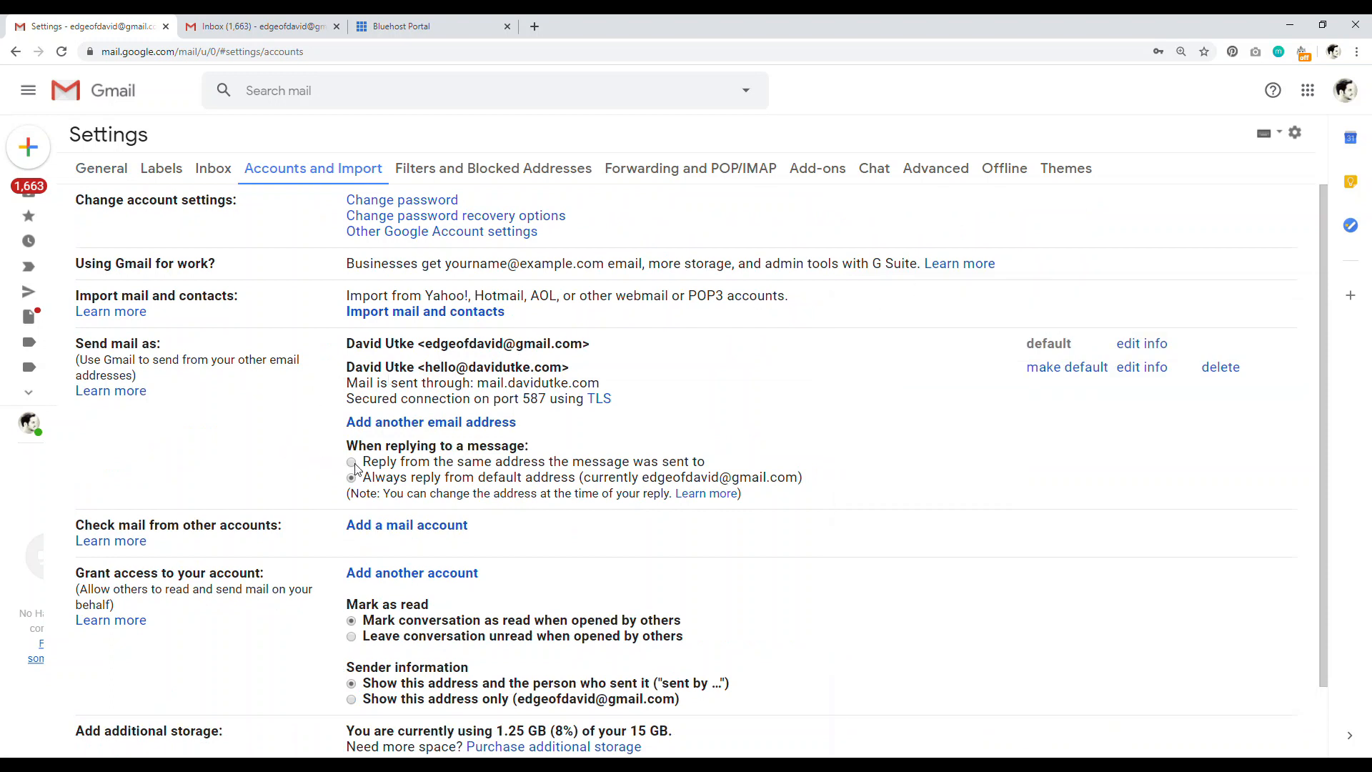
{"action": "left_click", "coordinate": [352, 461]}
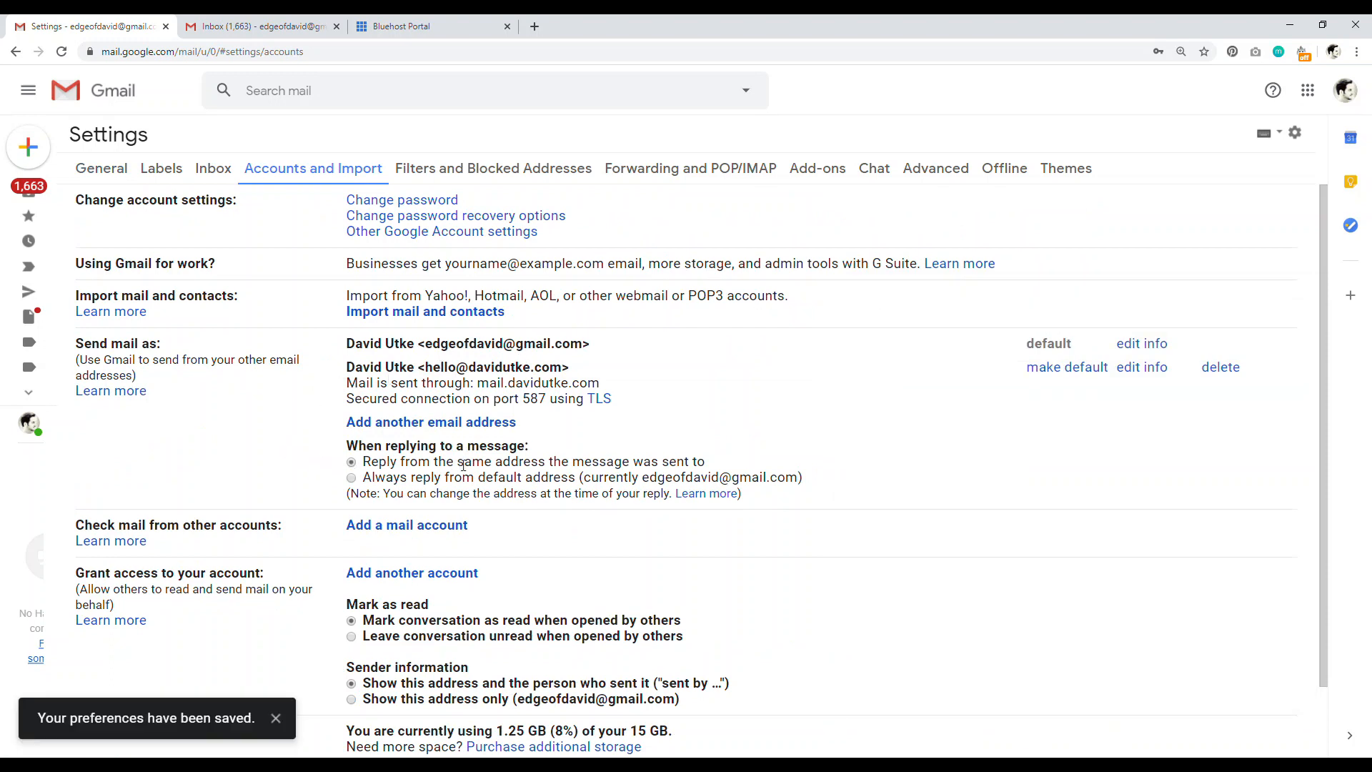
{"action": "left_click_drag", "start_coordinate": [466, 461], "coordinate": [704, 461]}
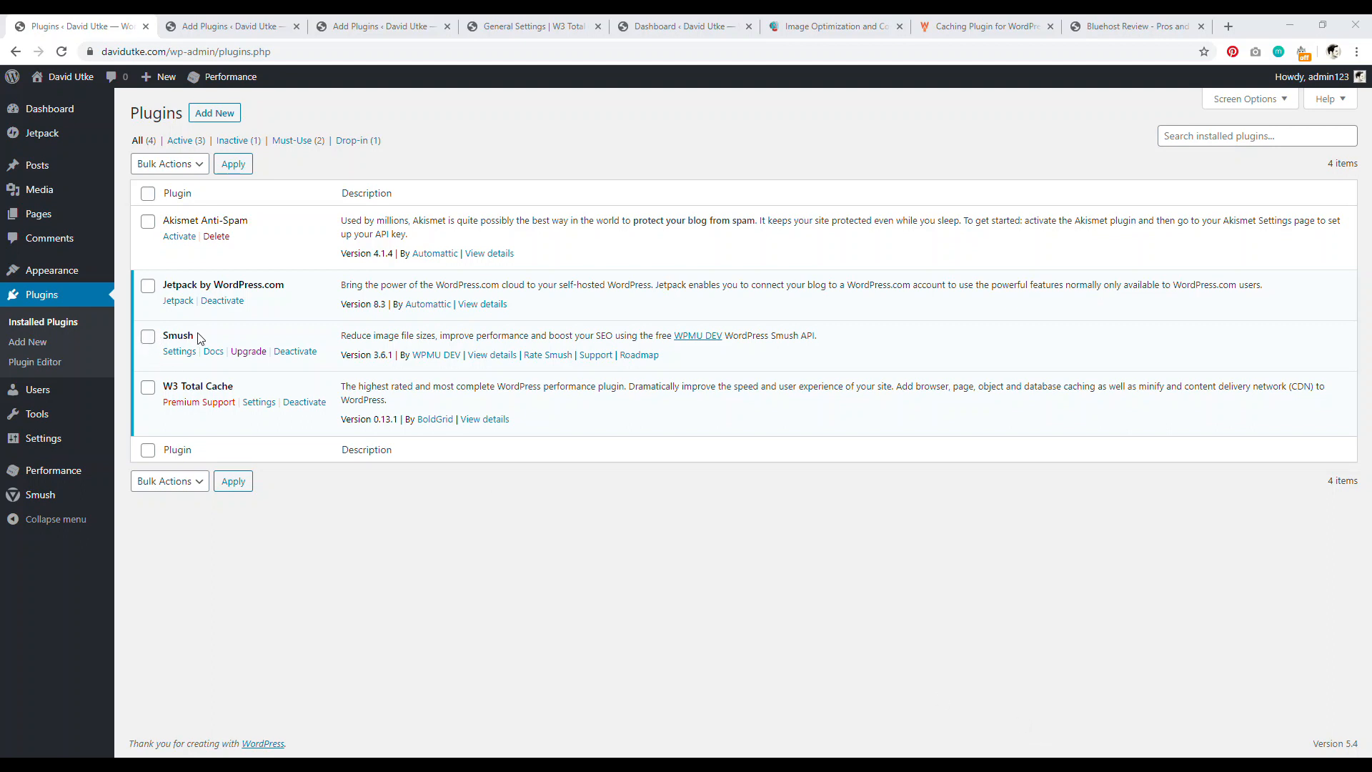
- Confirm Smush is active, then search the plugin directory for 'w3 total cache'
{"action": "double_click", "coordinate": [178, 335]}
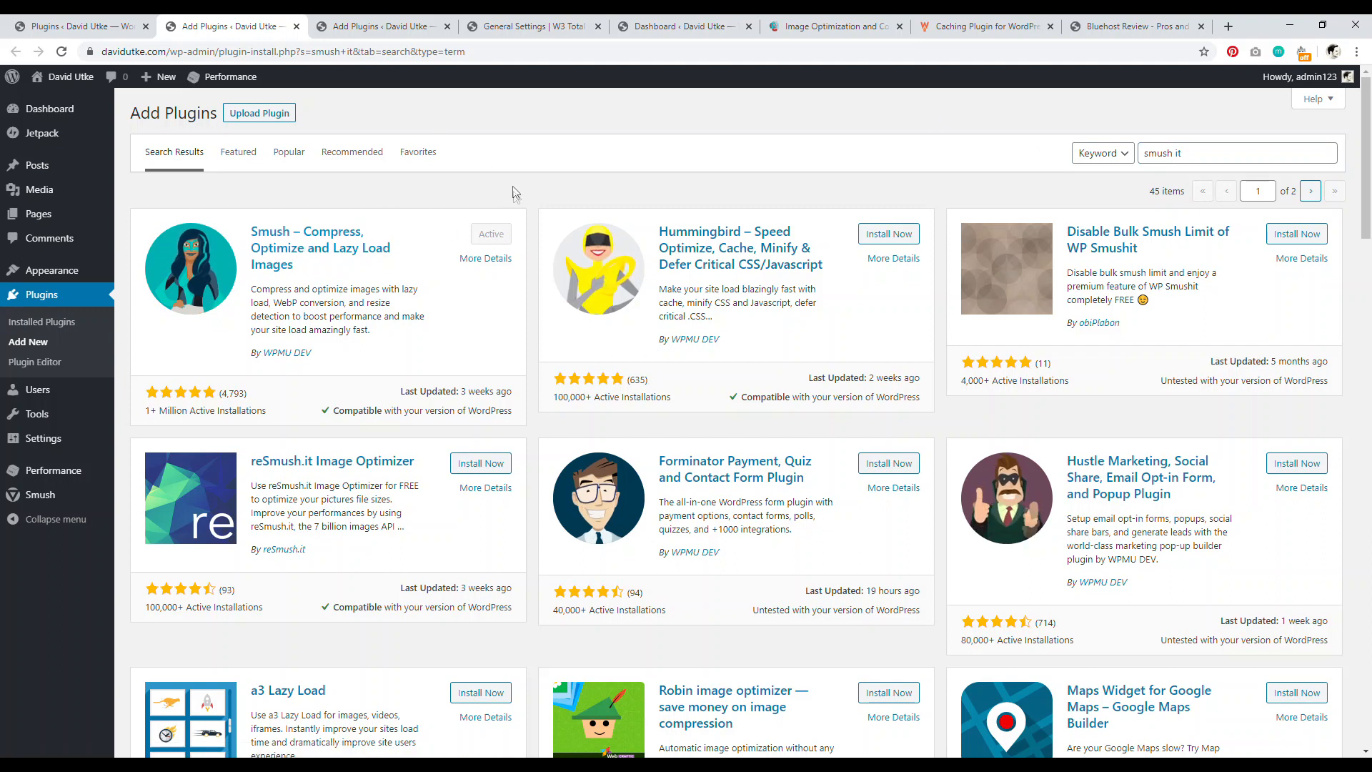
{"action": "type", "text": "w3 total cache"}
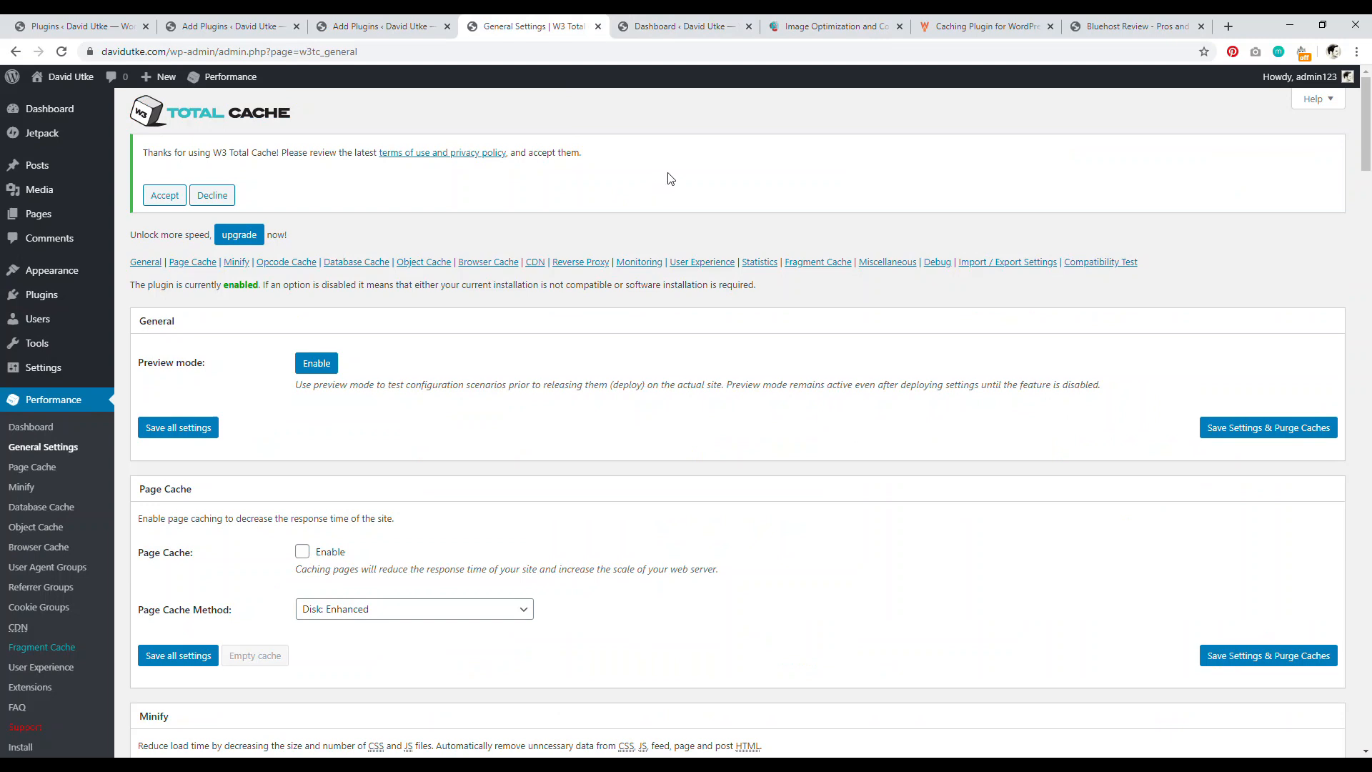
{"action": "mouse_move", "coordinate": [1187, 171]}
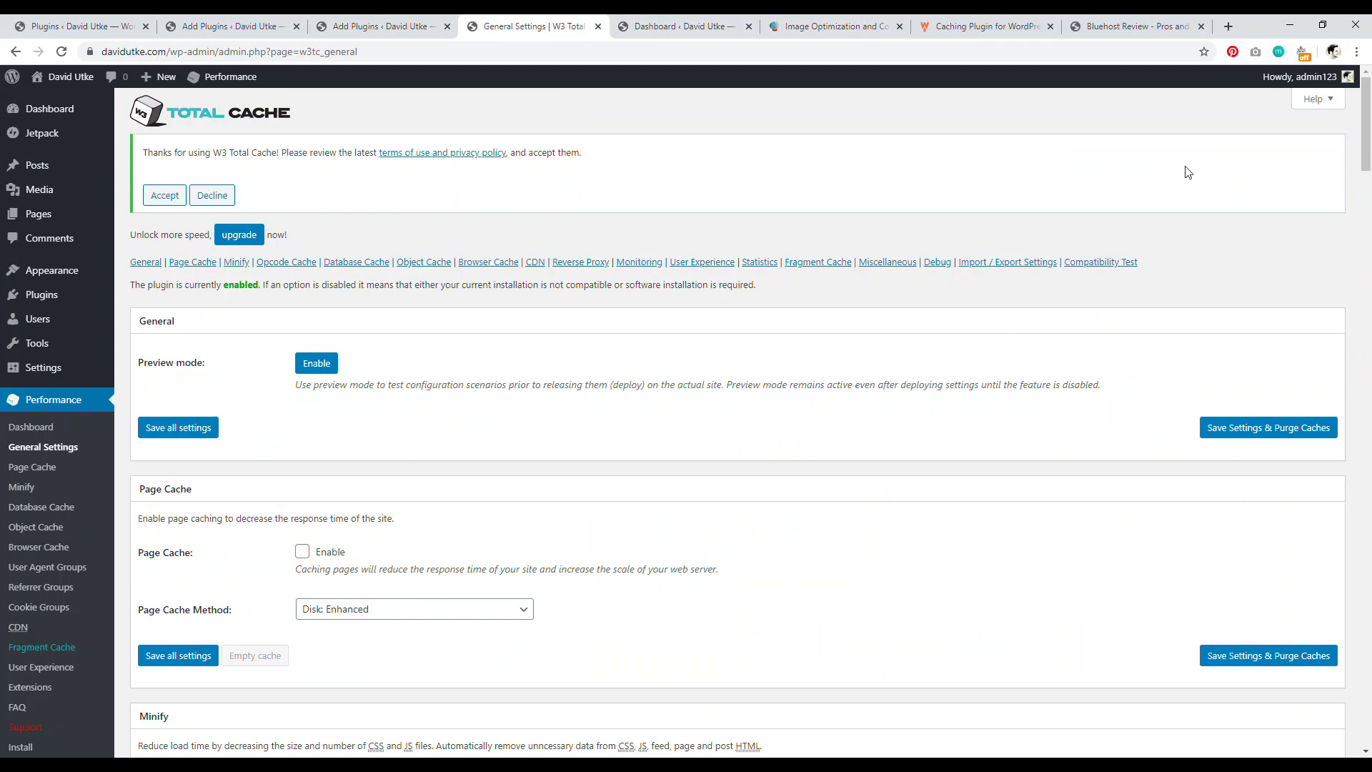
{"action": "mouse_move", "coordinate": [390, 259]}
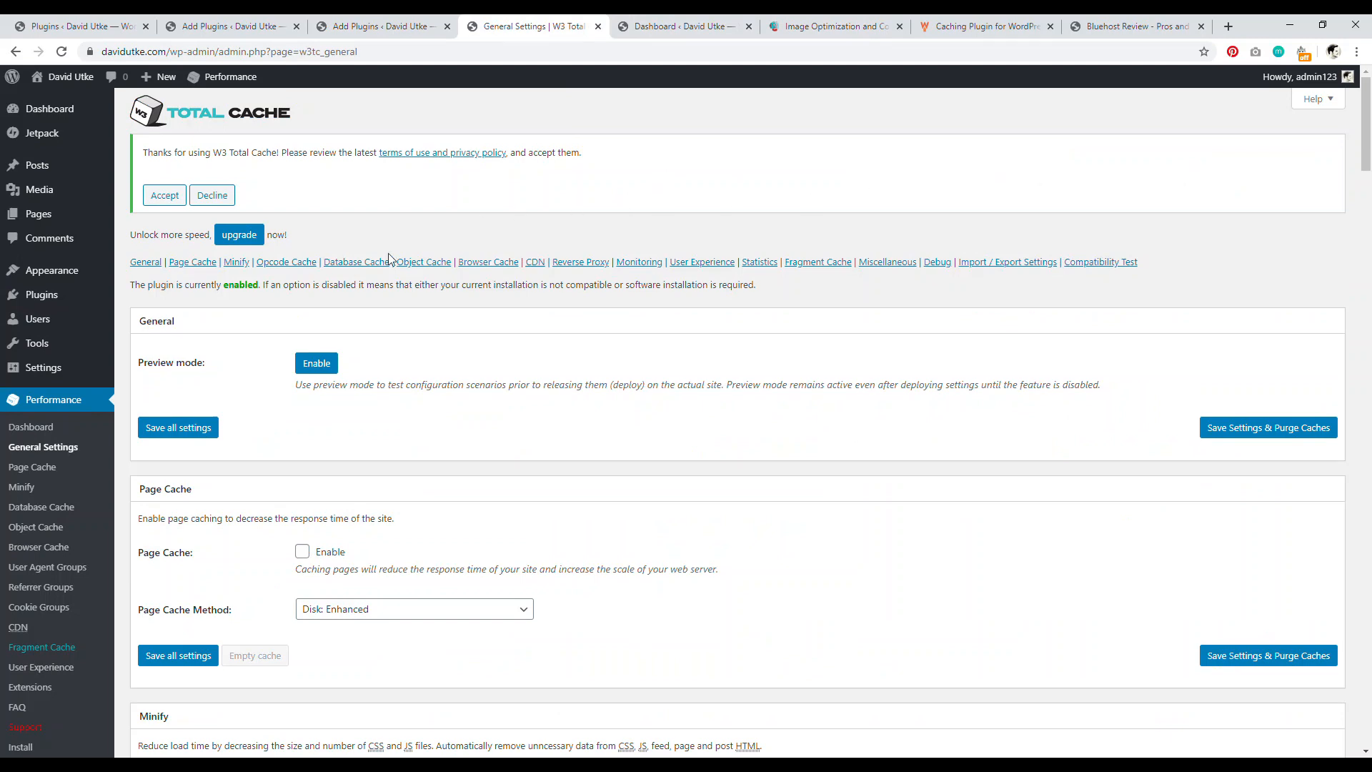
{"action": "mouse_move", "coordinate": [43, 448]}
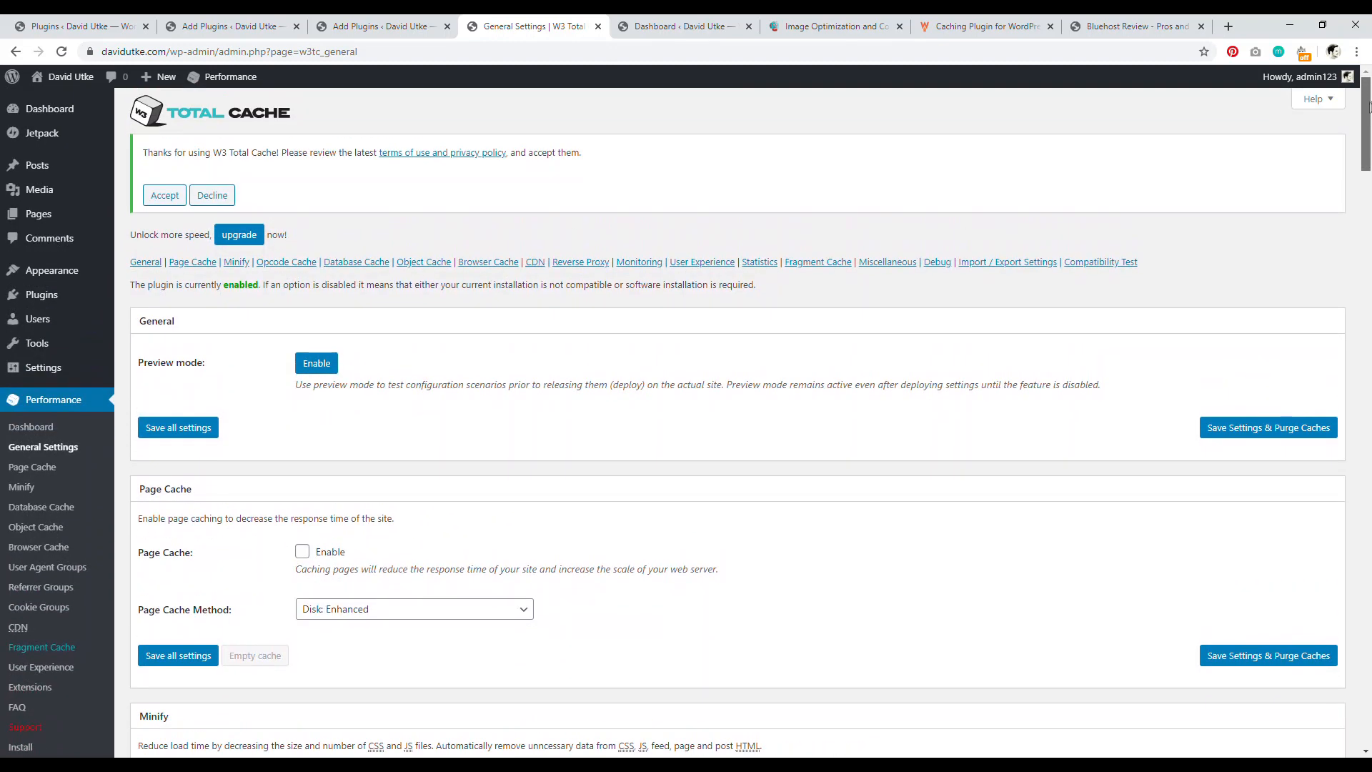
{"action": "scroll", "scroll_direction": "down", "scroll_amount": 3}
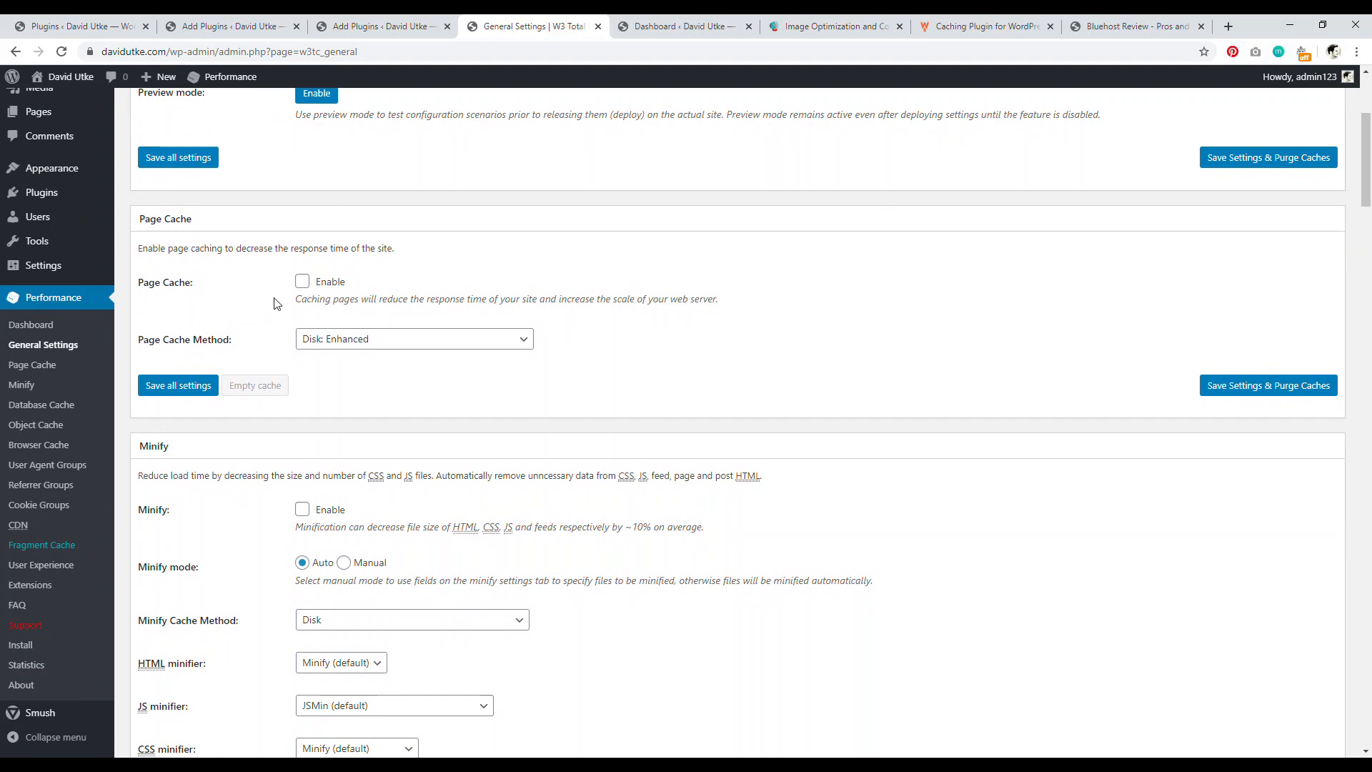
{"action": "mouse_move", "coordinate": [290, 300]}
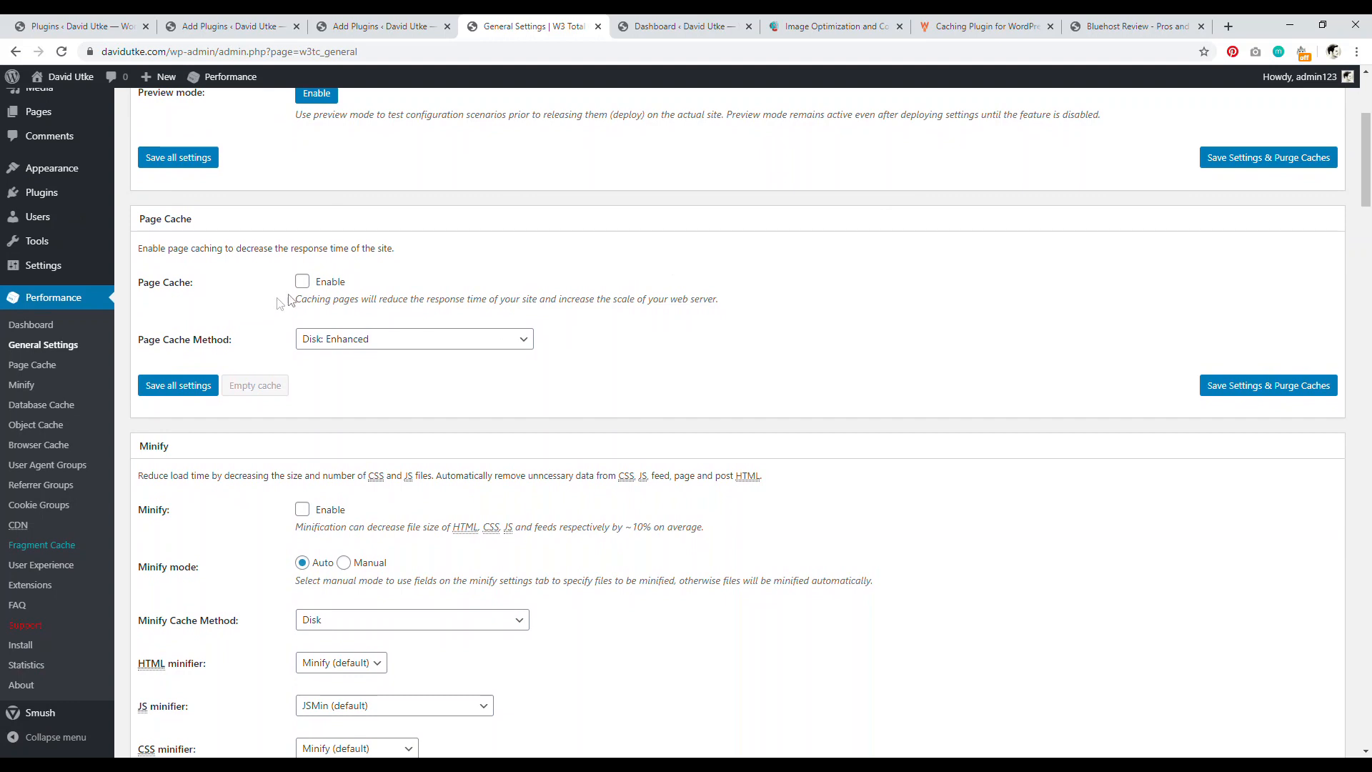
{"action": "scroll", "scroll_direction": "down", "scroll_amount": 3}
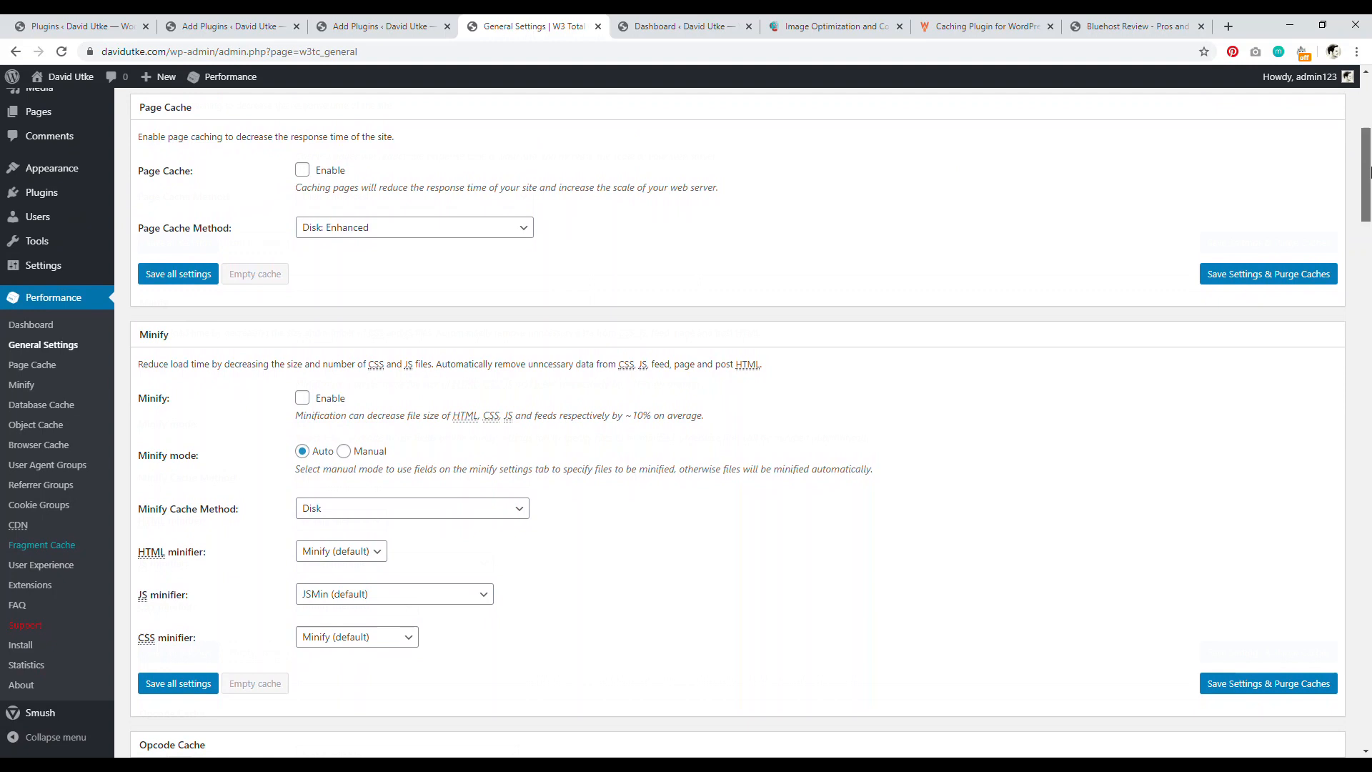
{"action": "scroll", "scroll_direction": "down", "scroll_amount": 3}
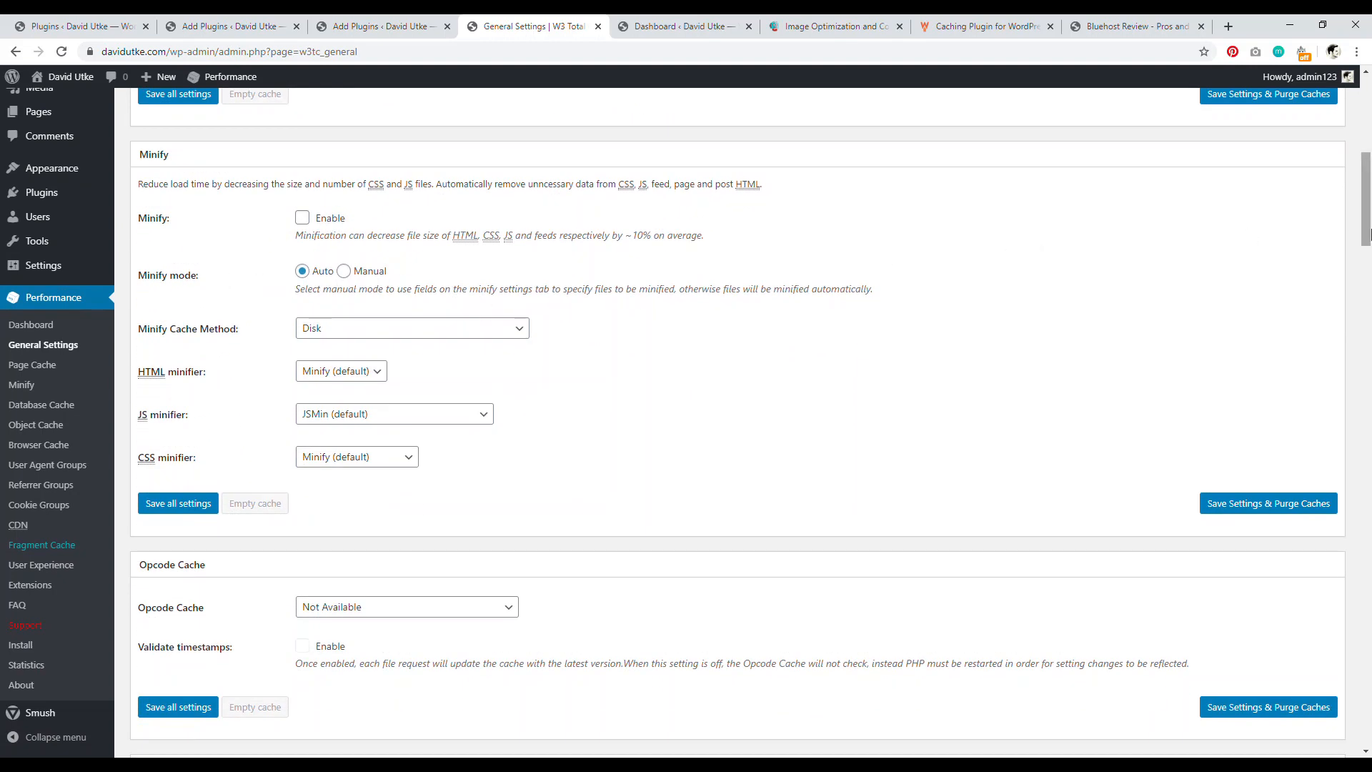
{"action": "scroll", "scroll_direction": "down", "scroll_amount": 3}
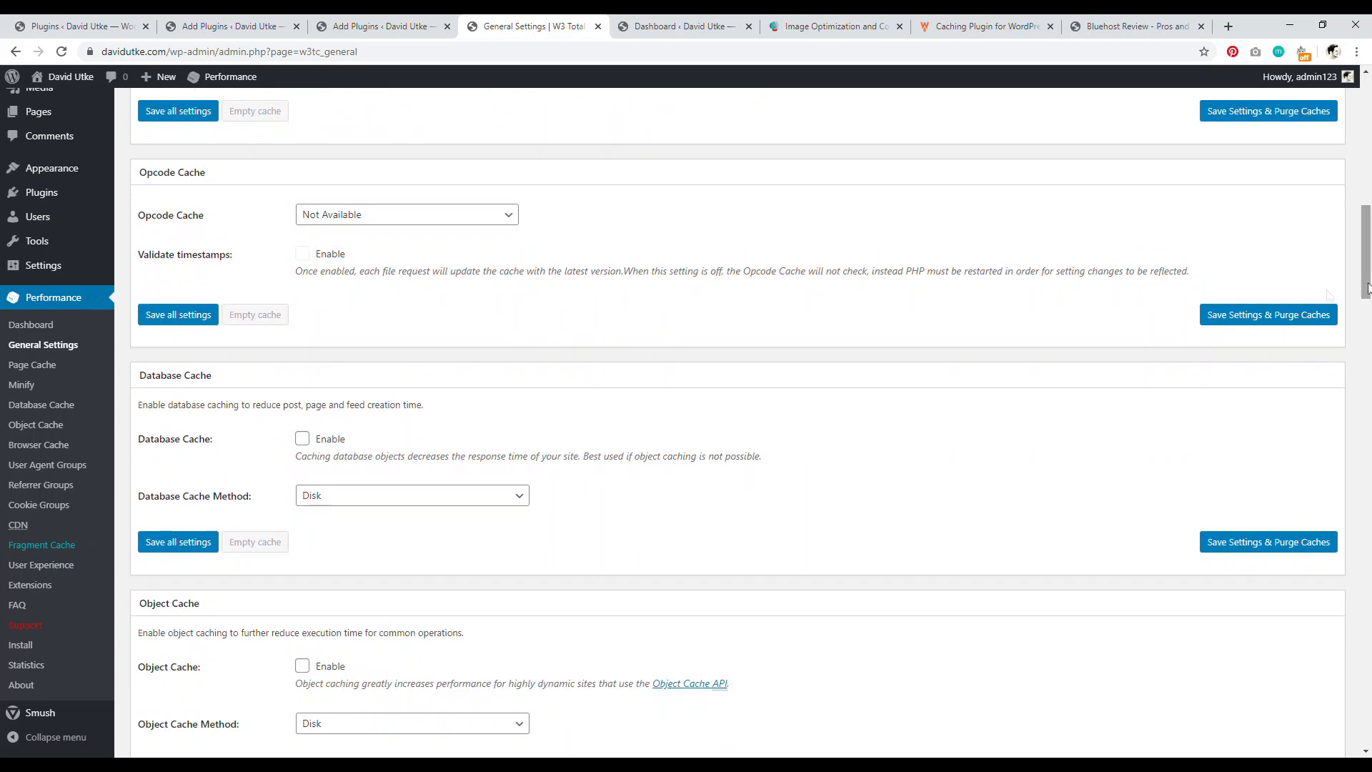
{"action": "scroll", "scroll_direction": "down", "scroll_amount": 3}
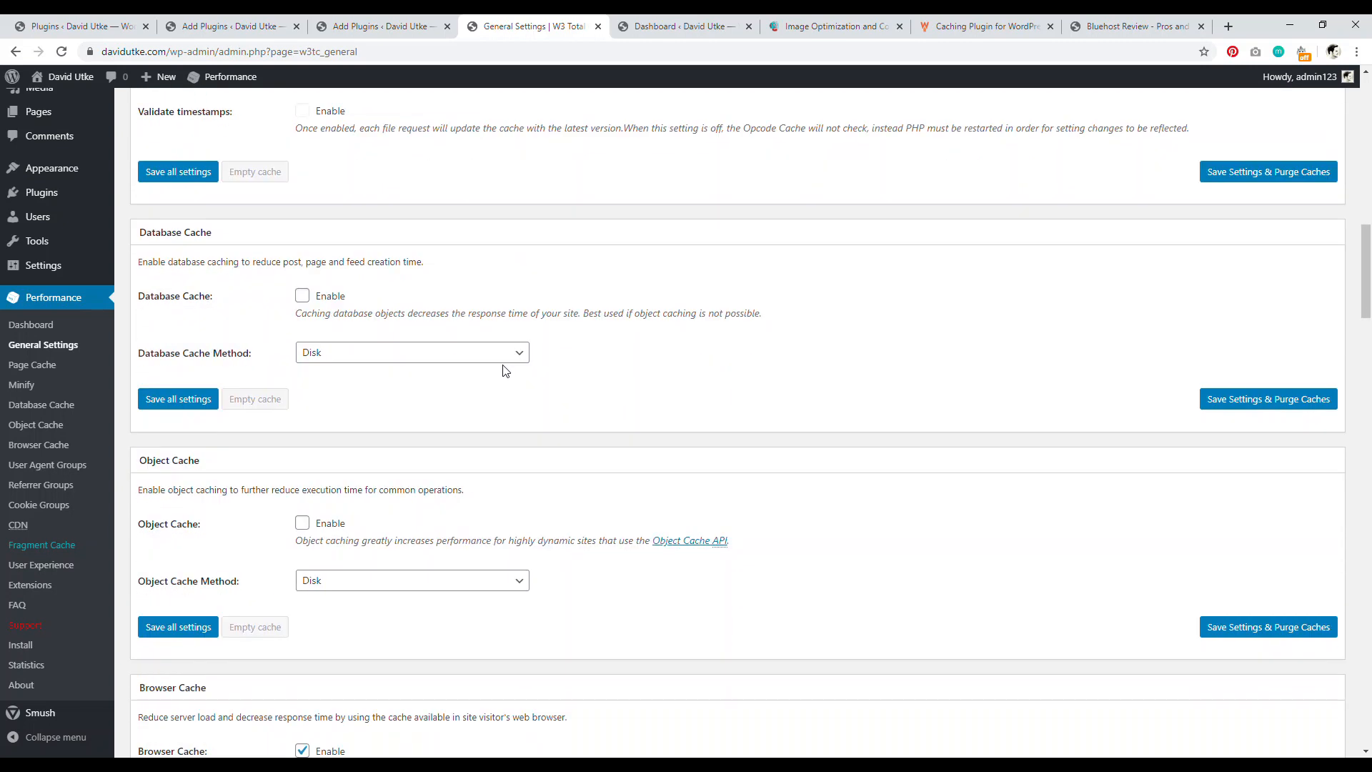
{"action": "mouse_move", "coordinate": [1158, 283]}
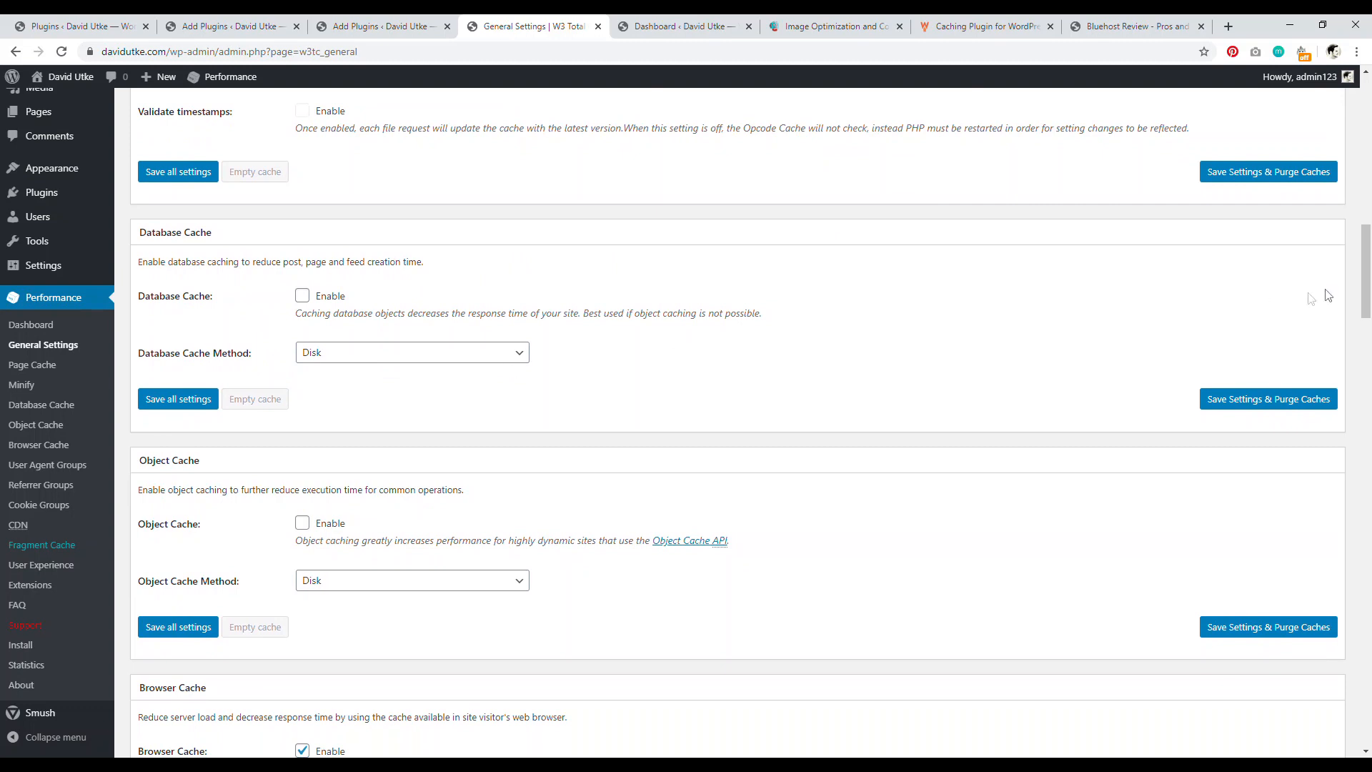
{"action": "scroll", "scroll_direction": "down", "scroll_amount": 3}
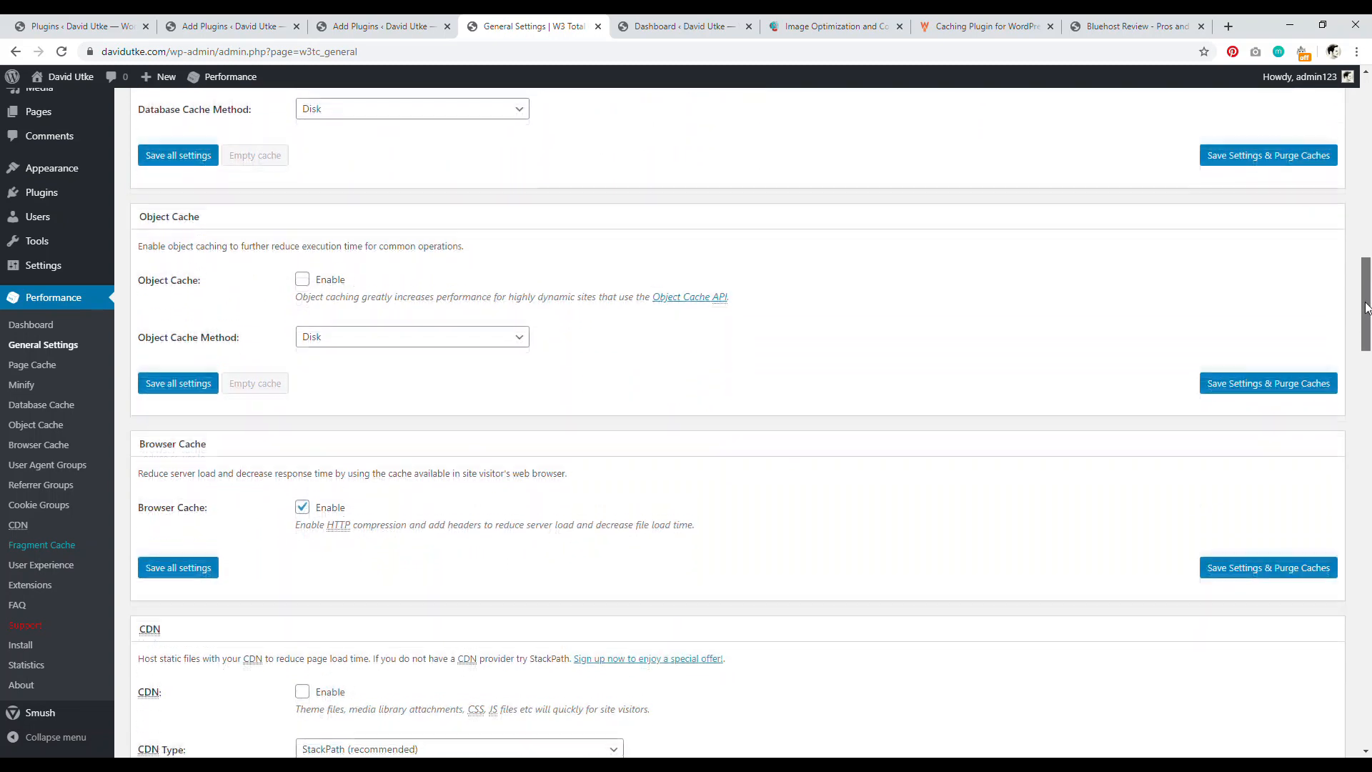
{"action": "scroll", "scroll_direction": "down", "scroll_amount": 3}
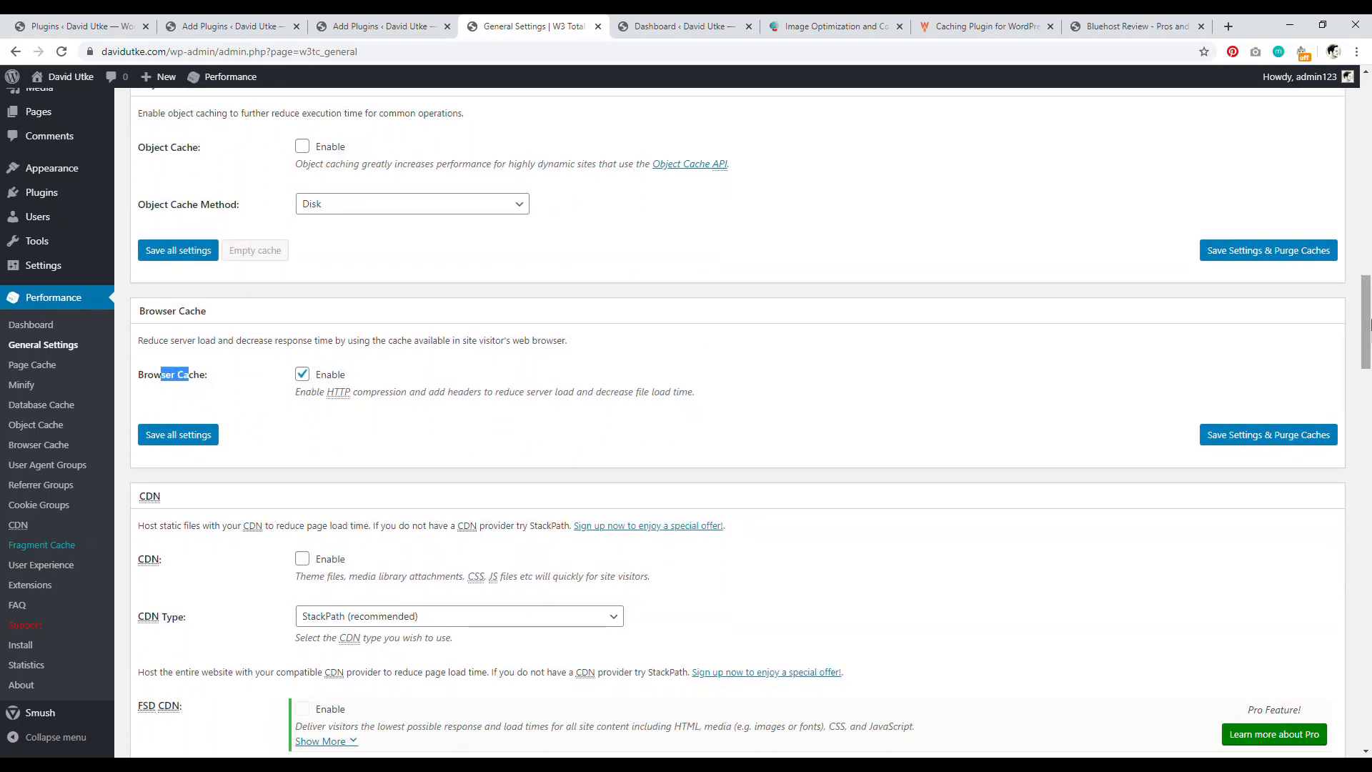
{"action": "scroll", "scroll_direction": "down", "scroll_amount": 3}
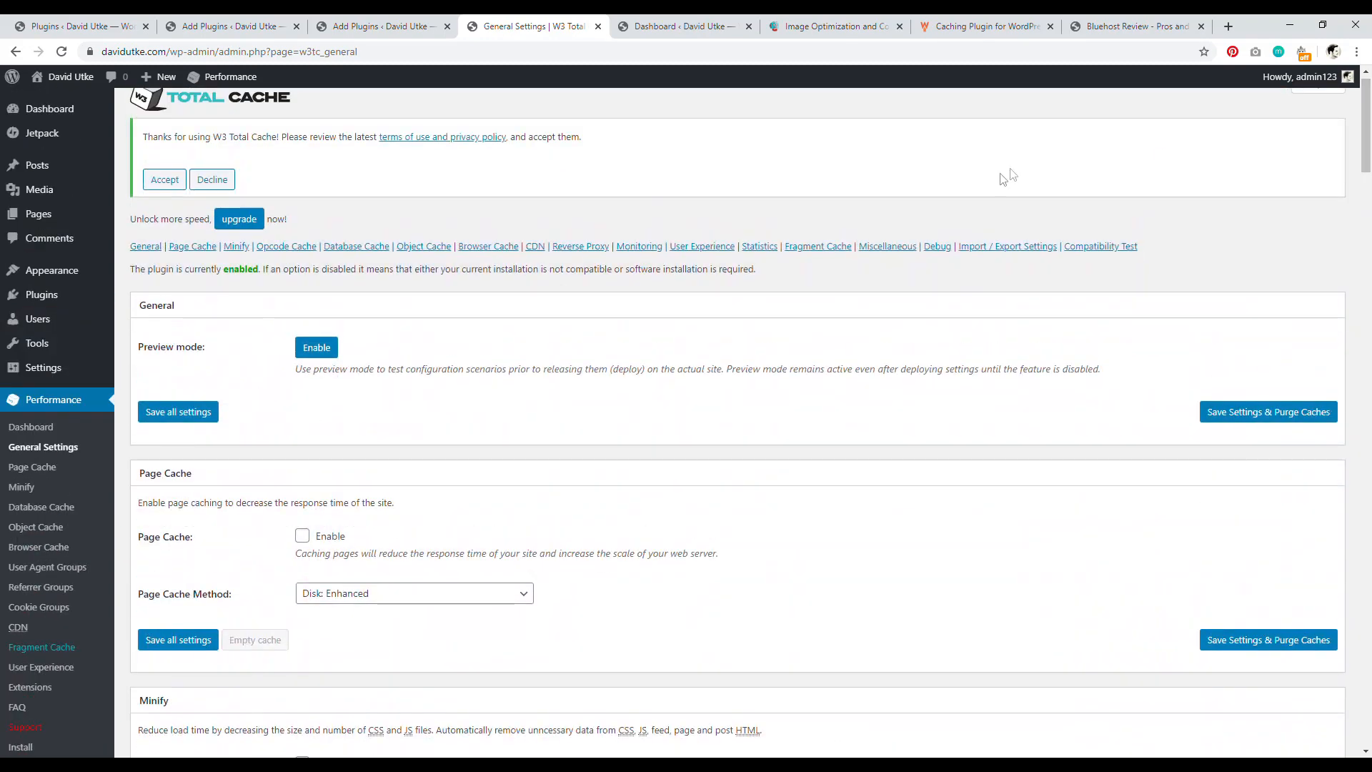
{"action": "mouse_move", "coordinate": [659, 198]}
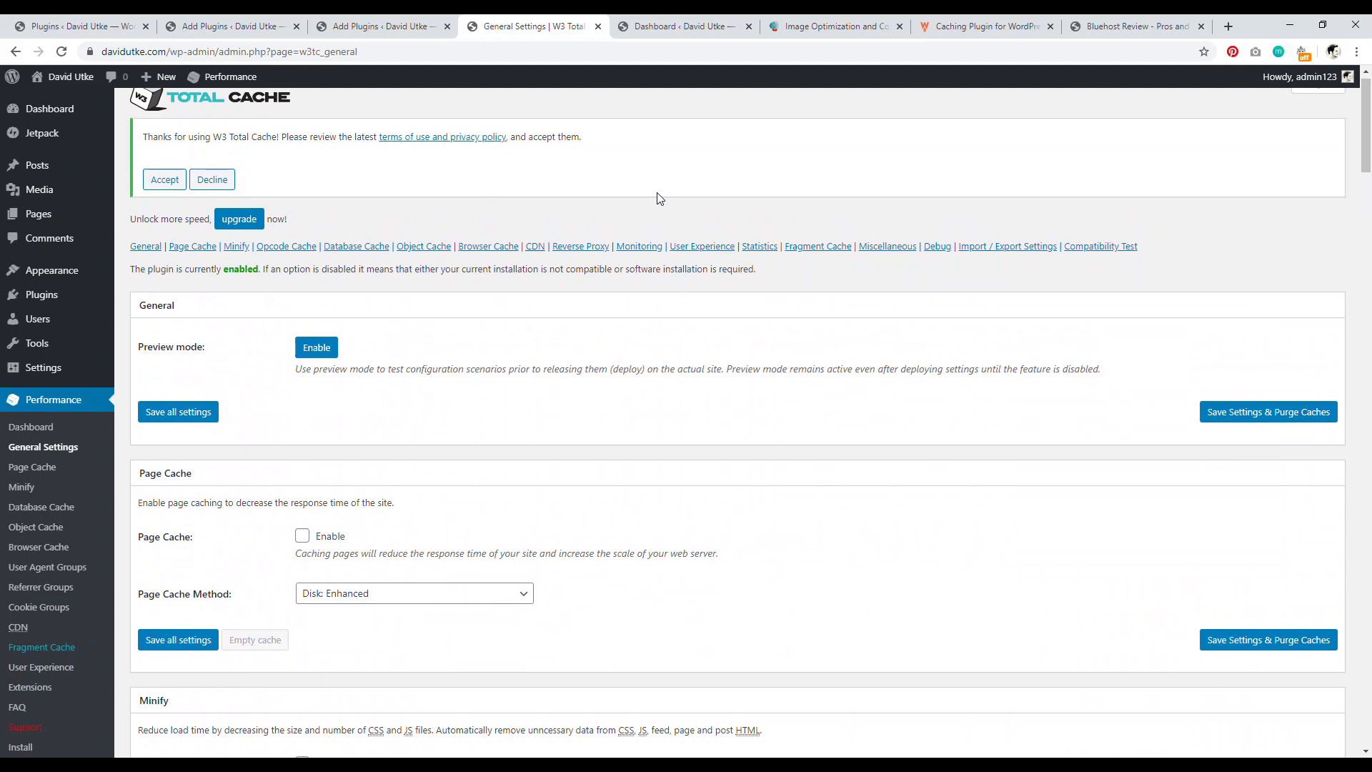
- Show the Smush dashboard reporting zero images smushed
{"action": "left_click", "coordinate": [682, 26]}
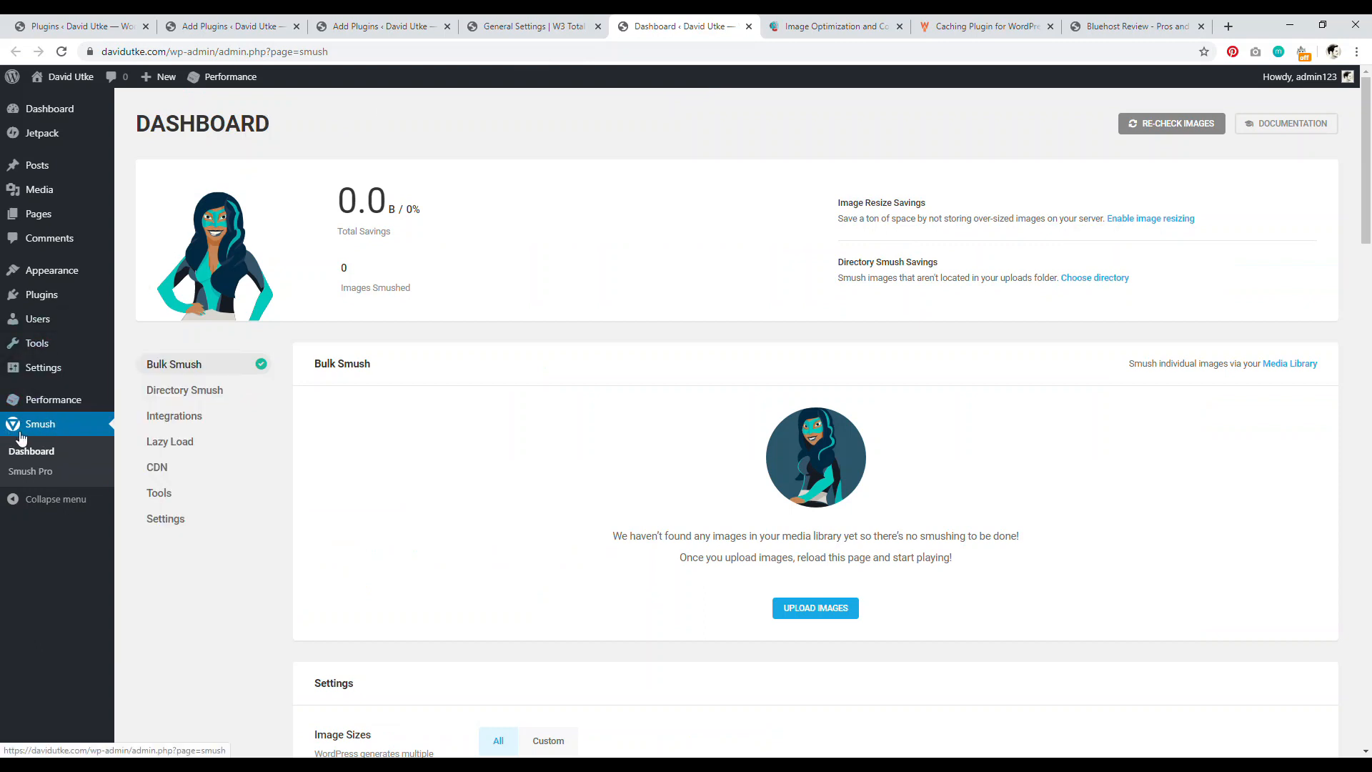
{"action": "mouse_move", "coordinate": [864, 160]}
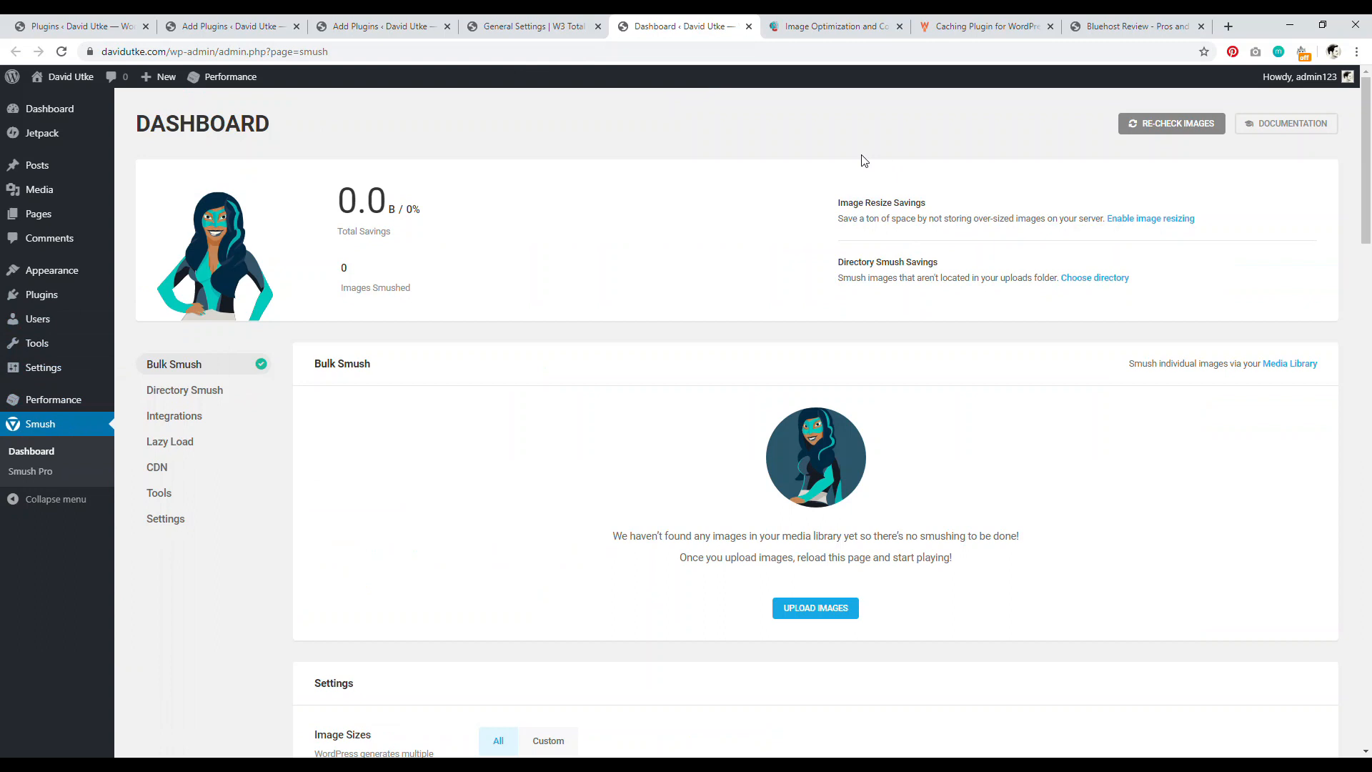
{"action": "mouse_move", "coordinate": [1172, 124]}
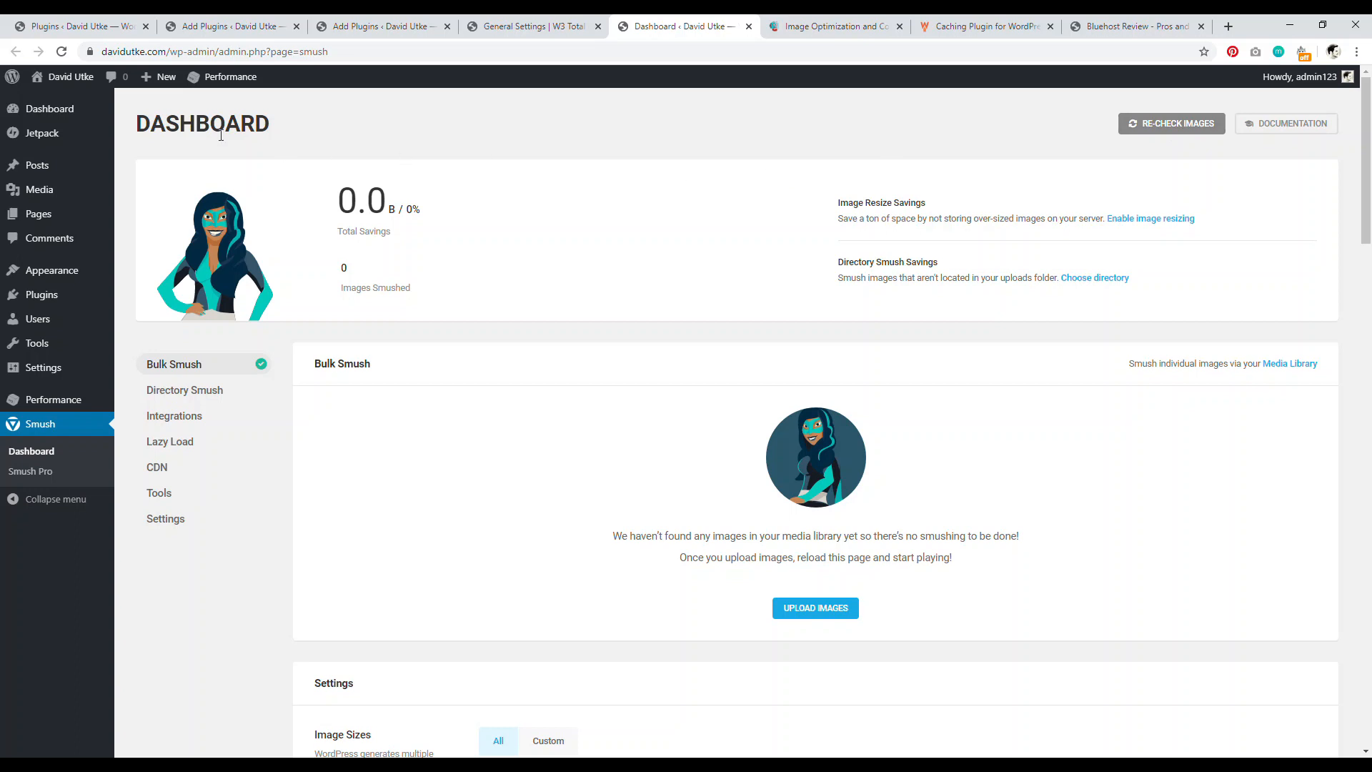
{"action": "mouse_move", "coordinate": [751, 214]}
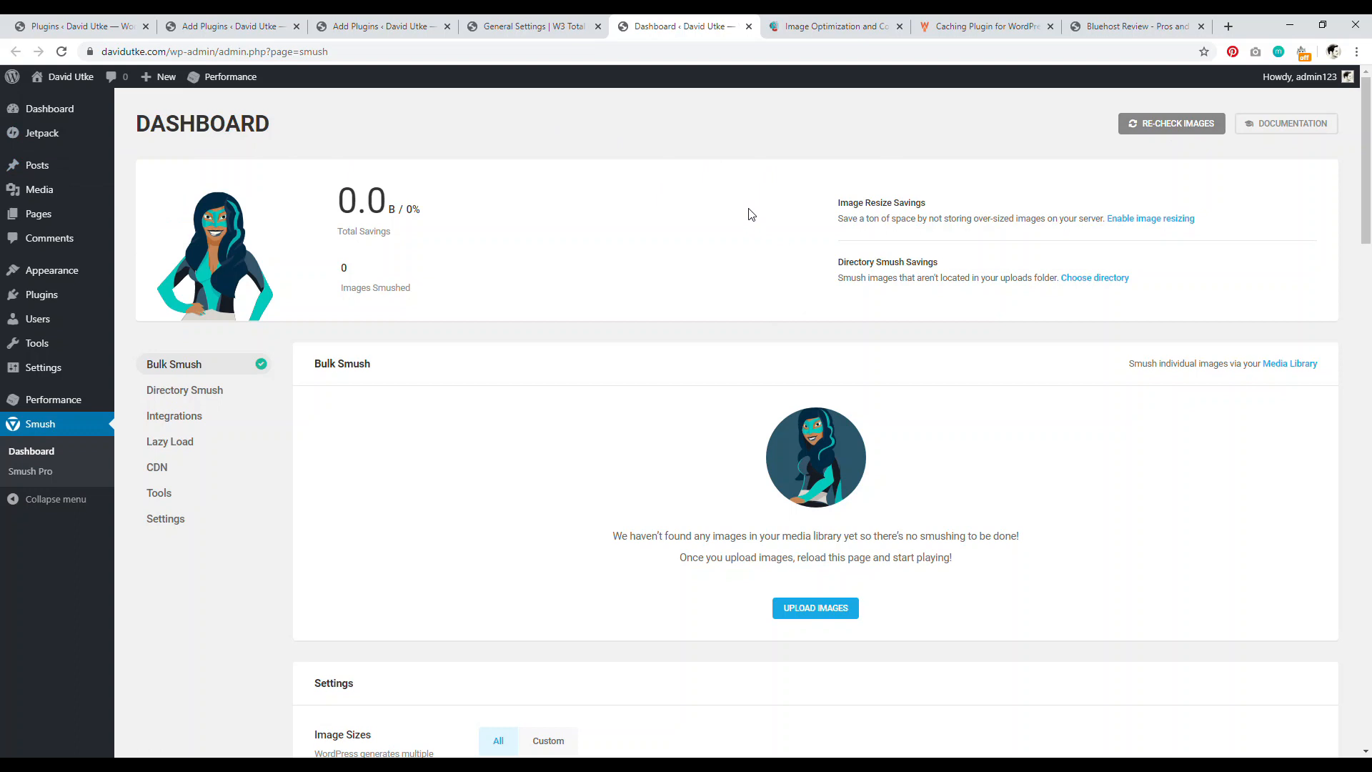
{"action": "mouse_move", "coordinate": [773, 213]}
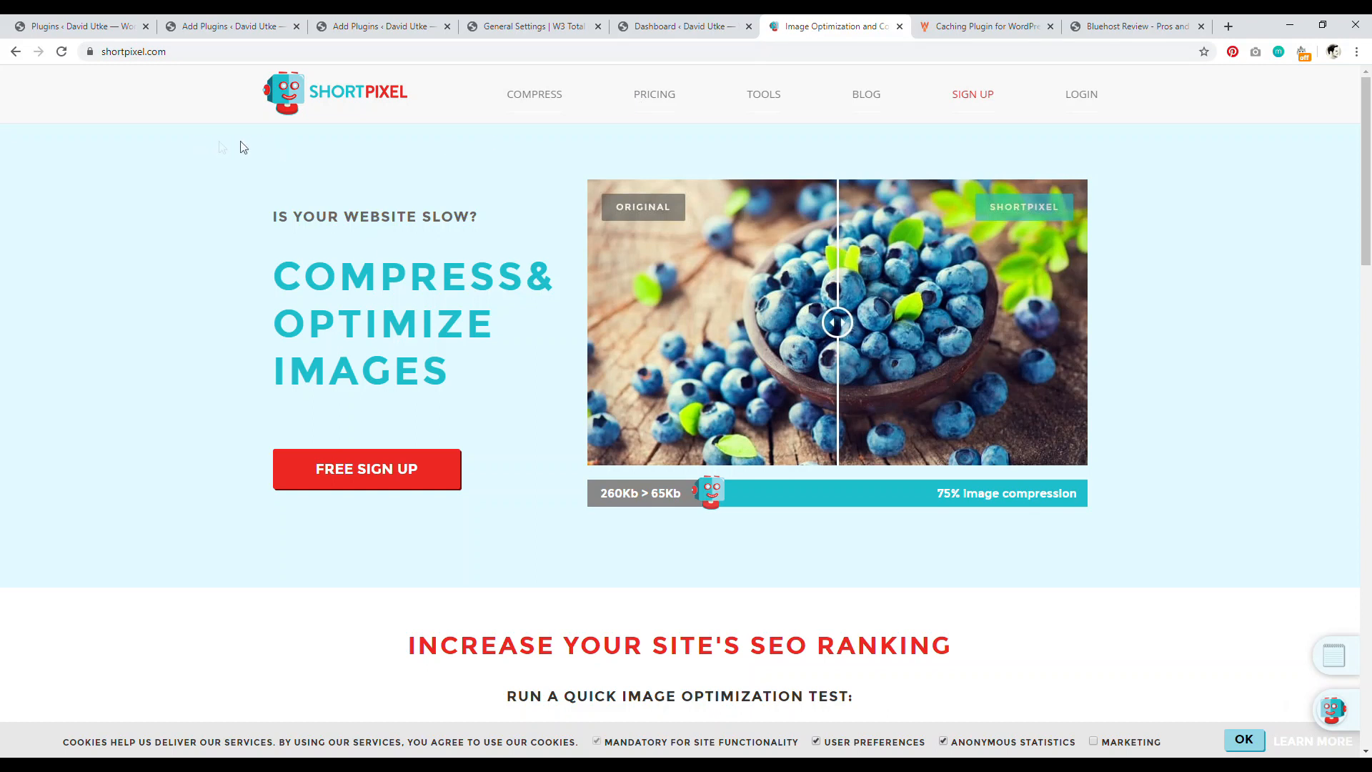
{"action": "mouse_move", "coordinate": [326, 193]}
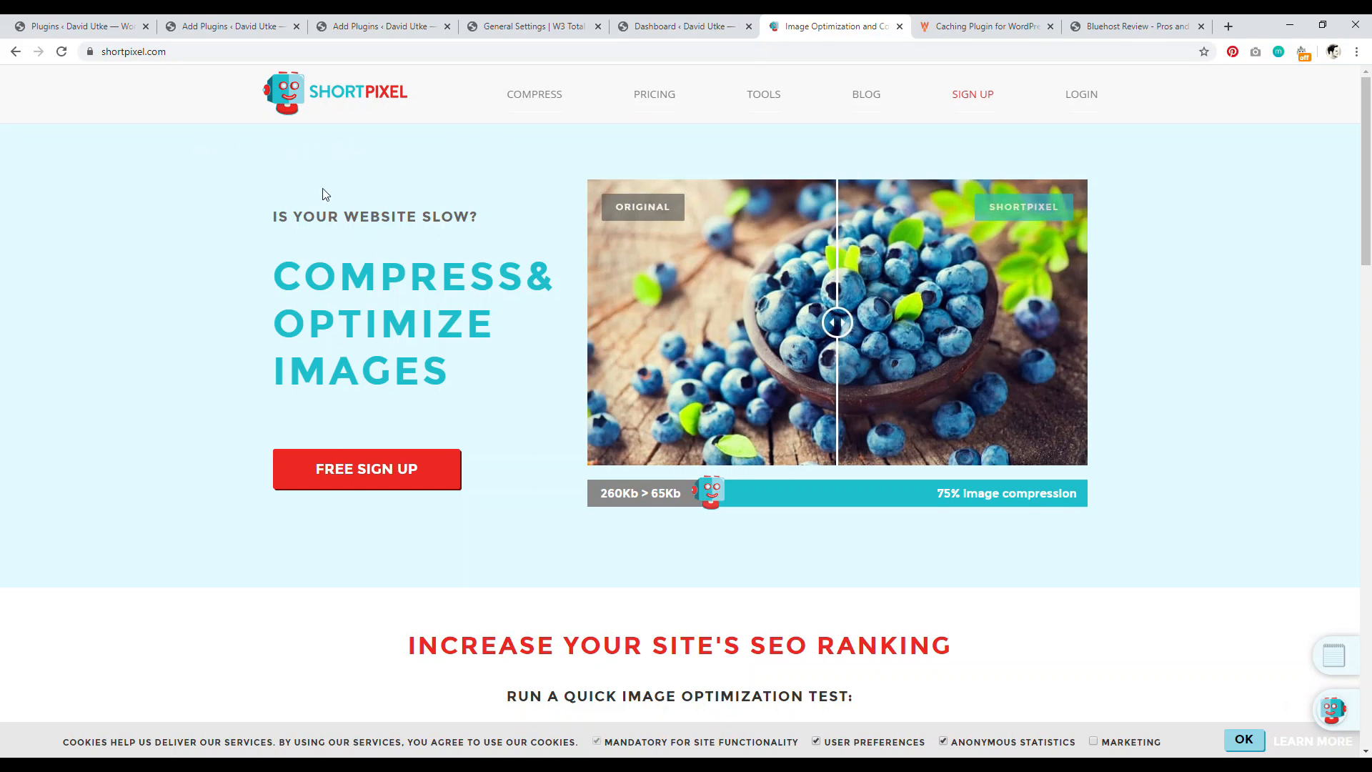
- Compare the ShortPixel and WP Rocket sites, then open the Bluehost review article
{"action": "left_click", "coordinate": [682, 26]}
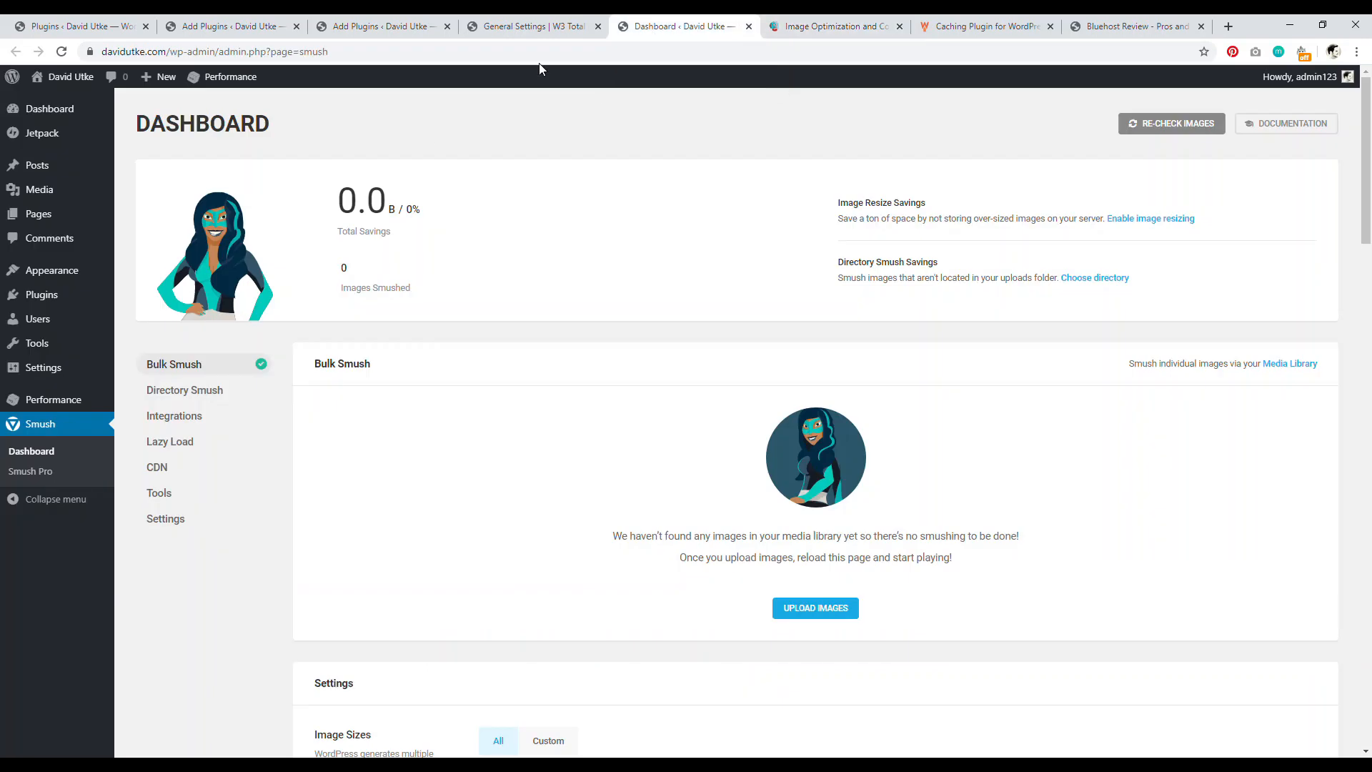
{"action": "mouse_move", "coordinate": [807, 27]}
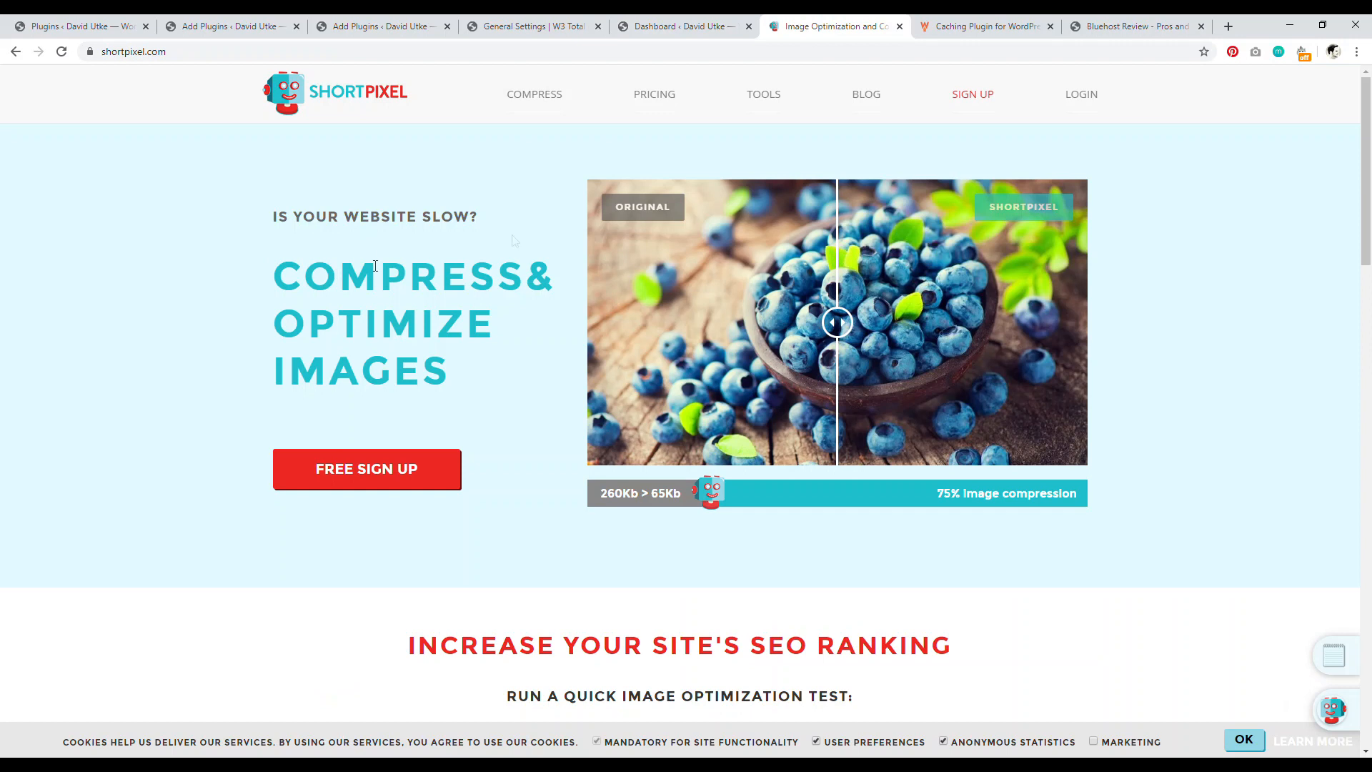
{"action": "left_click", "coordinate": [983, 26]}
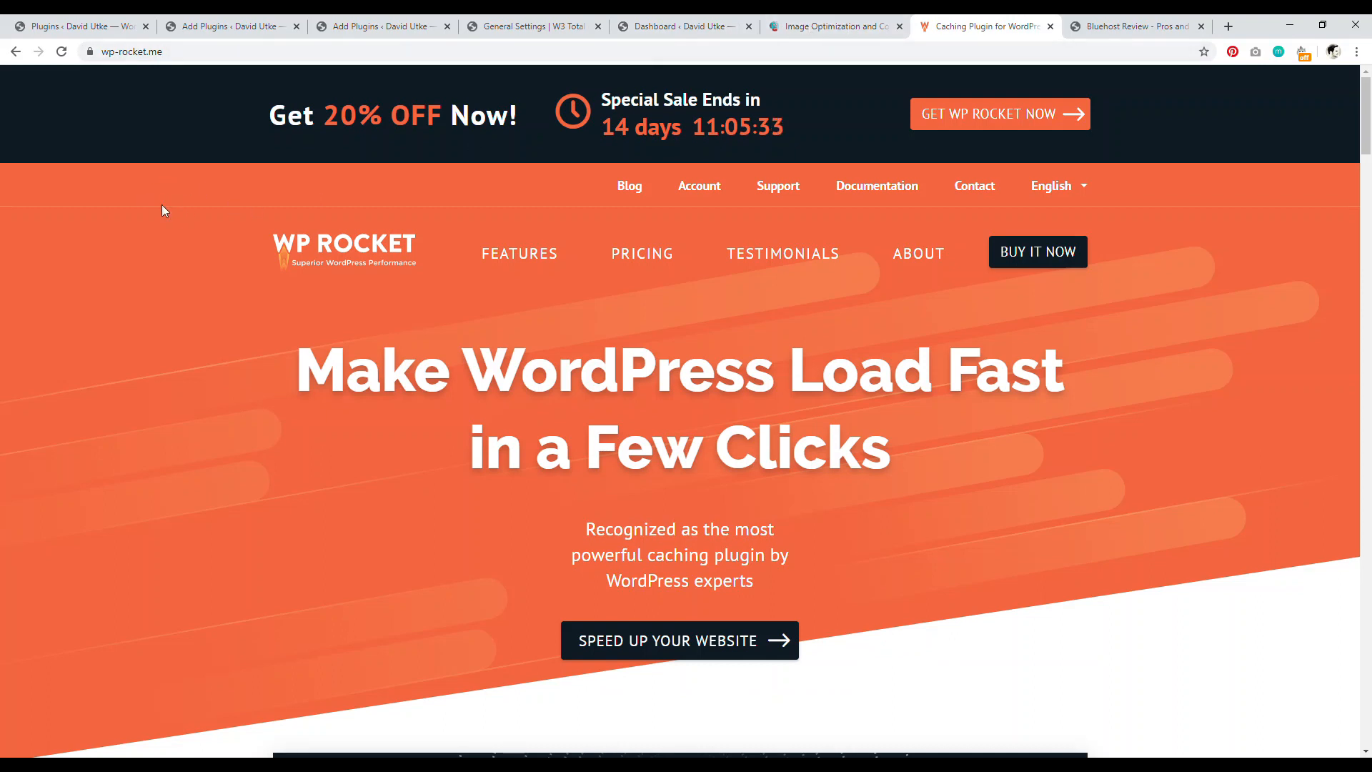
{"action": "mouse_move", "coordinate": [1205, 217]}
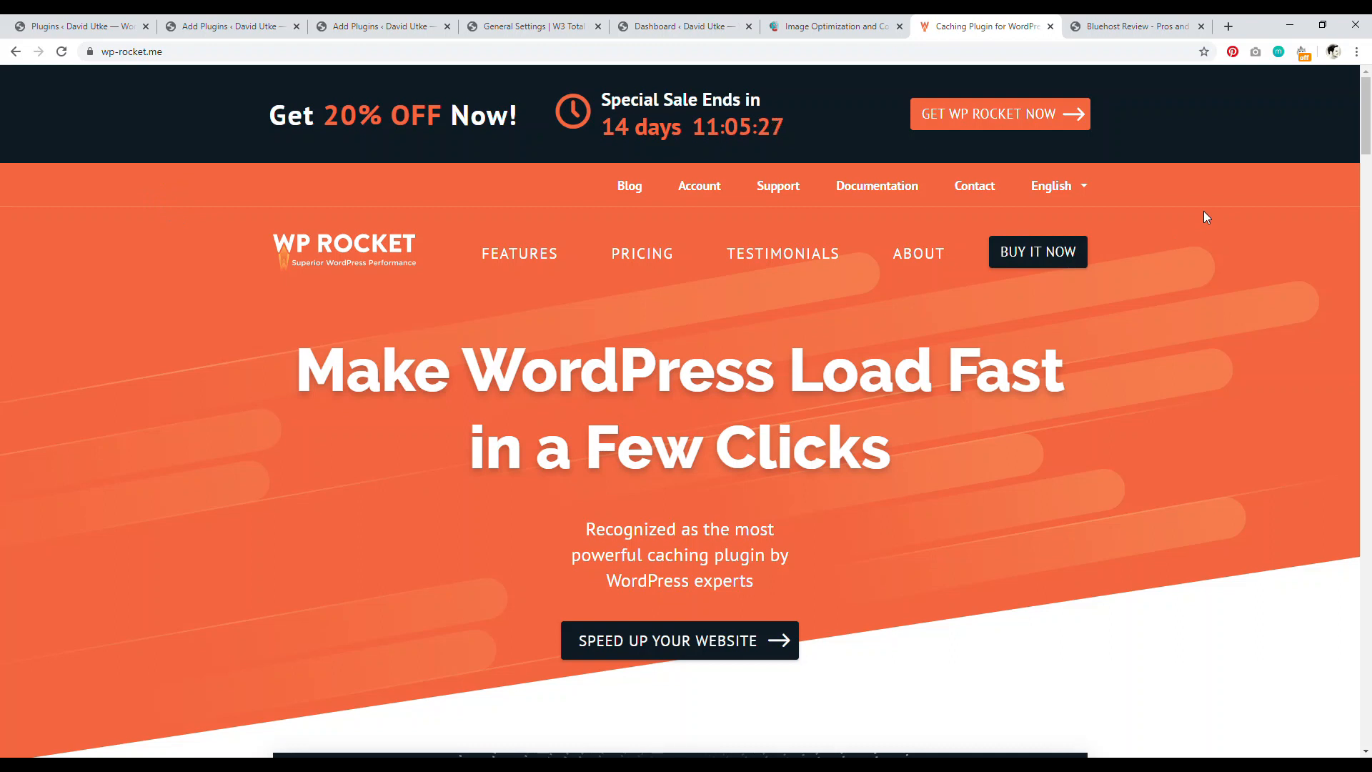
{"action": "mouse_move", "coordinate": [949, 328]}
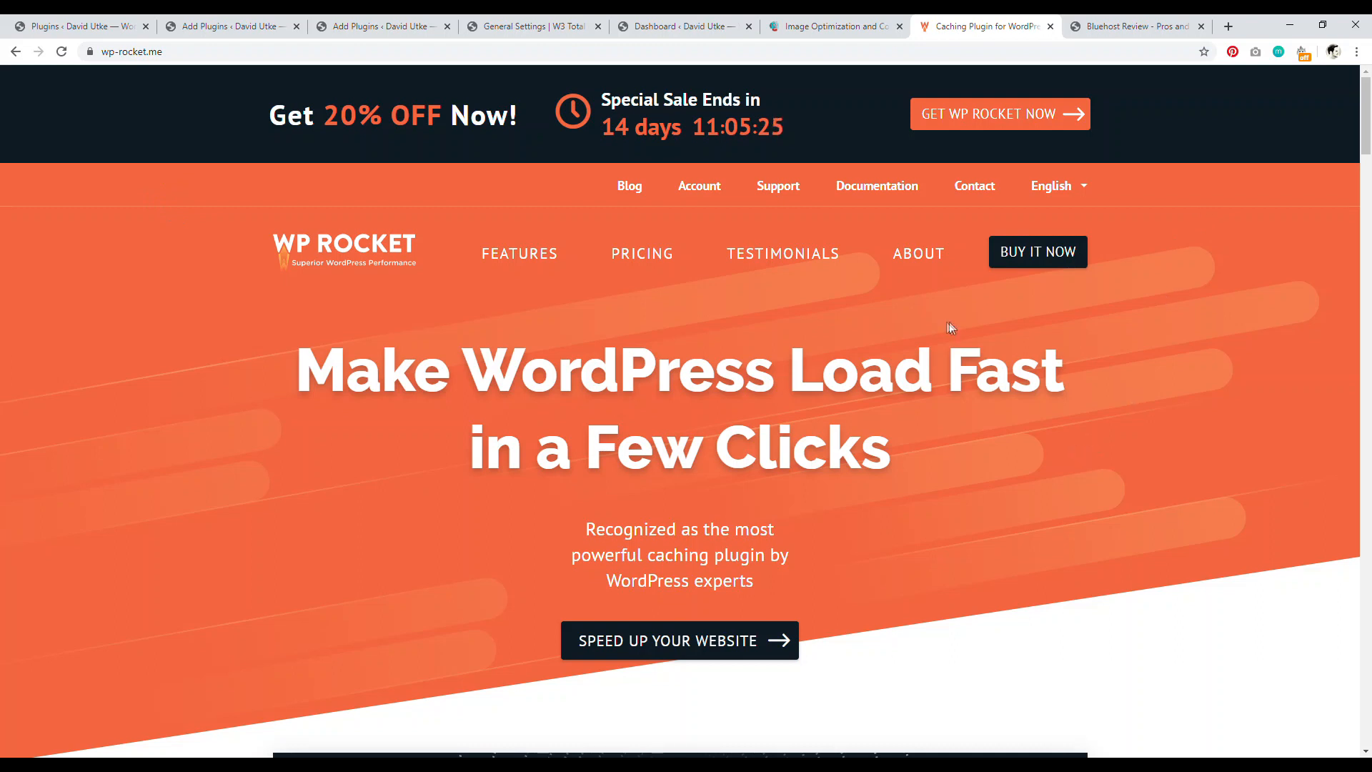
{"action": "left_click", "coordinate": [531, 26]}
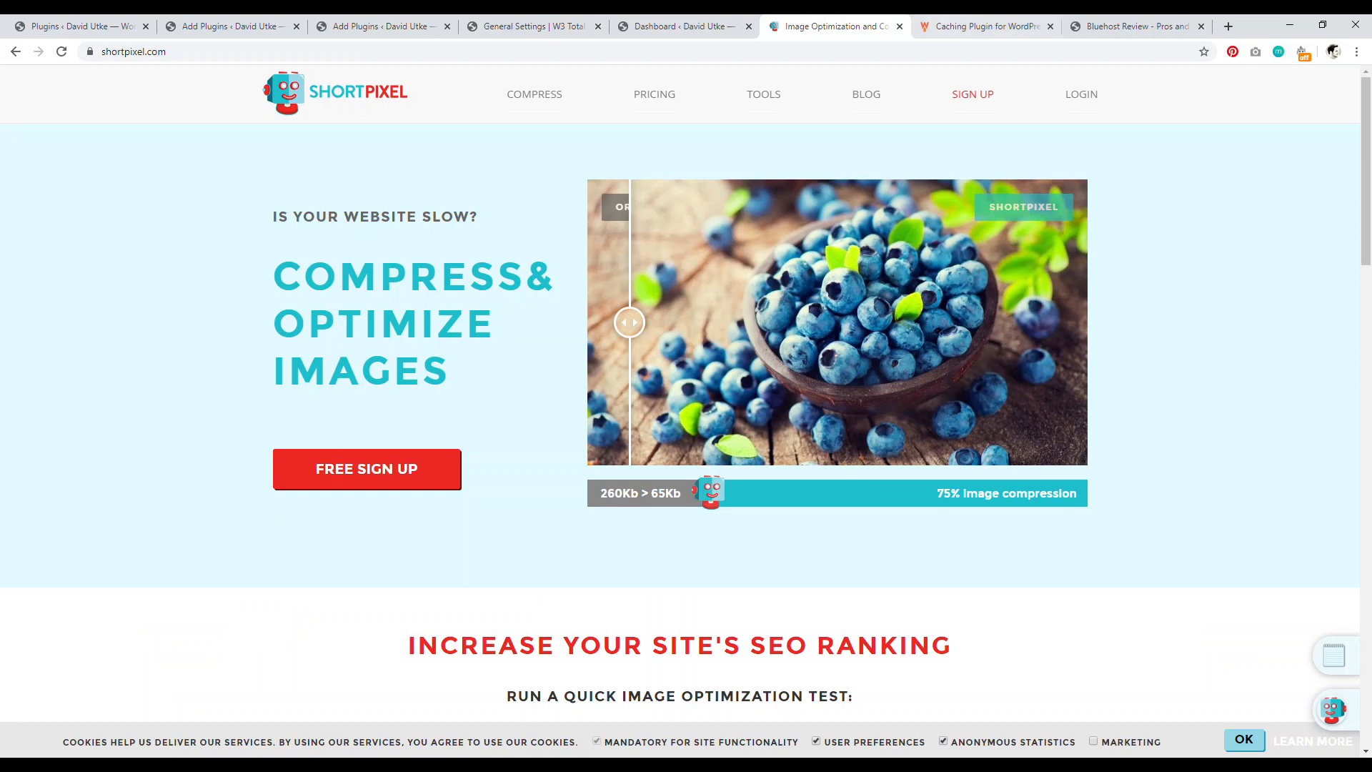
{"action": "left_click", "coordinate": [983, 25]}
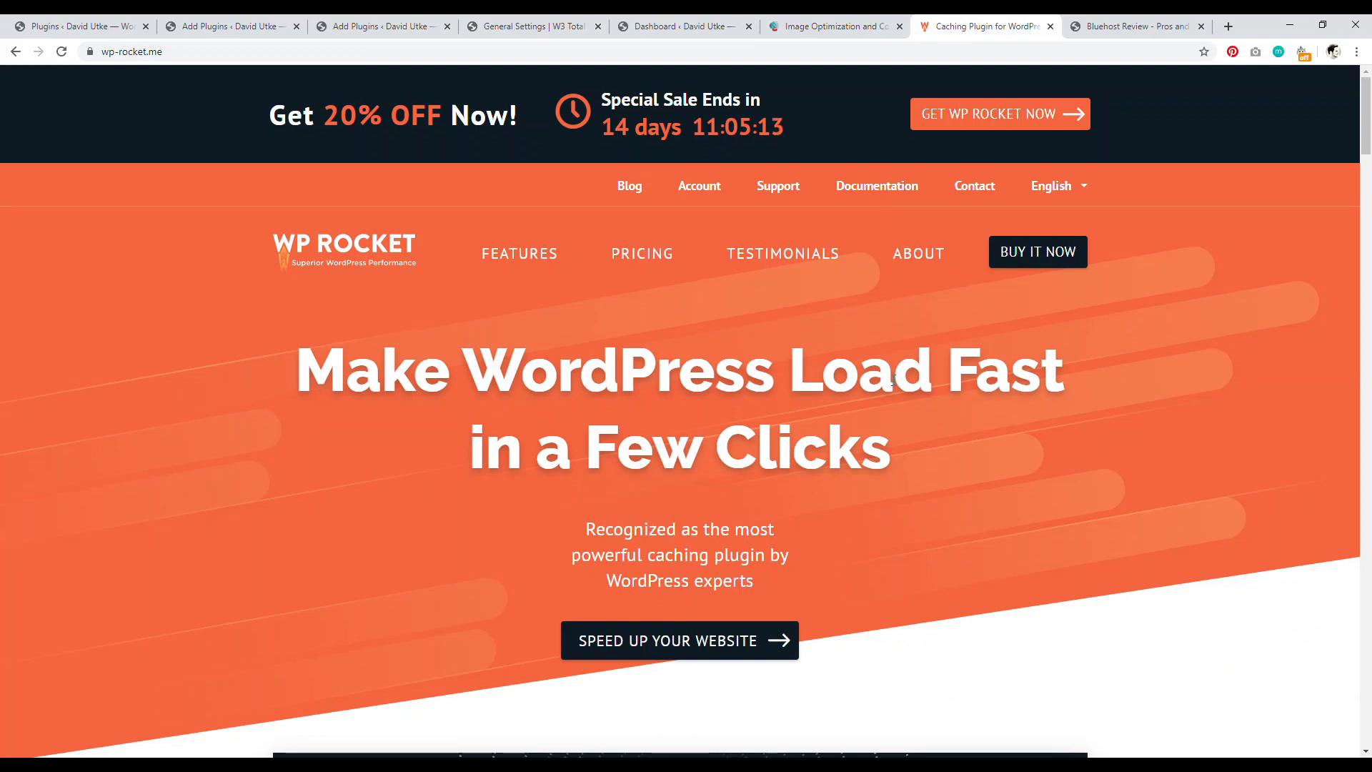
{"action": "mouse_move", "coordinate": [1185, 299]}
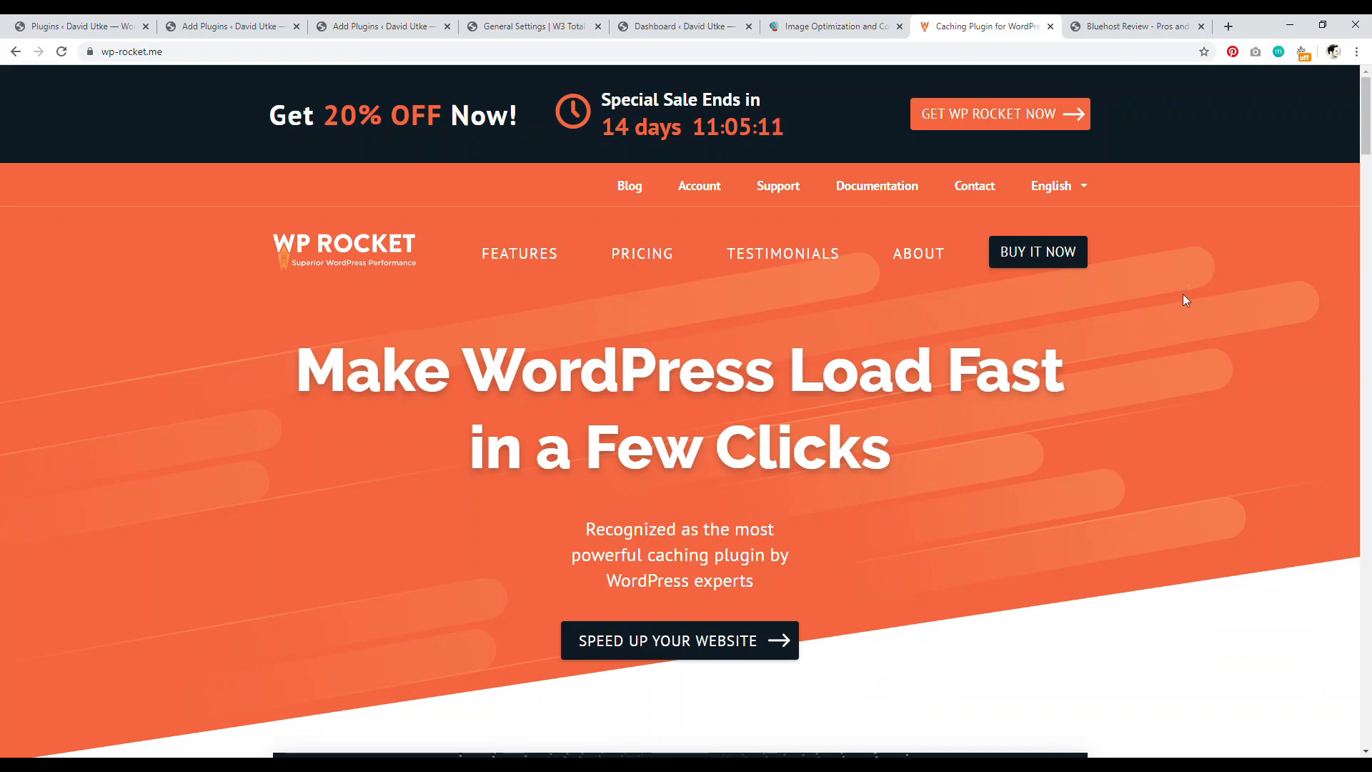
{"action": "left_click", "coordinate": [1135, 26]}
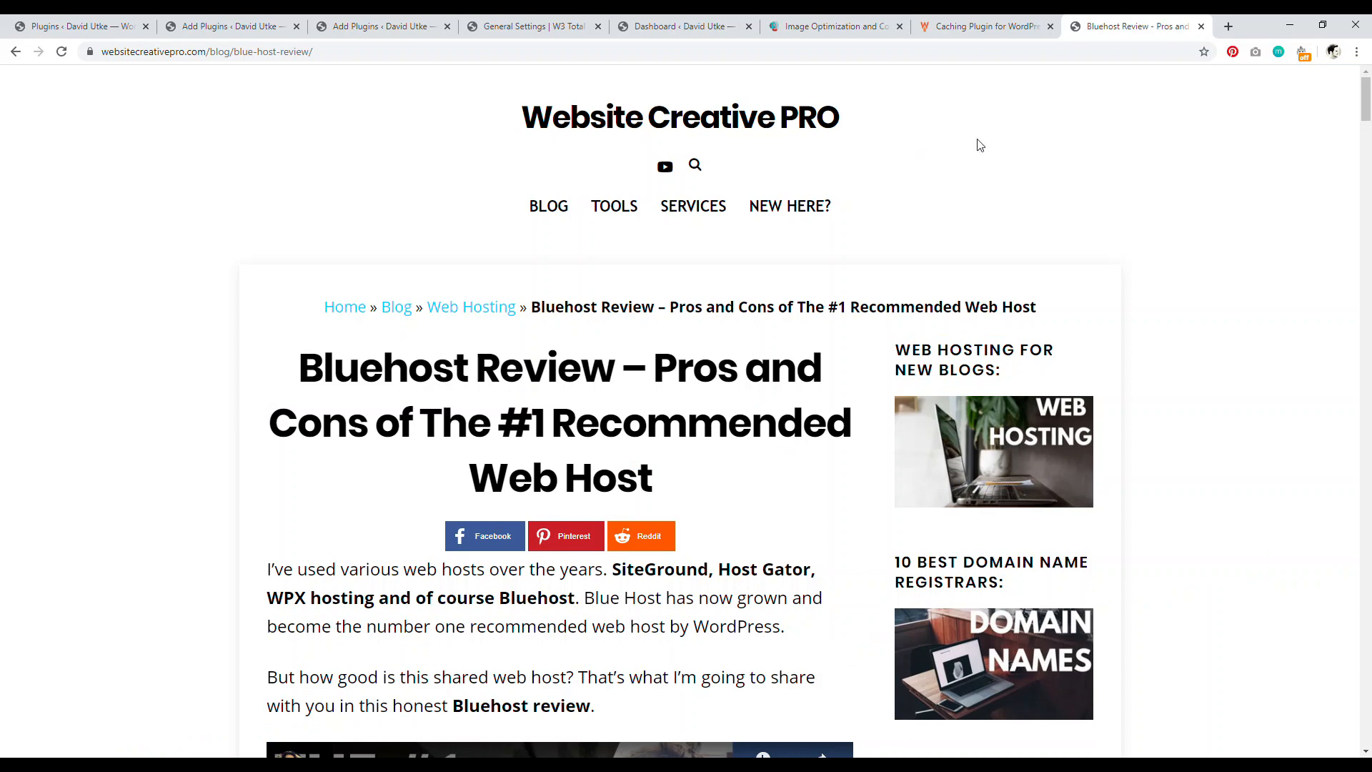
{"action": "mouse_move", "coordinate": [884, 131]}
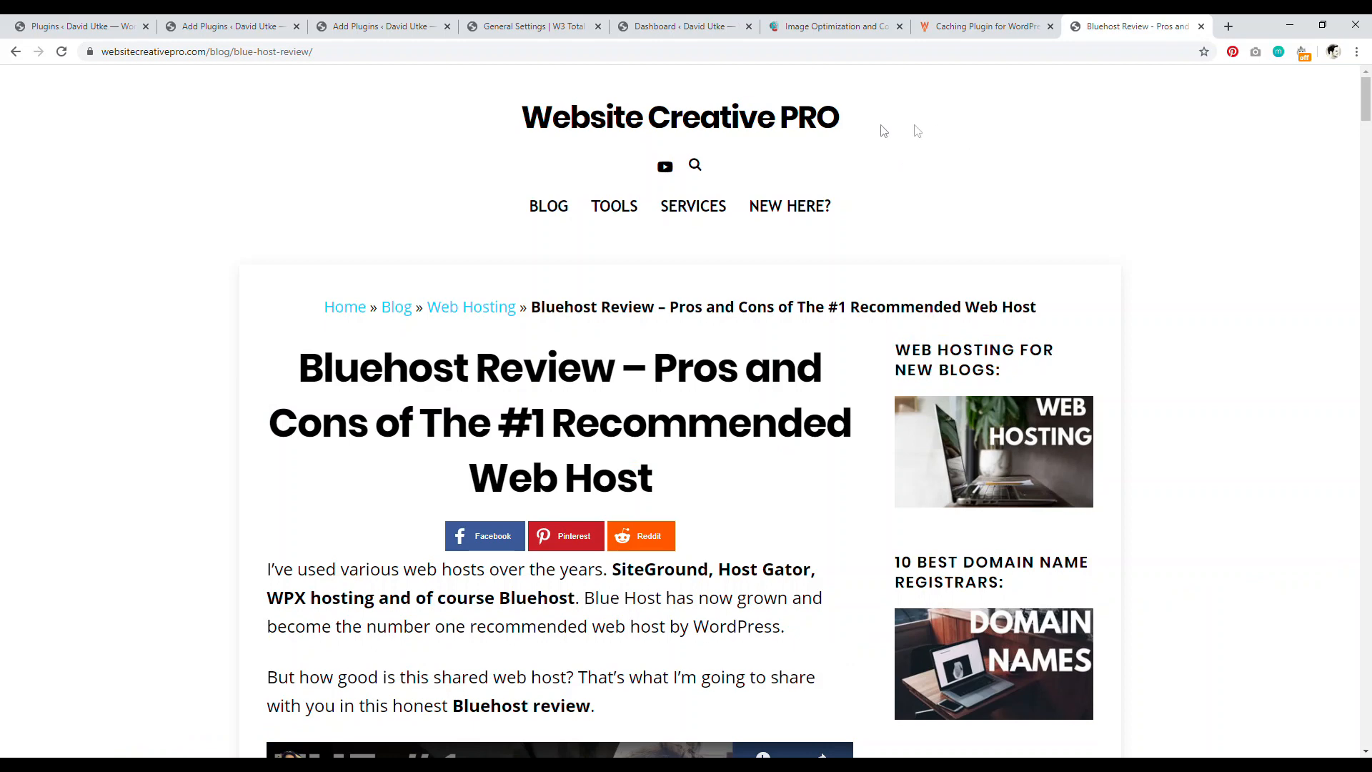
{"action": "mouse_move", "coordinate": [1087, 103]}
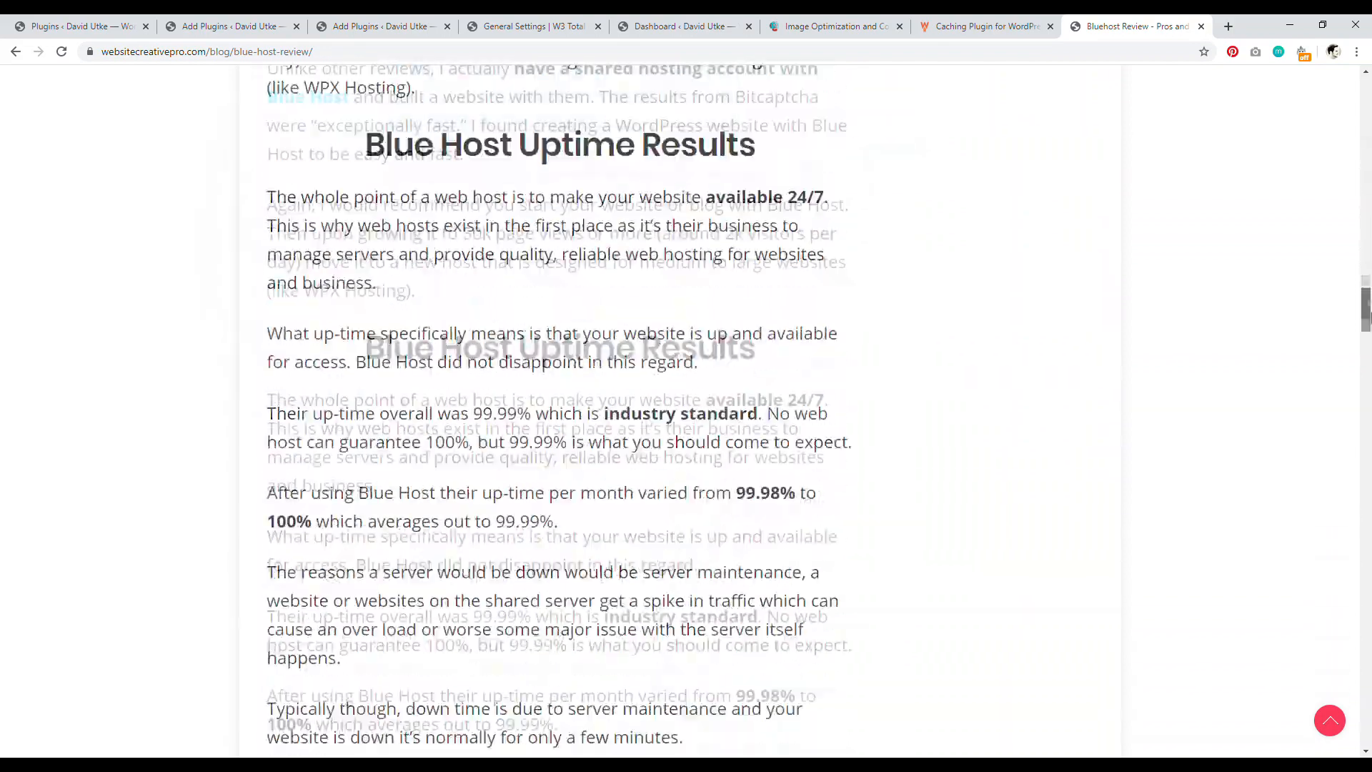
- Scroll down through the Bluehost review article
{"action": "scroll", "scroll_direction": "down", "scroll_amount": 3}
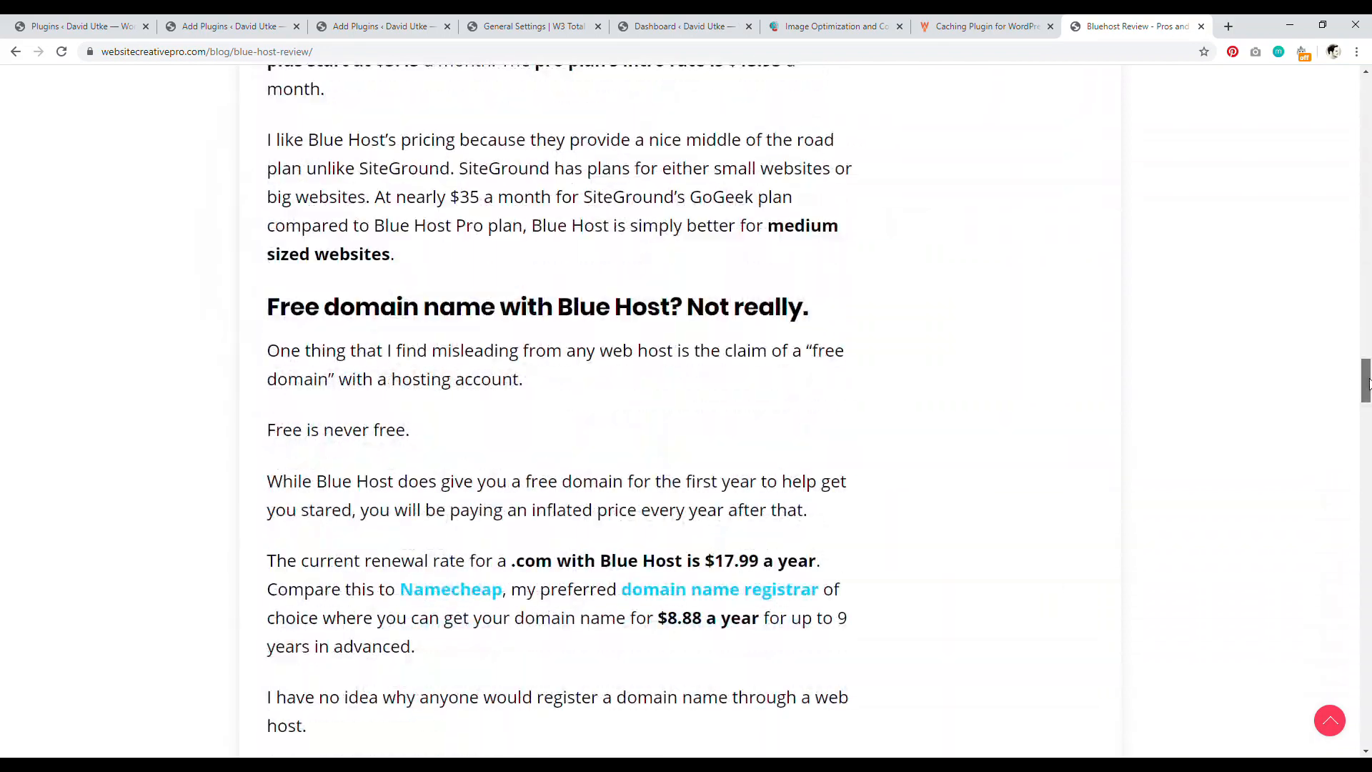
{"action": "scroll", "scroll_direction": "down", "scroll_amount": 3}
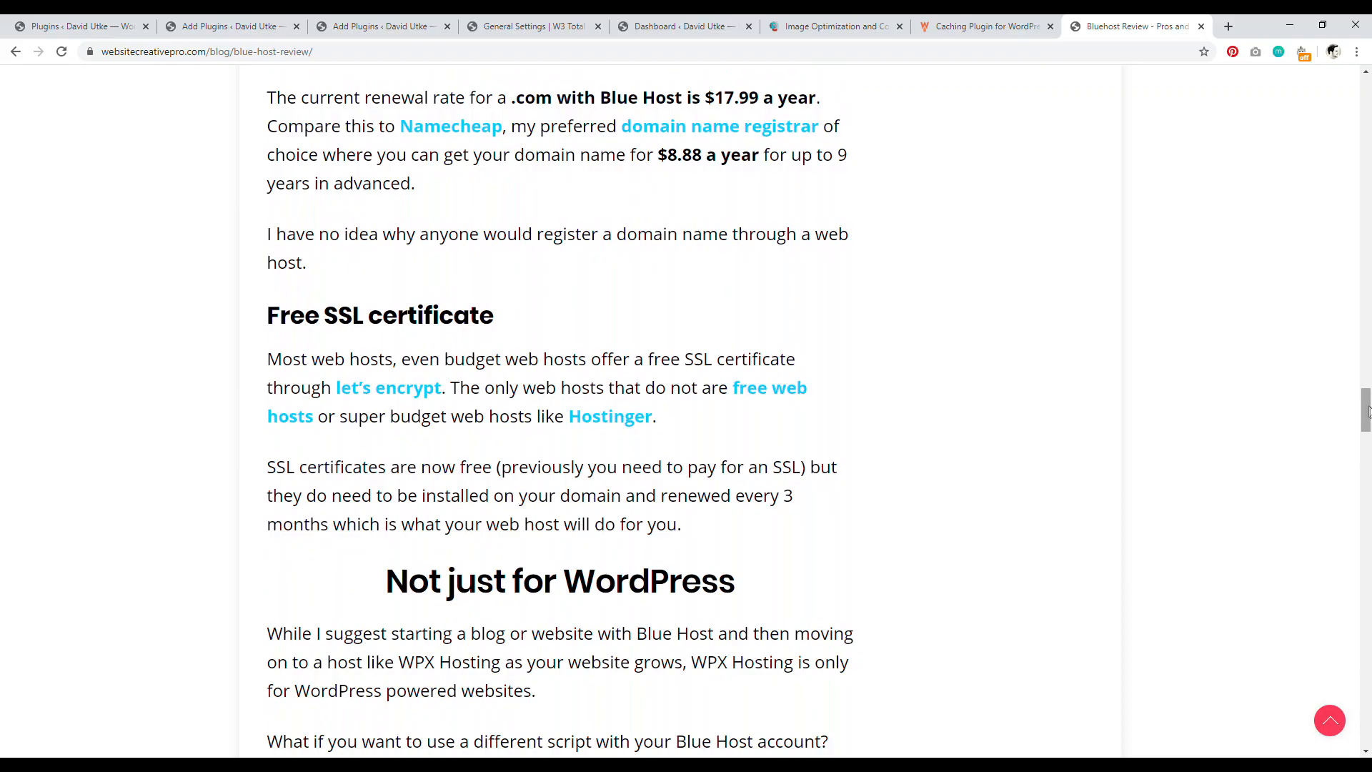
{"action": "scroll", "scroll_direction": "down", "scroll_amount": 3}
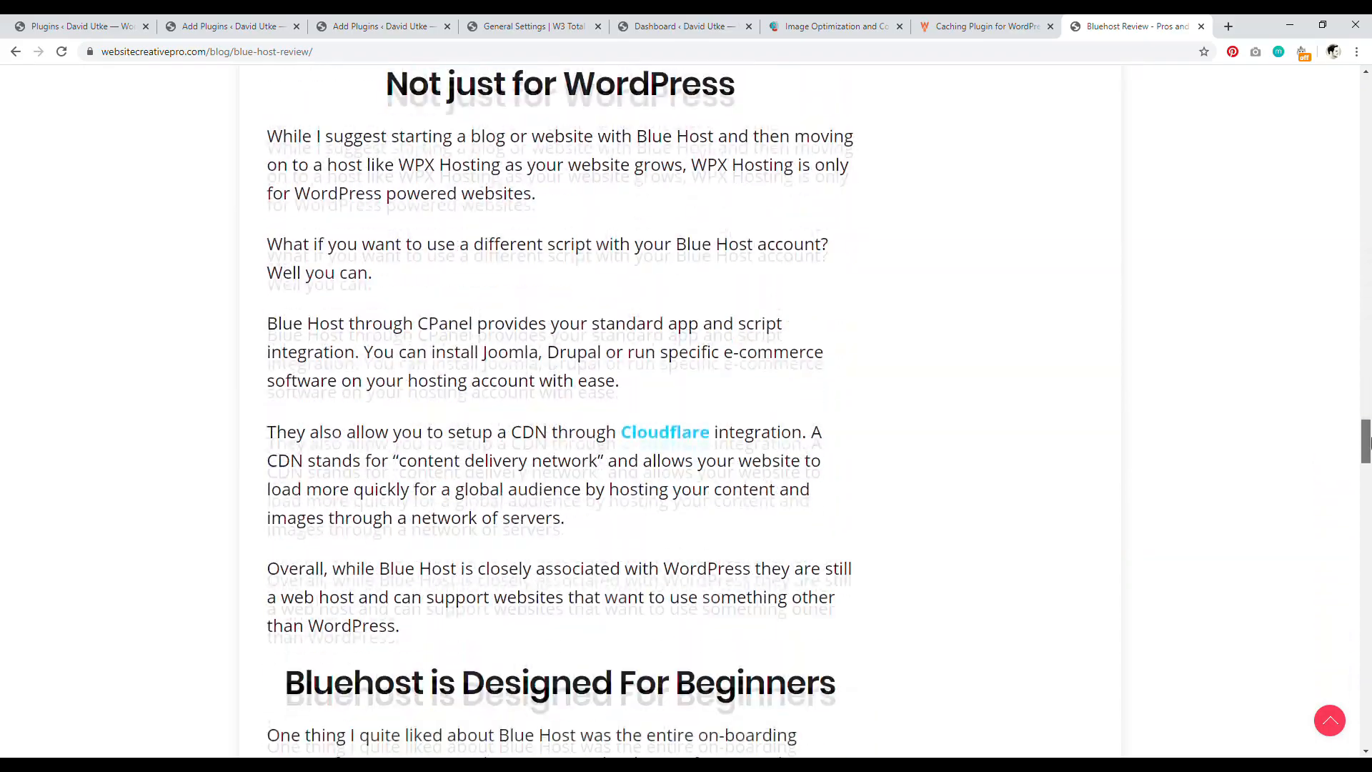
{"action": "scroll", "scroll_direction": "down", "scroll_amount": 3}
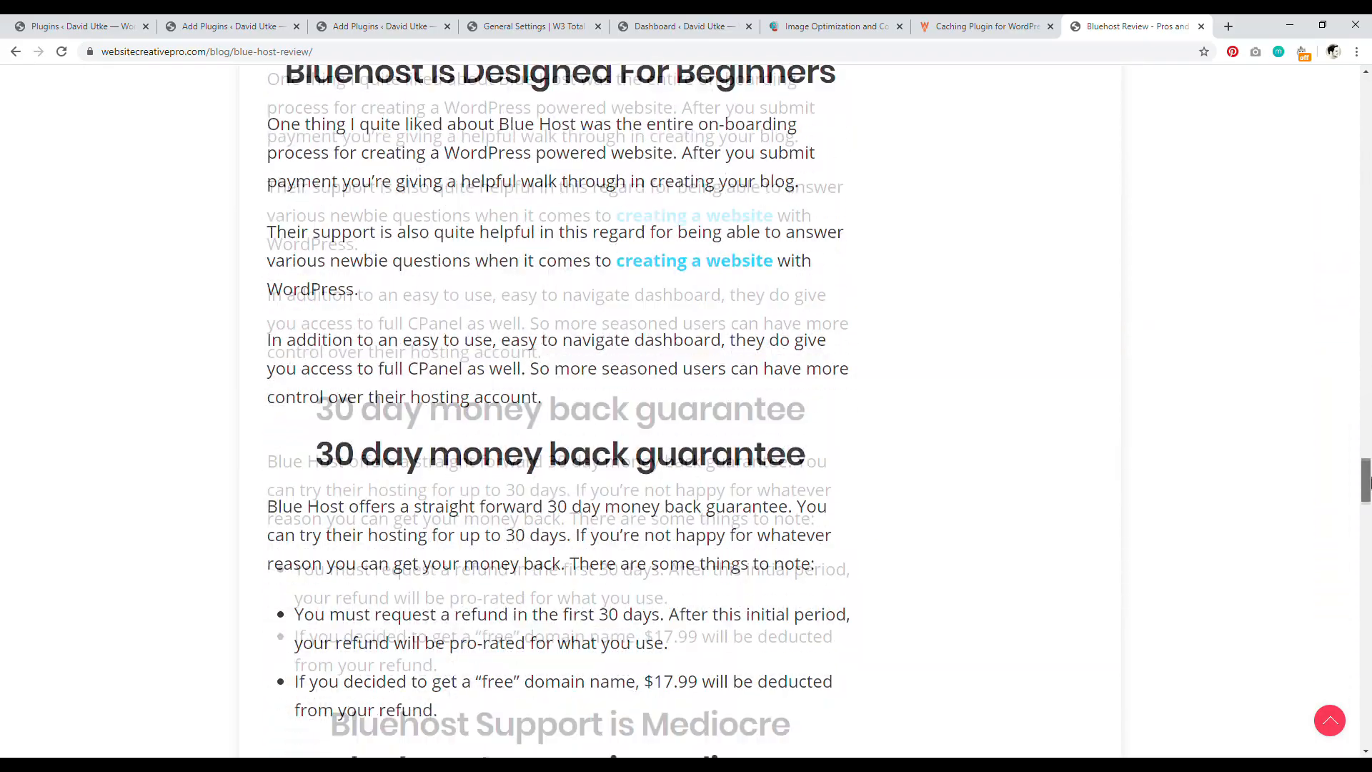
{"action": "scroll", "scroll_direction": "down", "scroll_amount": 3}
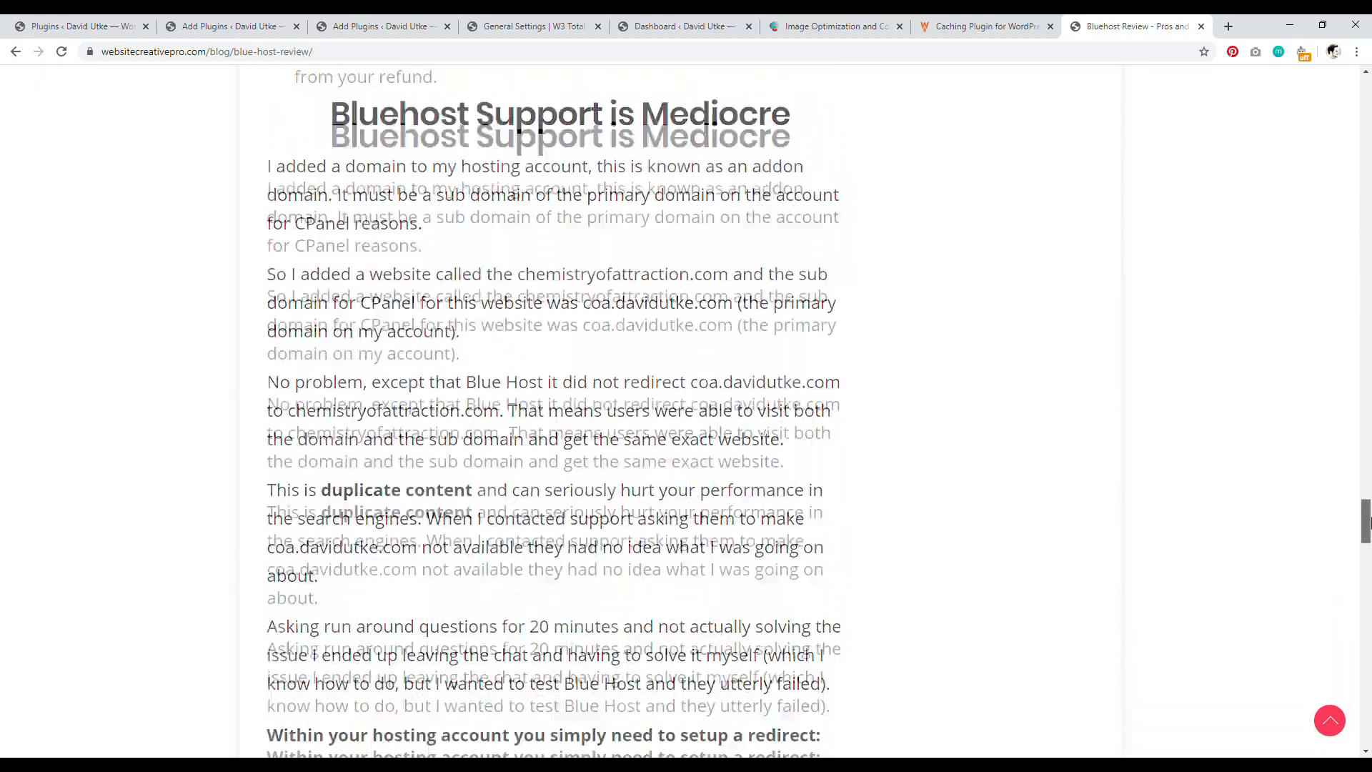
{"action": "scroll", "scroll_direction": "down", "scroll_amount": 3}
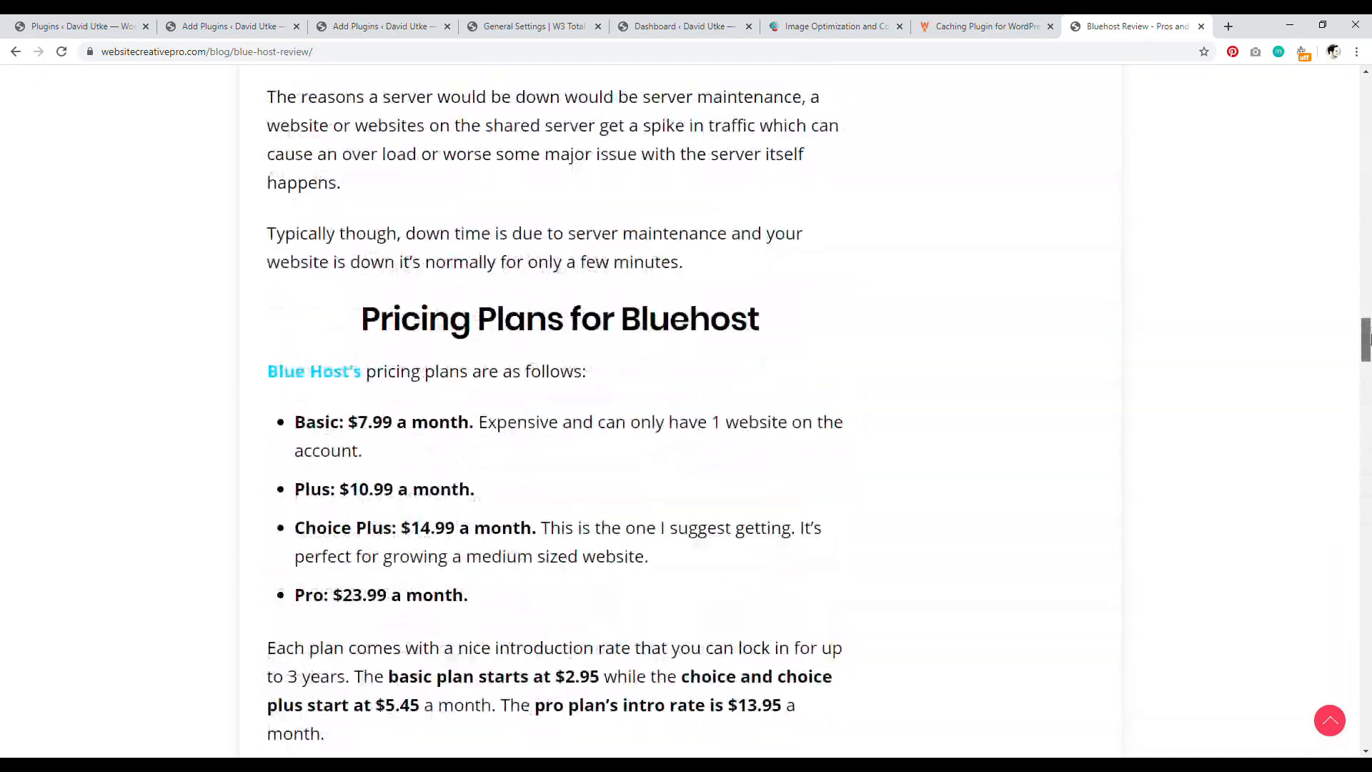
{"action": "scroll", "scroll_direction": "up", "scroll_amount": 3}
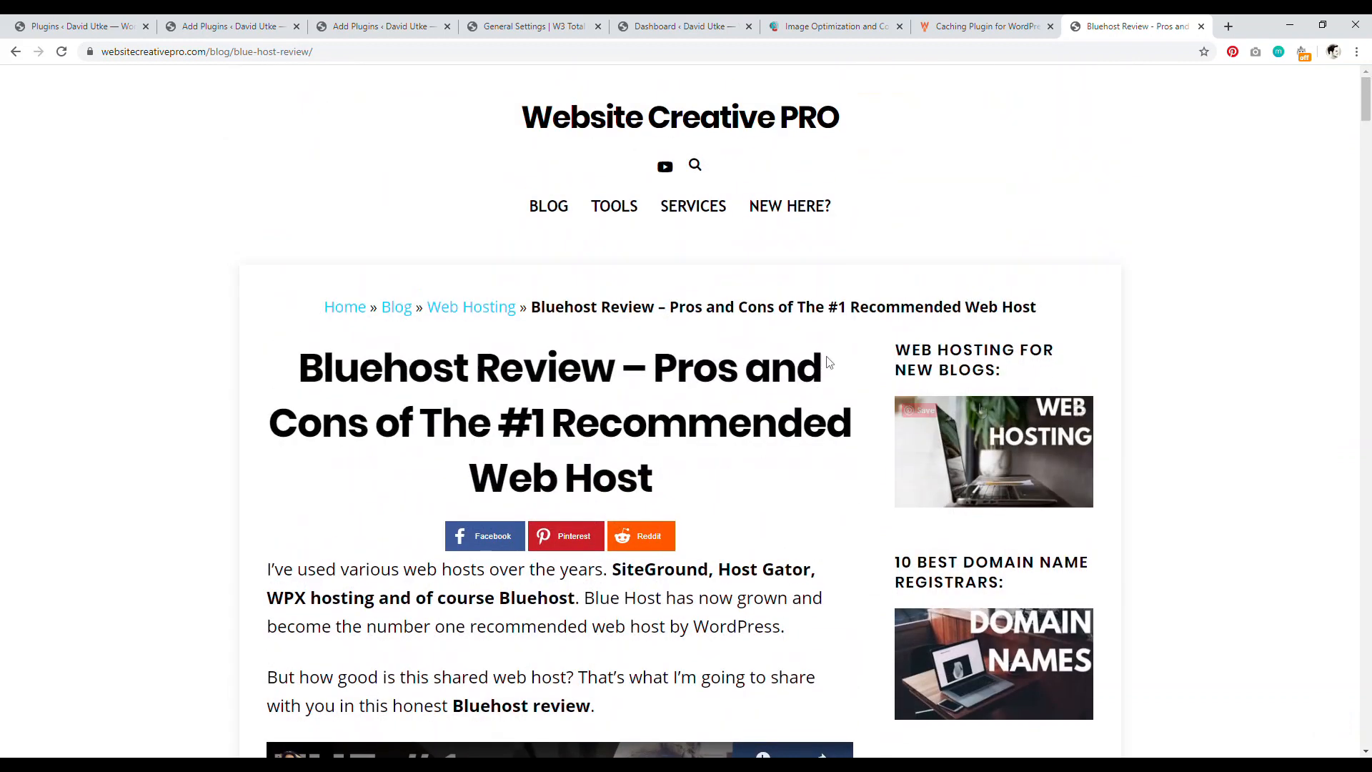
- Open the Website Creative PRO blog listing in a new tab and view it
{"action": "scroll", "scroll_direction": "down", "scroll_amount": 3}
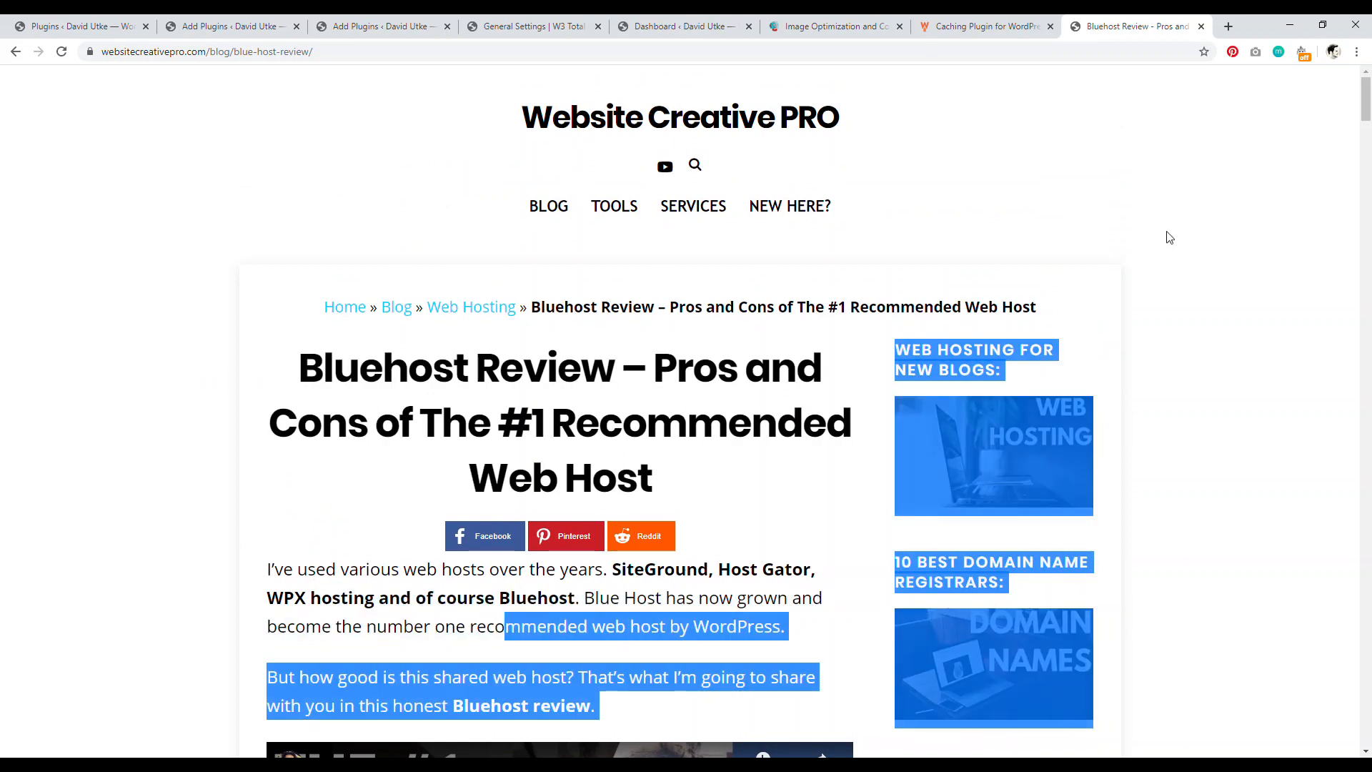
{"action": "right_click", "coordinate": [548, 206]}
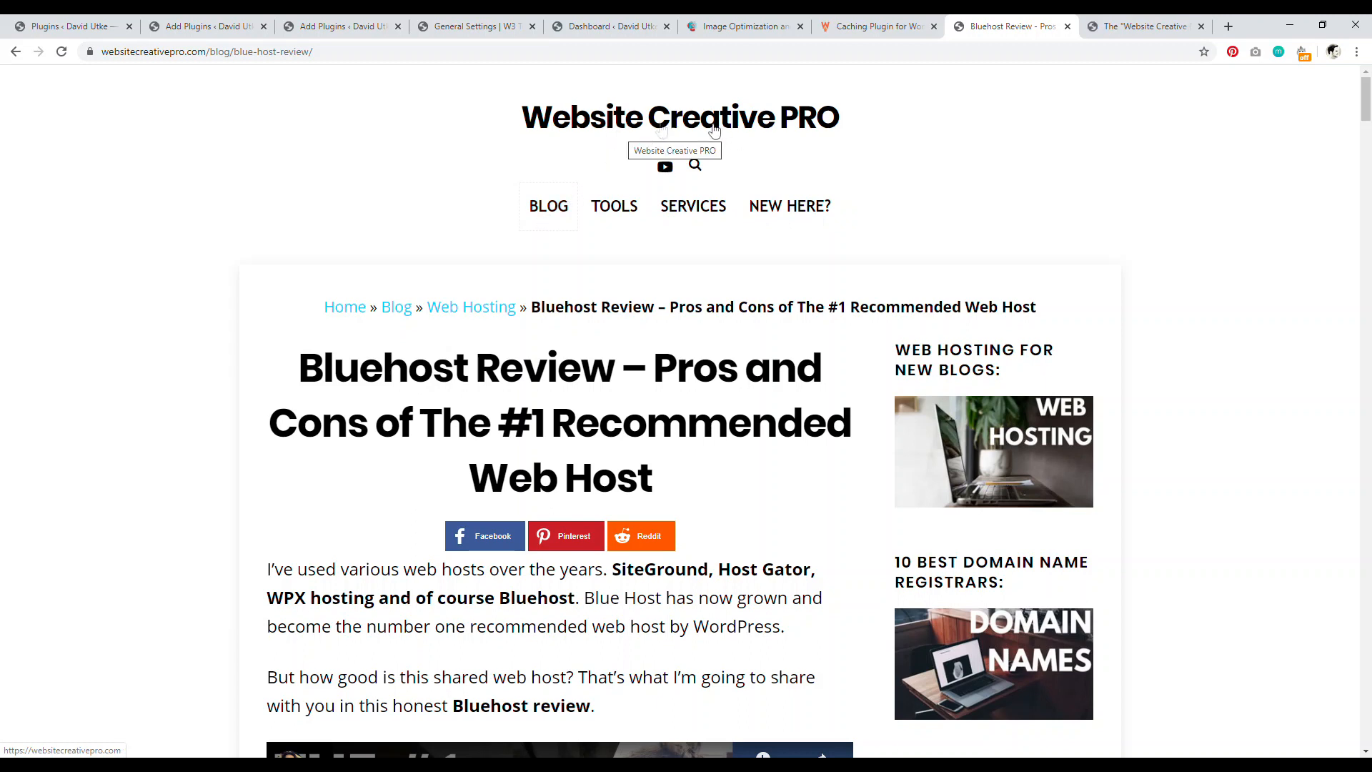
{"action": "mouse_move", "coordinate": [1144, 141]}
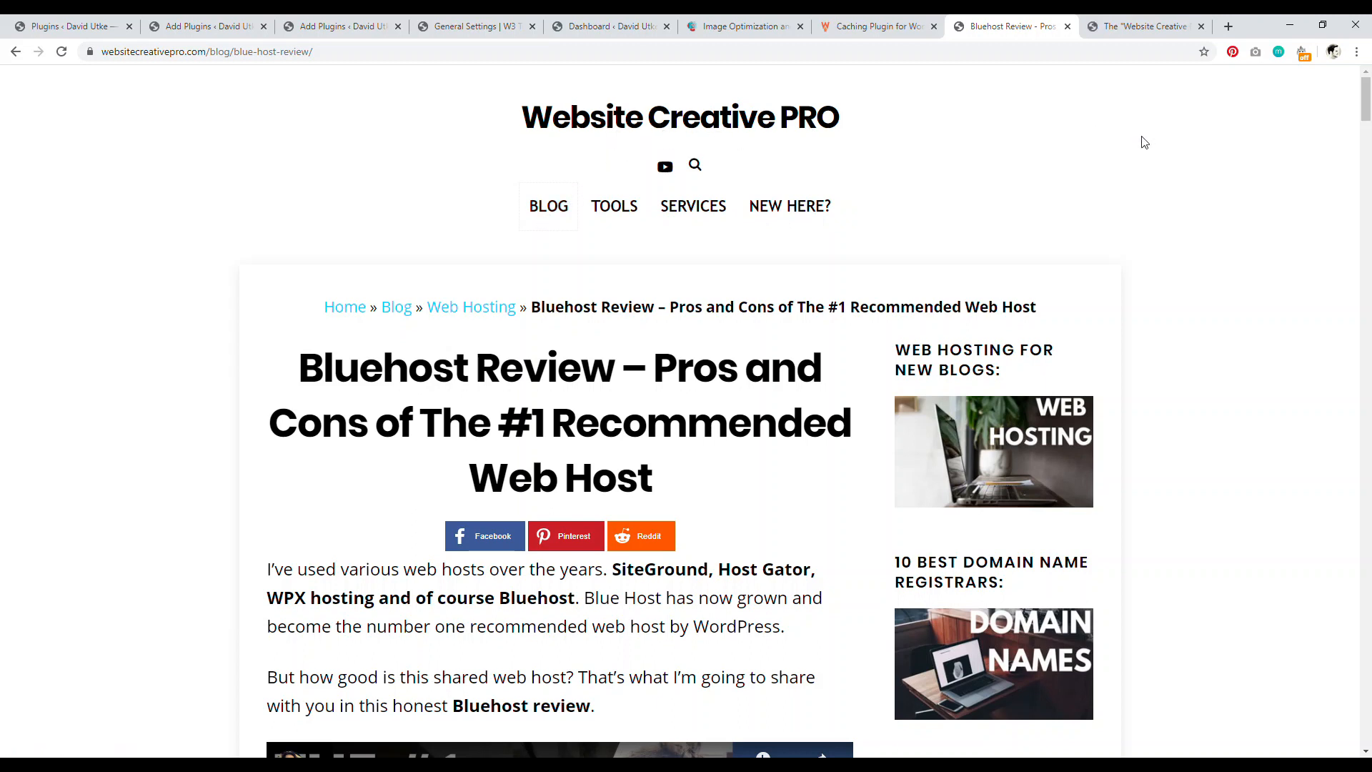
{"action": "left_click", "coordinate": [1146, 25]}
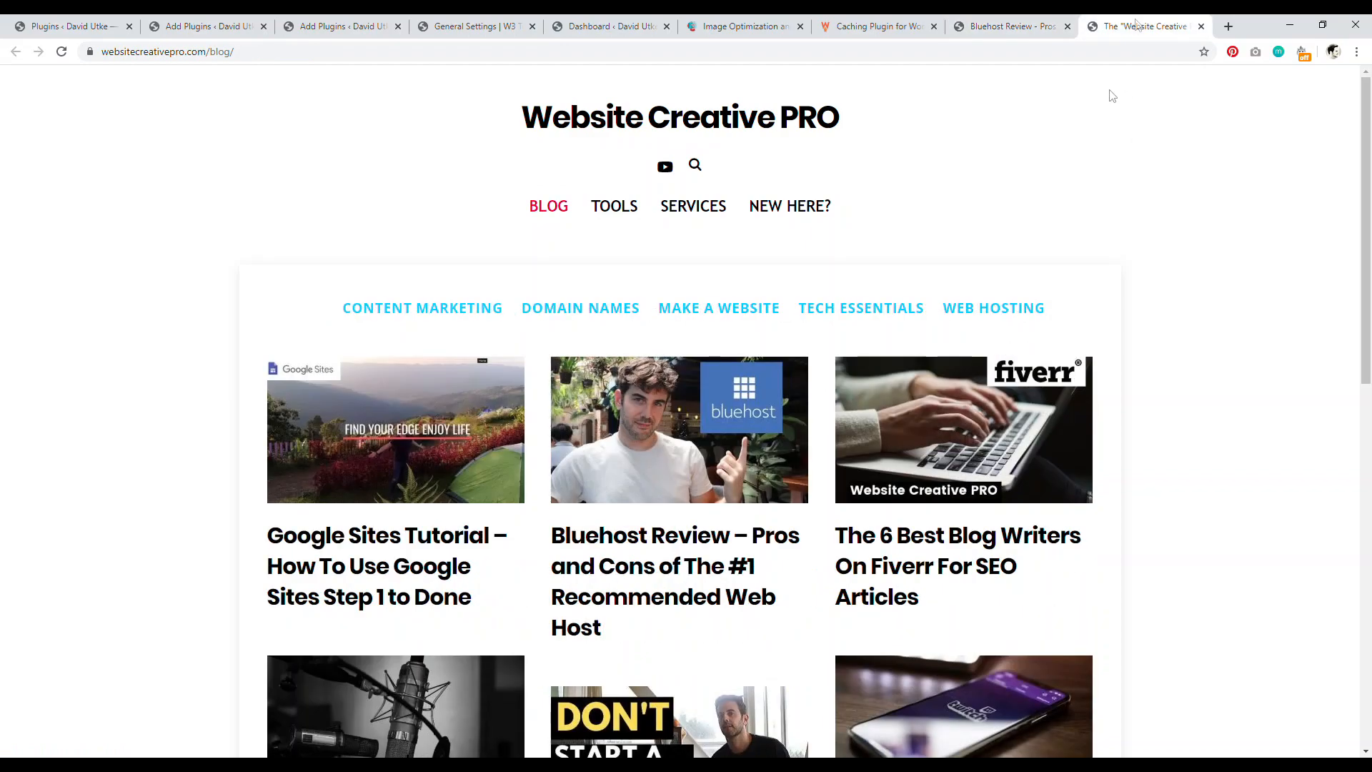
- Return to the Bluehost review and scroll down to its uptime results and pricing plans
{"action": "scroll", "scroll_direction": "down", "scroll_amount": 3}
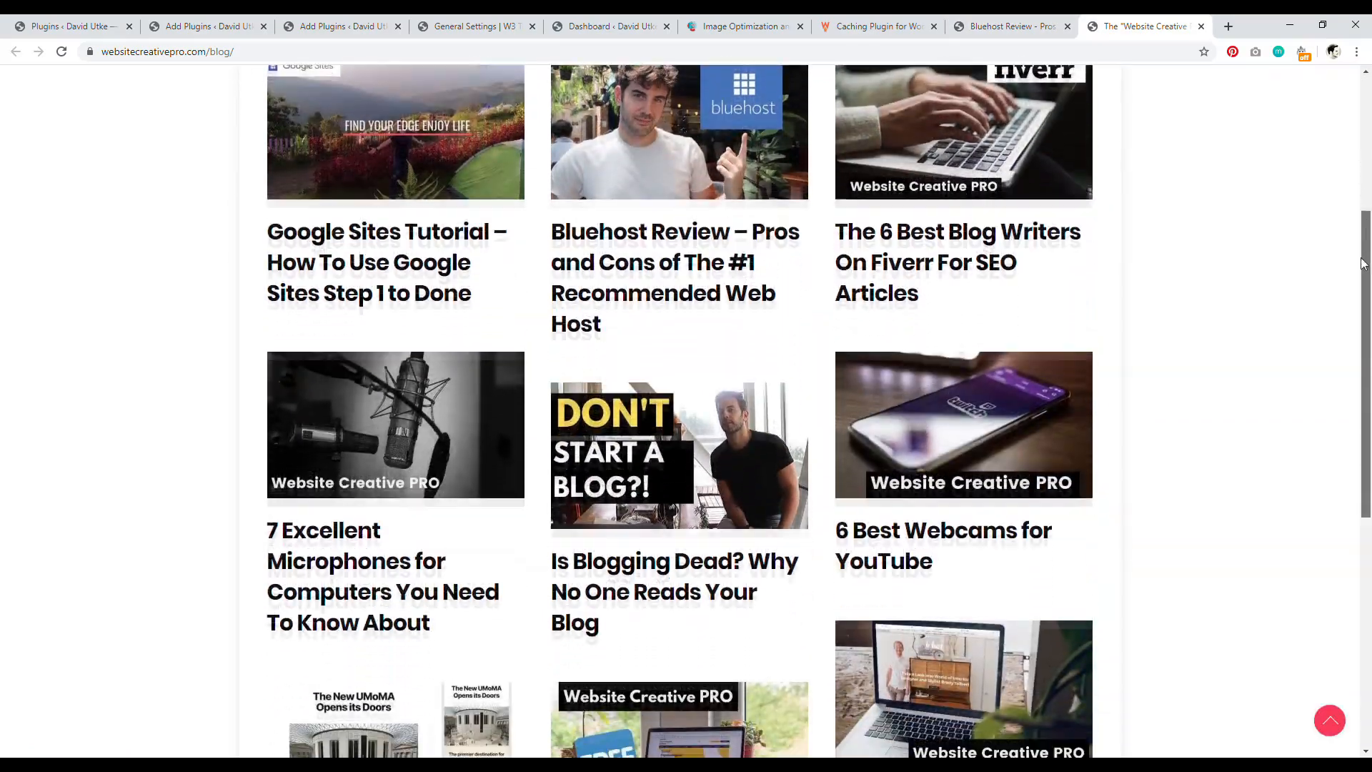
{"action": "left_click", "coordinate": [675, 232]}
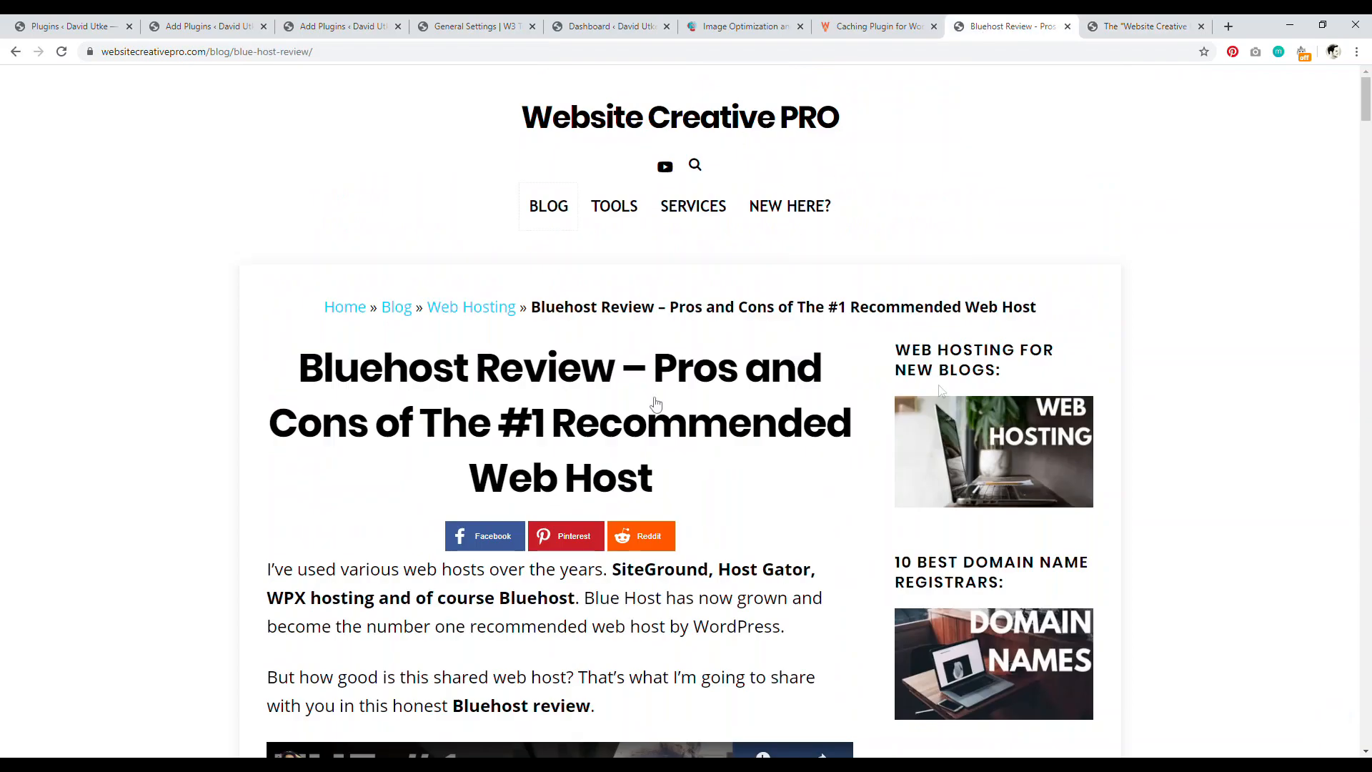
{"action": "scroll", "scroll_direction": "down", "scroll_amount": 3}
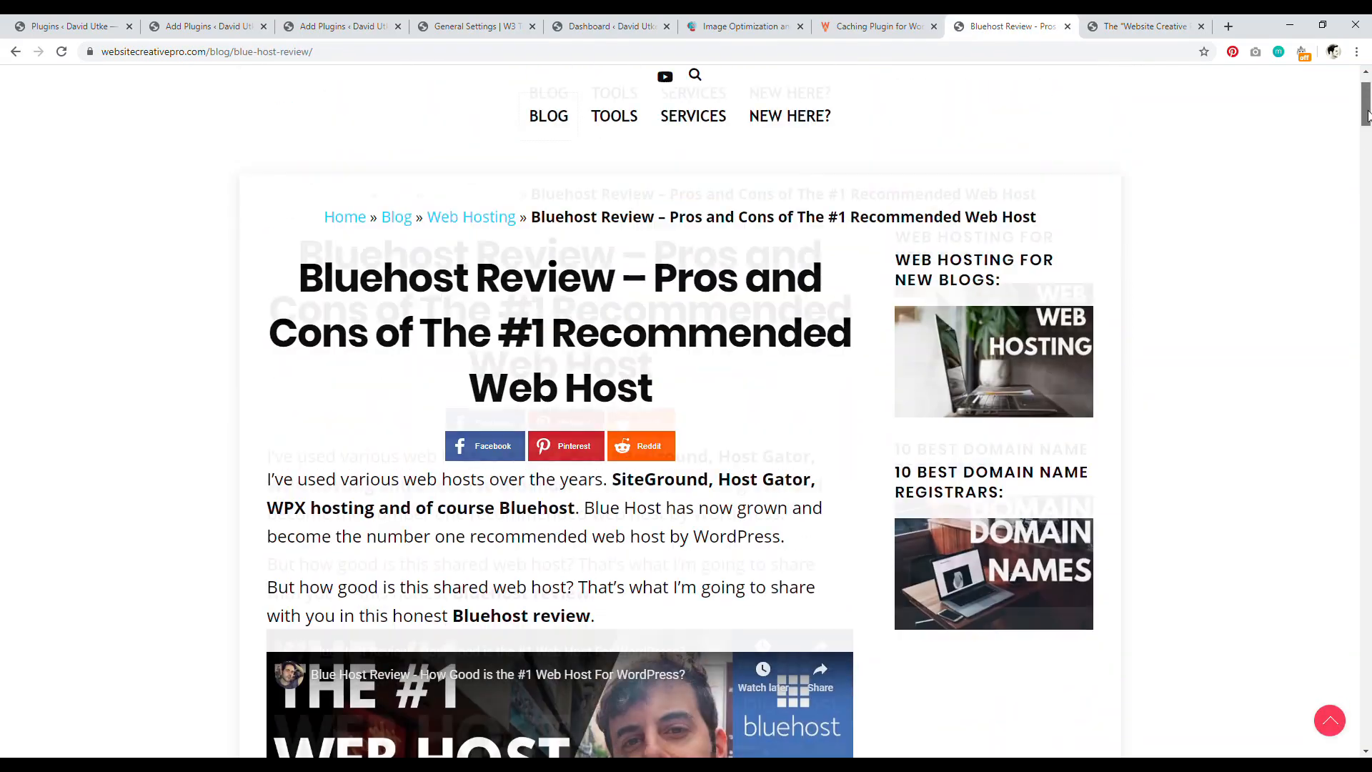
{"action": "scroll", "scroll_direction": "down", "scroll_amount": 3}
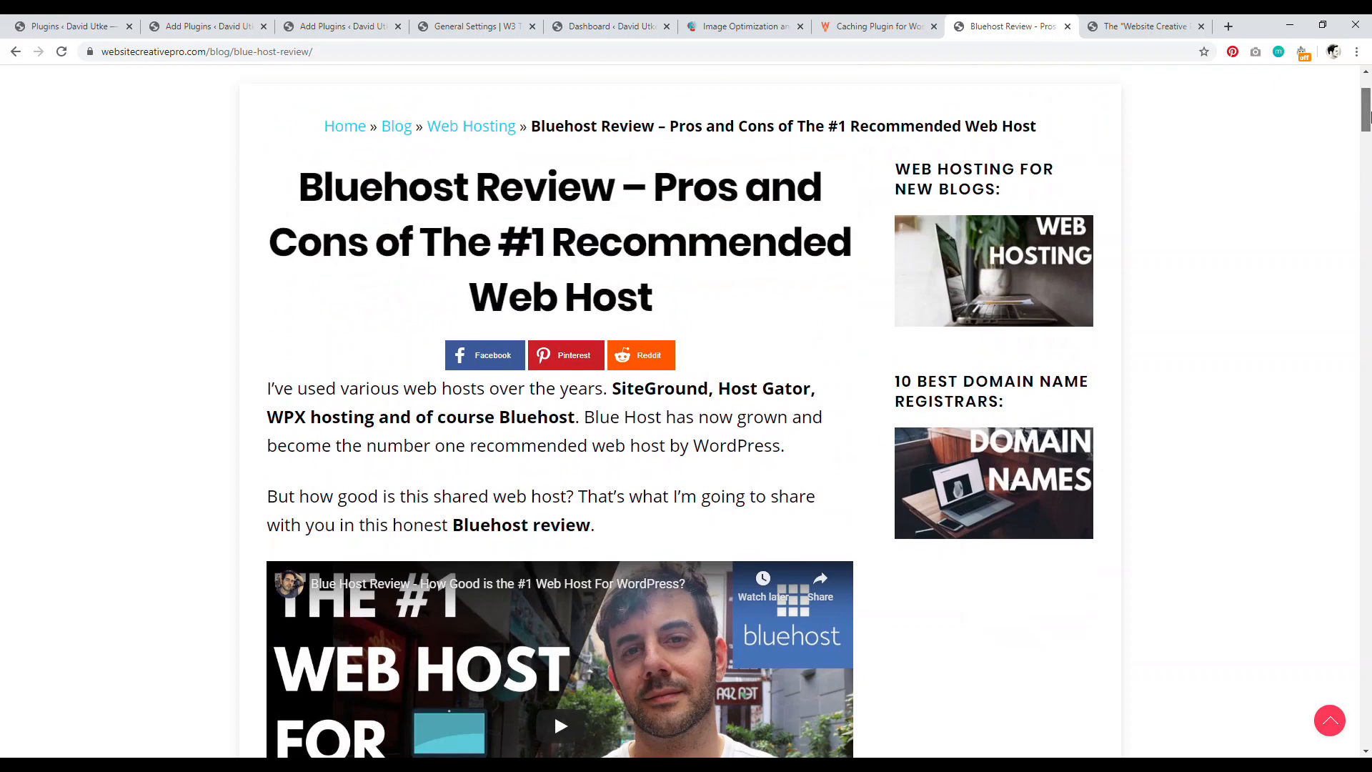
{"action": "scroll", "scroll_direction": "down", "scroll_amount": 3}
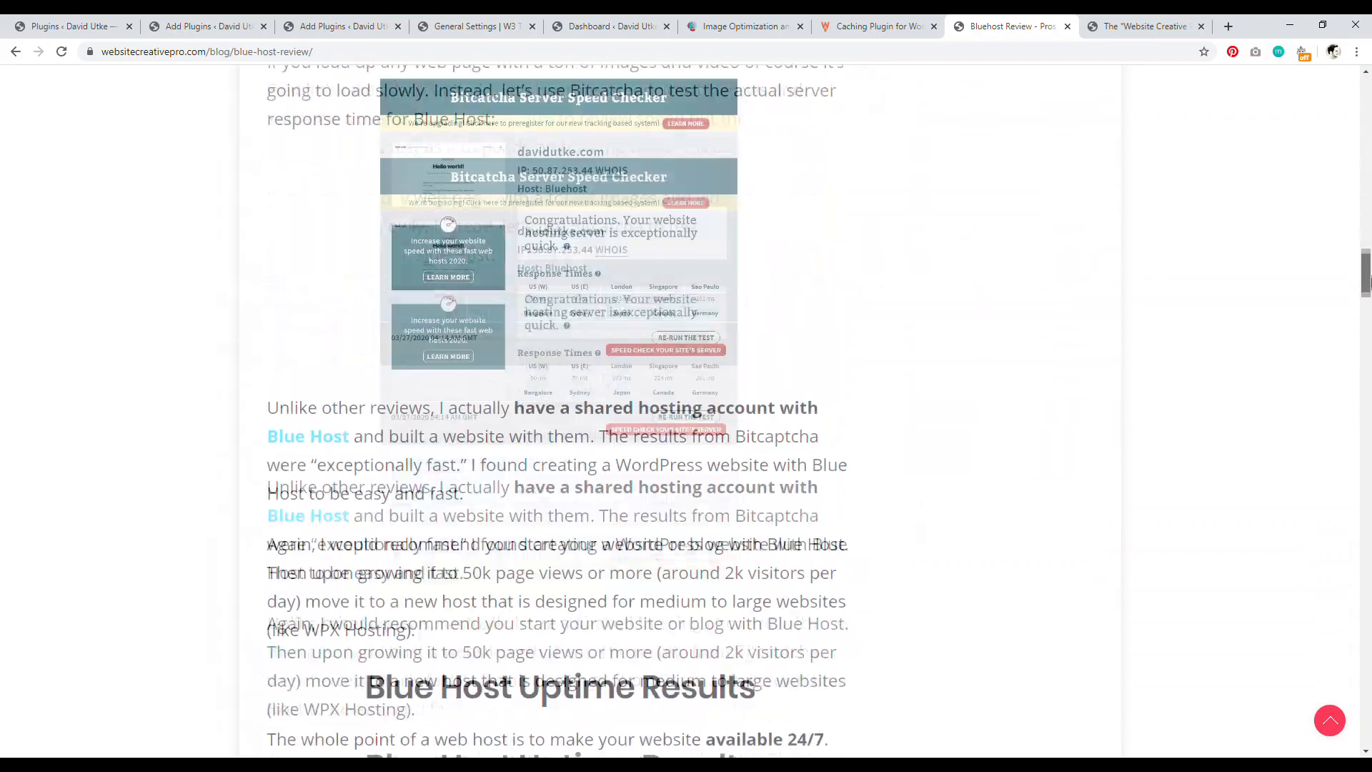
{"action": "scroll", "scroll_direction": "down", "scroll_amount": 3}
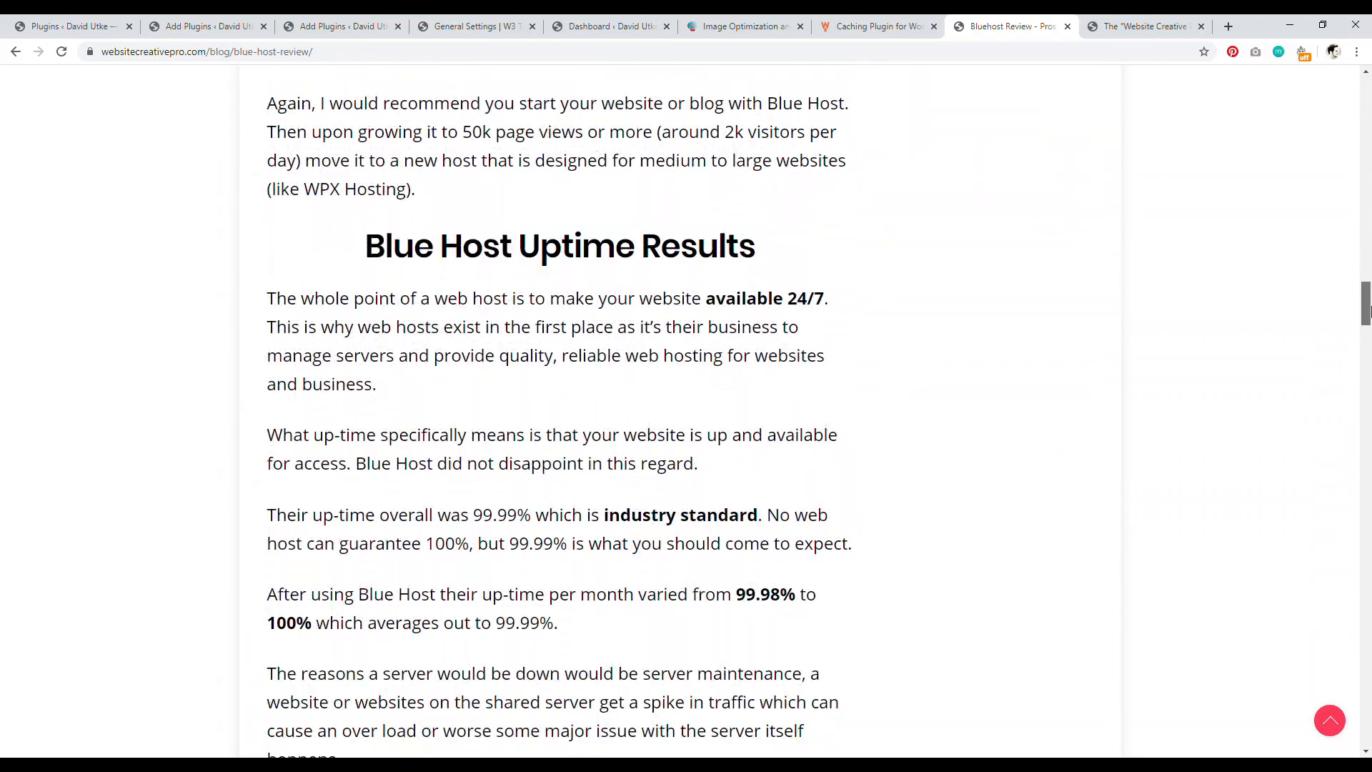
{"action": "scroll", "scroll_direction": "down", "scroll_amount": 3}
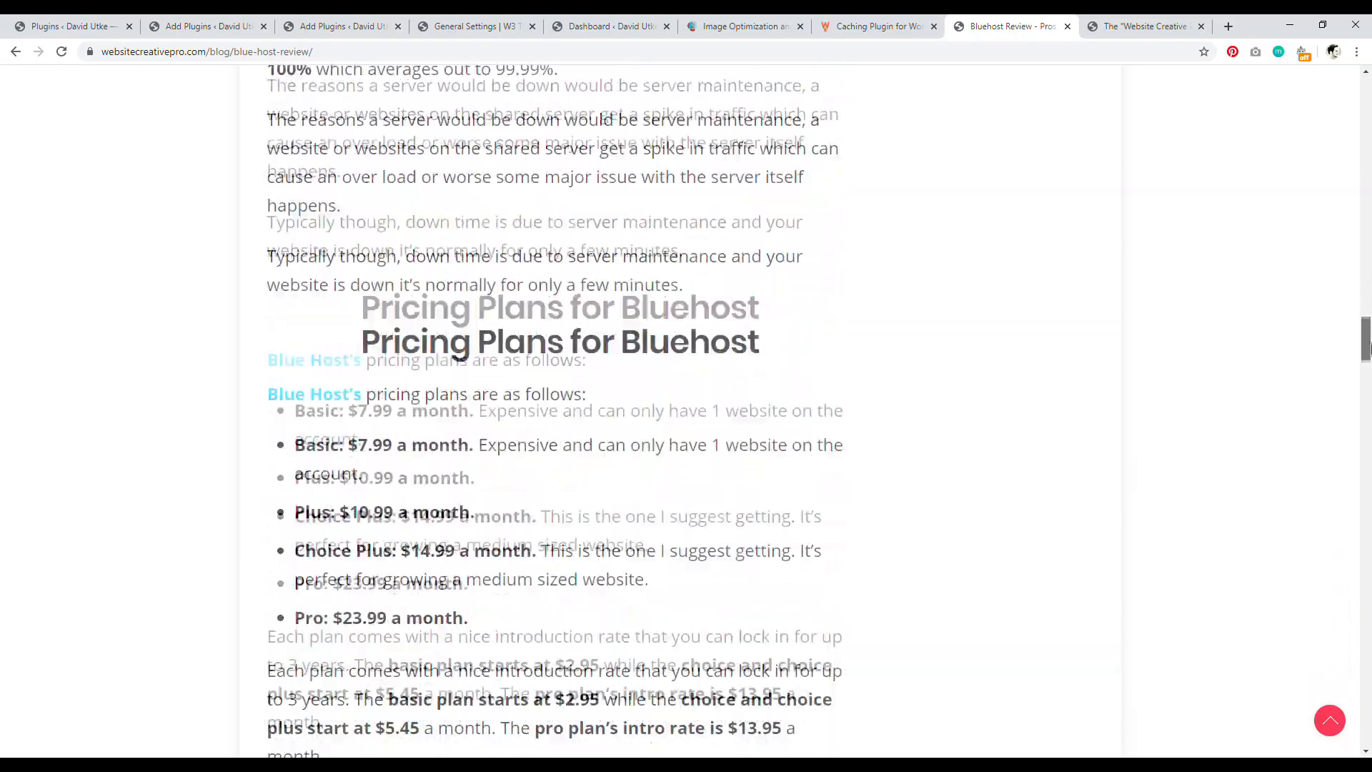